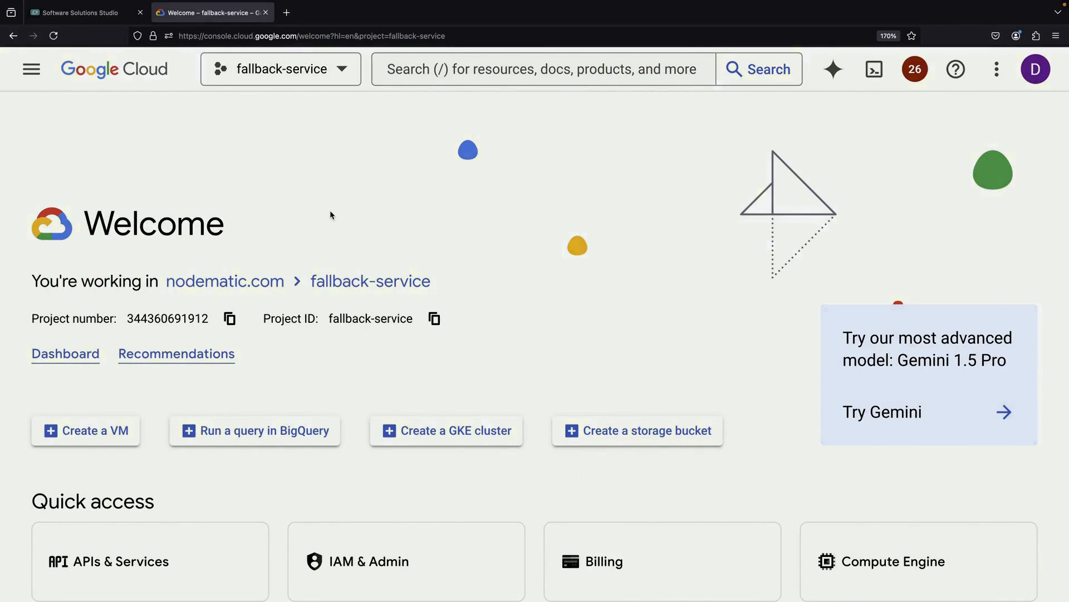
pyautogui.moveTo(82, 13)
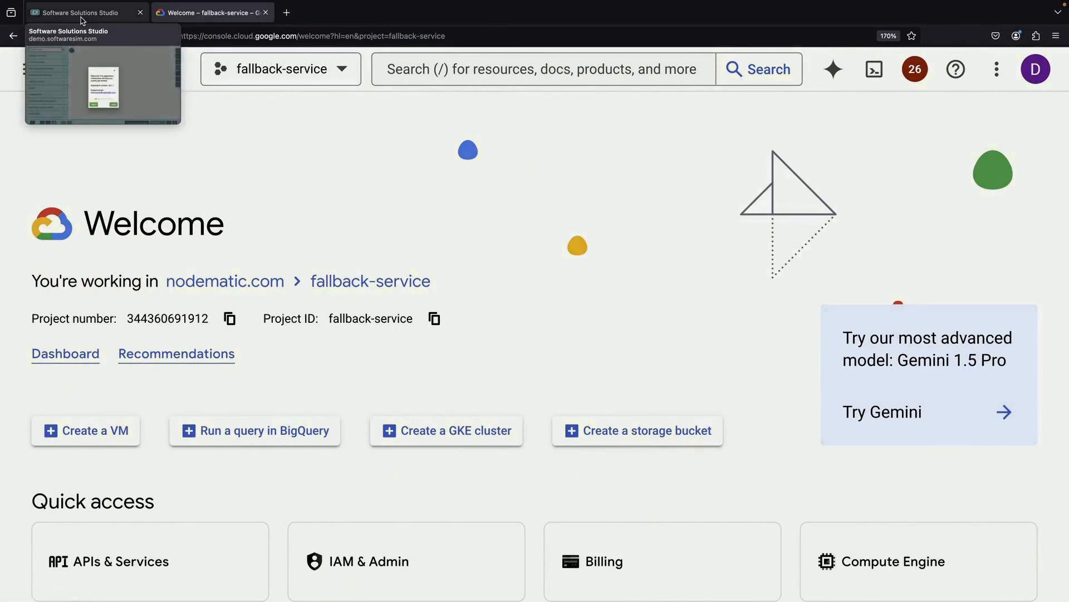
# - Switch to Software Solutions Studio, dismiss the intro, and search models for 'load'
pyautogui.click(81, 13)
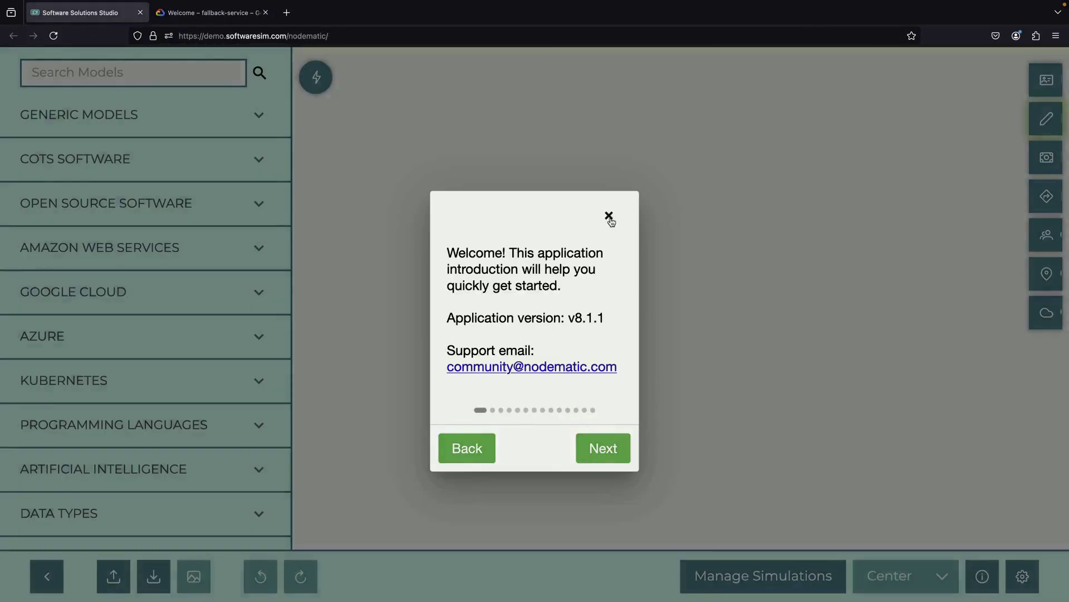
pyautogui.click(607, 214)
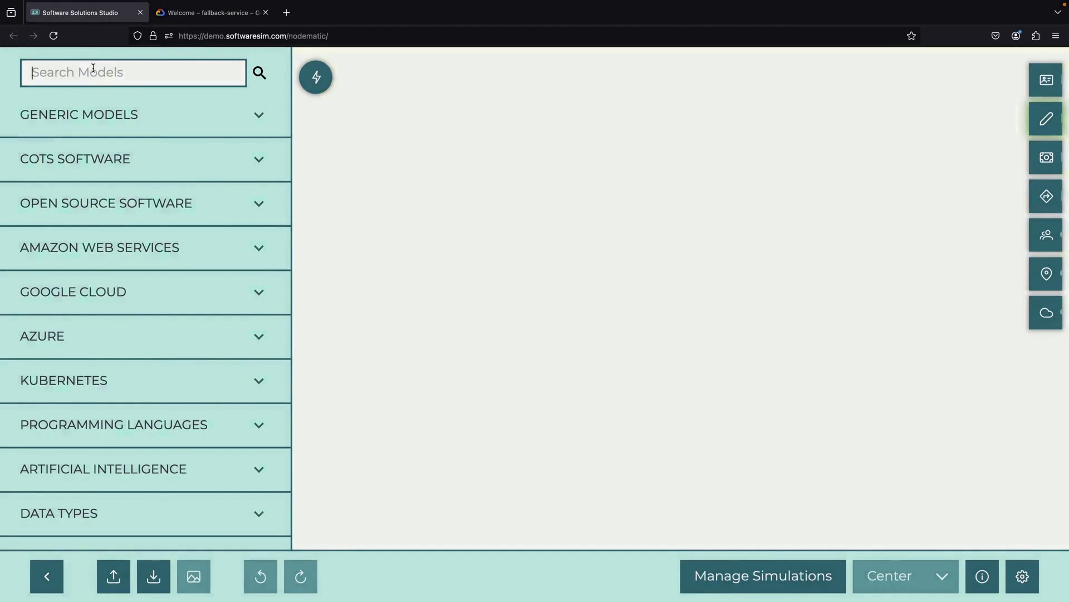
pyautogui.write('load')
pyautogui.write('compute')
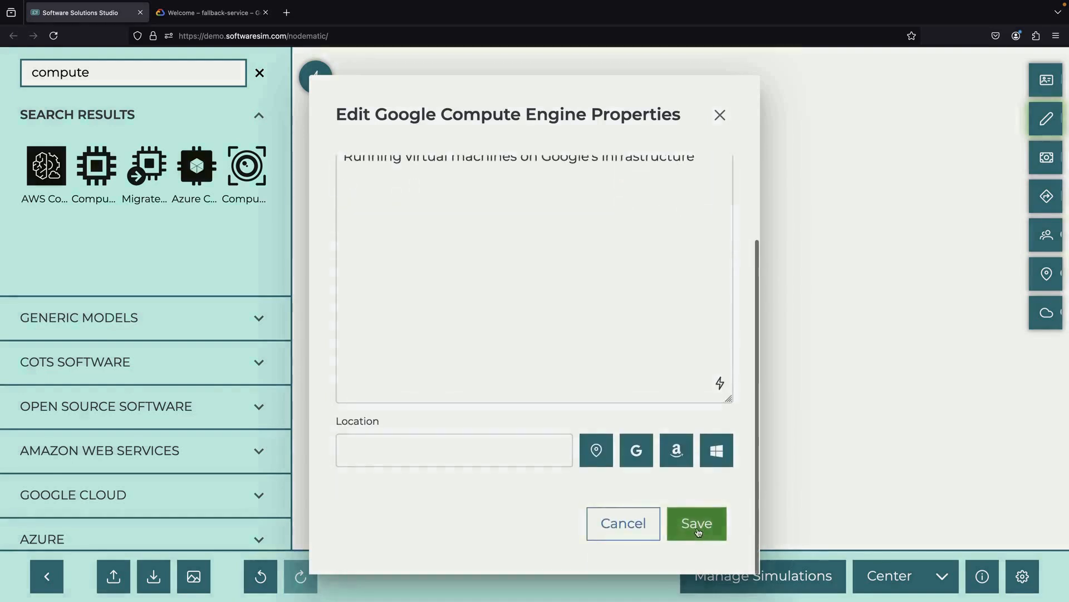
# - Save descriptions for the Compute Engine and Load Balancing blocks
pyautogui.click(697, 523)
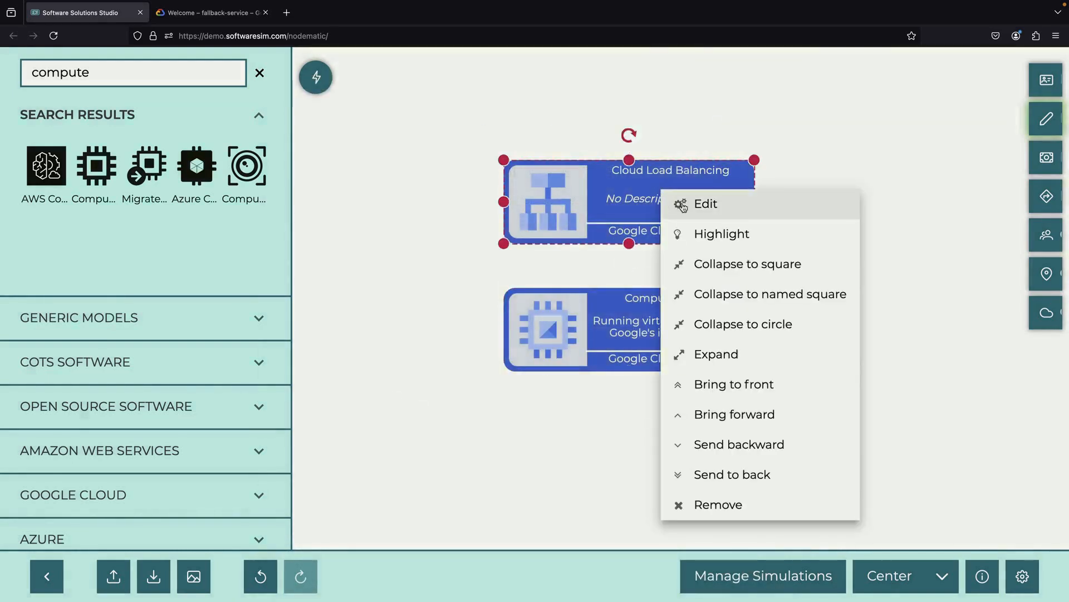
pyautogui.click(706, 204)
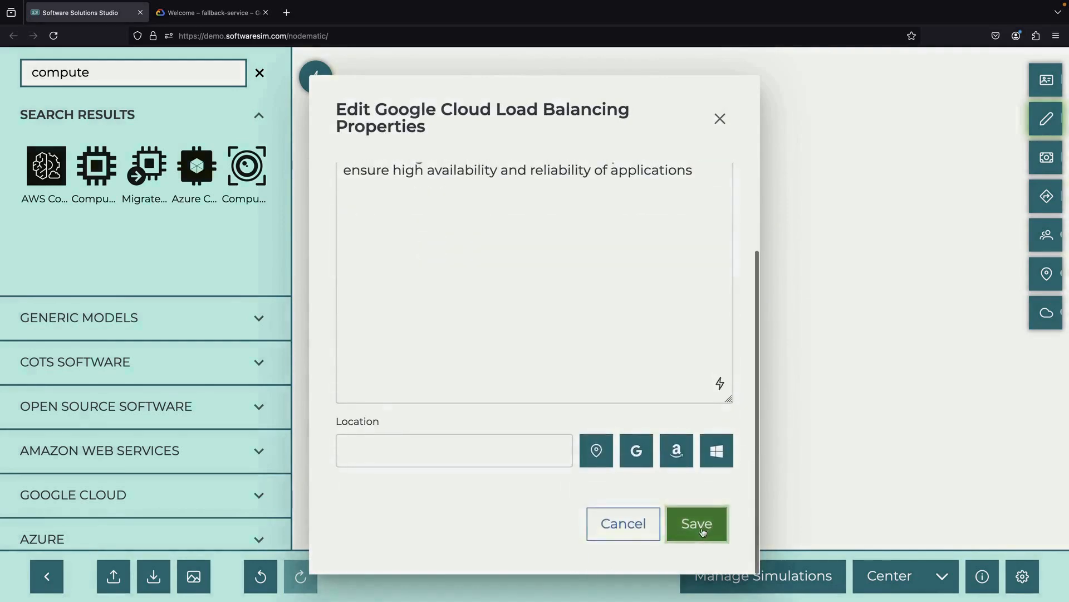
pyautogui.click(696, 523)
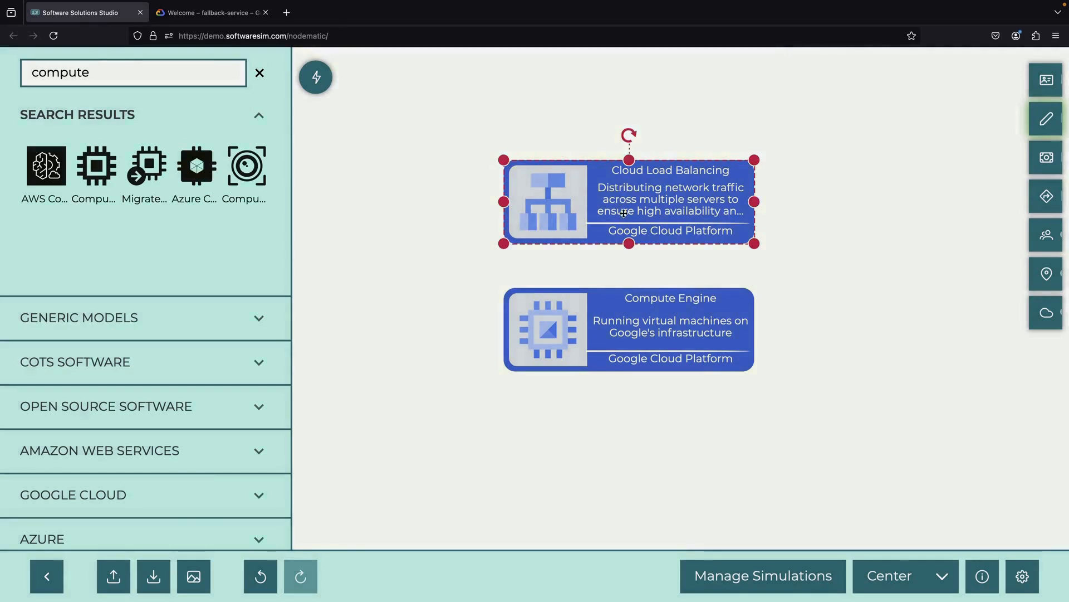
pyautogui.scroll(-3)
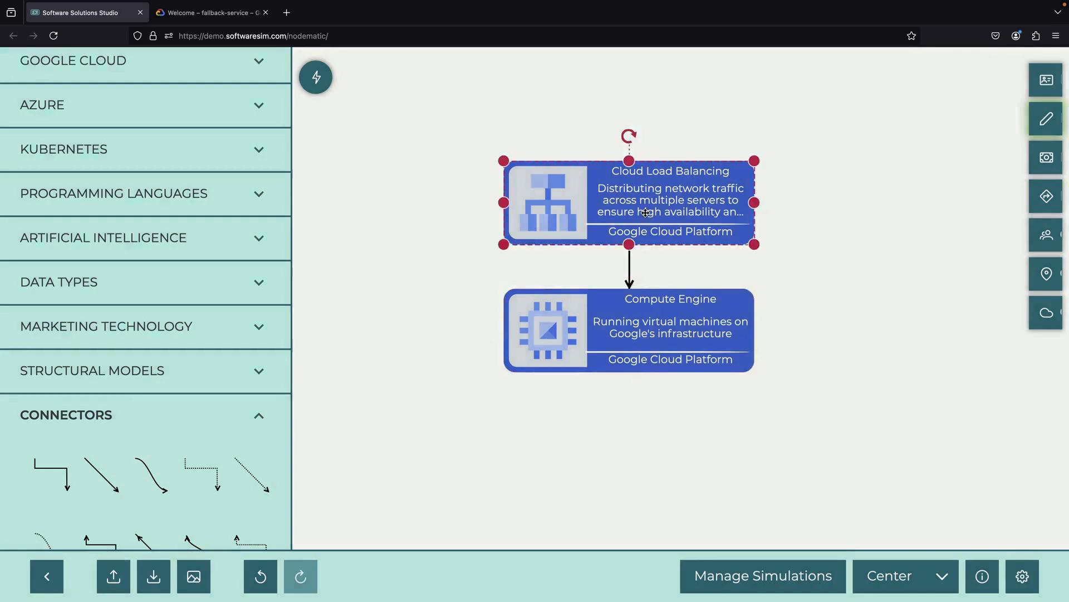
# - Rename the load balancer block to Regional Load Balancer
pyautogui.doubleClick(645, 212)
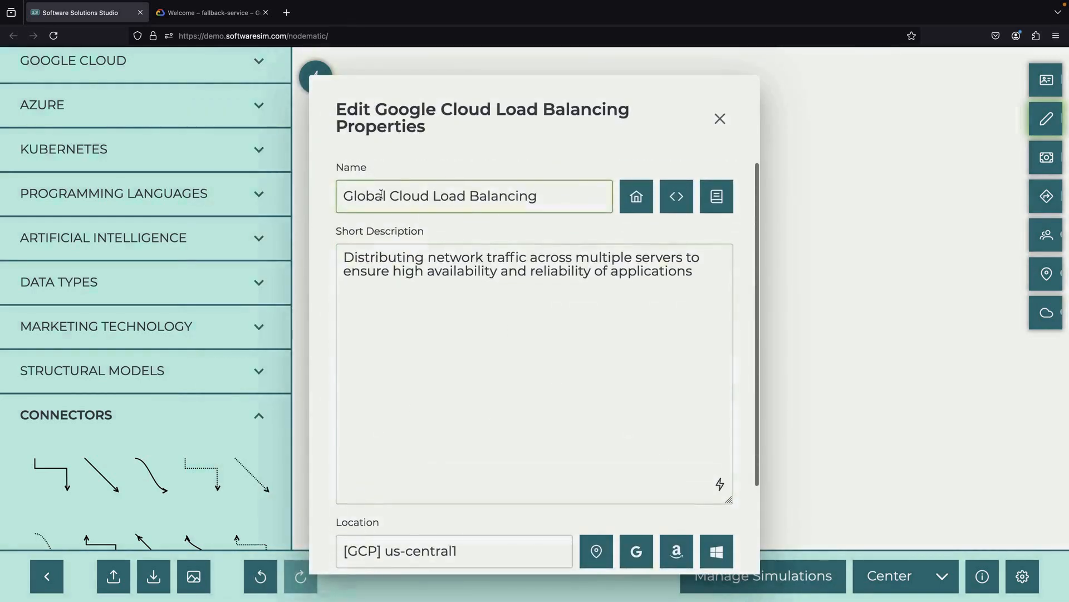
pyautogui.write('Regional Load Balancin')
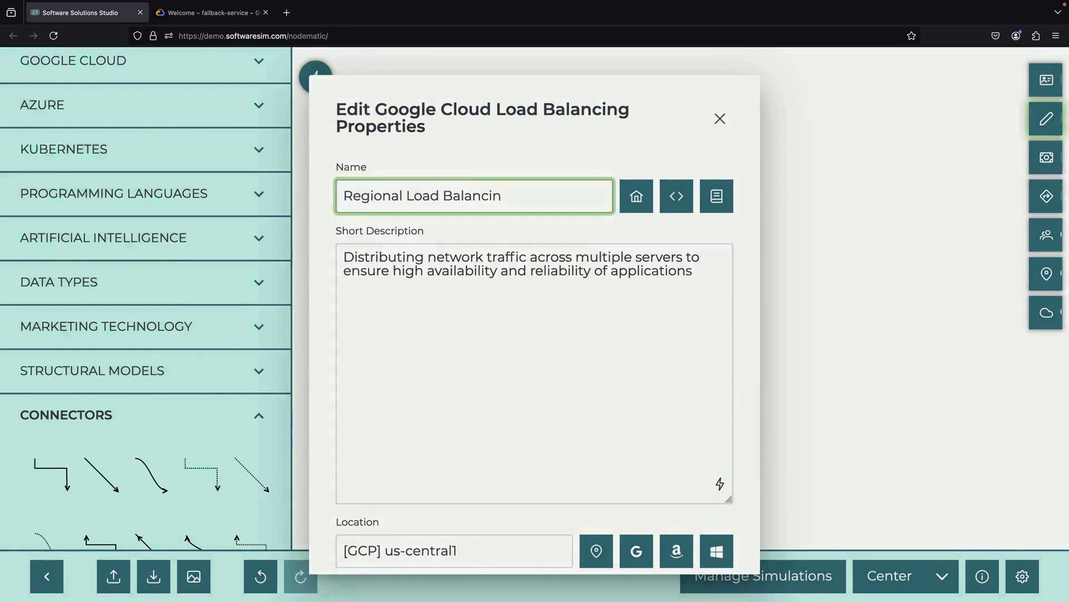
pyautogui.scroll(-3)
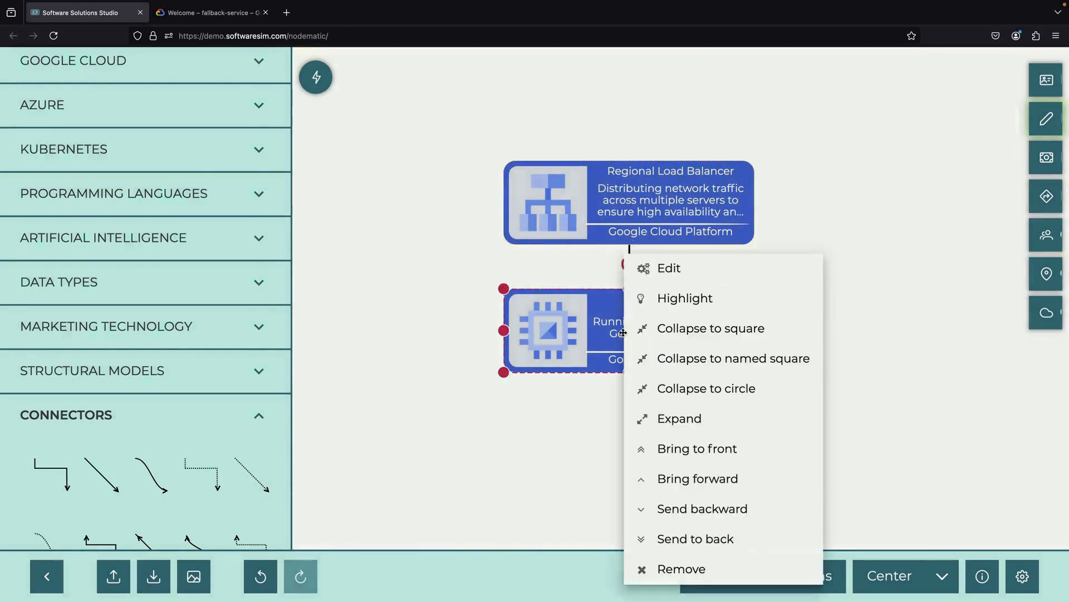
# - Set the Compute Engine block's region to us-central1 and save
pyautogui.click(669, 268)
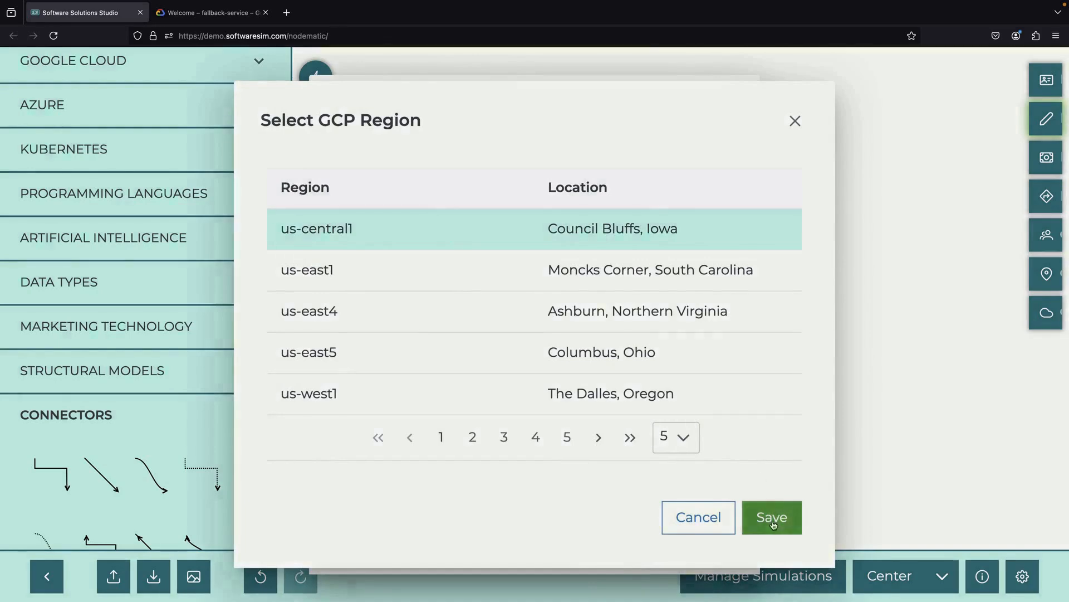
pyautogui.click(772, 518)
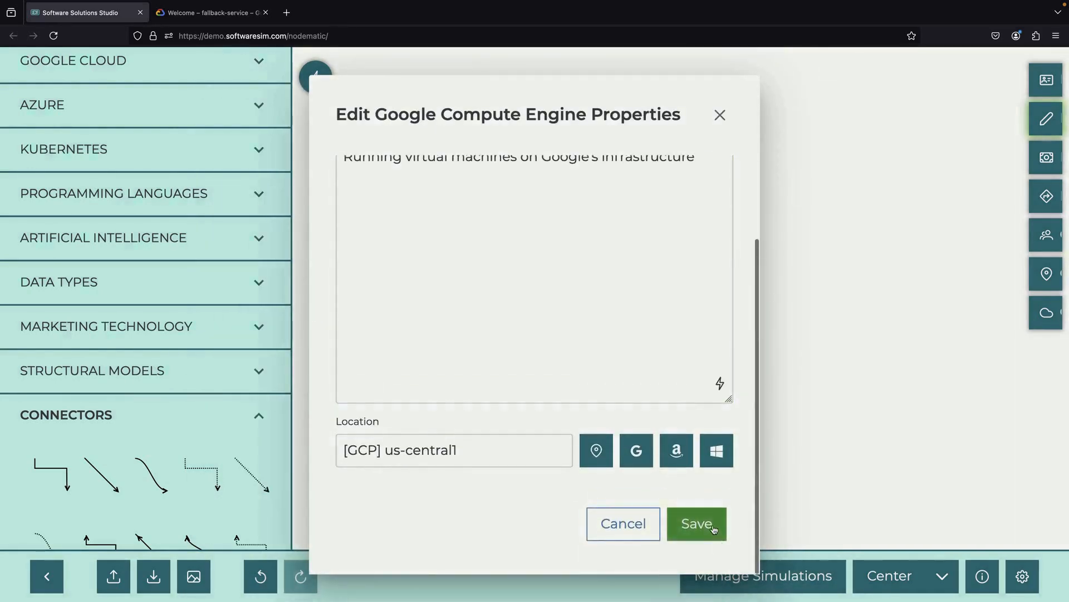
pyautogui.click(697, 524)
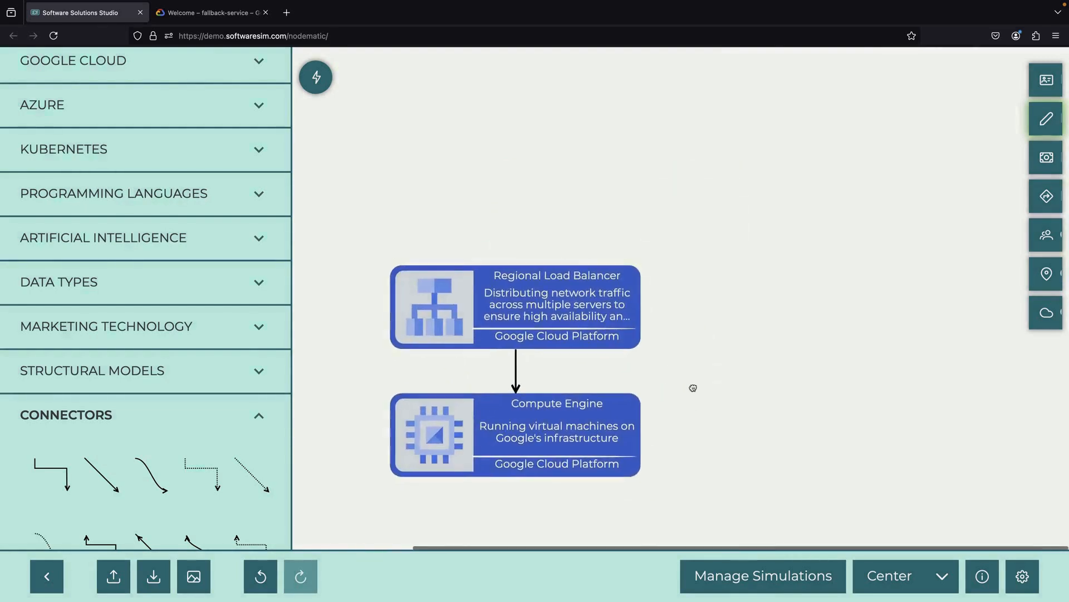
# - Shift Compute Engine left and describe the new Fallback Service as a request-handling web service
pyautogui.moveTo(514, 434); pyautogui.dragTo(435, 441)
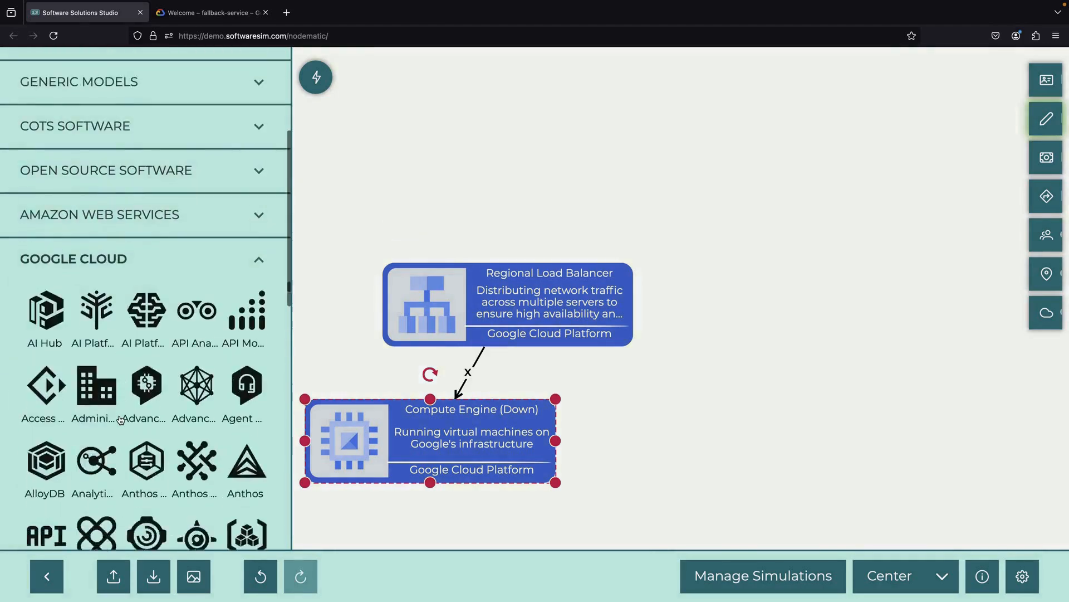
pyautogui.scroll(-3)
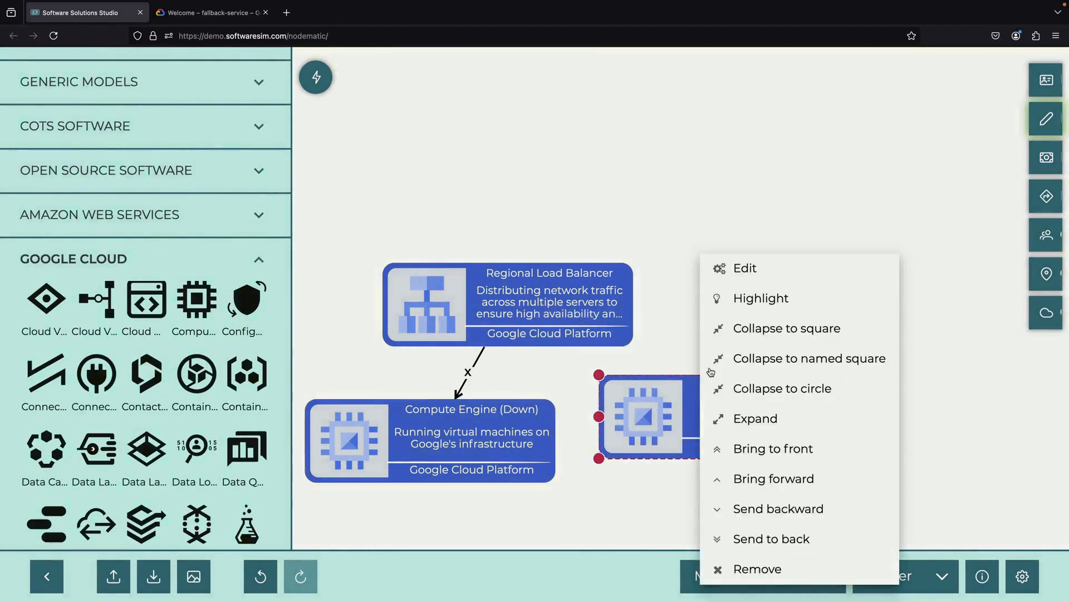
pyautogui.click(745, 268)
pyautogui.write('Any sort of')
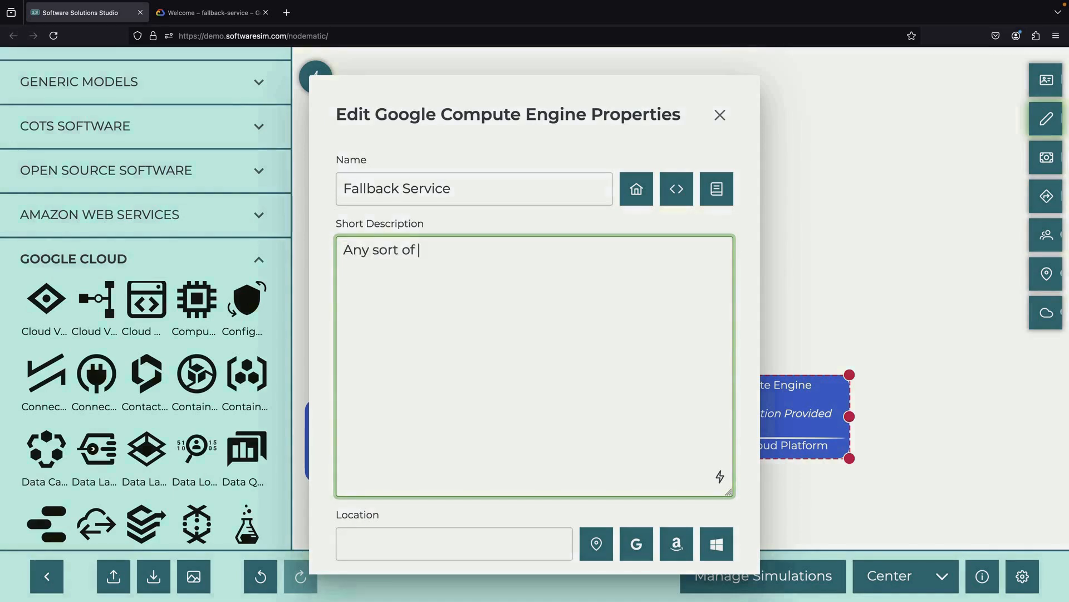
pyautogui.write('web service that handles requ')
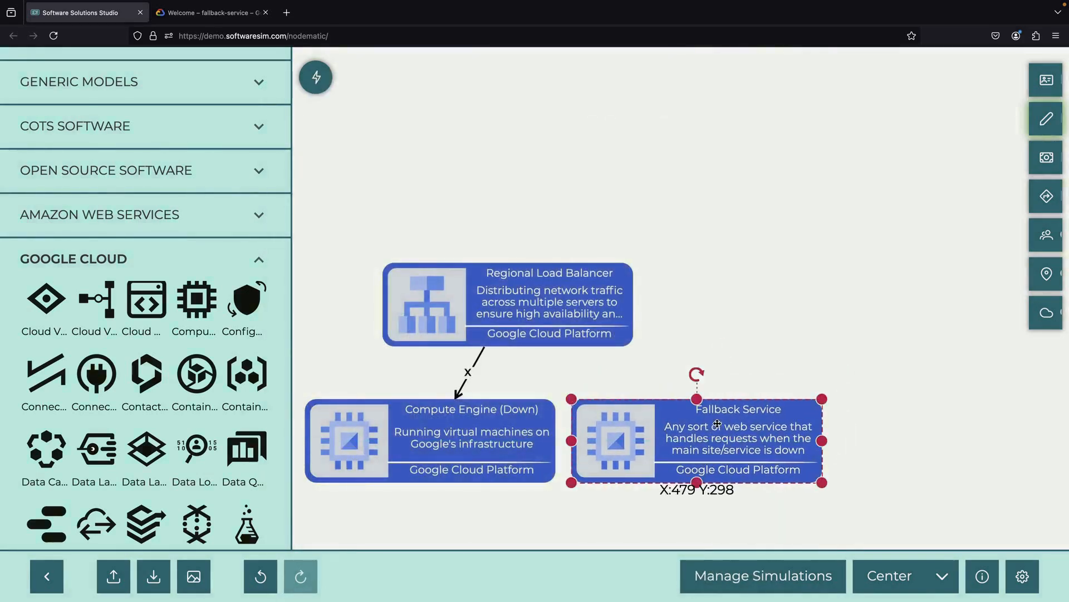
pyautogui.scroll(-3)
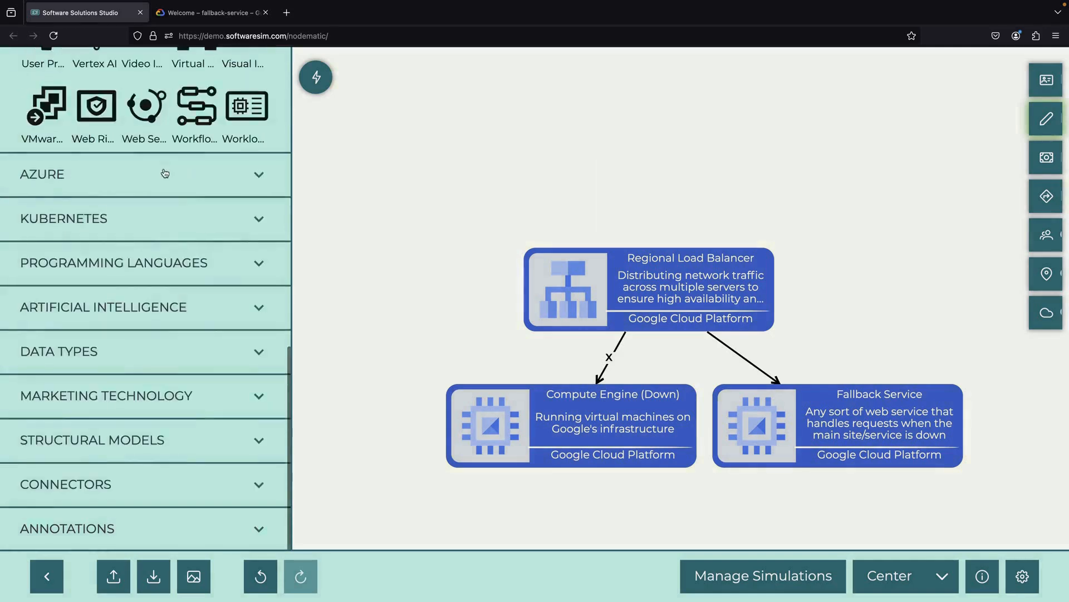
# - Place two Apache icons, sending the first to back, beside each Compute Engine block
pyautogui.write('apache')
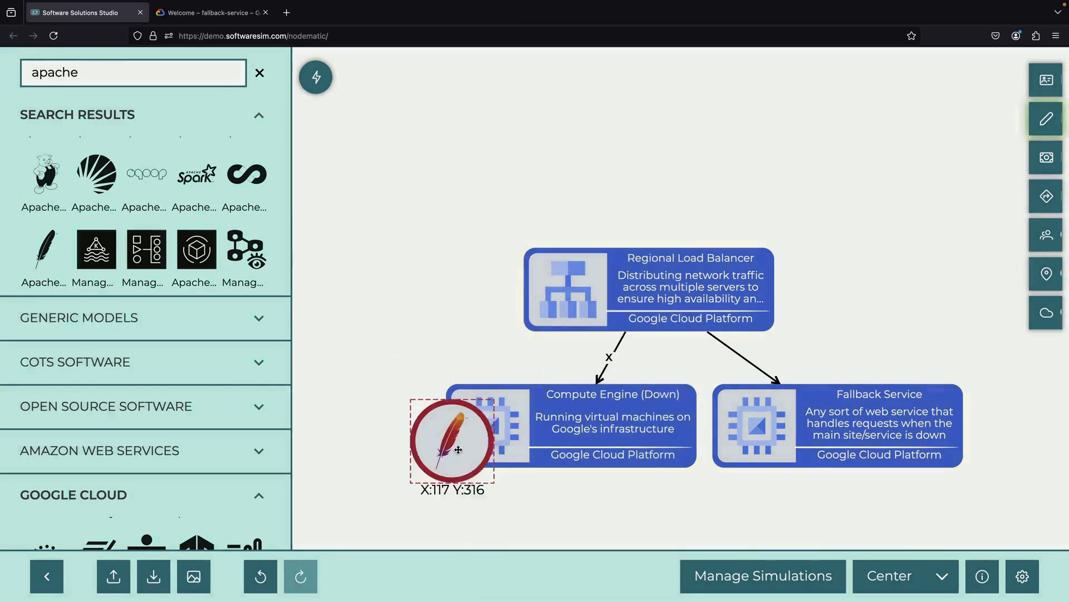
pyautogui.rightClick(458, 450)
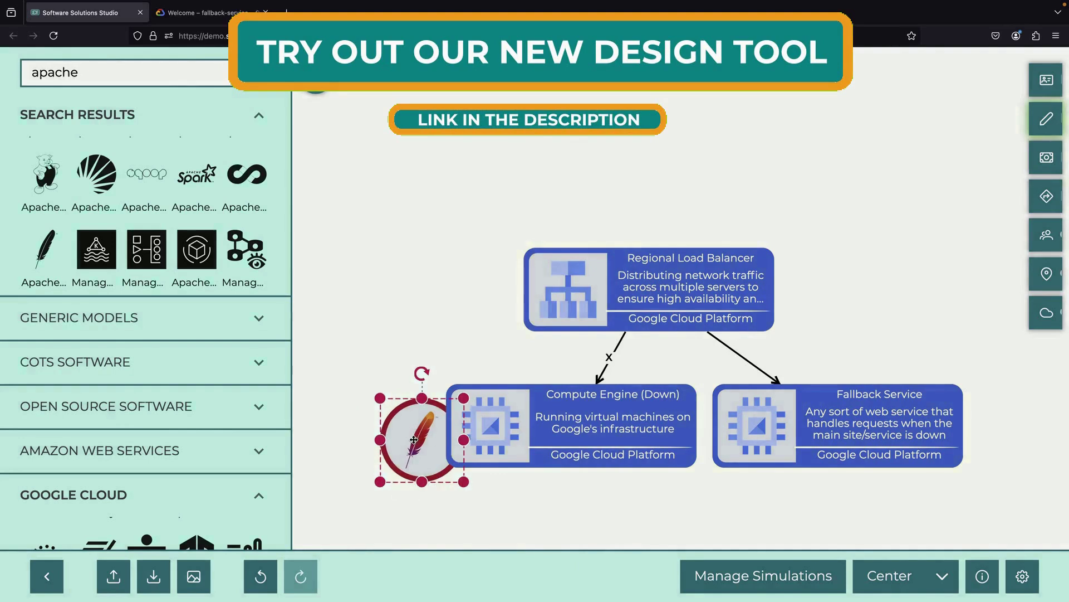
pyautogui.moveTo(419, 438); pyautogui.dragTo(981, 429)
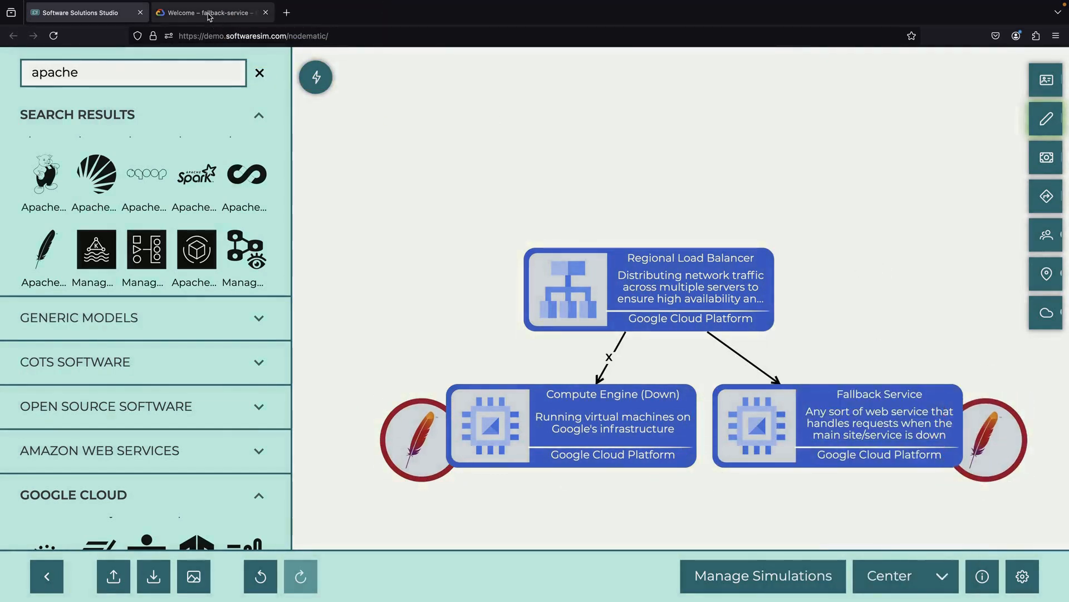
# - Open Compute Engine in Cloud Console and enable its API for fallback-service
pyautogui.click(208, 13)
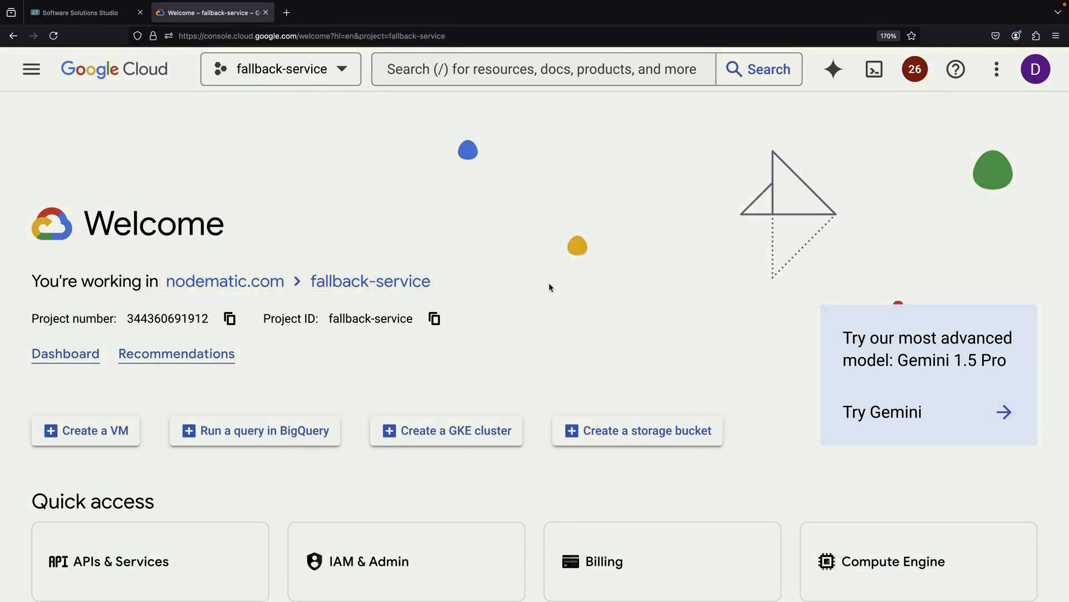
pyautogui.scroll(-3)
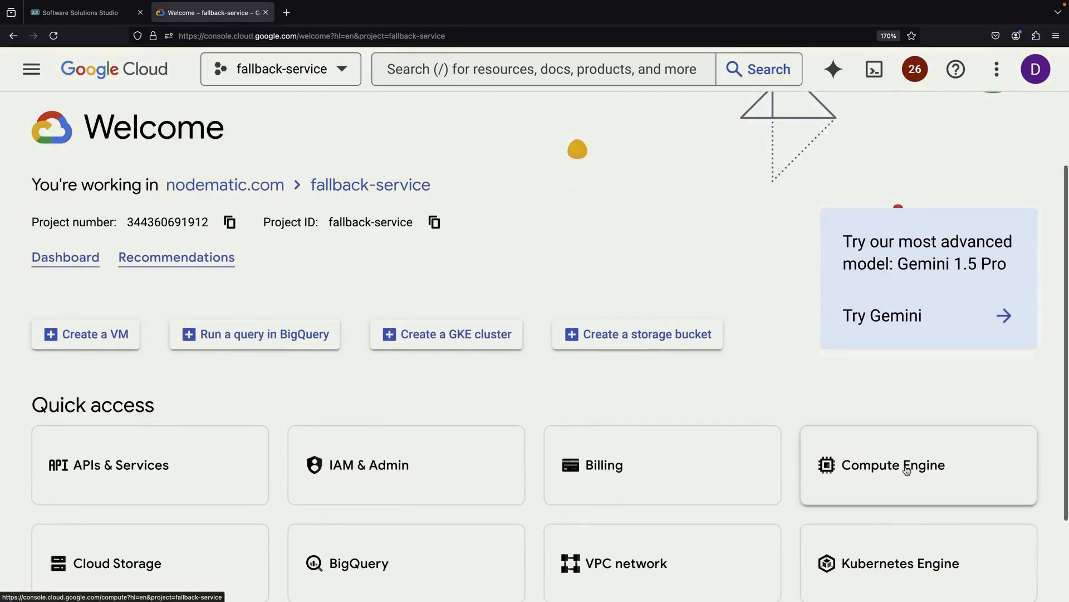
pyautogui.click(907, 469)
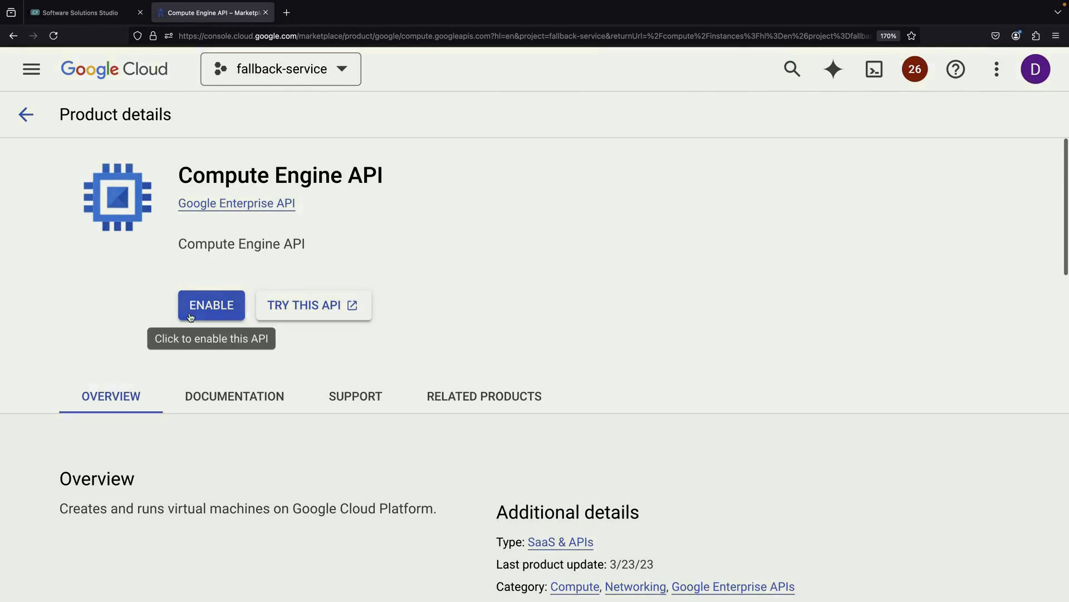
pyautogui.click(212, 305)
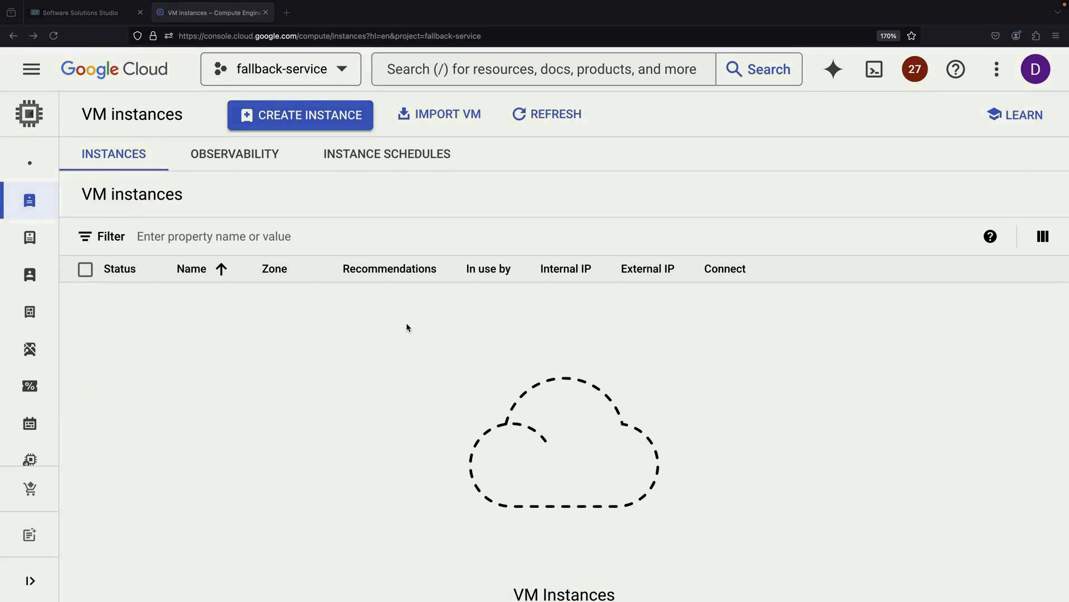
# - Create VM instance-0 with Allow Load Balancer Health Checks ticked
pyautogui.click(300, 114)
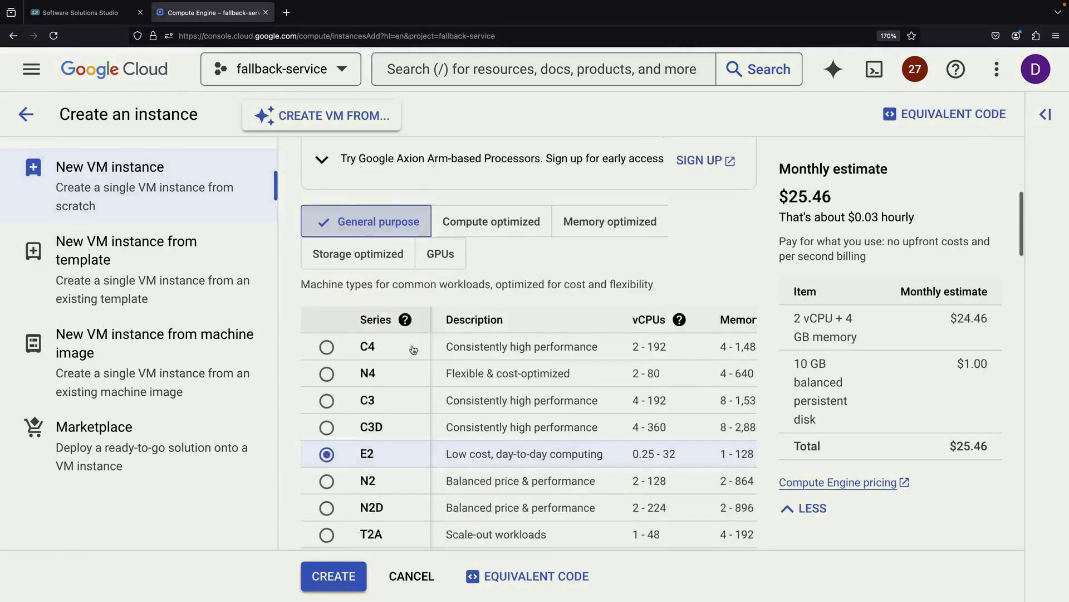
pyautogui.scroll(-3)
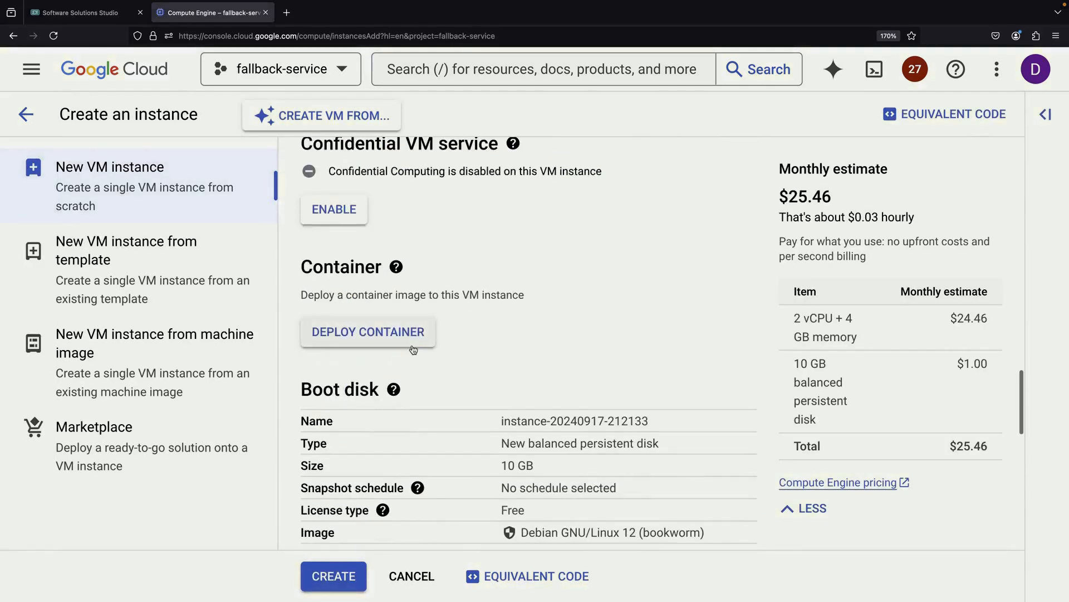
pyautogui.scroll(-3)
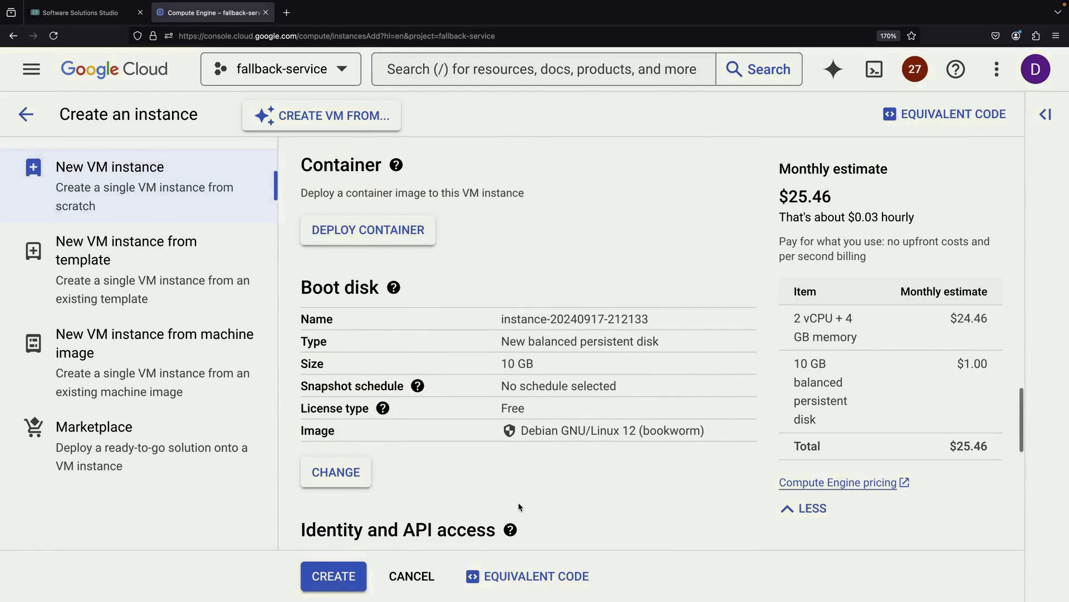
pyautogui.scroll(-3)
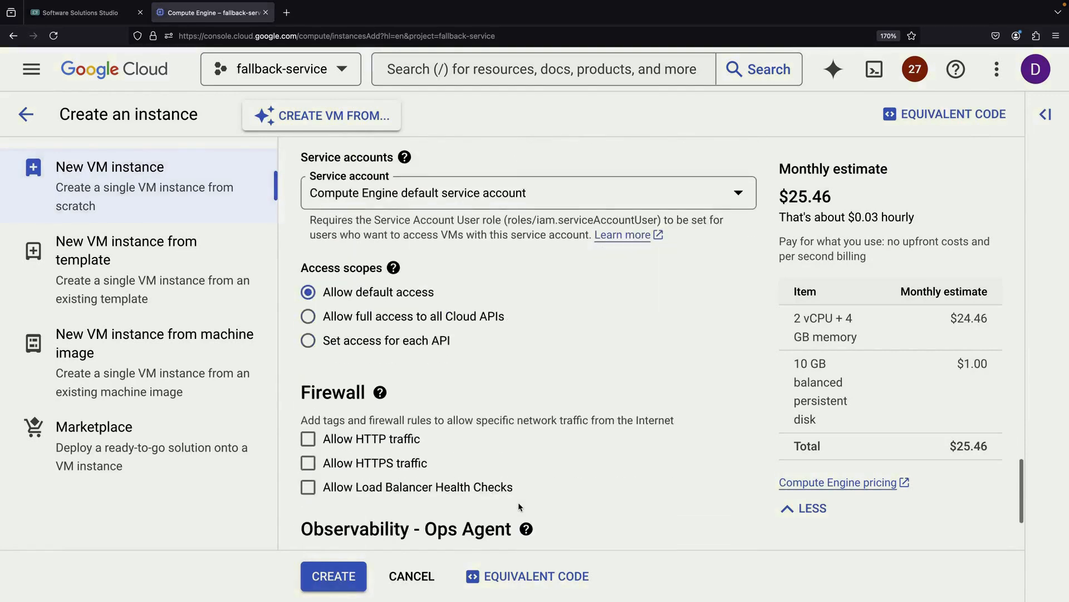
pyautogui.scroll(-3)
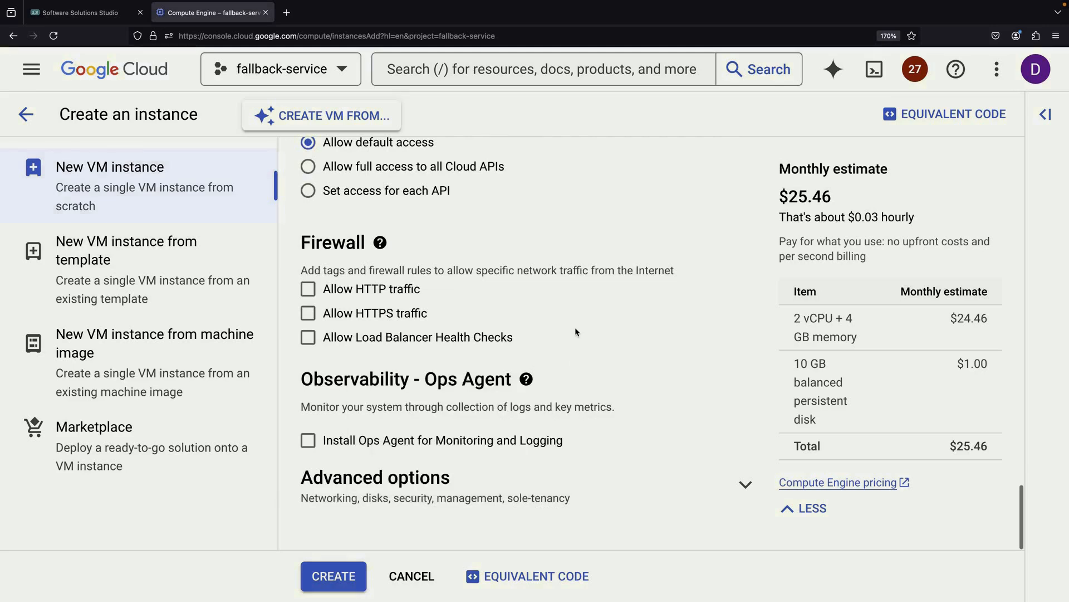
pyautogui.moveTo(310, 325)
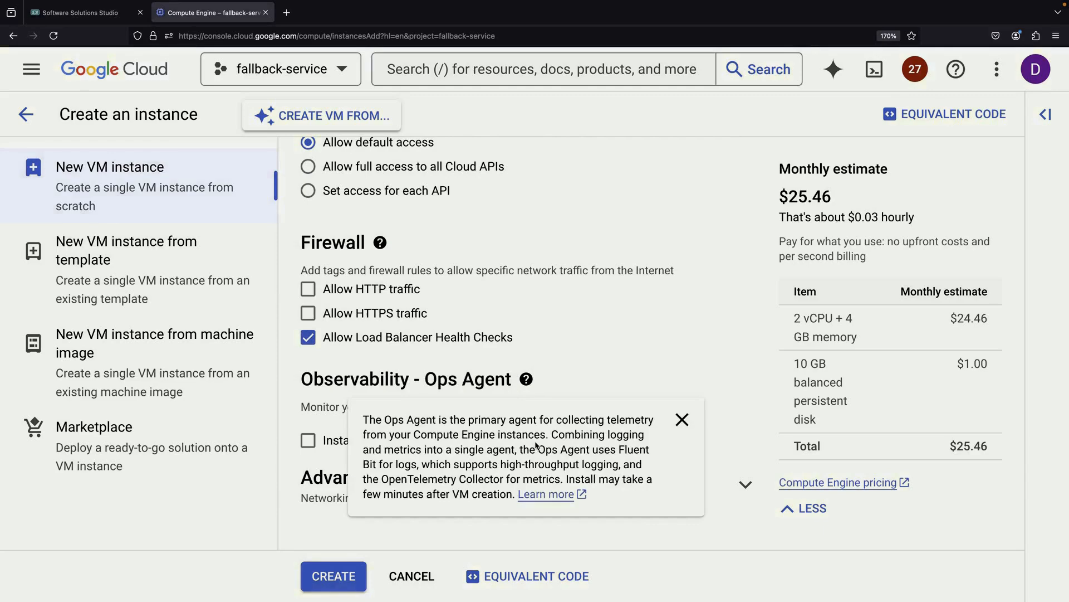
pyautogui.scroll(-3)
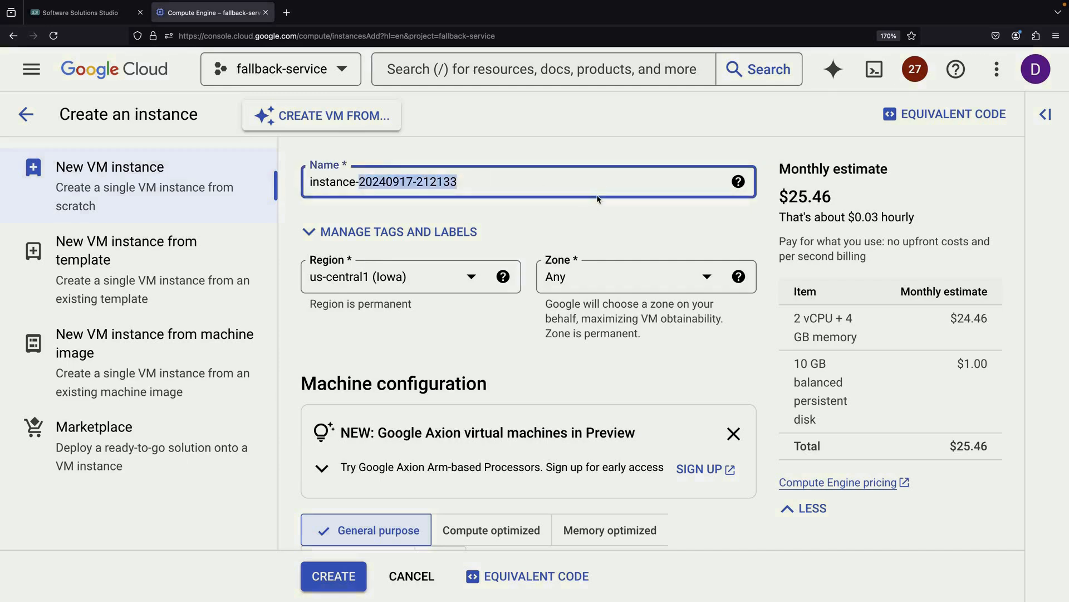
pyautogui.write('instance-0')
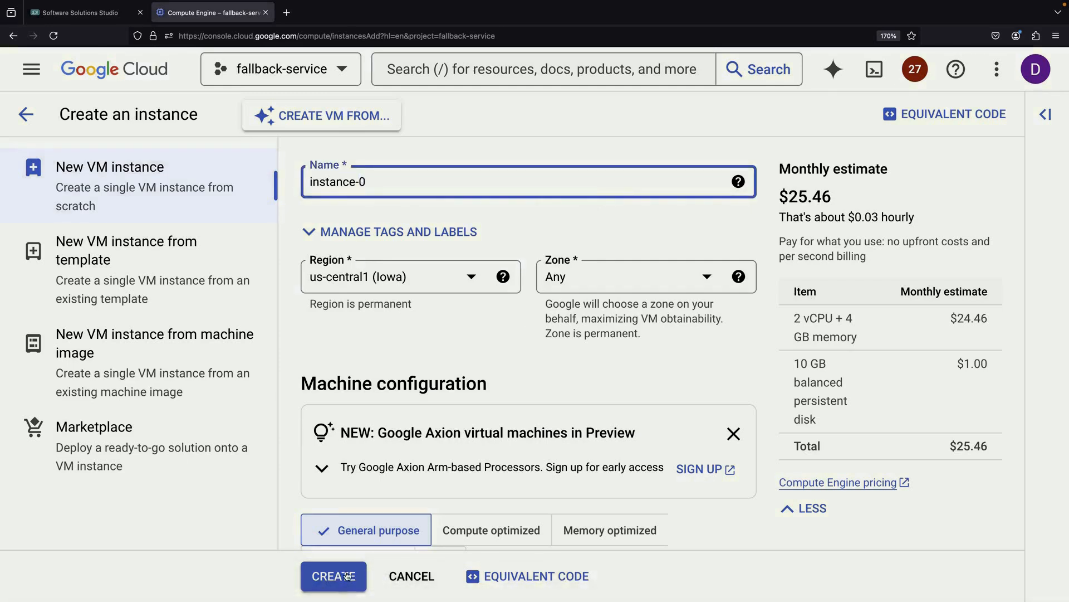
pyautogui.click(334, 576)
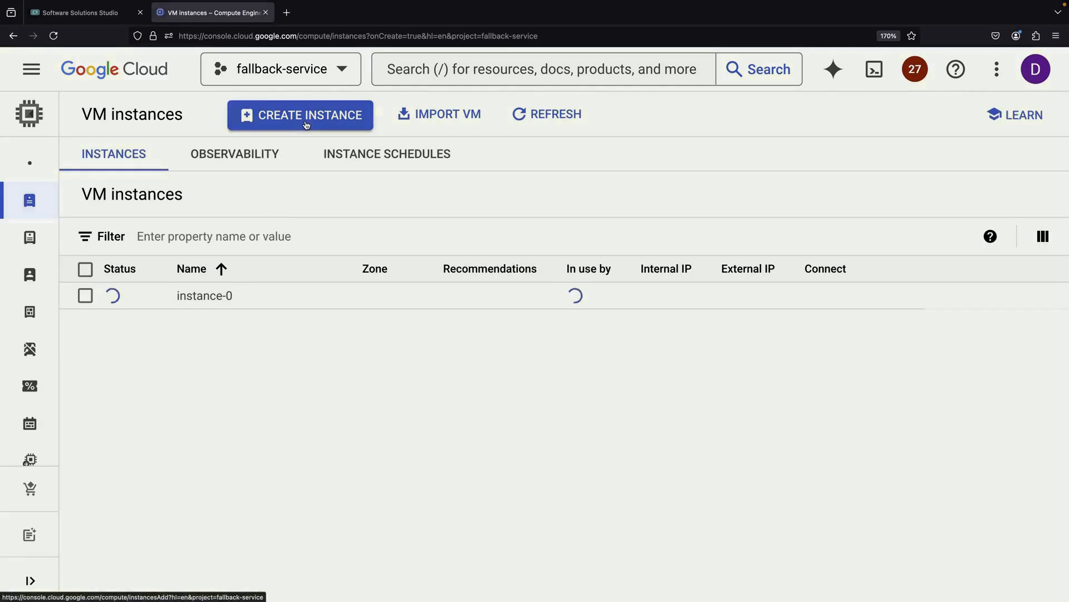
# - Create the instance-fallback VM, then go to the Instance groups page
pyautogui.click(299, 116)
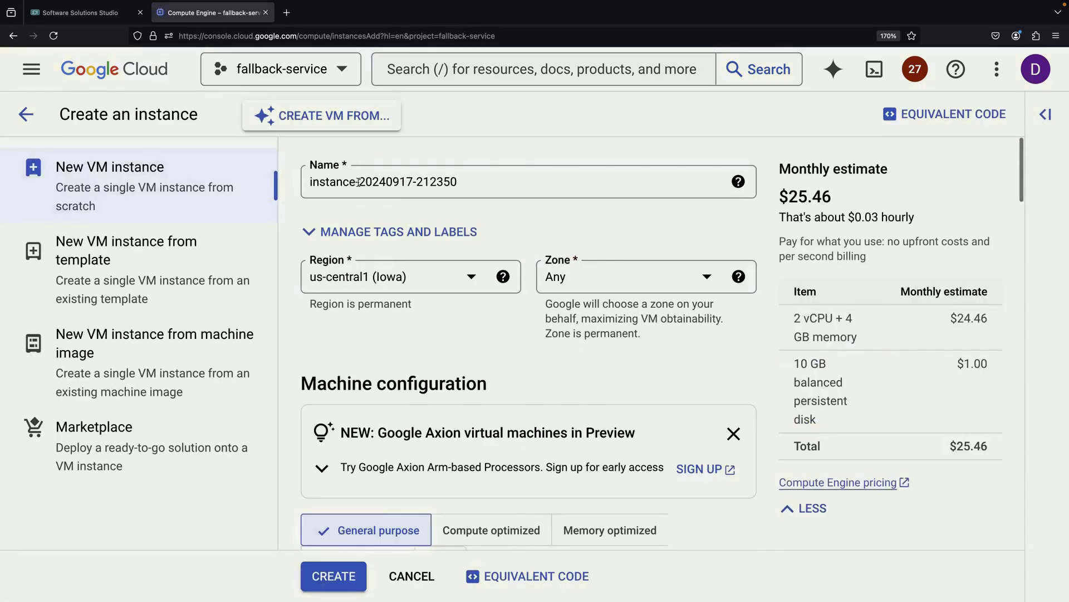
pyautogui.scroll(-3)
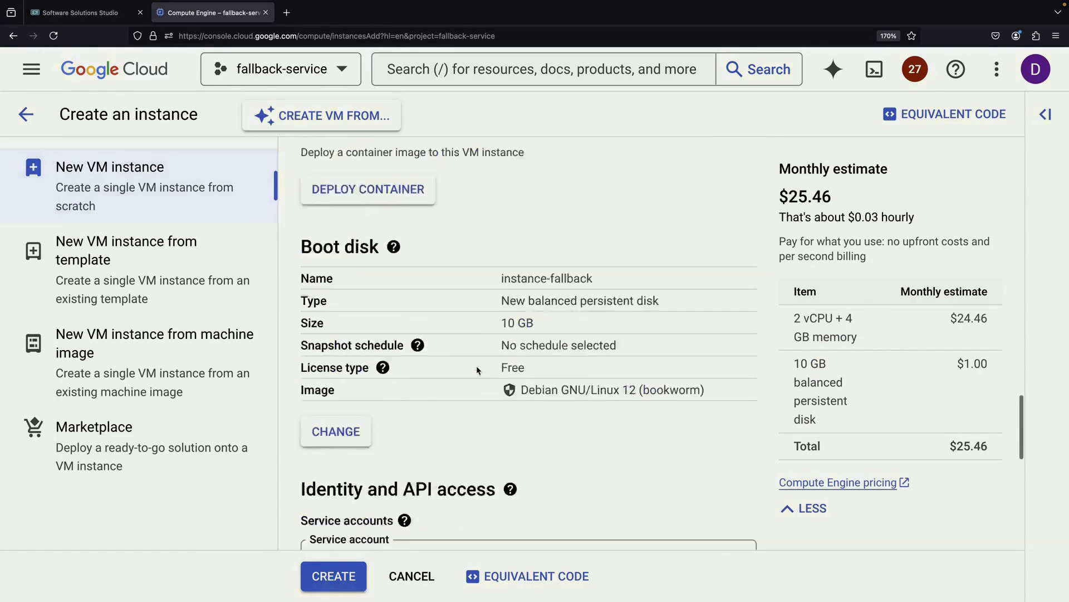
pyautogui.scroll(-3)
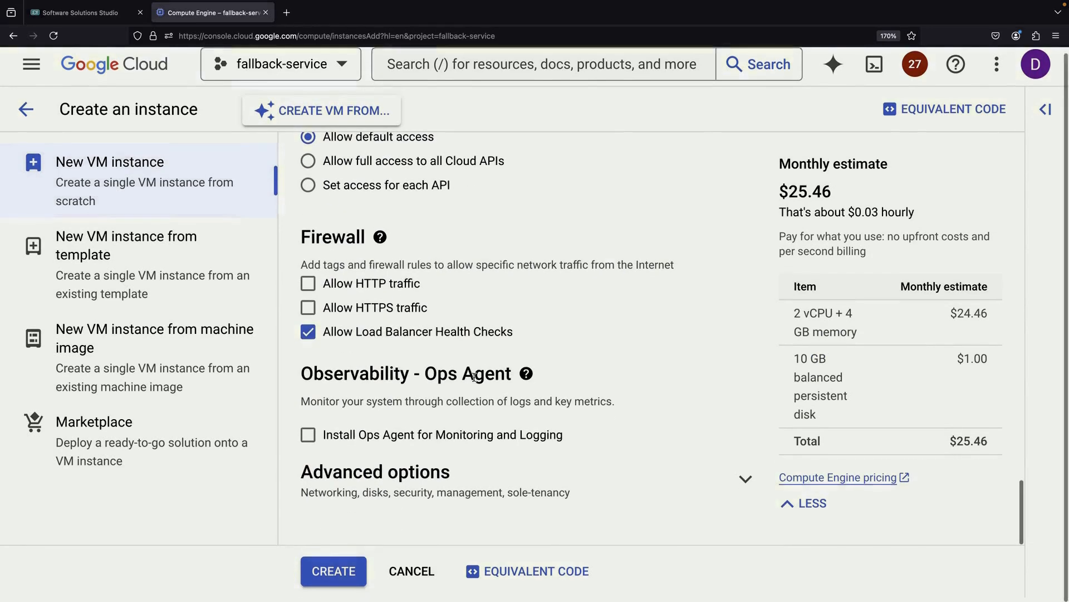
pyautogui.click(333, 586)
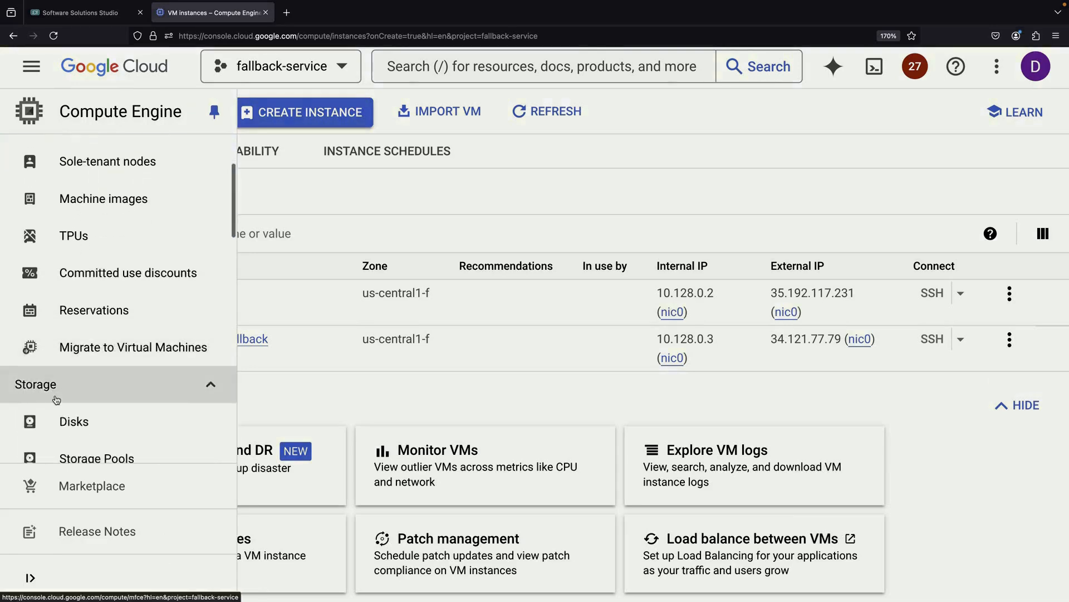
pyautogui.scroll(-3)
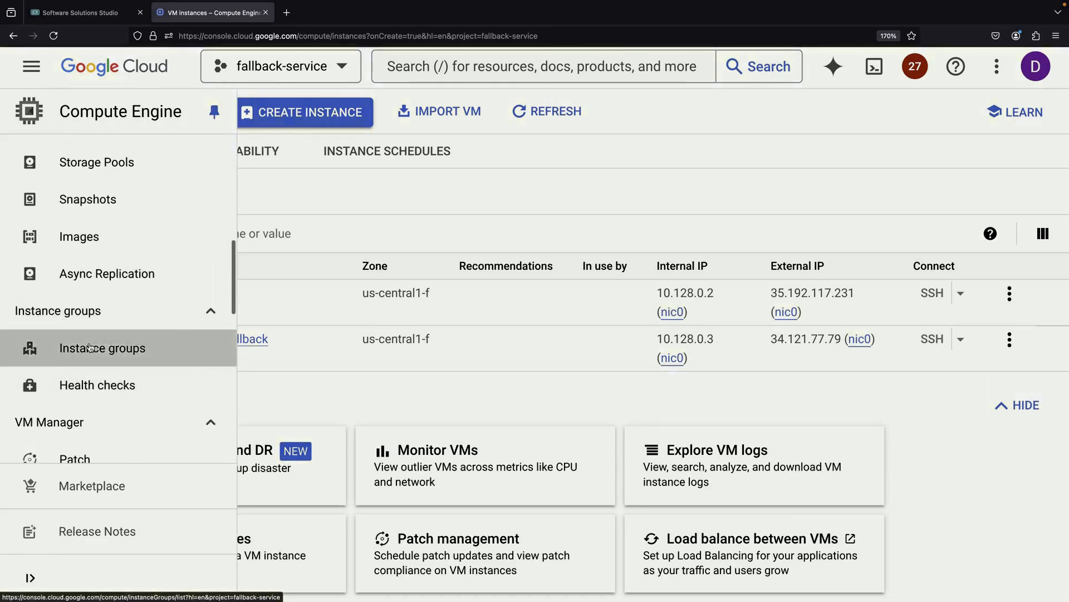
pyautogui.click(102, 347)
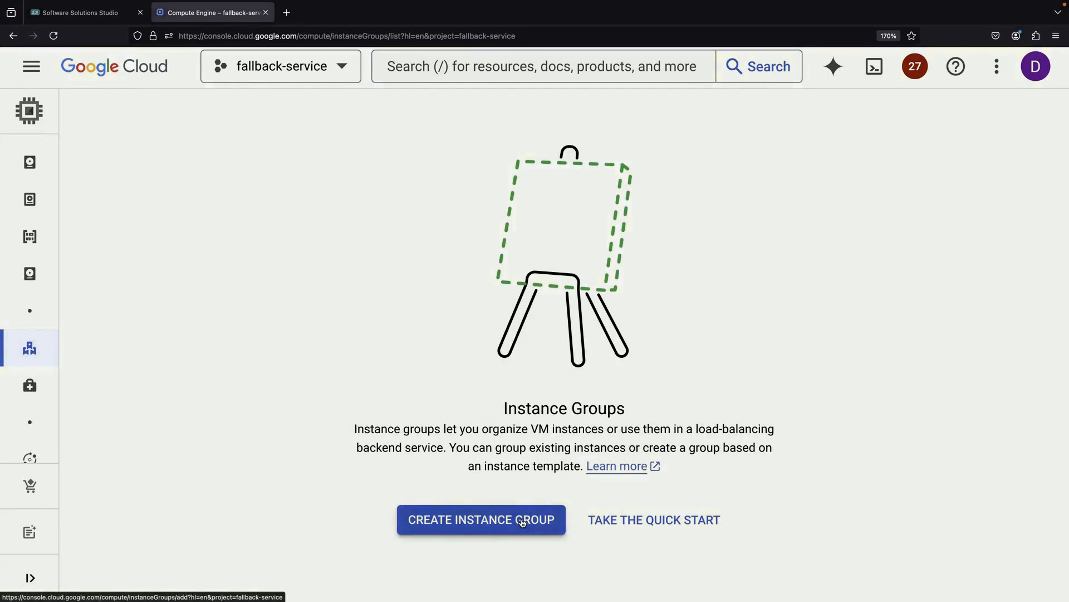
# - Create unmanaged instance-group-0 containing instance-0 with an http named port
pyautogui.click(481, 519)
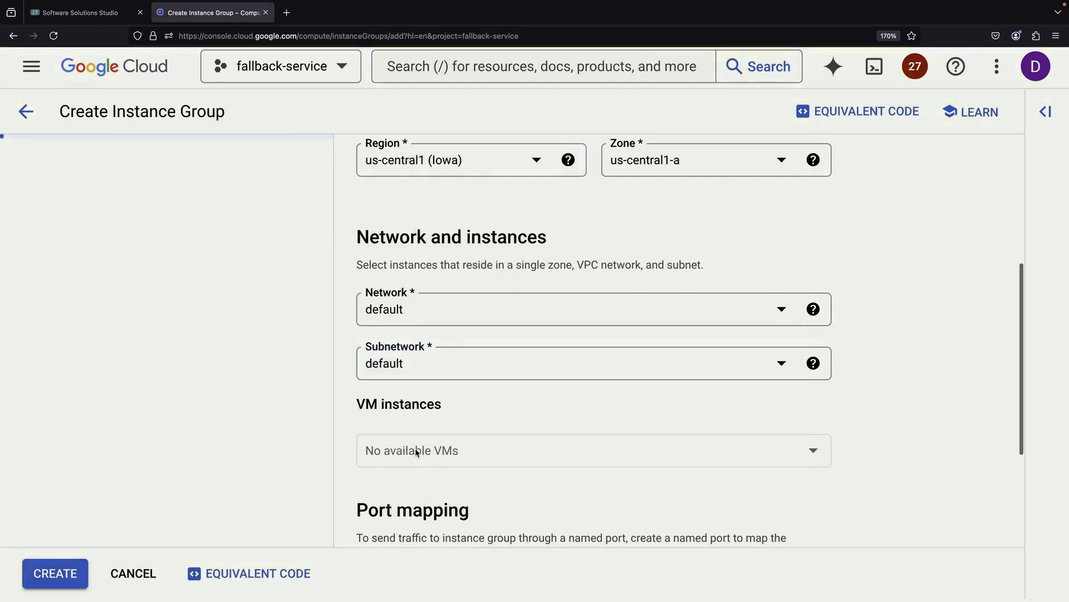
pyautogui.click(714, 160)
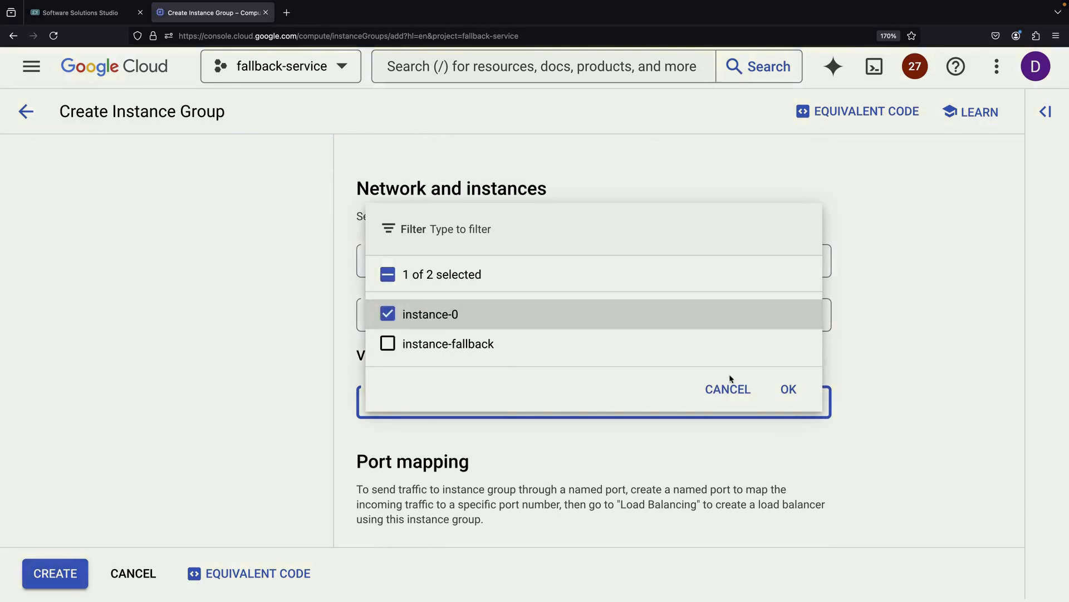
pyautogui.click(789, 389)
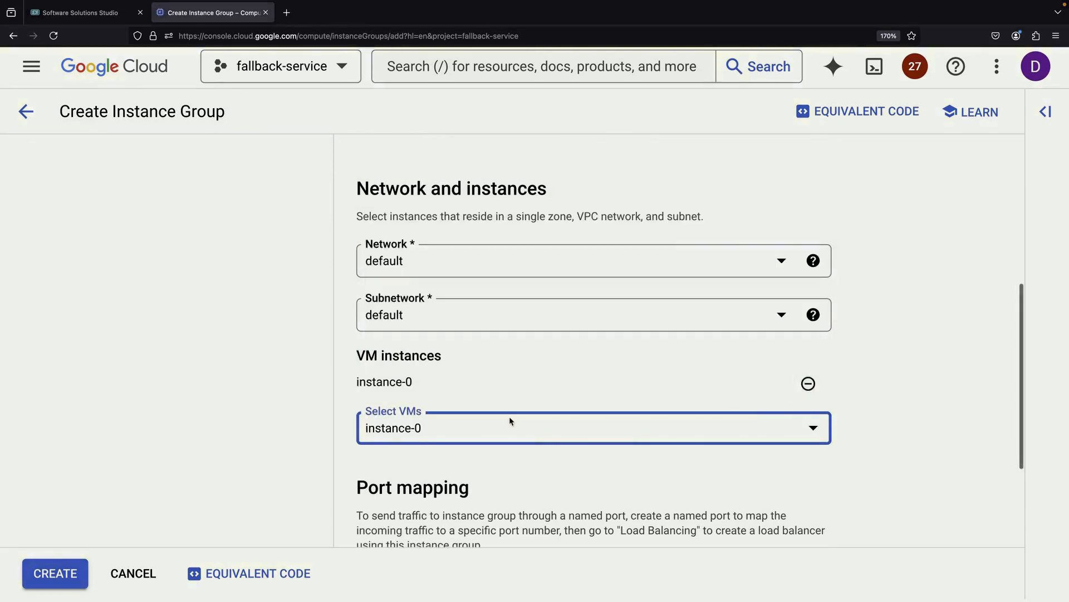
pyautogui.scroll(-3)
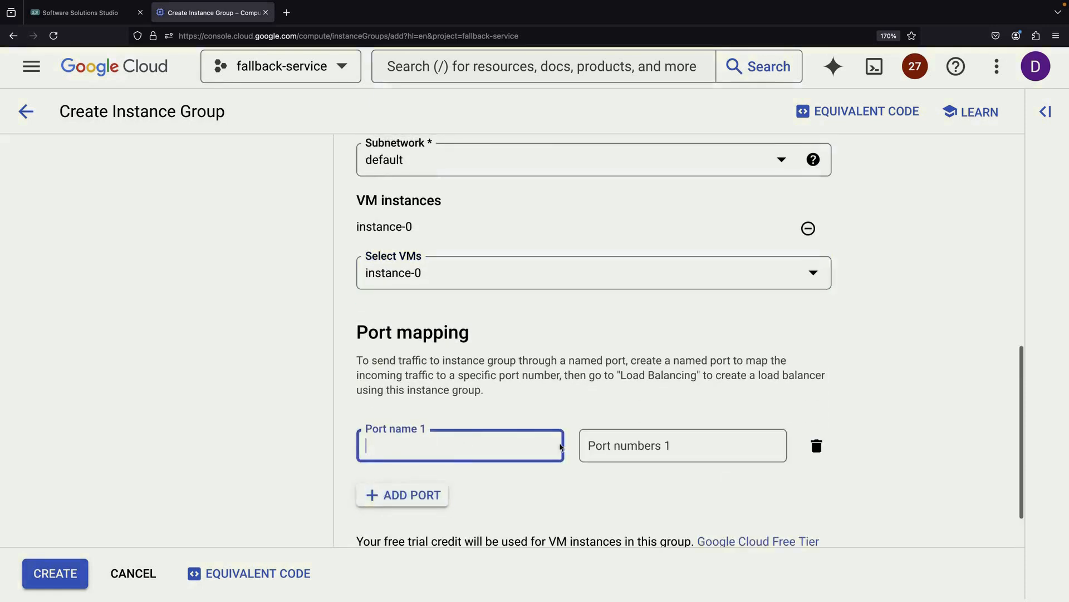
pyautogui.write('http')
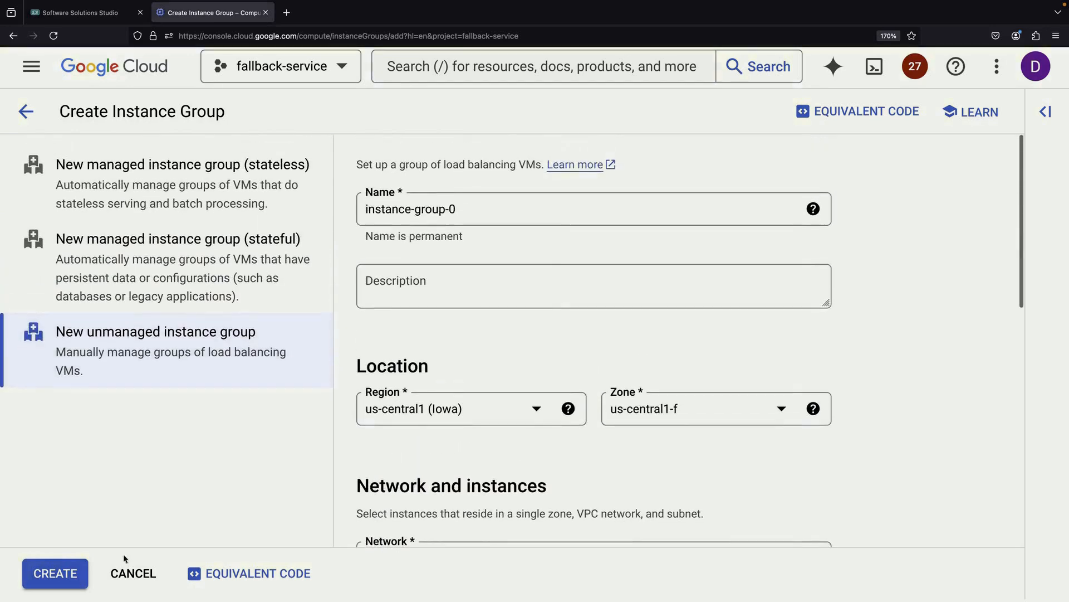
pyautogui.click(55, 573)
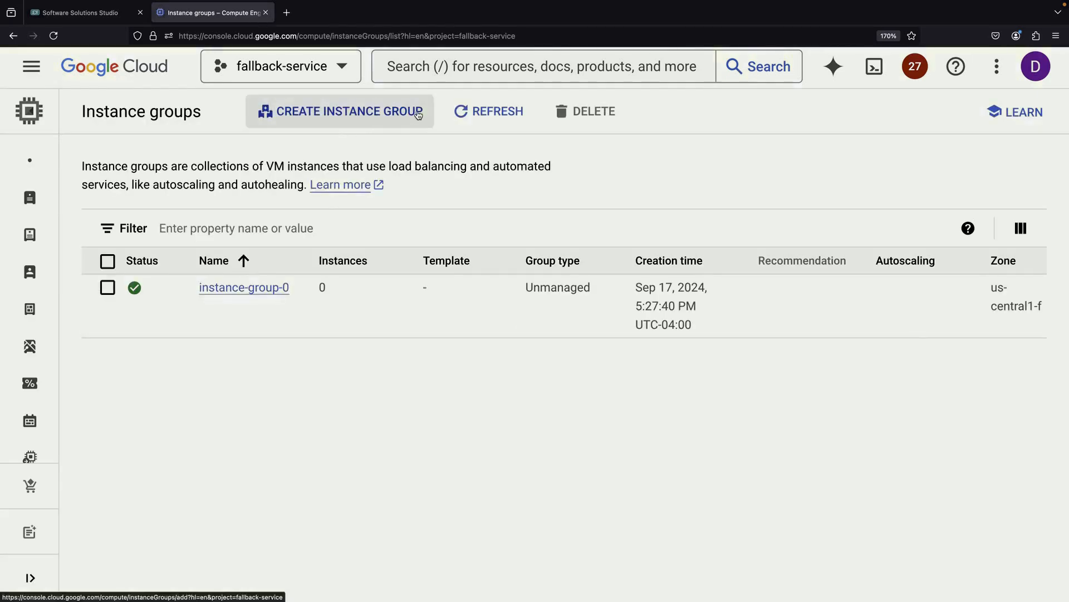
# - Start a second unmanaged instance group for instance-fallback and add a named port
pyautogui.click(349, 111)
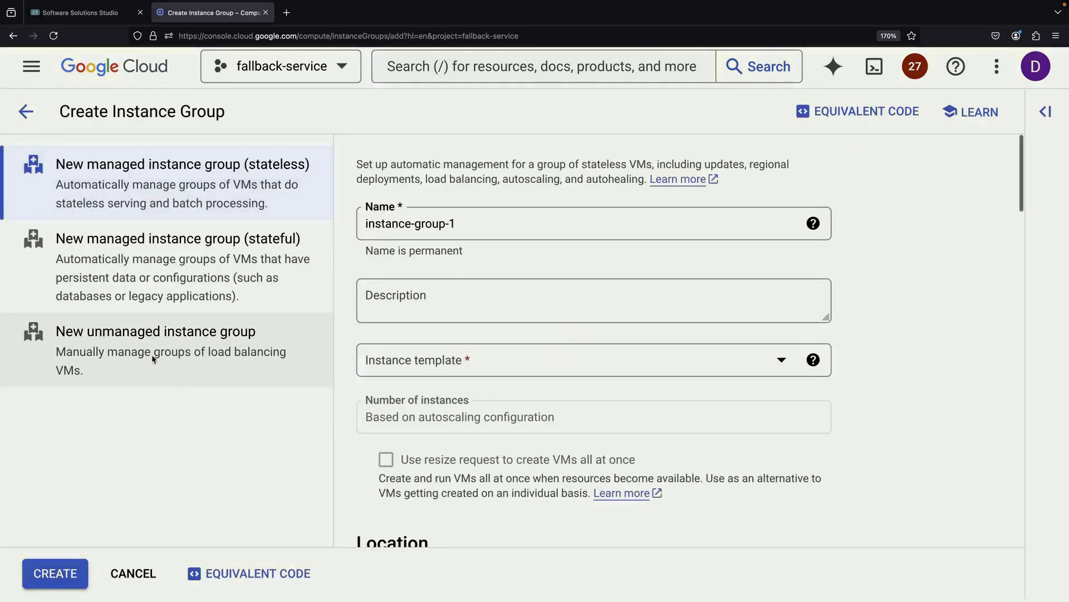
pyautogui.click(155, 347)
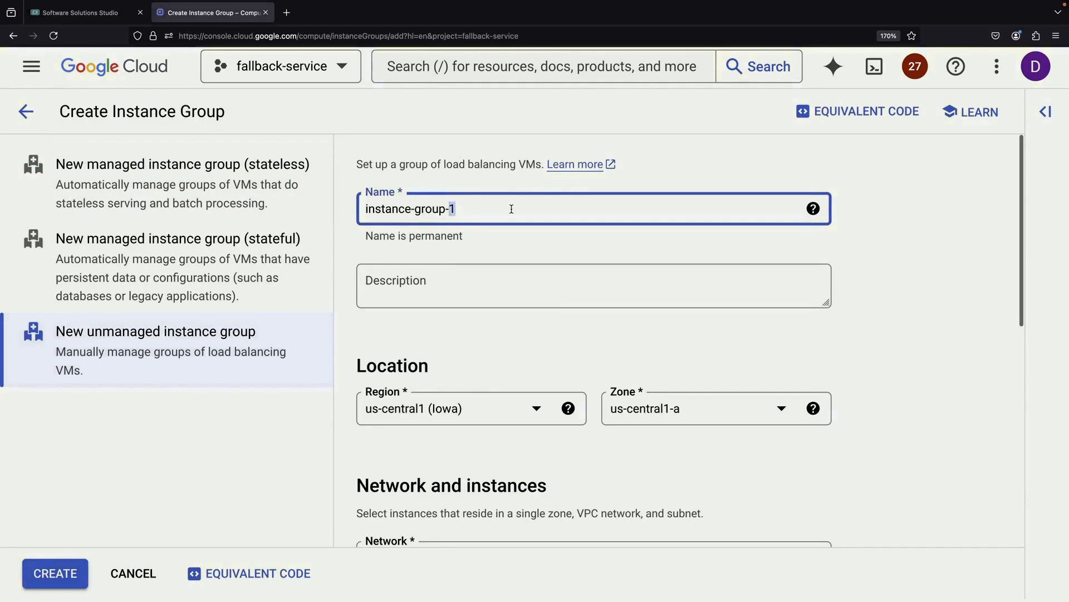
pyautogui.scroll(-3)
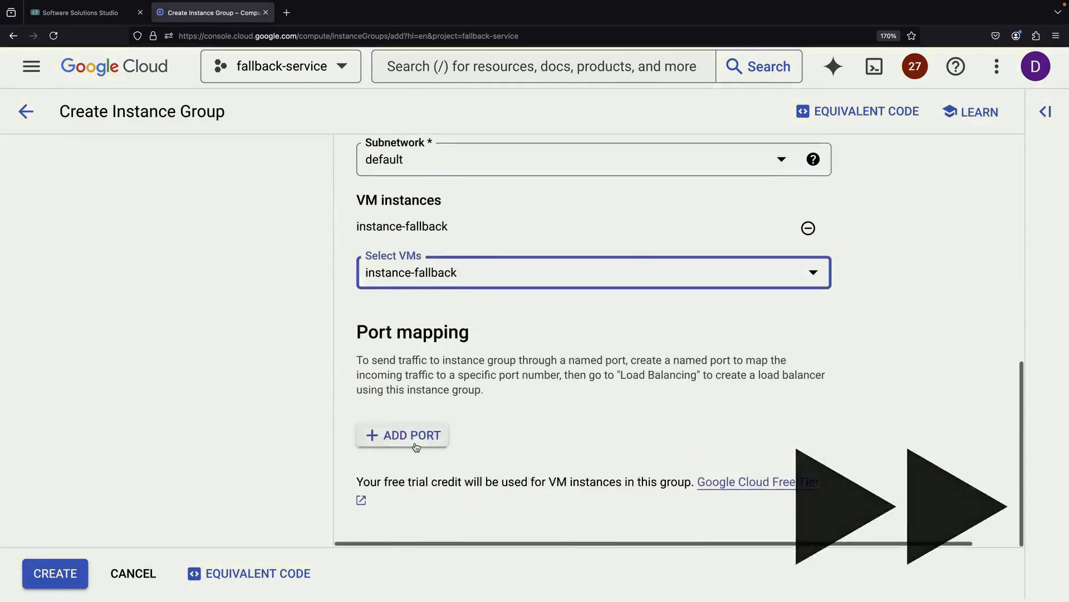
pyautogui.click(54, 573)
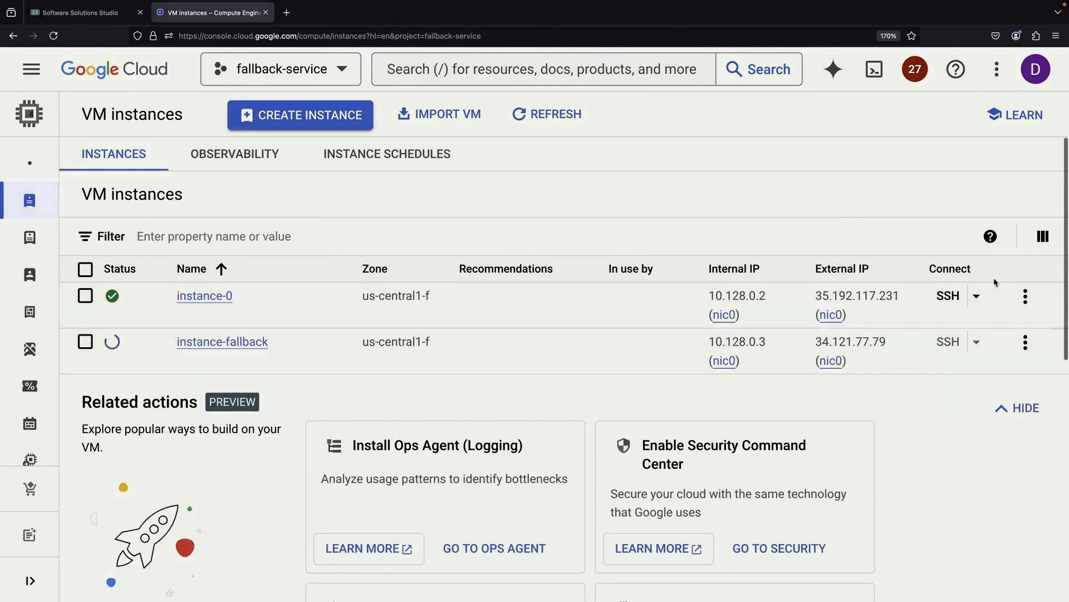
# - SSH into instance-0, run apt-get update, install Apache, and check apache2 status
pyautogui.click(948, 296)
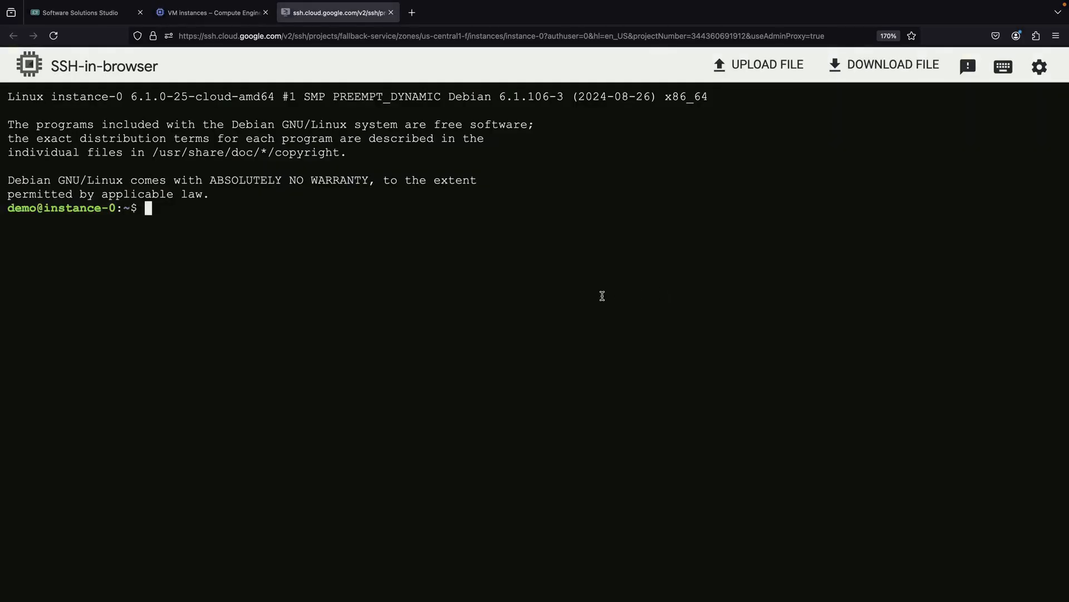
pyautogui.write('sudo apt-get update')
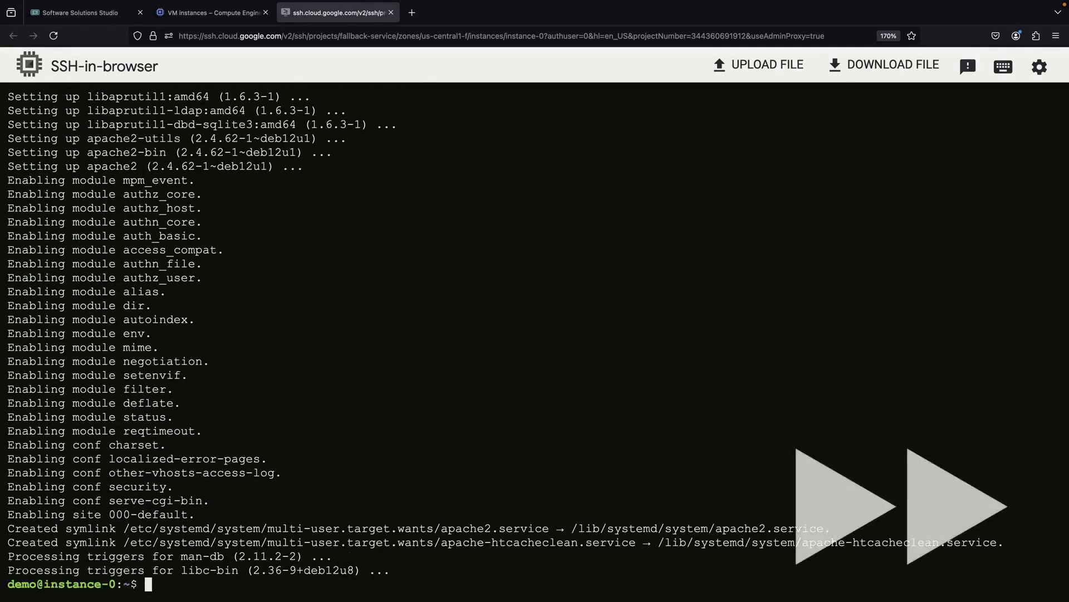
pyautogui.write('systemctl status apache2')
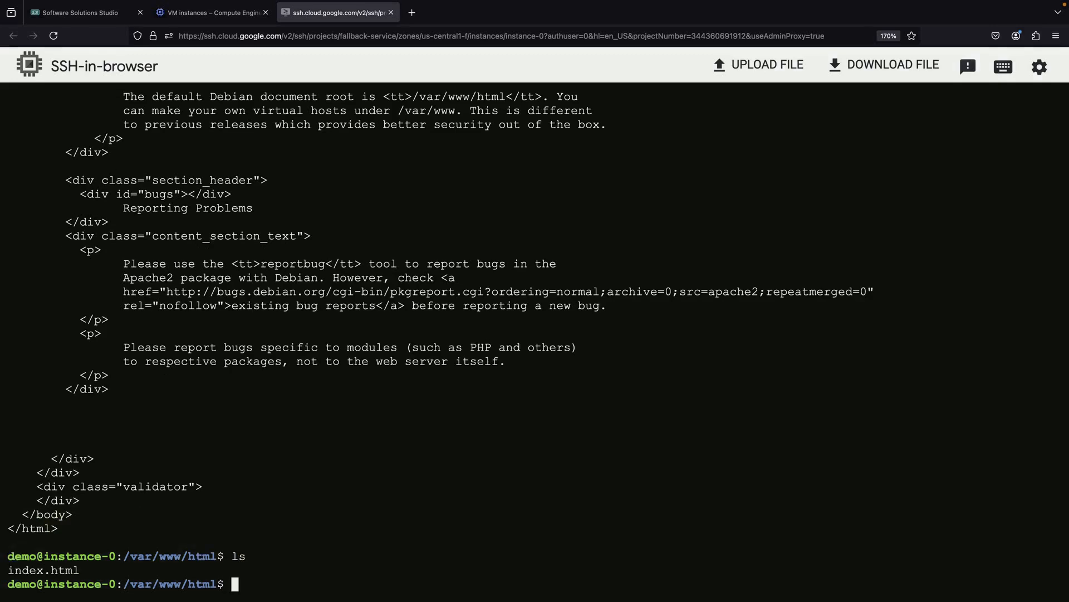
# - Write 'Primary web service' to index.html and leave the SSH session
pyautogui.write('echo -n "Primary web servi')
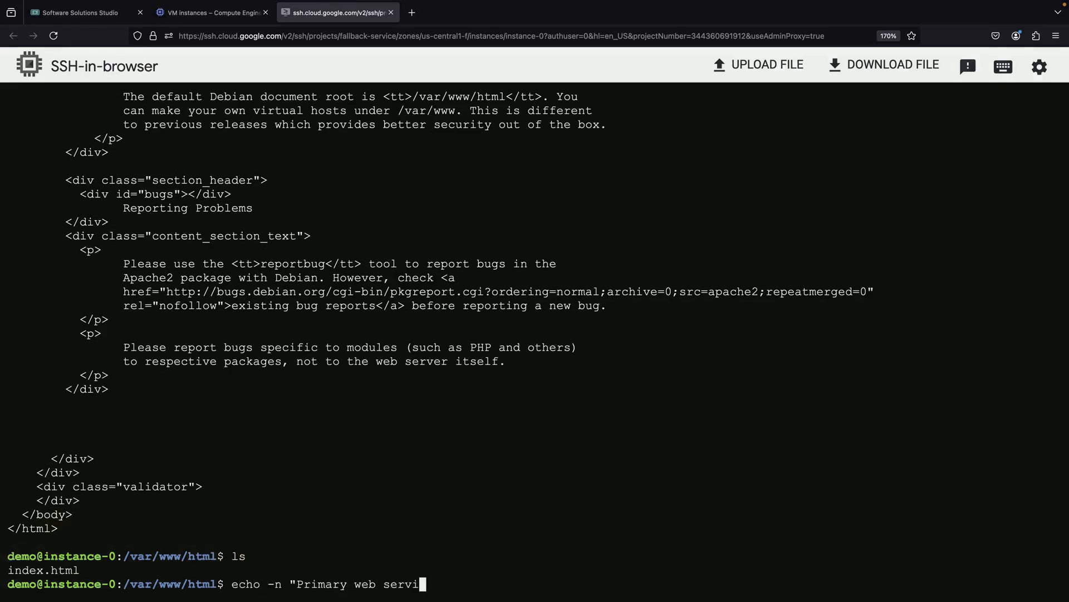
pyautogui.write('ce" > index.html')
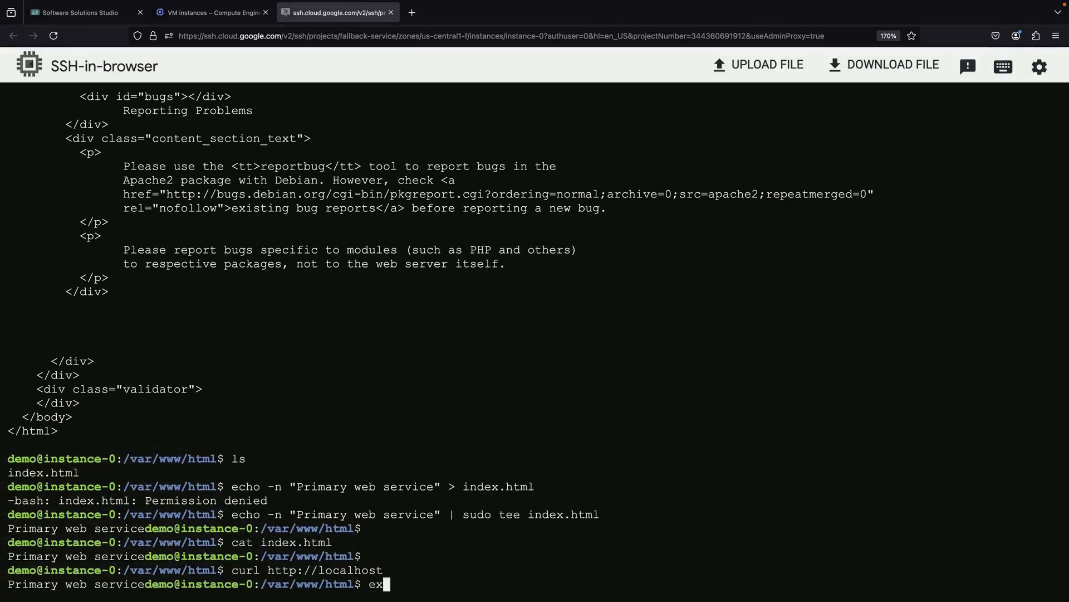
pyautogui.click(212, 12)
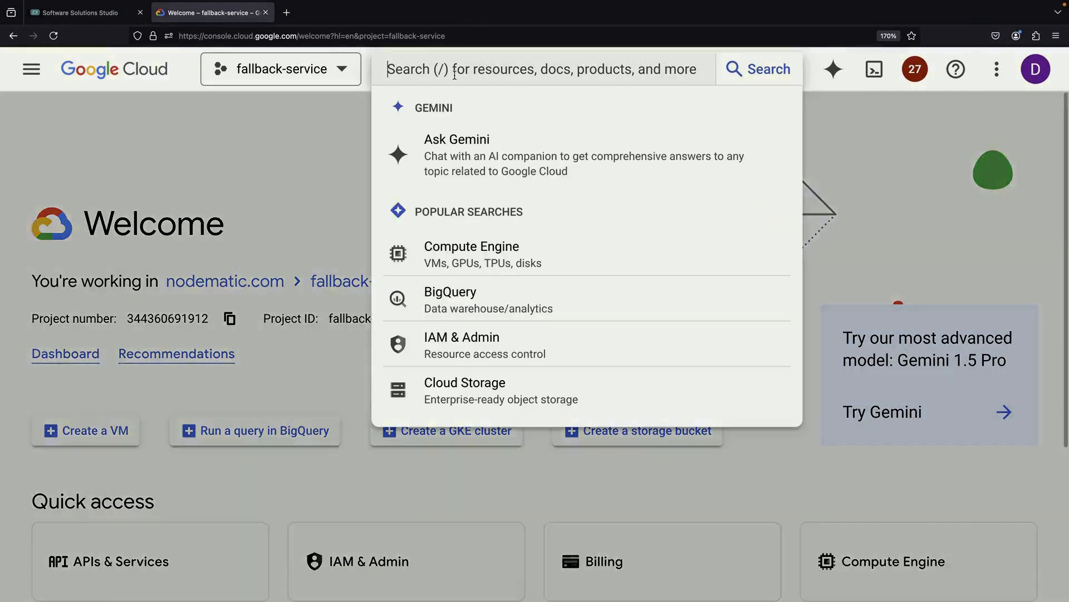
# - Start a public-facing, regional Application Load Balancer from Load balancing and begin naming it
pyautogui.write('load balancer')
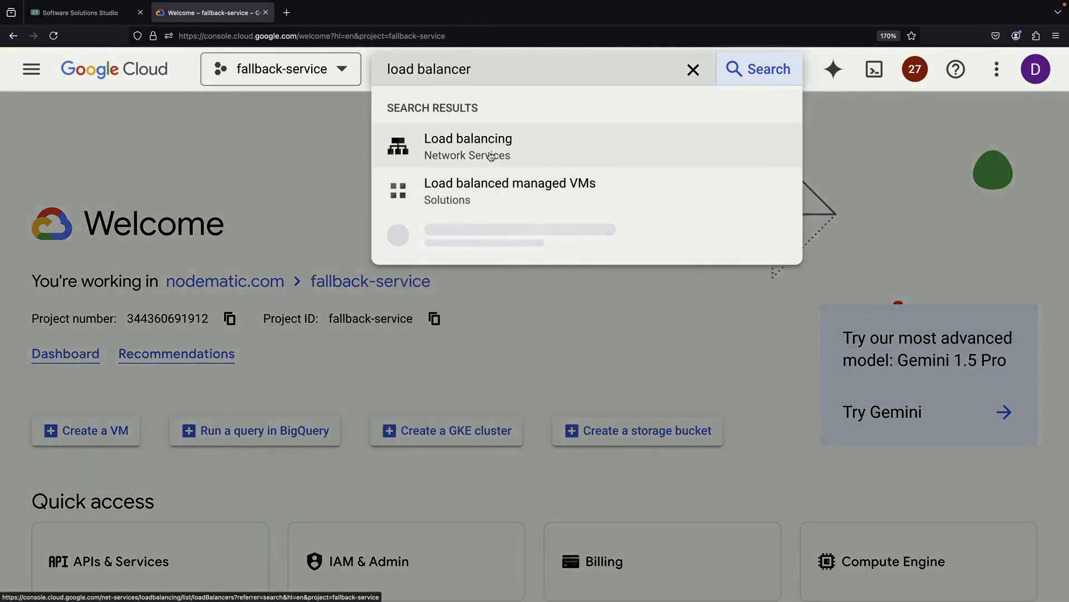
pyautogui.click(468, 139)
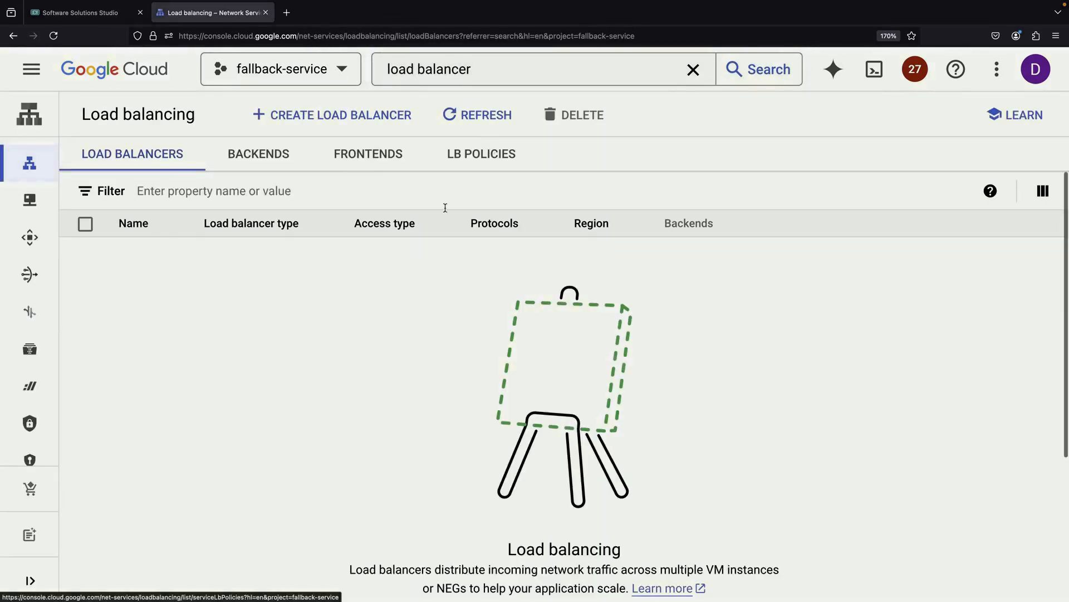
pyautogui.click(332, 115)
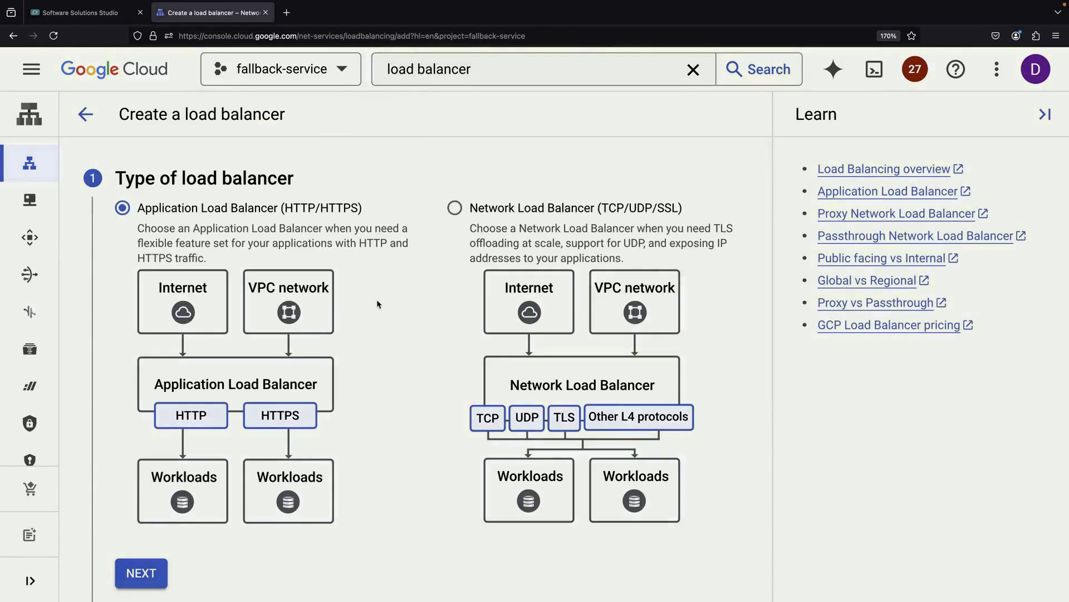
pyautogui.scroll(-3)
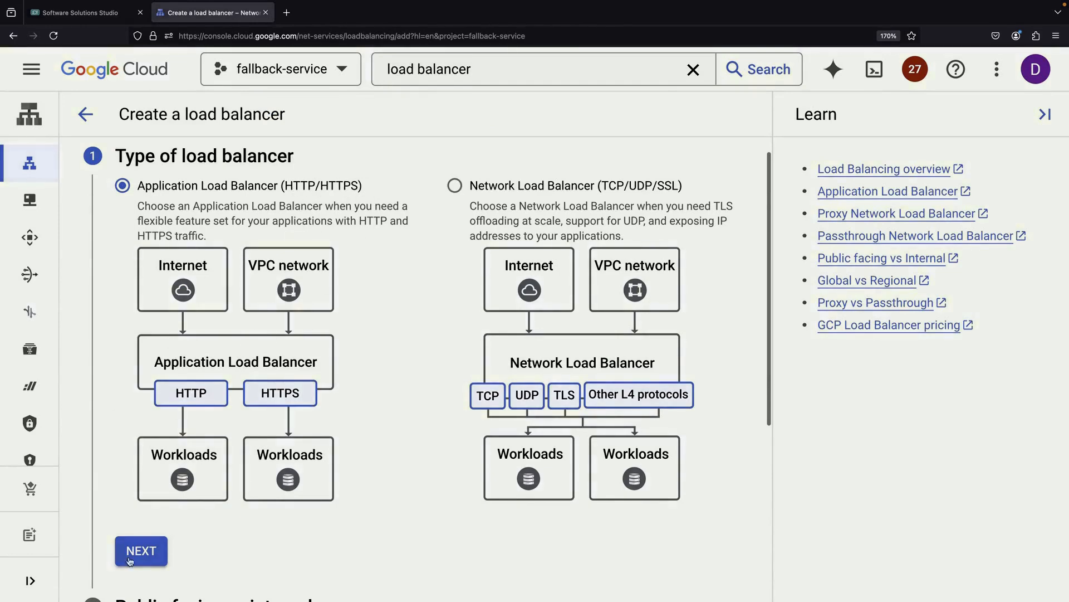
pyautogui.click(141, 551)
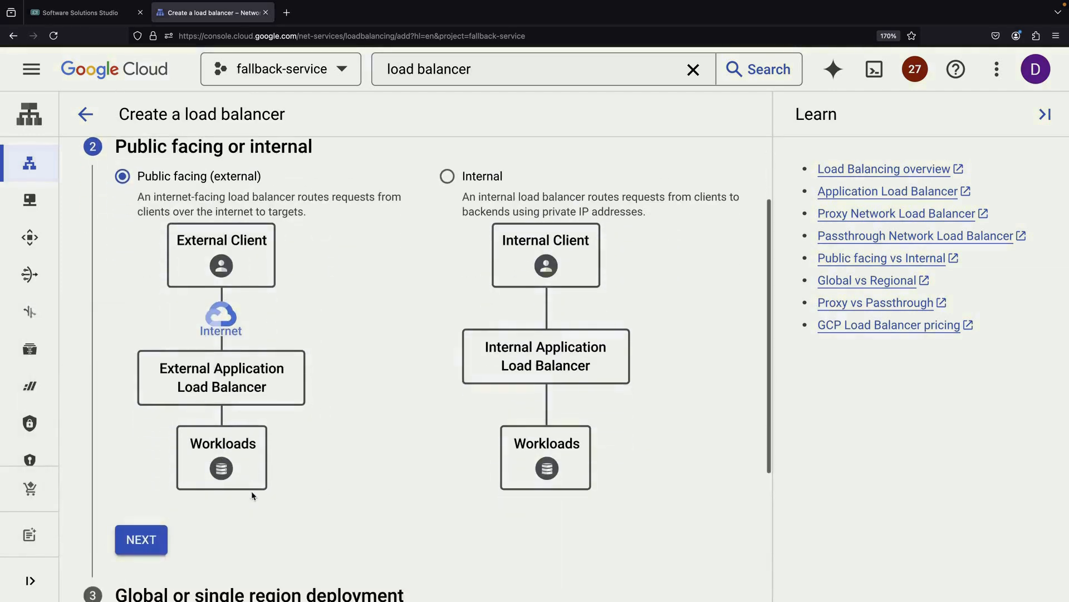
pyautogui.click(141, 539)
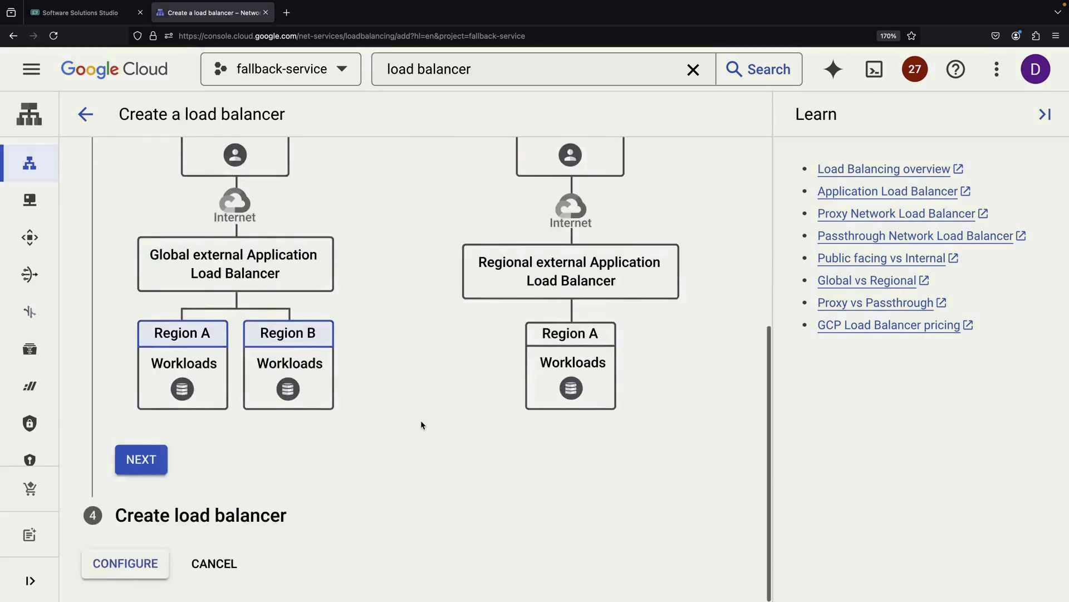
pyautogui.click(141, 459)
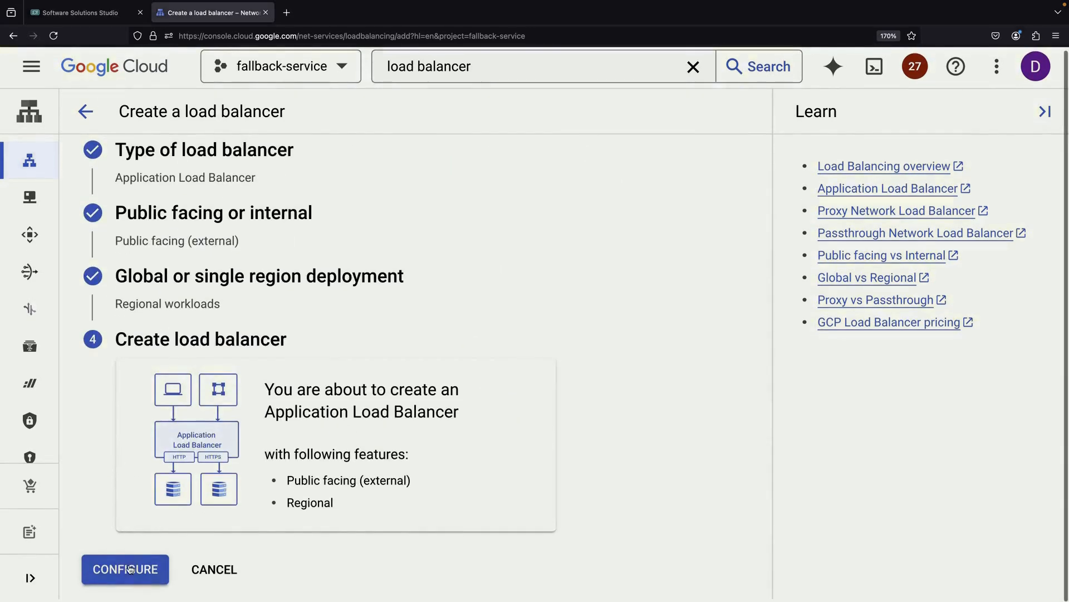
pyautogui.click(126, 570)
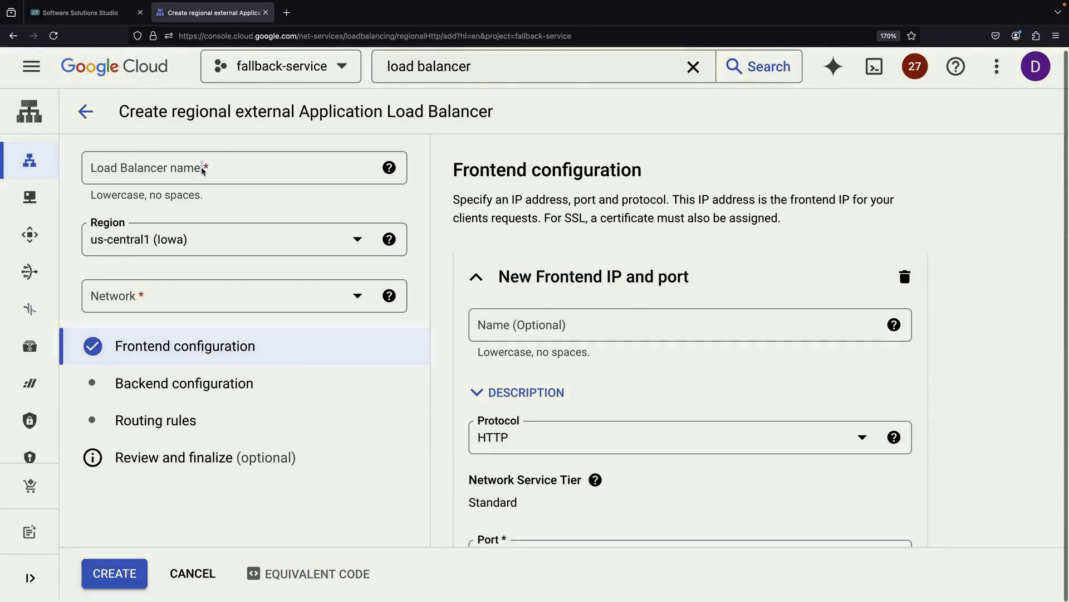
# - Name the load balancer 'demonstration', keep the HTTP port 80 frontend, and use the default network
pyautogui.write('demonstration')
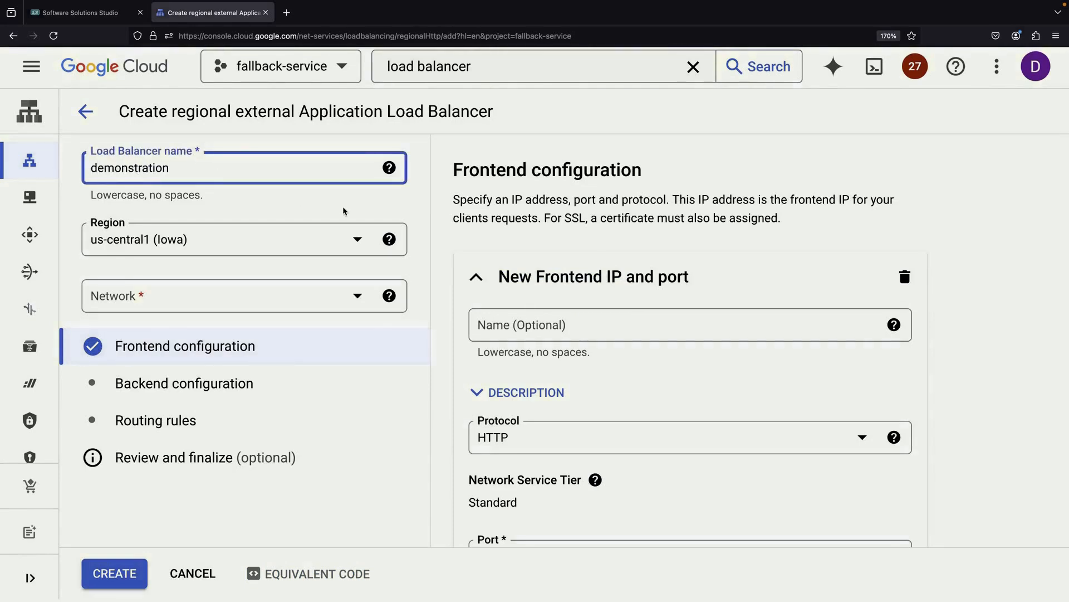
pyautogui.scroll(-3)
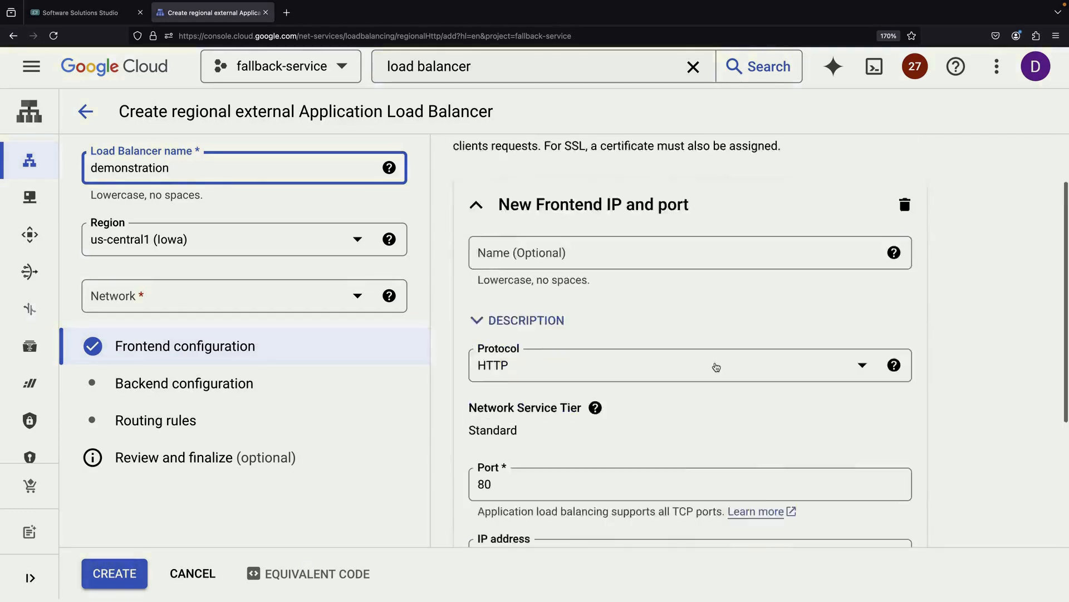
pyautogui.click(477, 204)
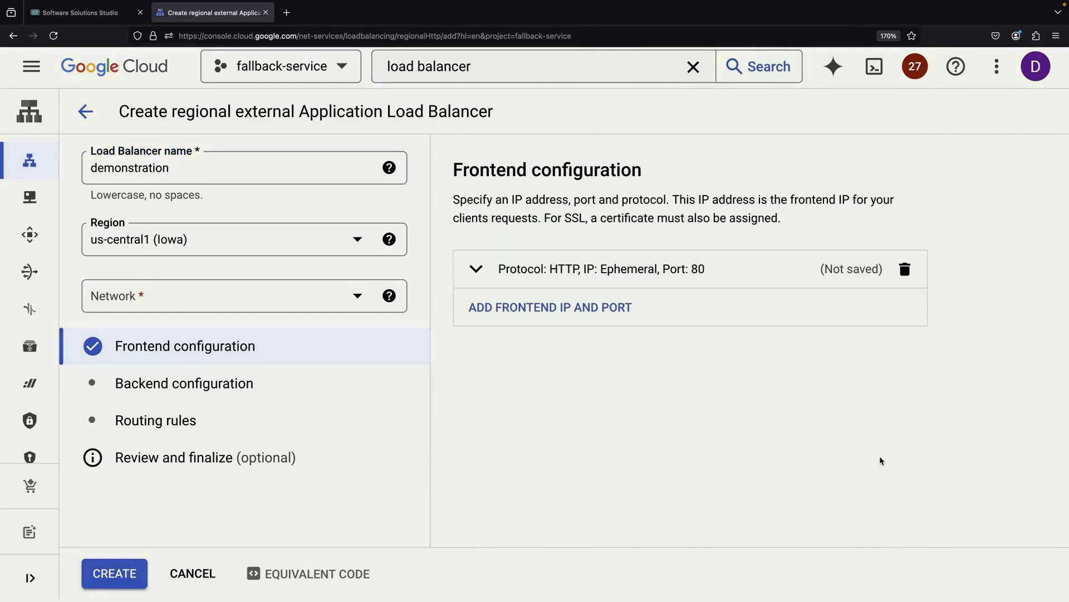
pyautogui.click(243, 295)
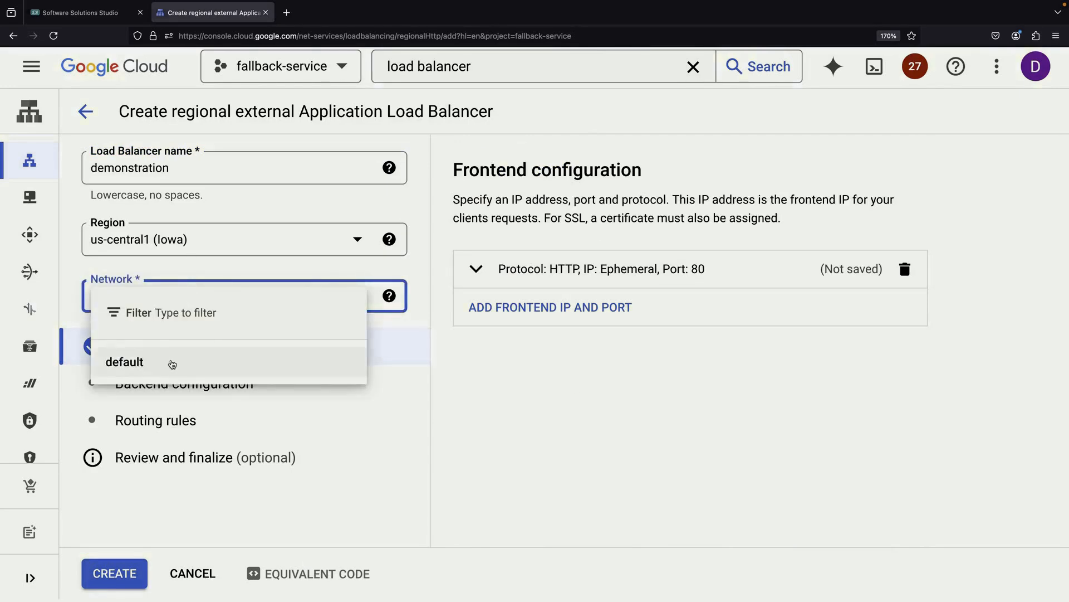
pyautogui.click(124, 362)
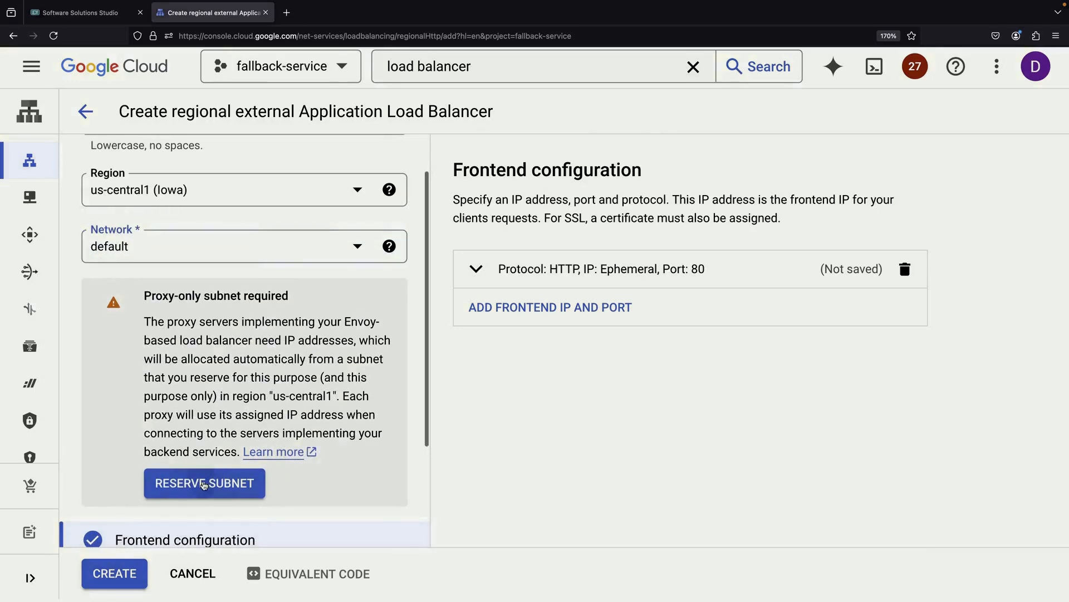
# - Reserve a proxy-only subnet named 'demonstration' with range 10.0.0.0/24
pyautogui.click(204, 483)
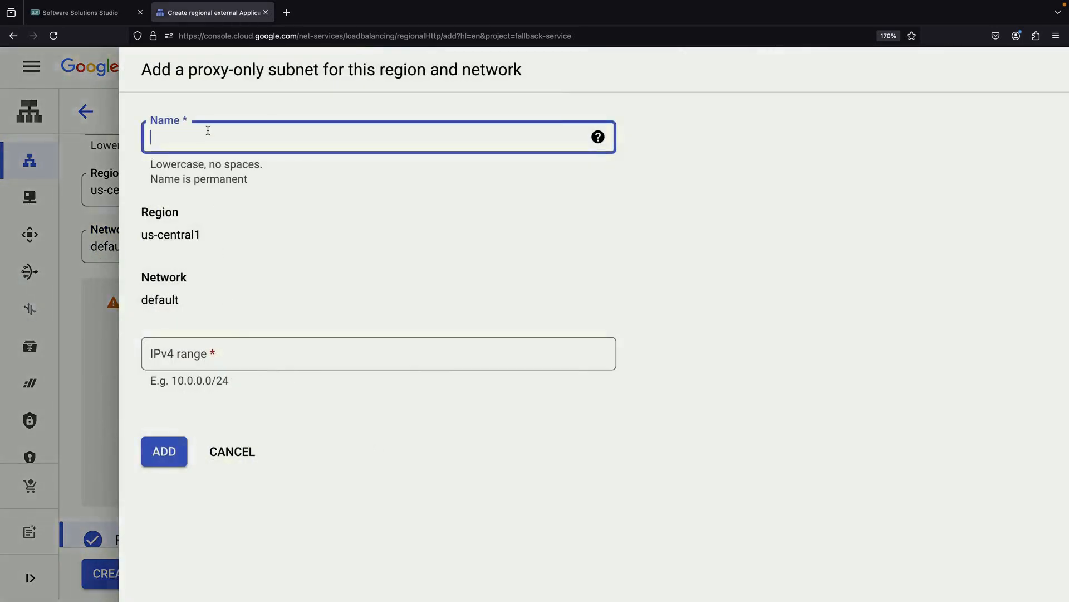
pyautogui.write('demonstration')
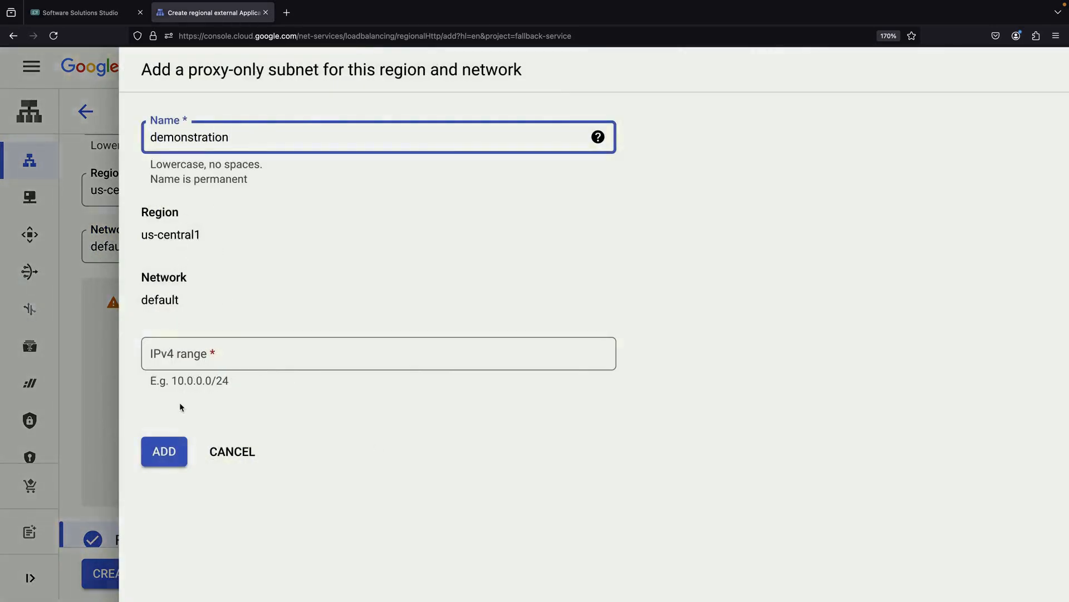
pyautogui.write('10.0.0.0/24')
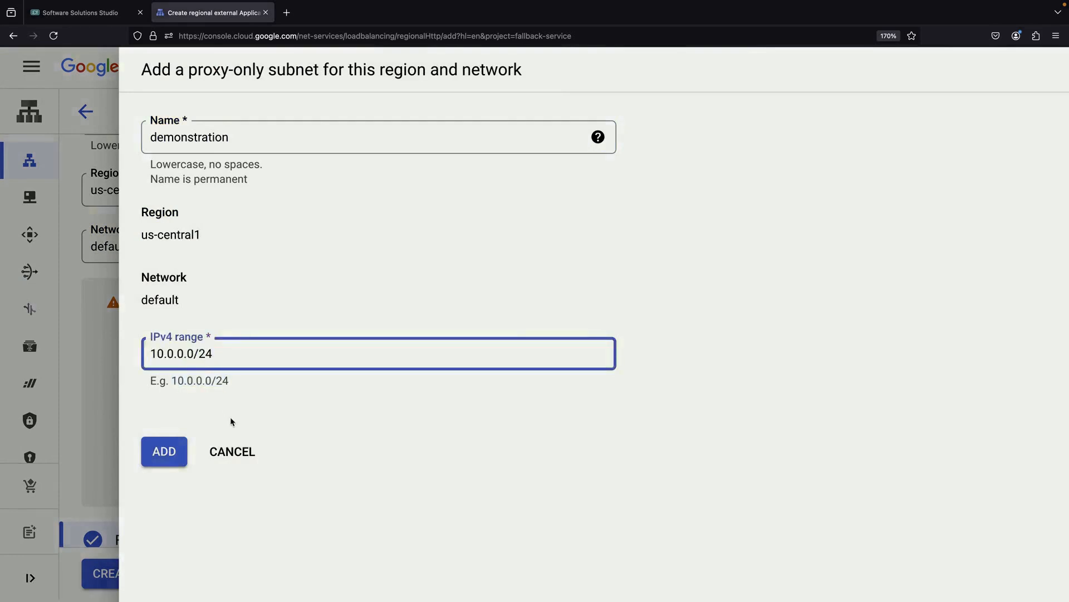
pyautogui.click(161, 451)
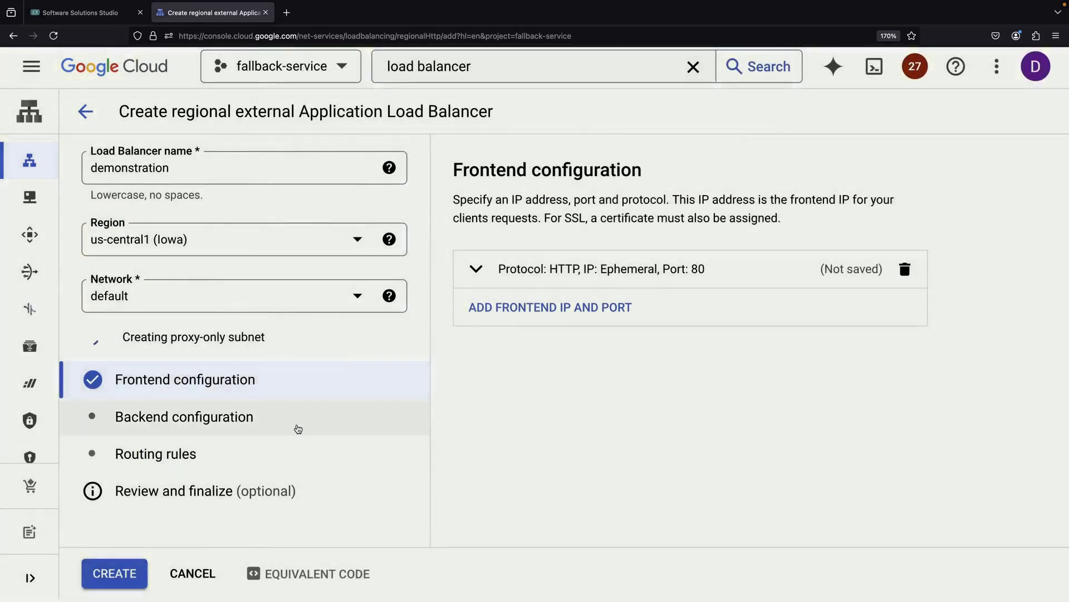
# - Create backend service backend-0 of Instance group type using instance-group-0 on port 80
pyautogui.click(184, 417)
pyautogui.write('bac')
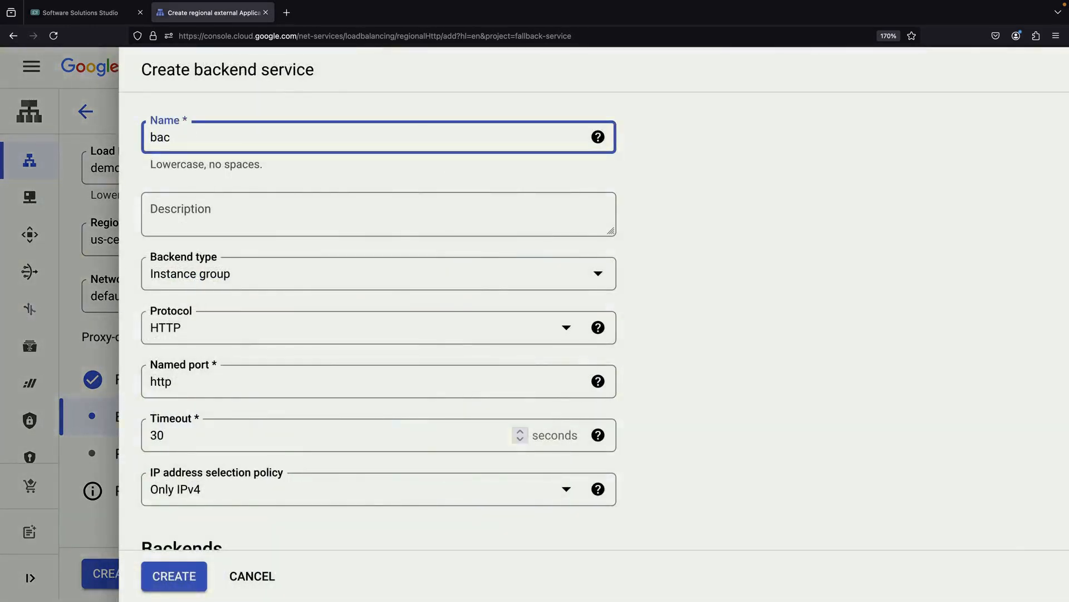
pyautogui.click(351, 273)
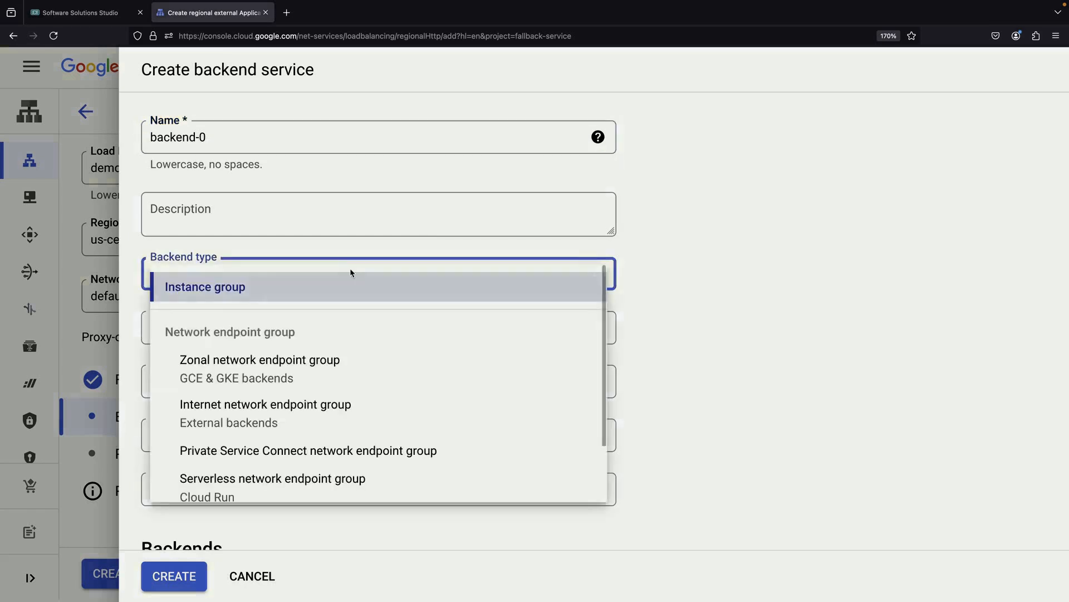
pyautogui.click(205, 287)
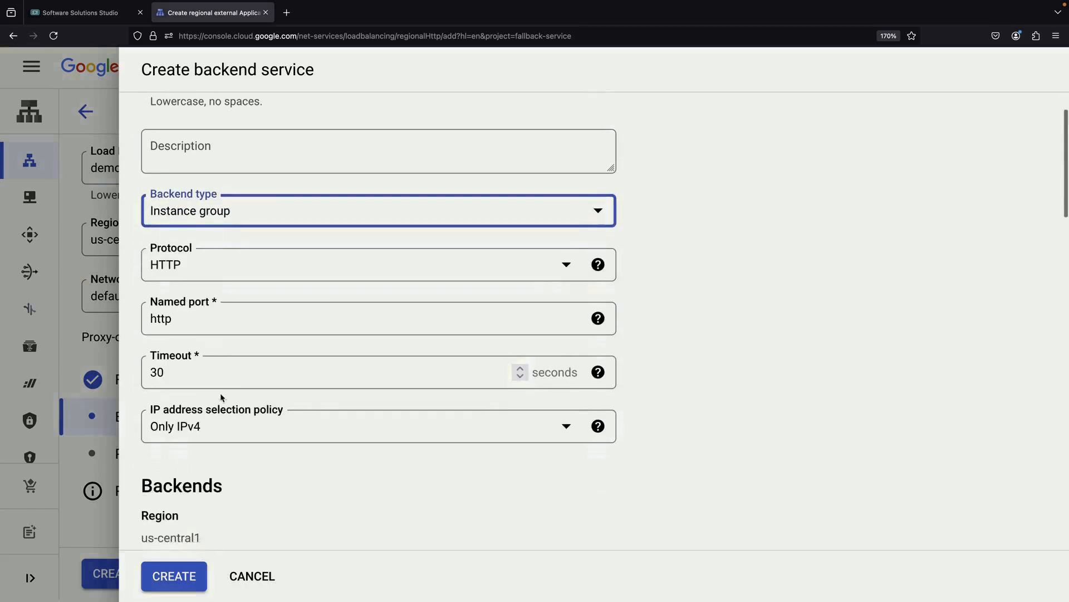
pyautogui.scroll(-3)
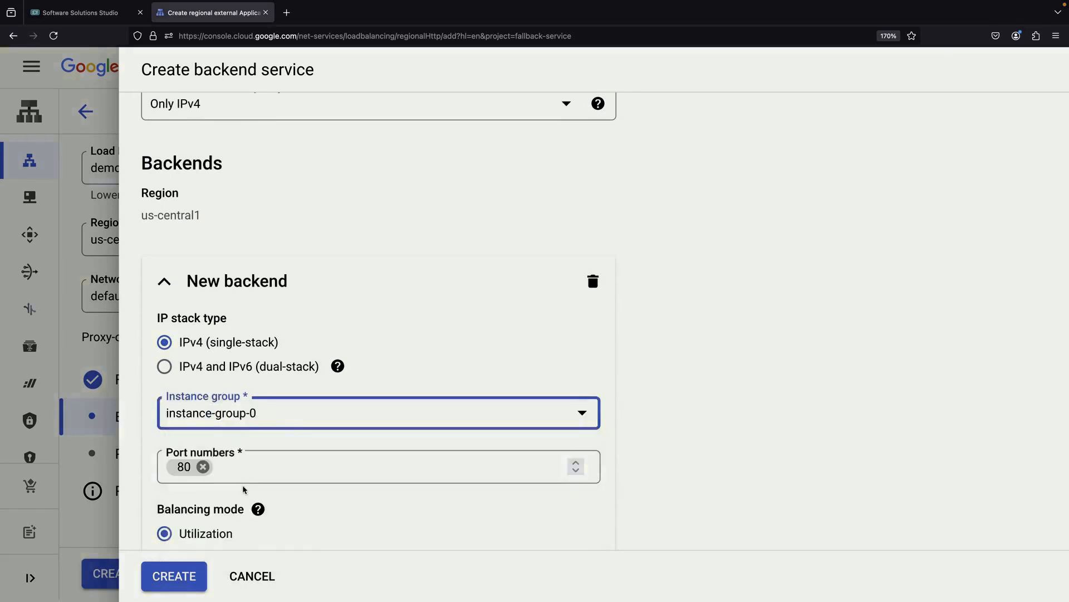
pyautogui.scroll(-3)
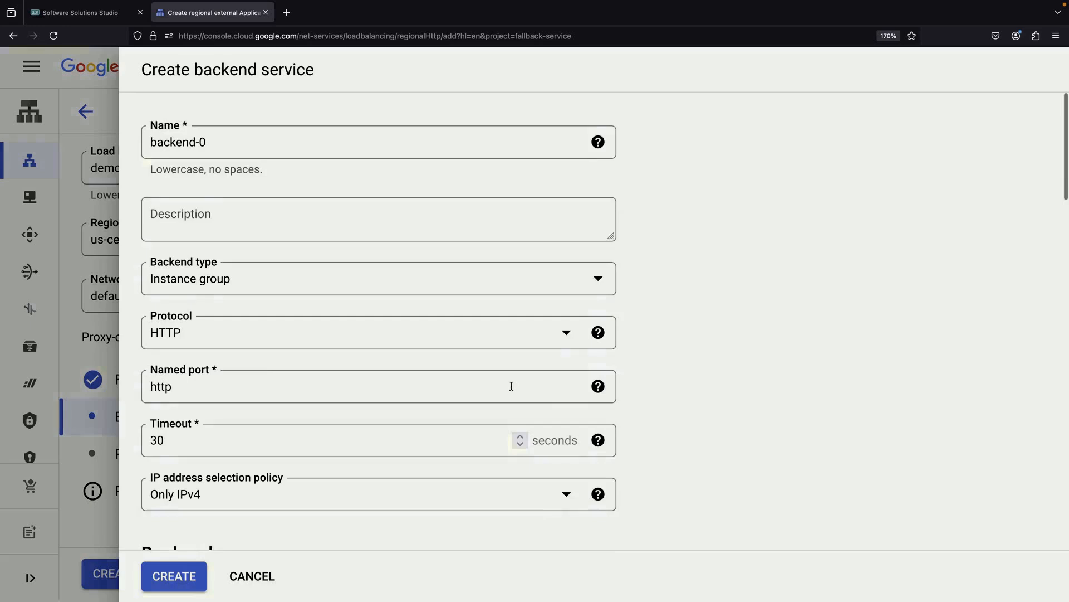
pyautogui.scroll(-3)
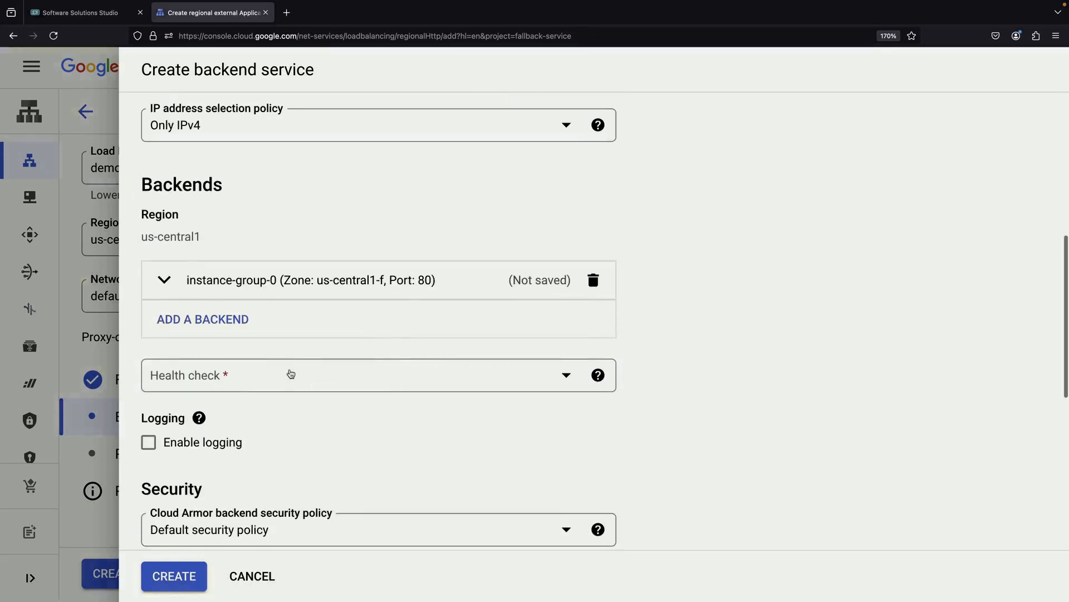
# - Create and save an HTTP health check named 'http' on port 80 for backend-0
pyautogui.click(288, 375)
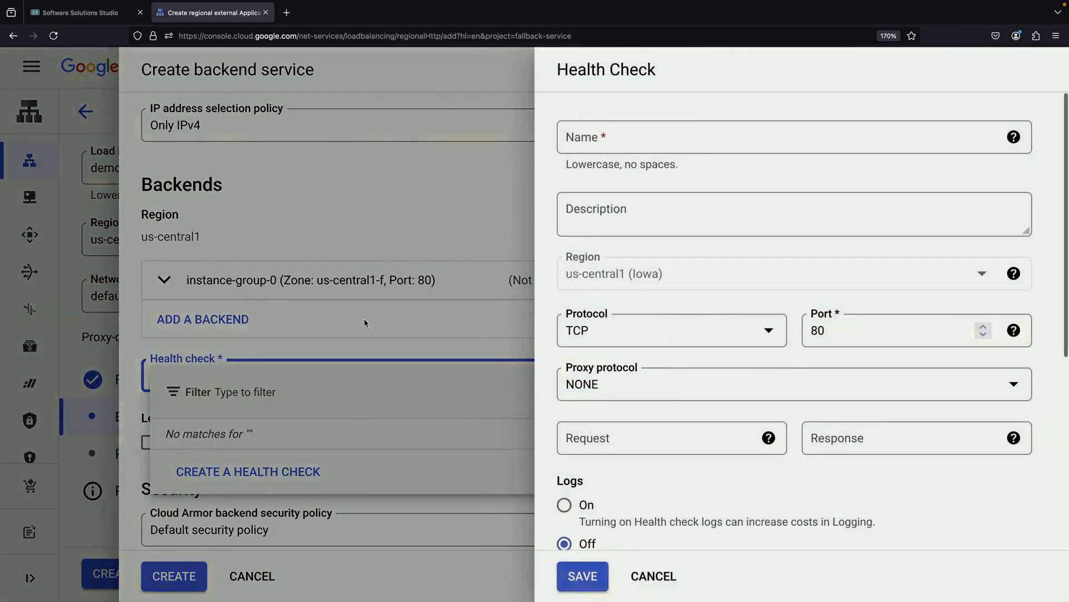
pyautogui.write('http')
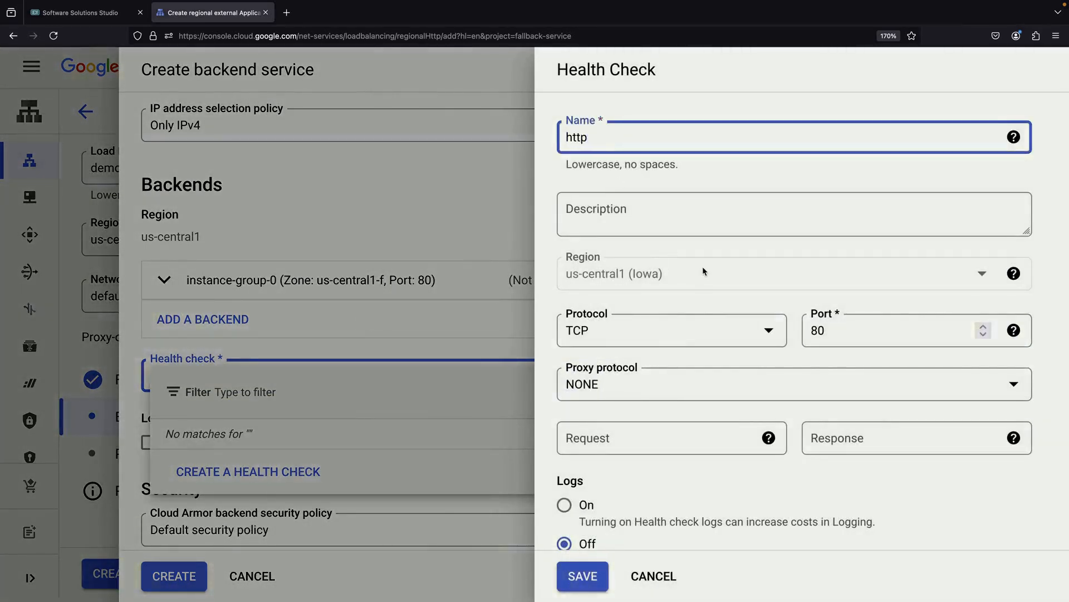
pyautogui.click(672, 330)
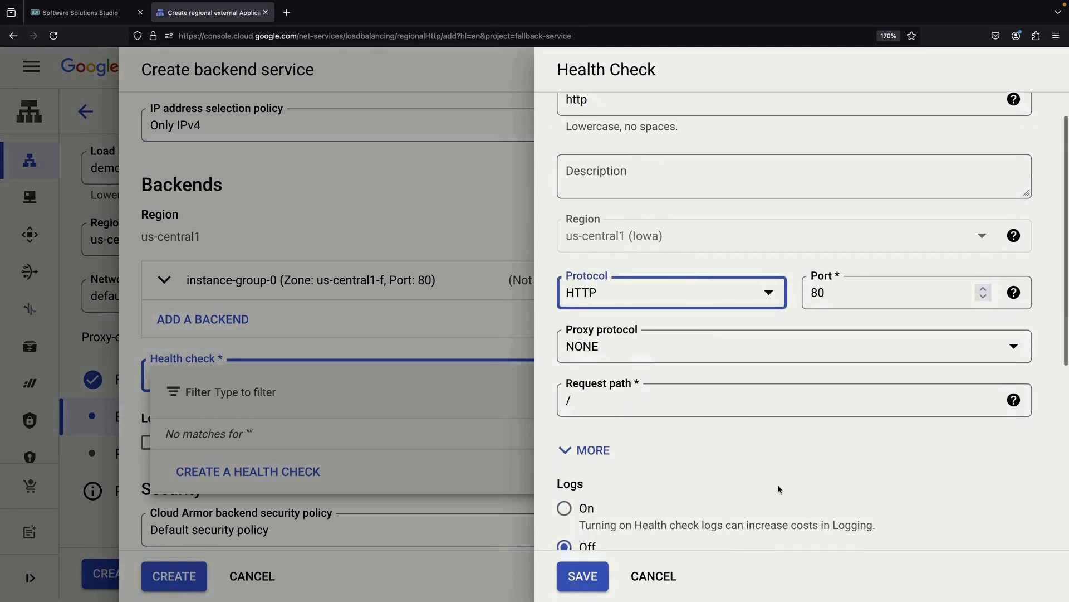
pyautogui.scroll(-3)
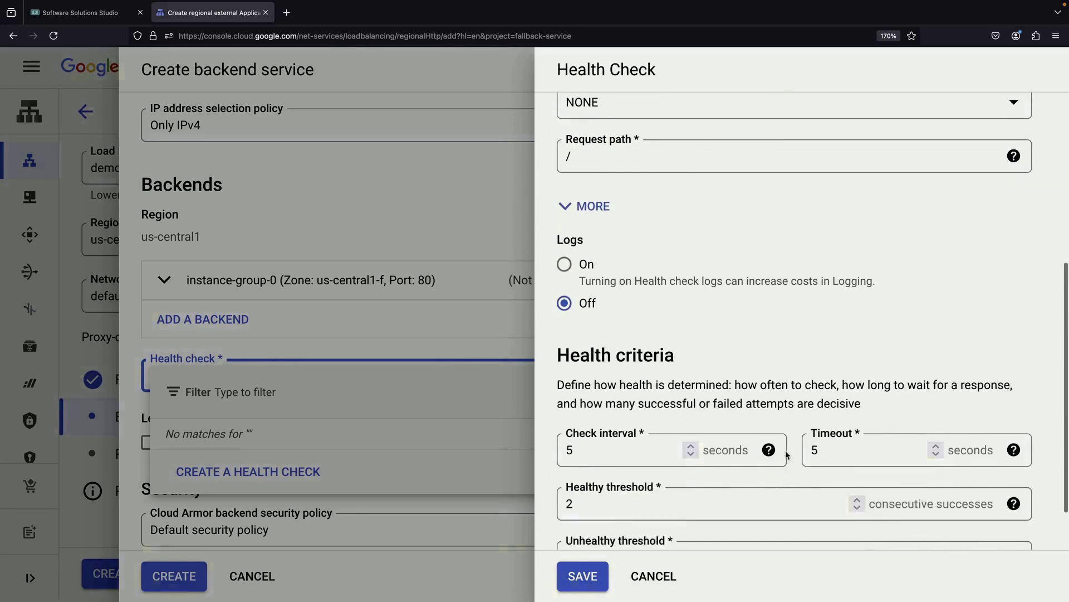
pyautogui.scroll(-3)
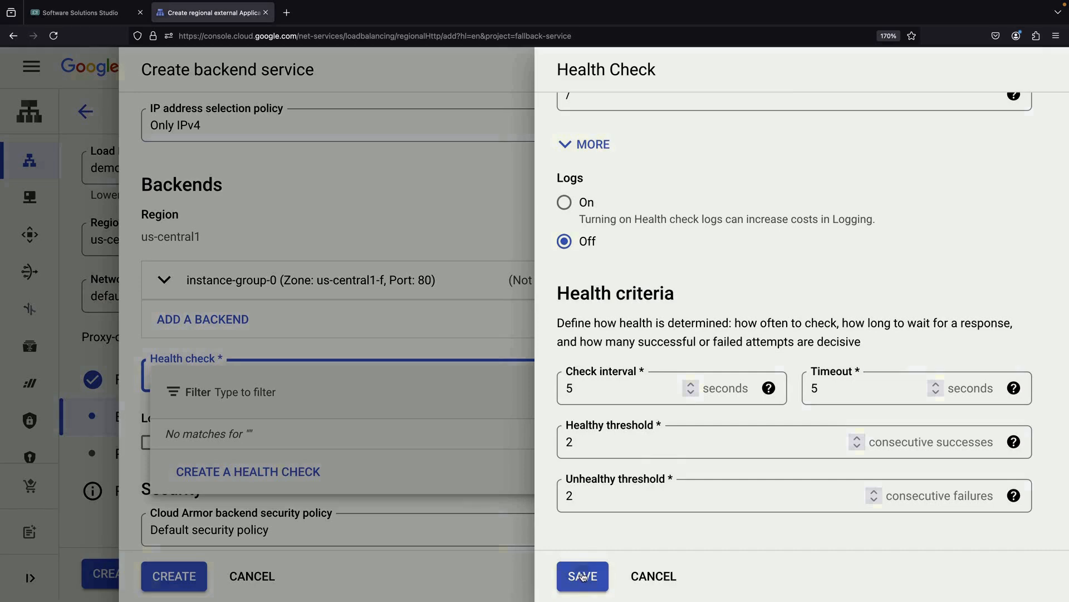
pyautogui.click(583, 576)
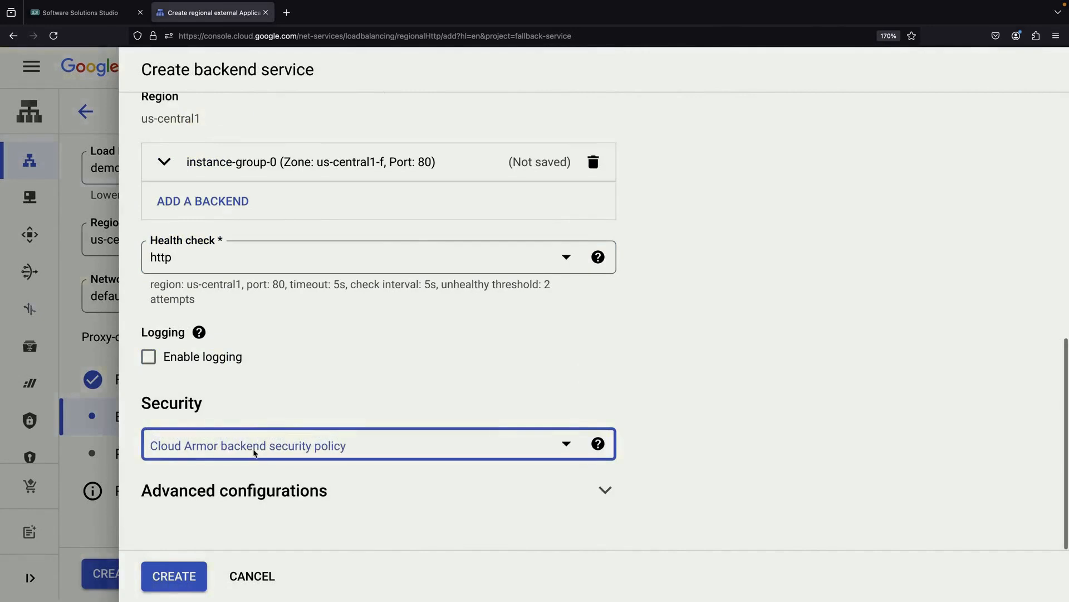
pyautogui.scroll(3)
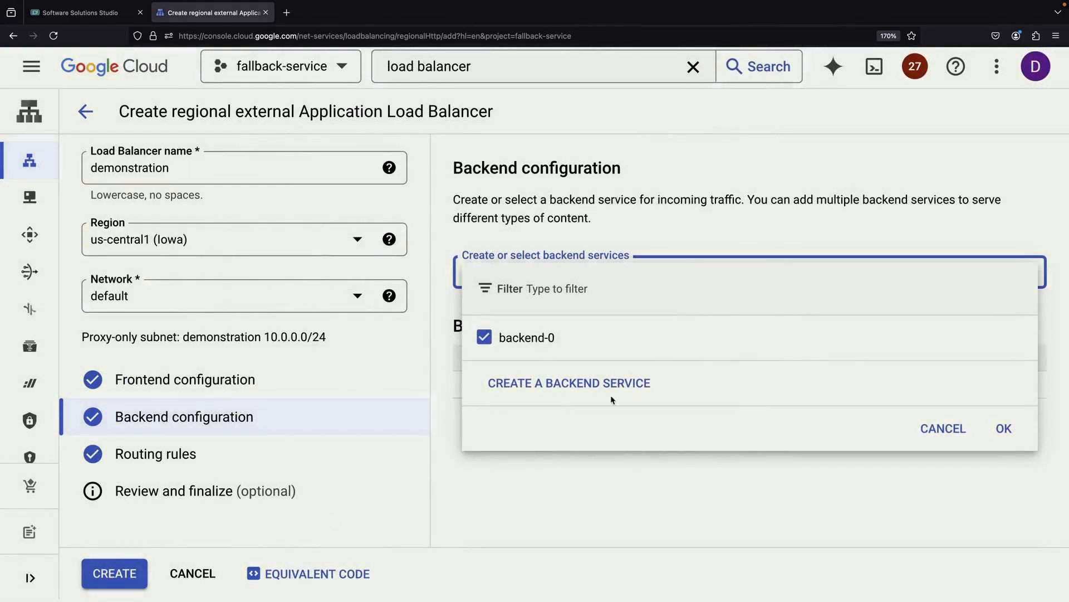
# - Create a second backend service 'backend-fallback' with the fallback instance group as its backend
pyautogui.click(569, 383)
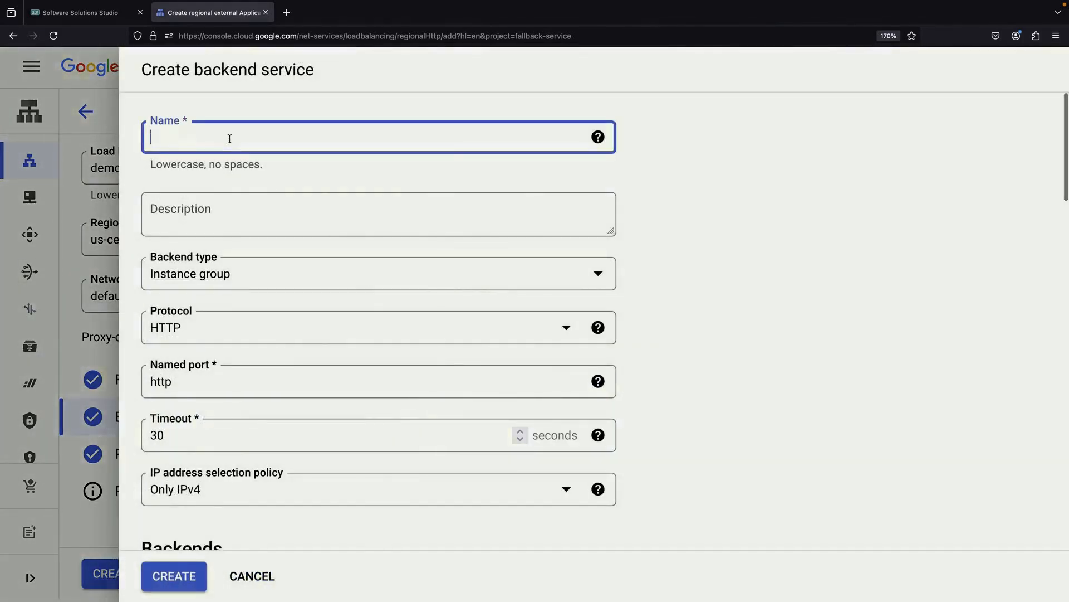
pyautogui.write('backend-fallback')
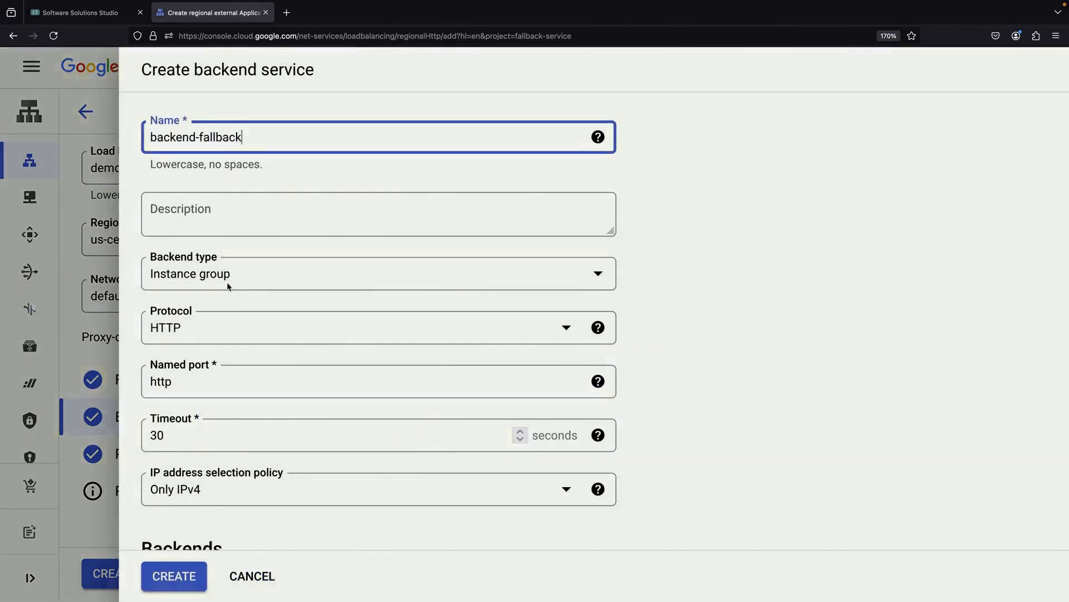
pyautogui.scroll(-3)
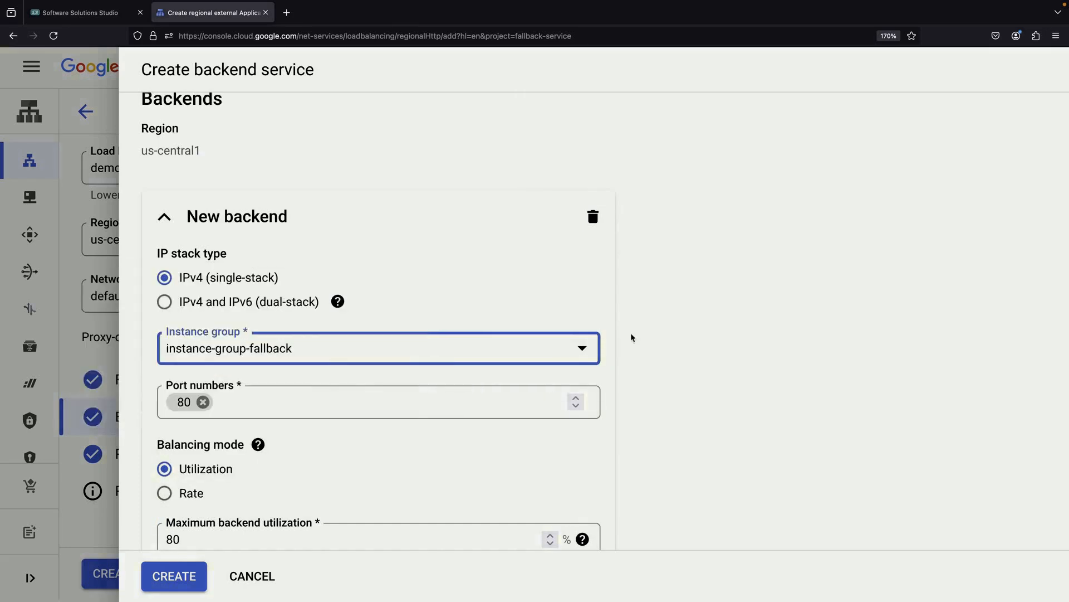
pyautogui.scroll(-3)
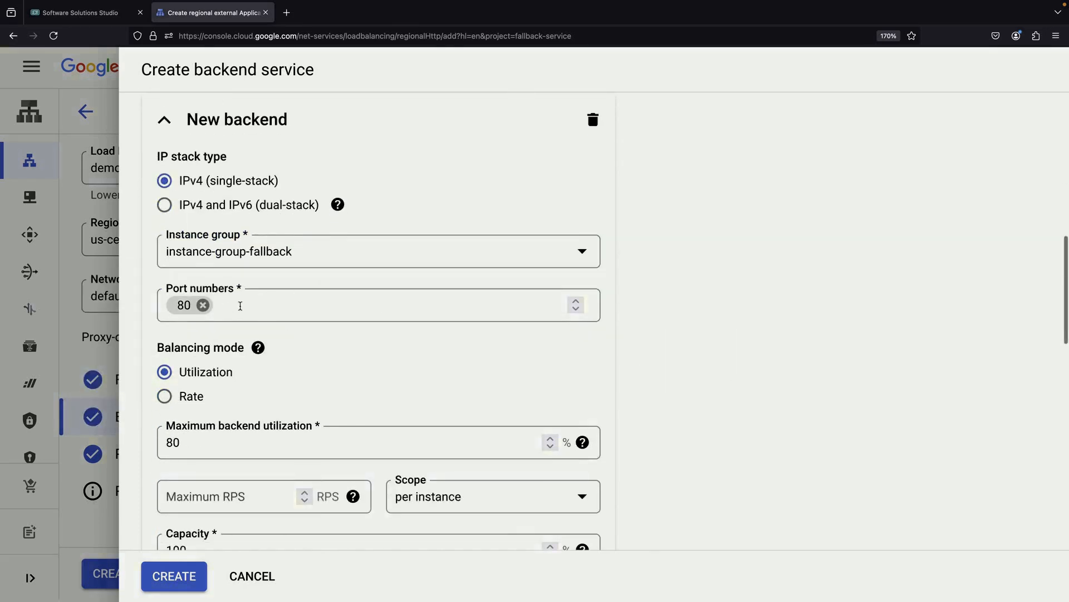
pyautogui.scroll(-3)
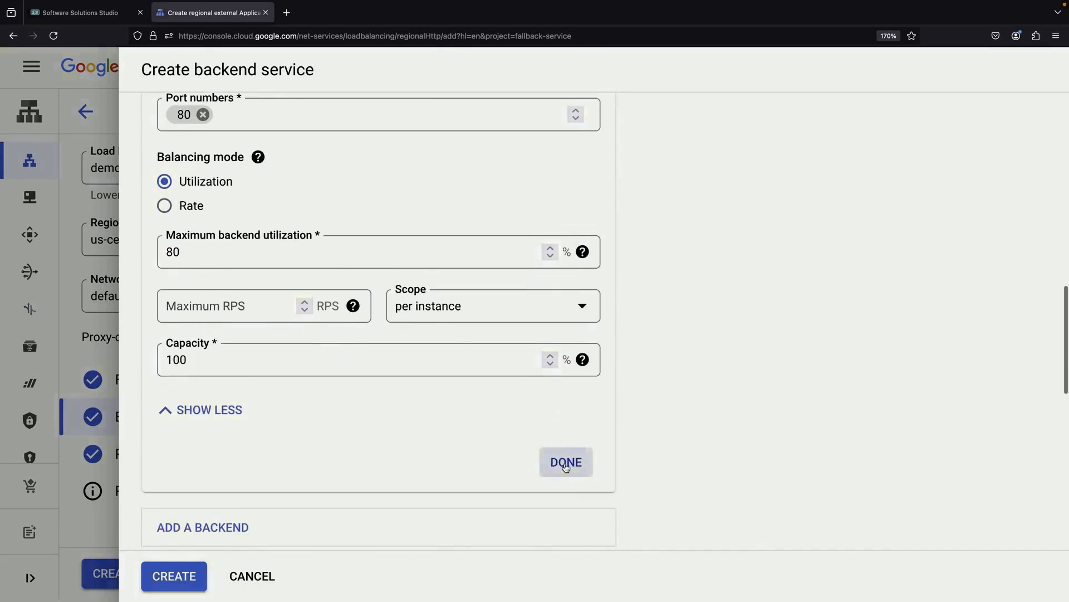
pyautogui.click(566, 461)
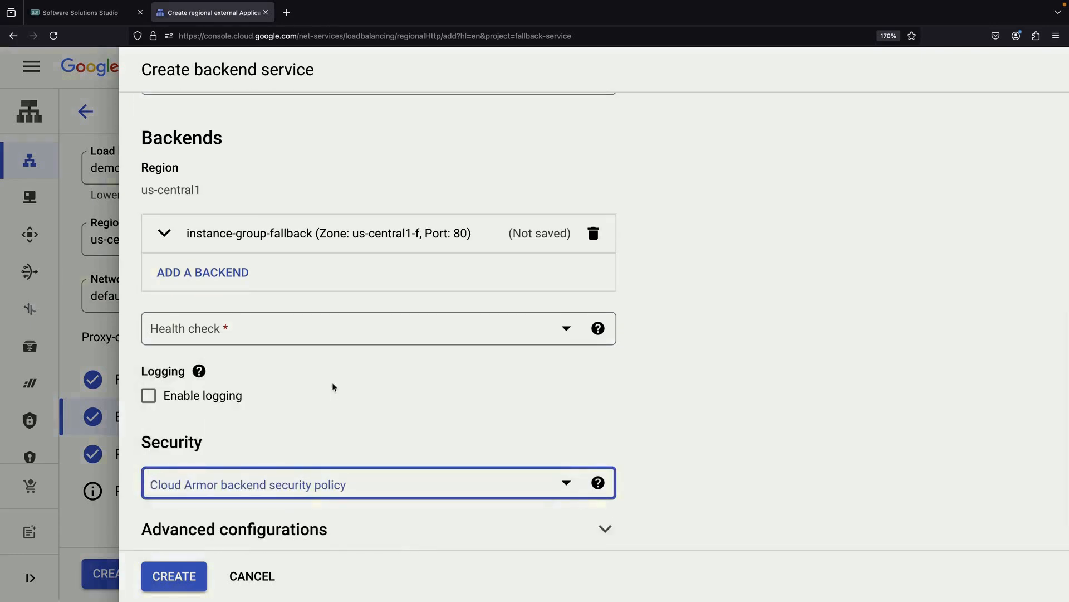
# - Create and save a new HTTP health check for backend-fallback
pyautogui.click(372, 328)
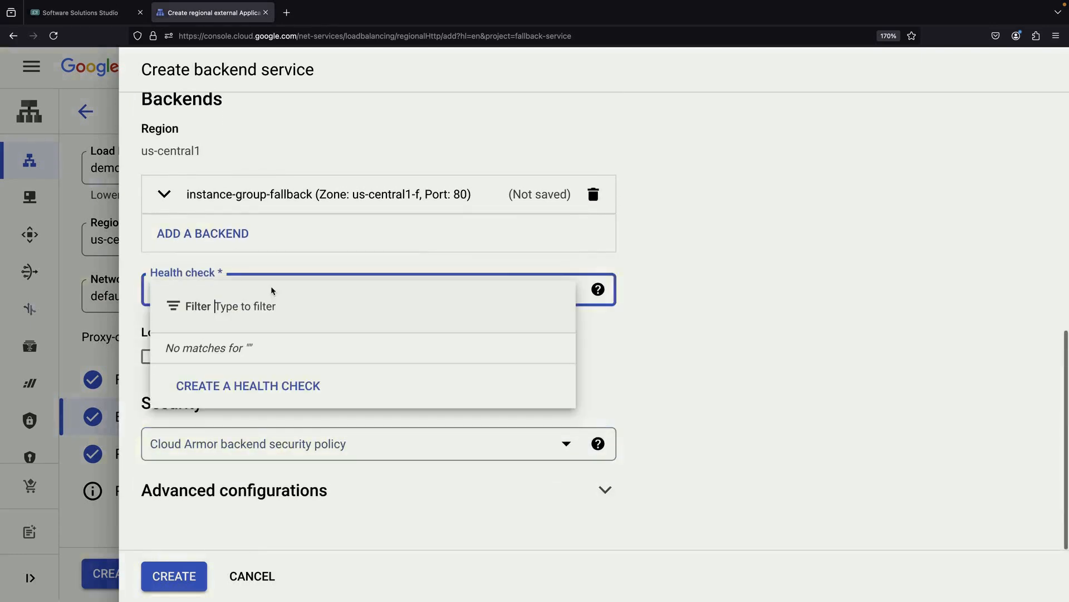
pyautogui.click(247, 386)
pyautogui.write('http-fallback')
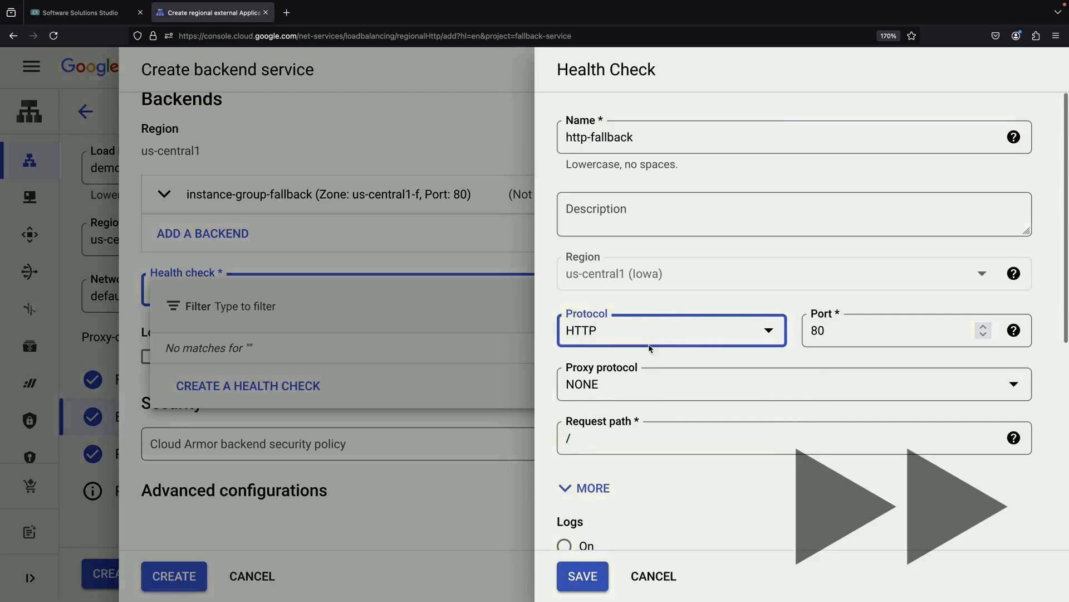
pyautogui.scroll(-3)
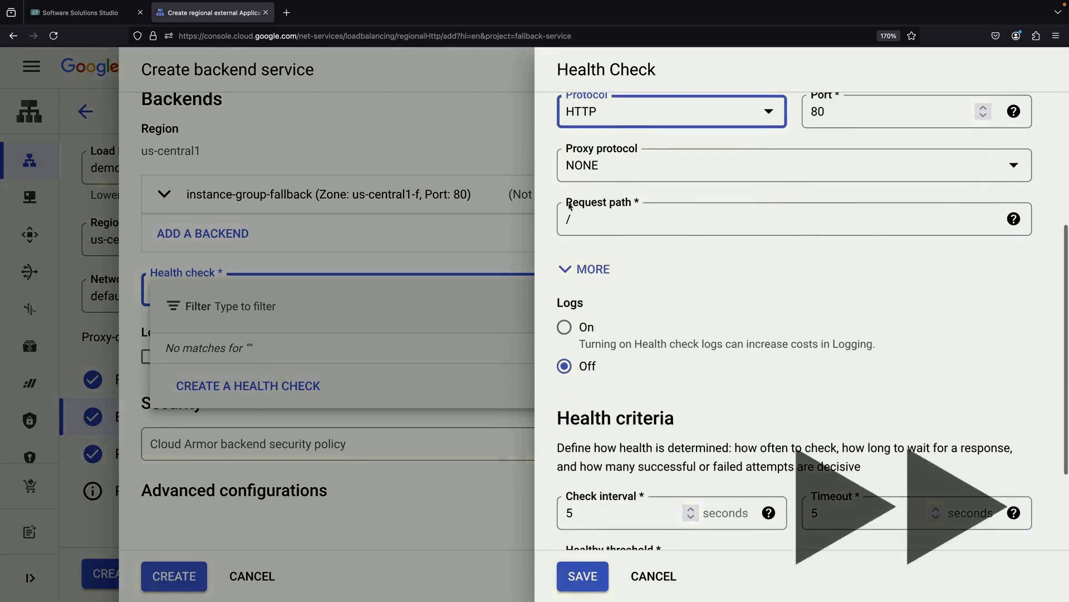
pyautogui.click(582, 592)
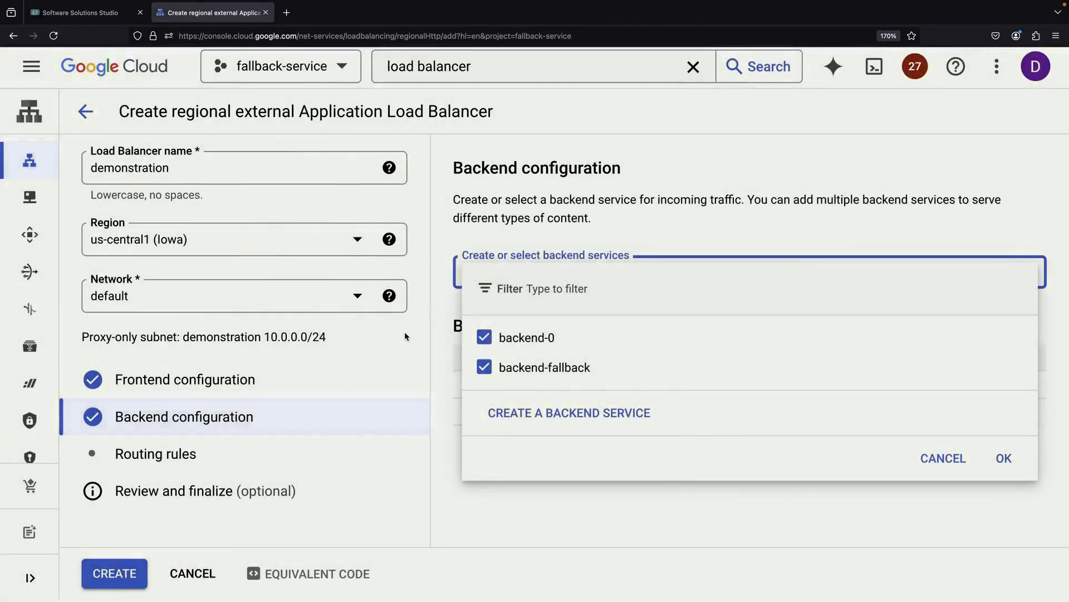
# - Confirm both backends and route unmatched traffic to backend-fallback, host * path /* to backend-0
pyautogui.click(1005, 458)
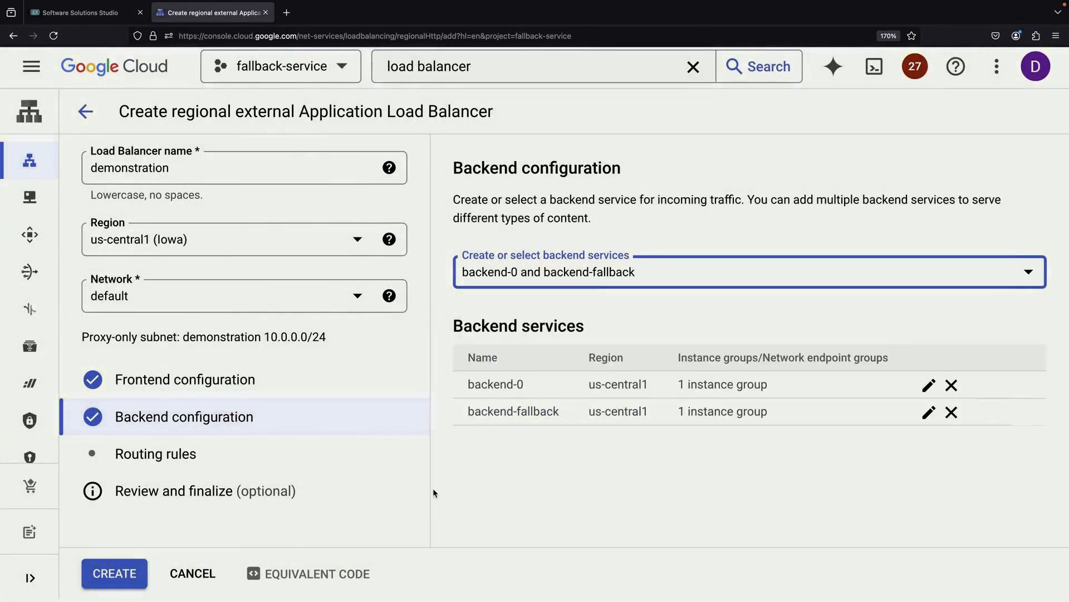
pyautogui.click(155, 454)
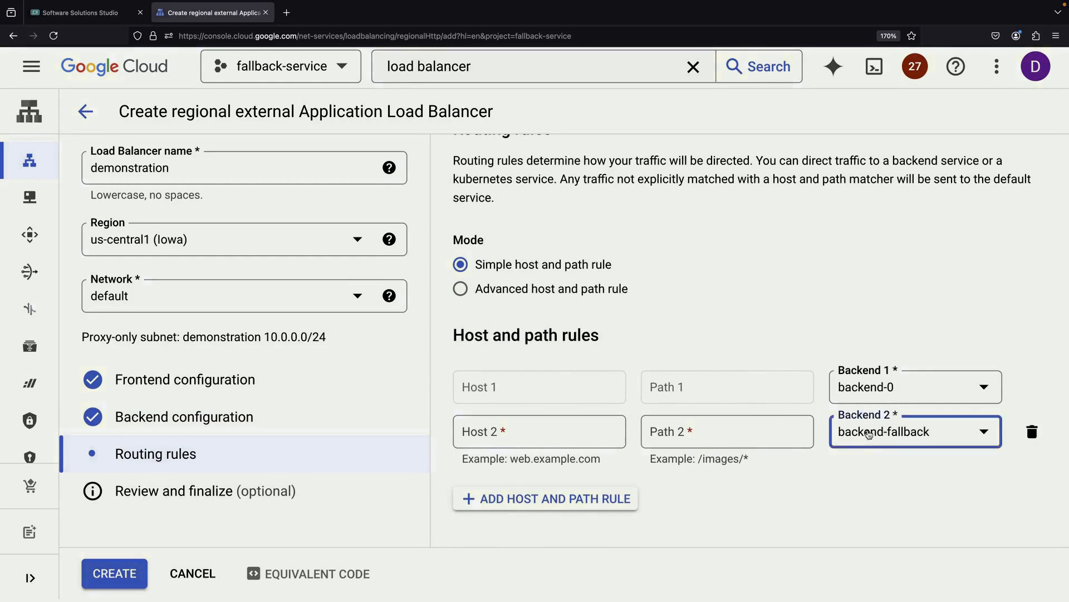
pyautogui.click(916, 386)
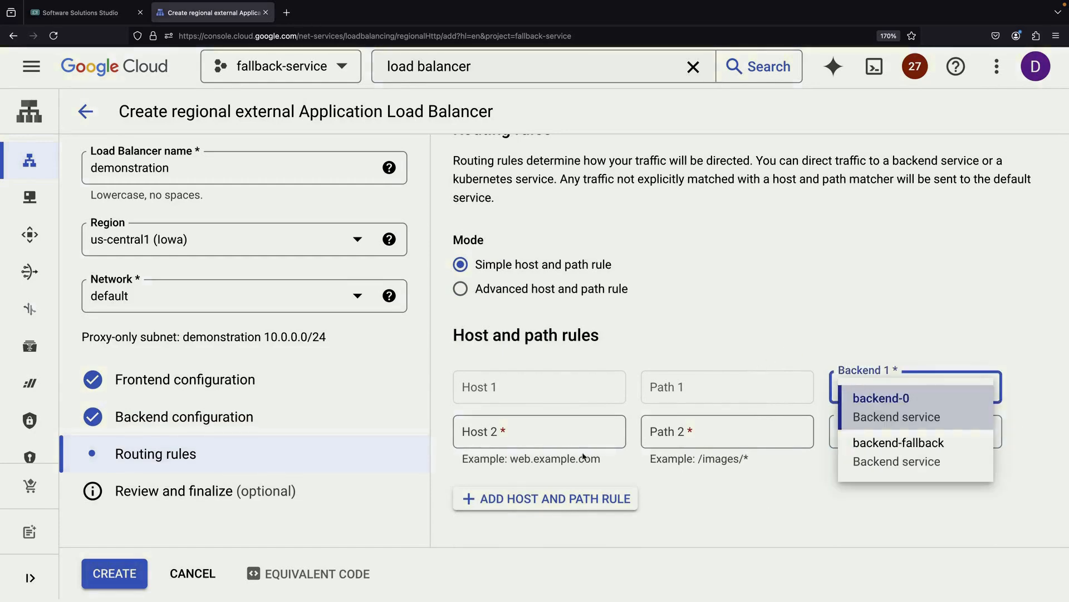
pyautogui.click(899, 452)
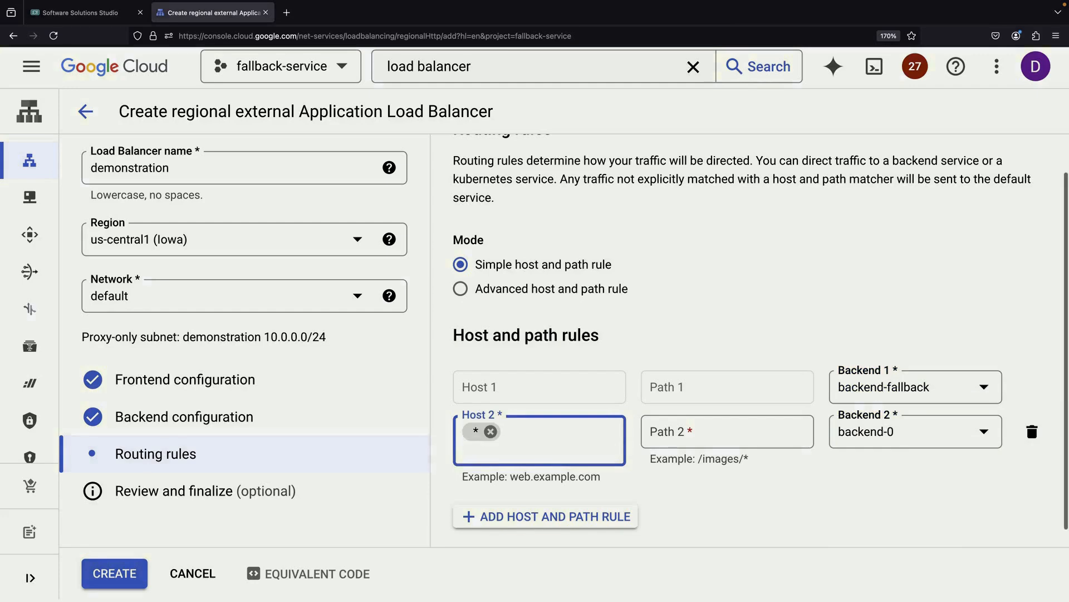
pyautogui.write('/*')
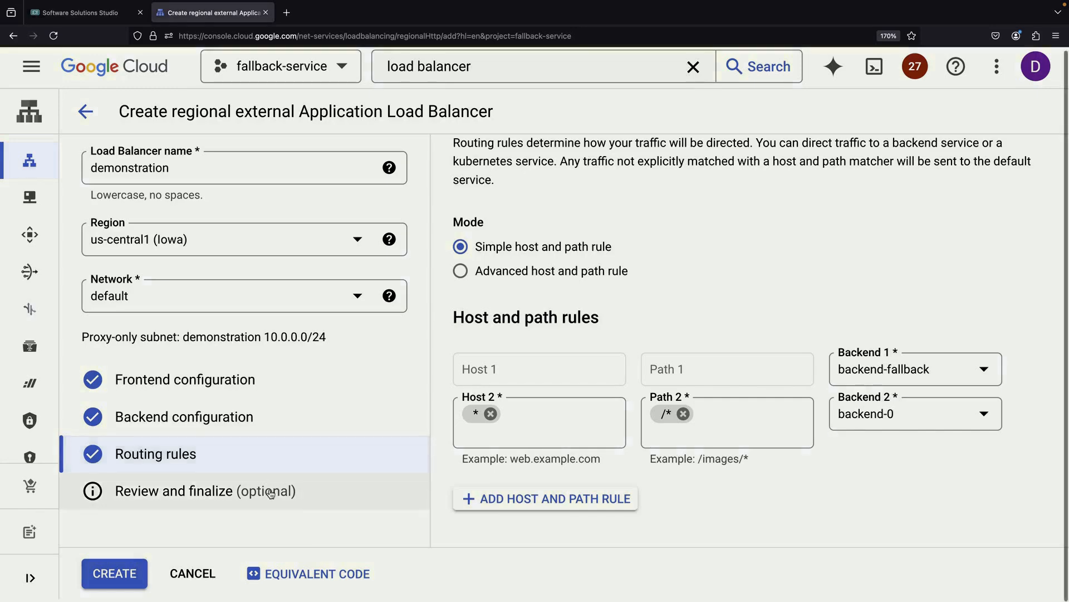
# - Review the settings and create the demonstration load balancer
pyautogui.click(175, 491)
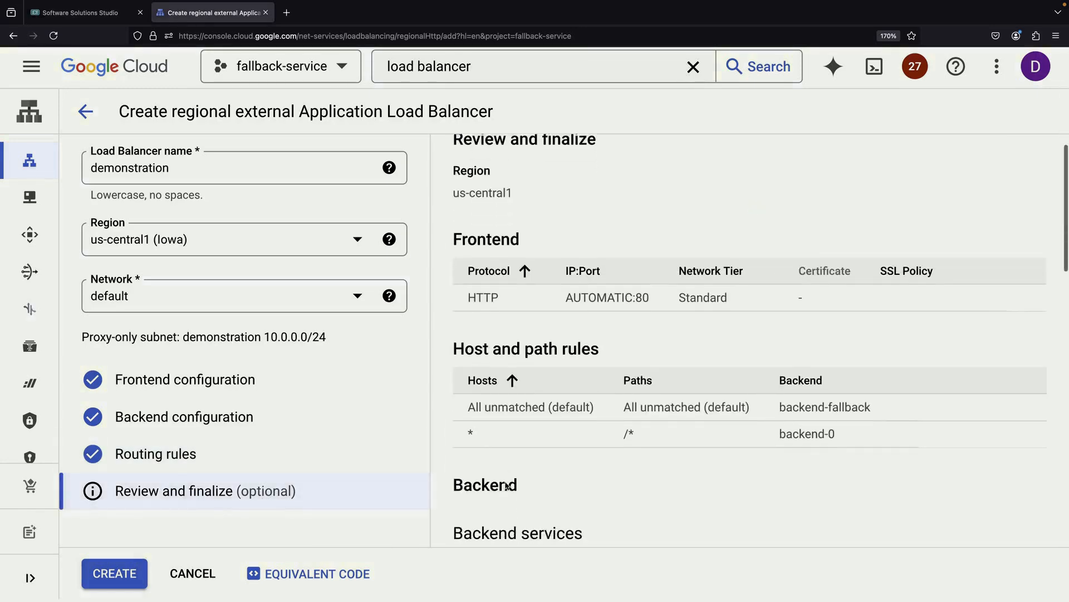
pyautogui.scroll(-3)
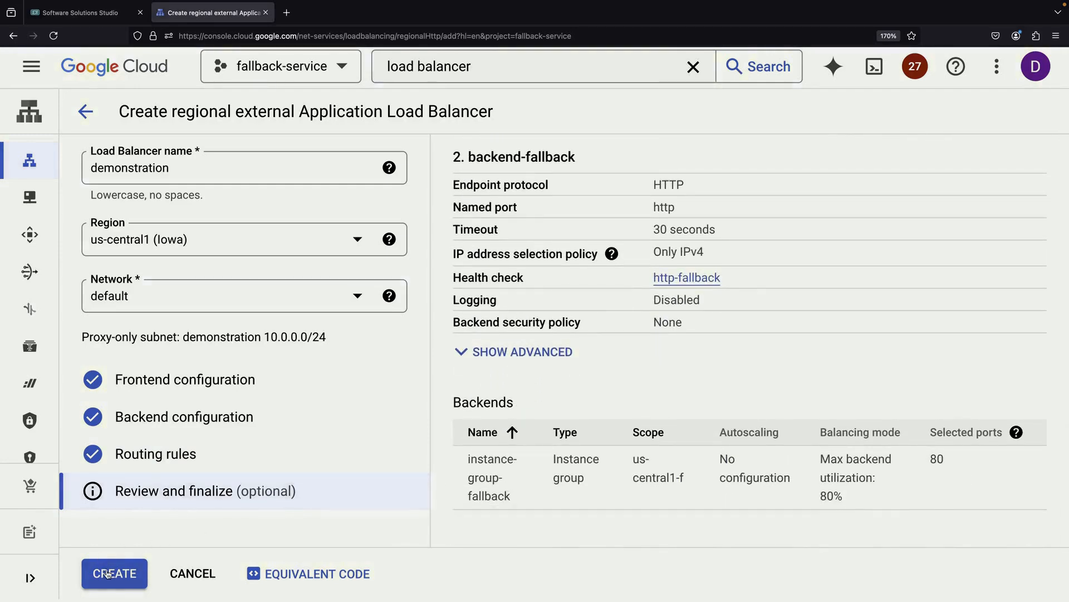
pyautogui.click(113, 573)
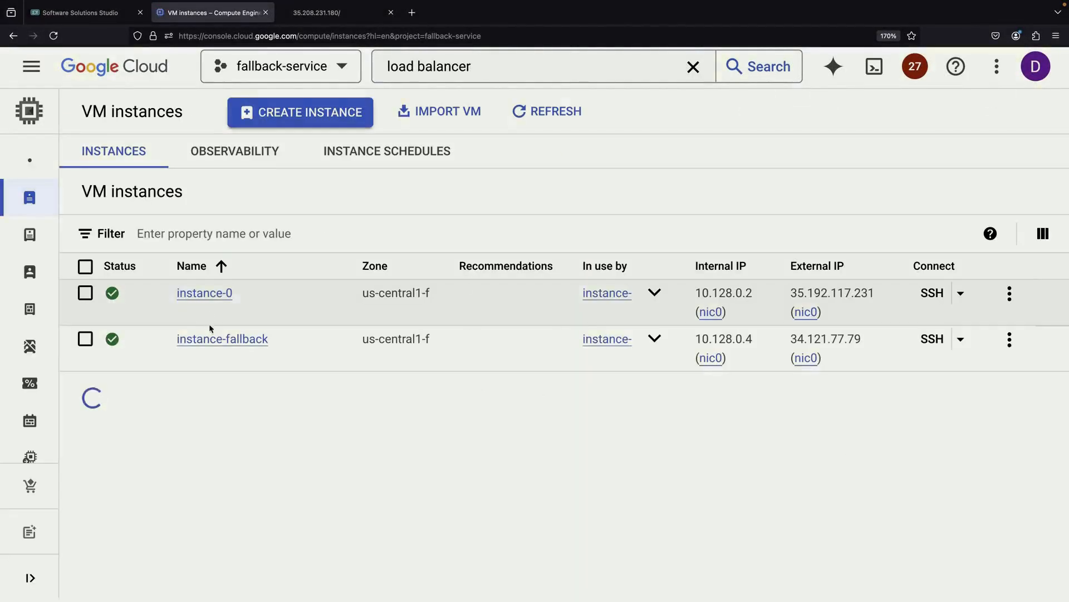
# - Enable Allow HTTP traffic on instance-0 and save
pyautogui.click(204, 293)
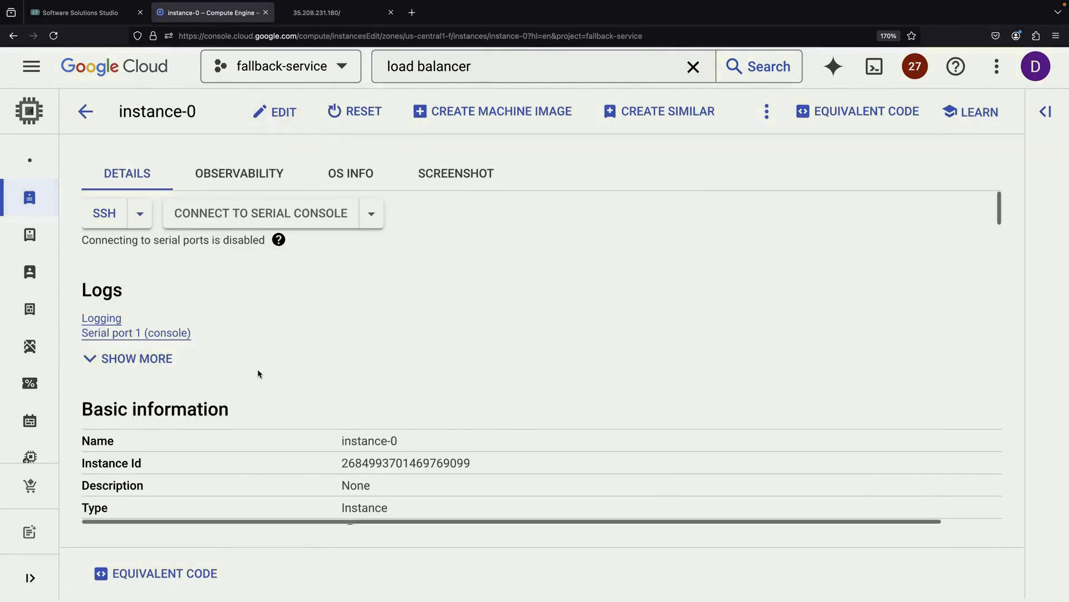
pyautogui.click(284, 111)
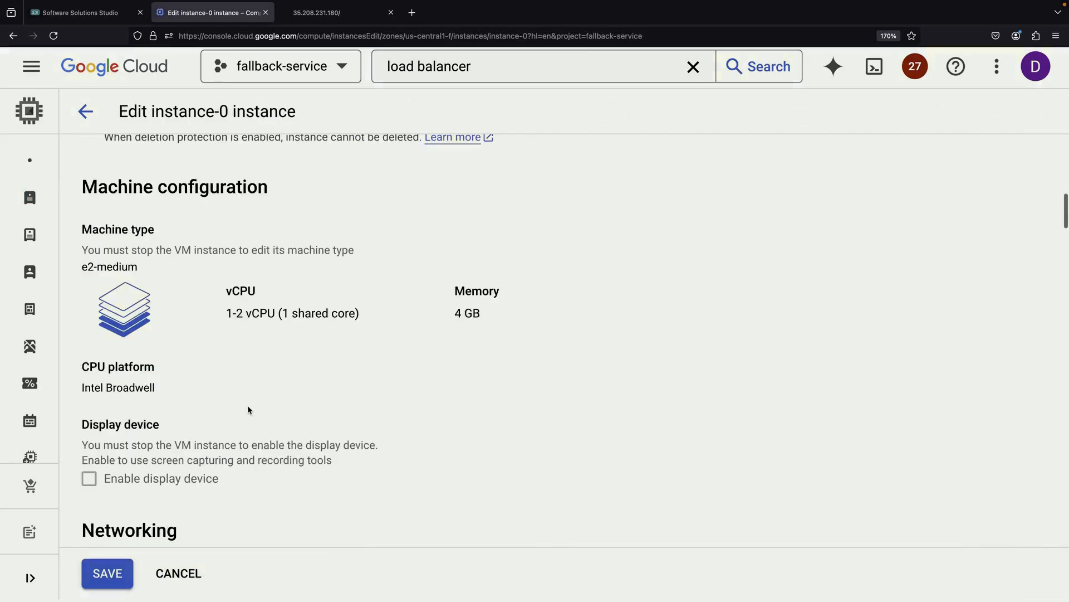
pyautogui.scroll(-3)
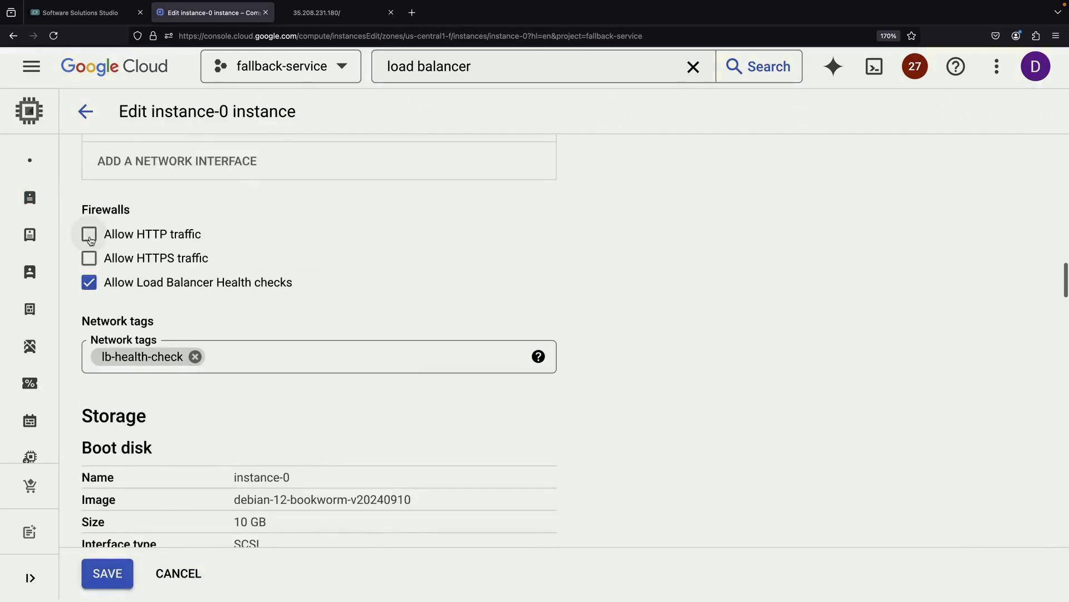
pyautogui.click(89, 234)
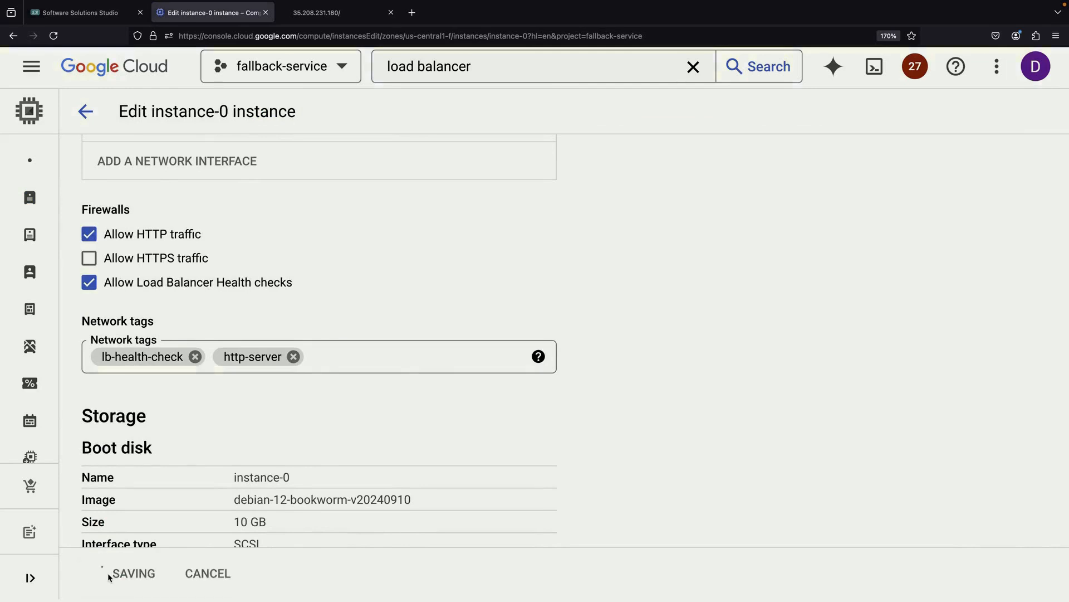
pyautogui.click(129, 573)
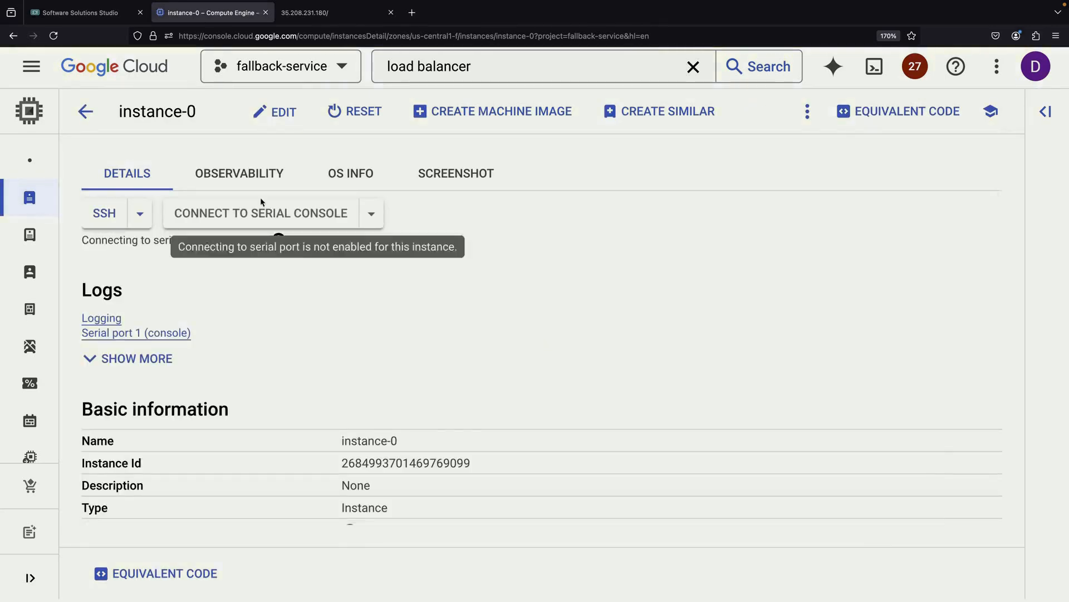
pyautogui.click(274, 111)
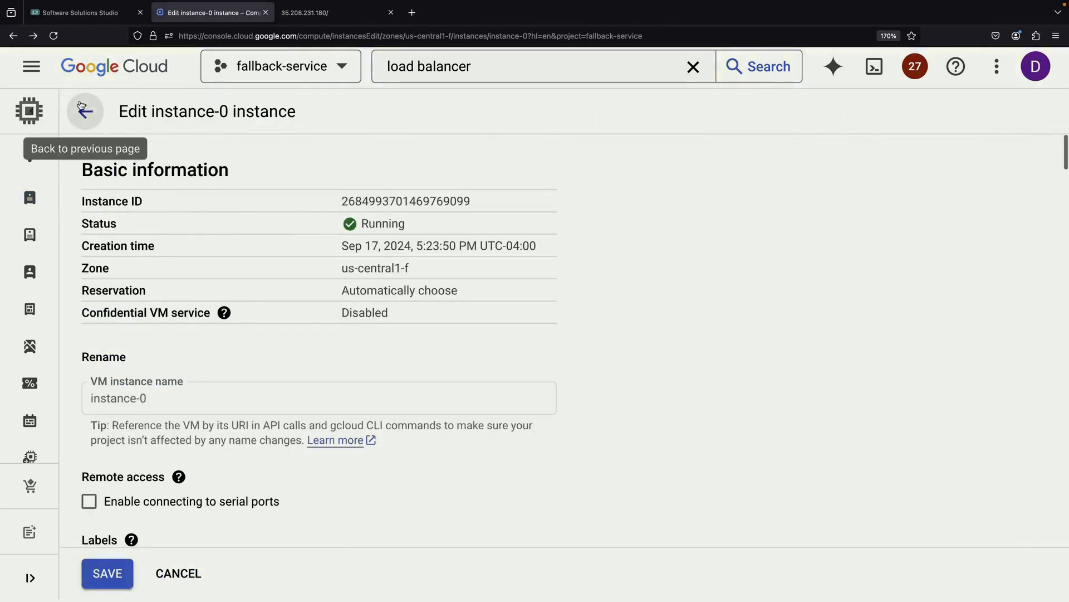
pyautogui.click(84, 110)
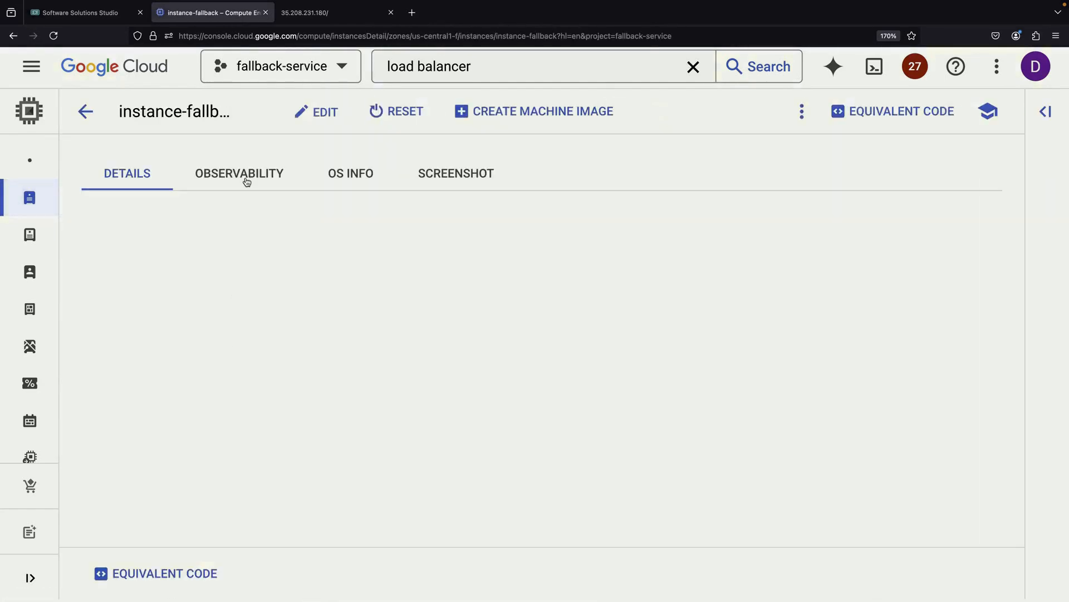
# - Enable Allow HTTP traffic on instance-fallback and save
pyautogui.click(325, 112)
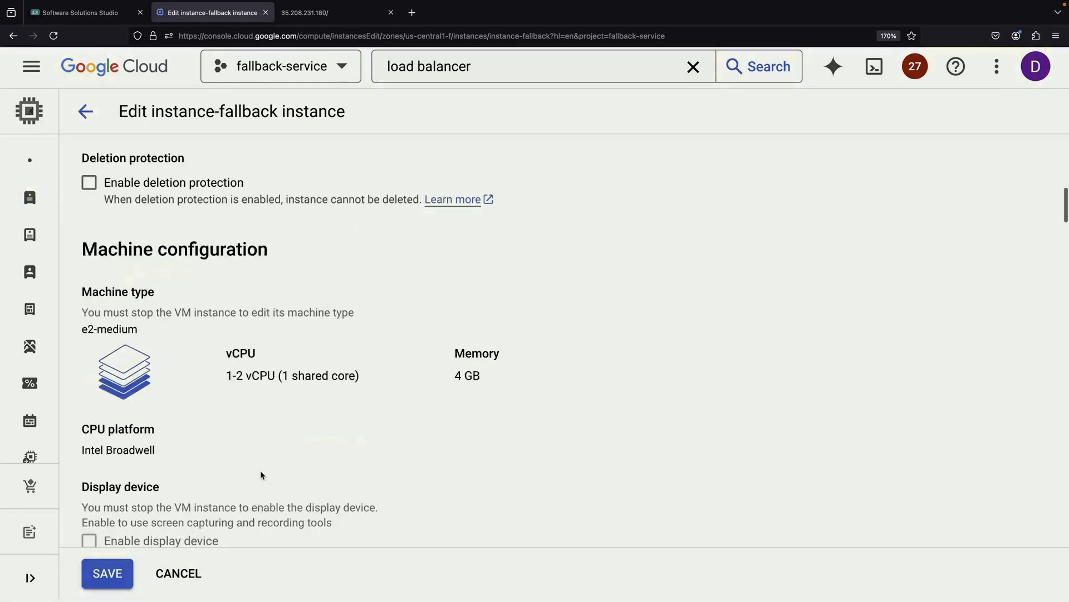
pyautogui.scroll(-3)
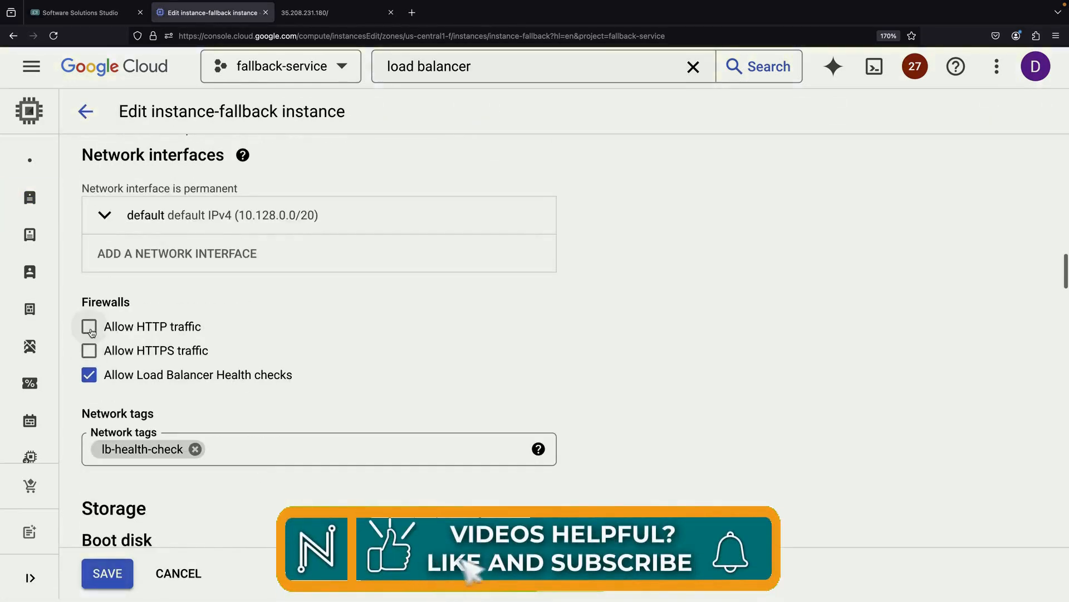
pyautogui.click(88, 326)
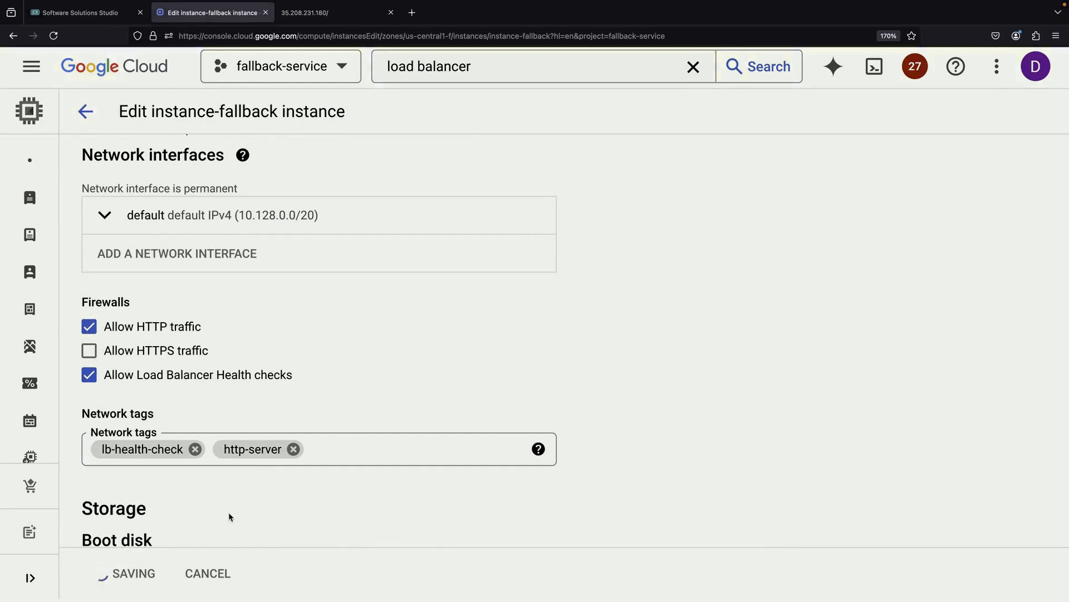
pyautogui.click(327, 13)
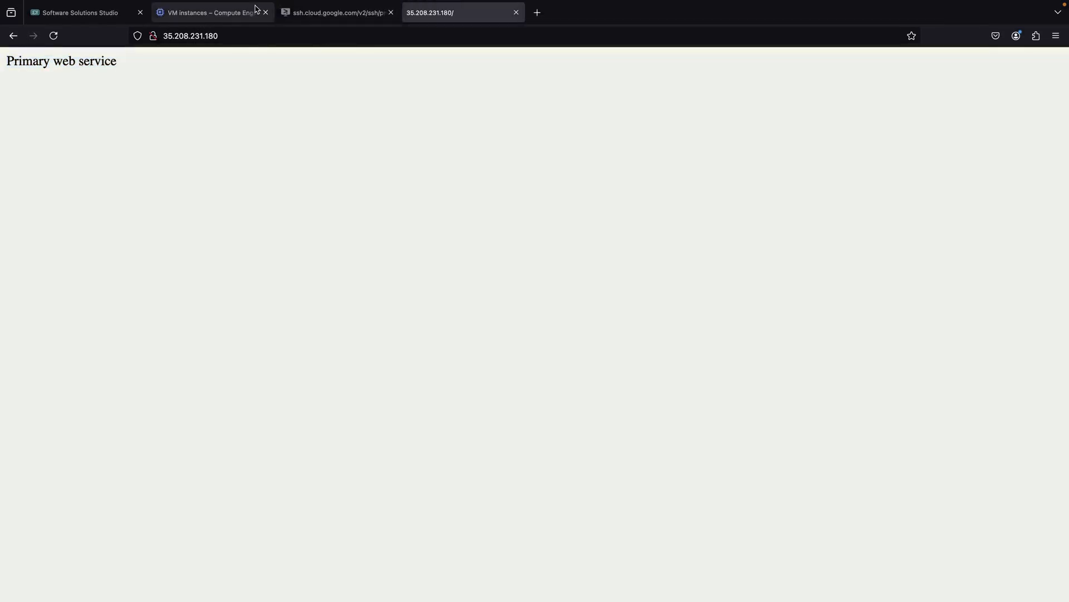
# - On instance-0 over SSH, remove index.html, purge apache2, and check its service status
pyautogui.click(340, 12)
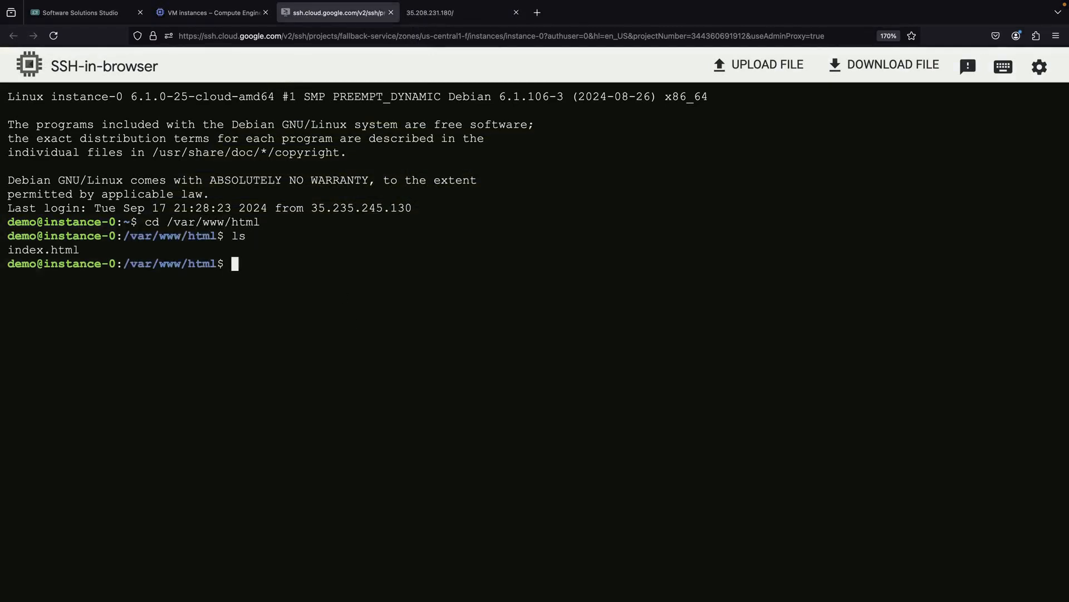
pyautogui.write('rm index.html')
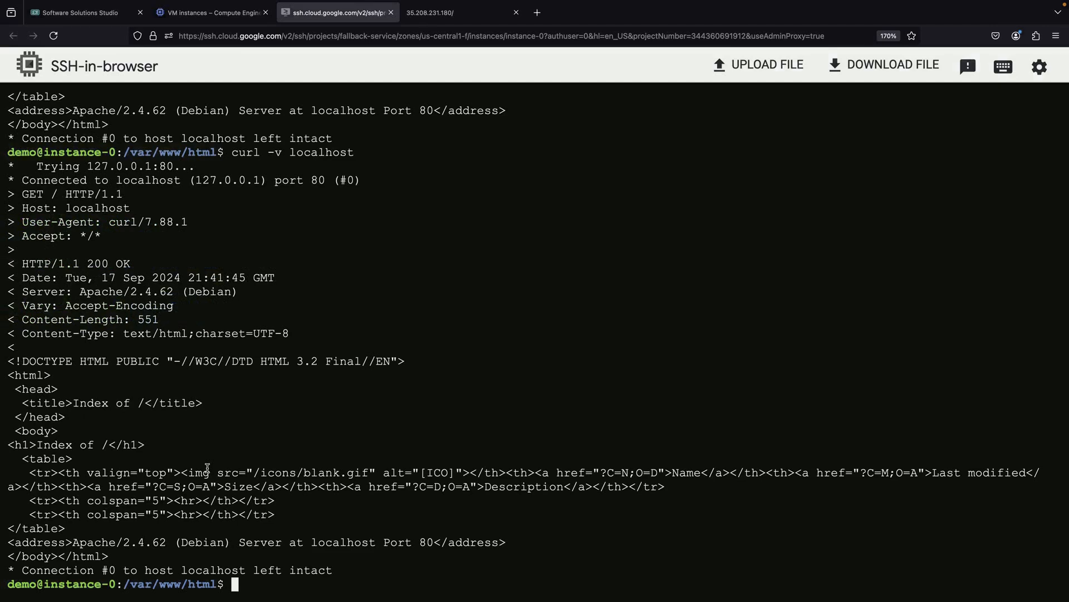
pyautogui.moveTo(260, 314)
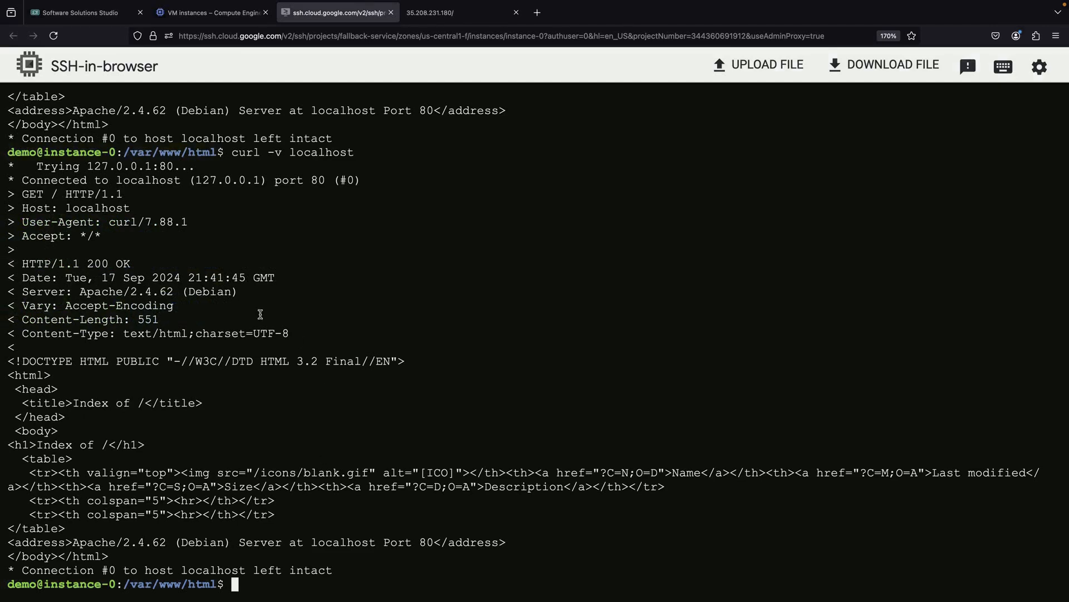
pyautogui.write('sudo apt-get uninstall apache2')
pyautogui.write('sudo apt-get purge apache2')
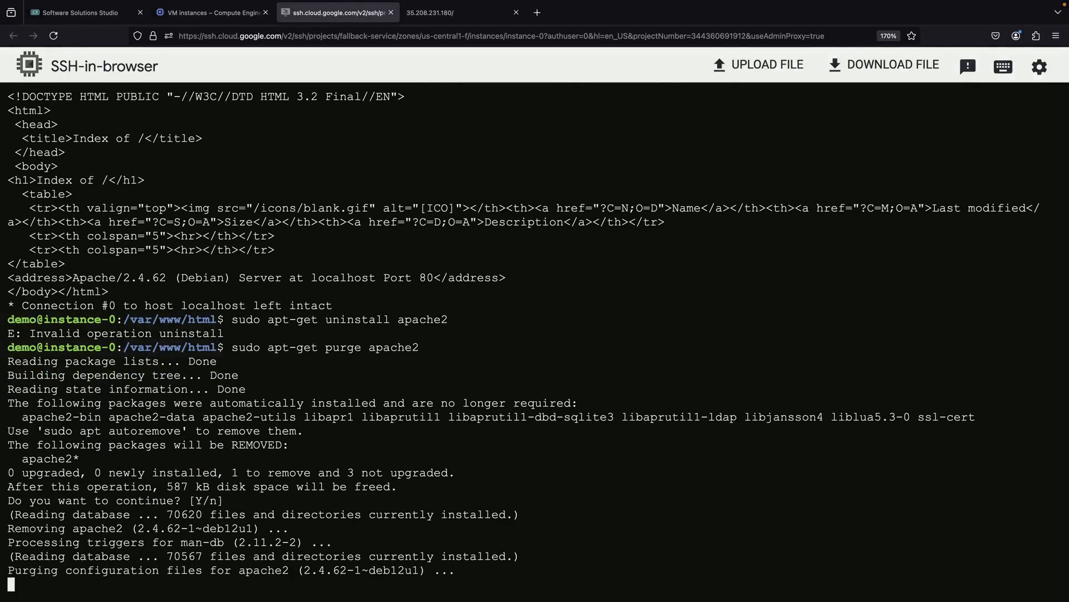
pyautogui.write('systemctl status apache2')
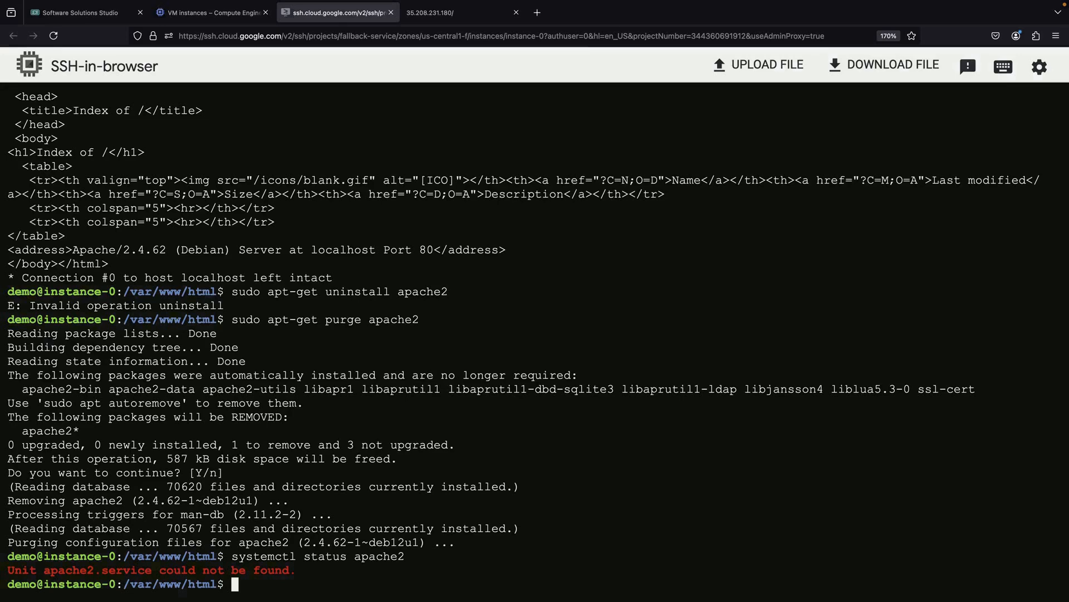
# - Reload the website to test failover, then return to SSH and exit
pyautogui.click(447, 12)
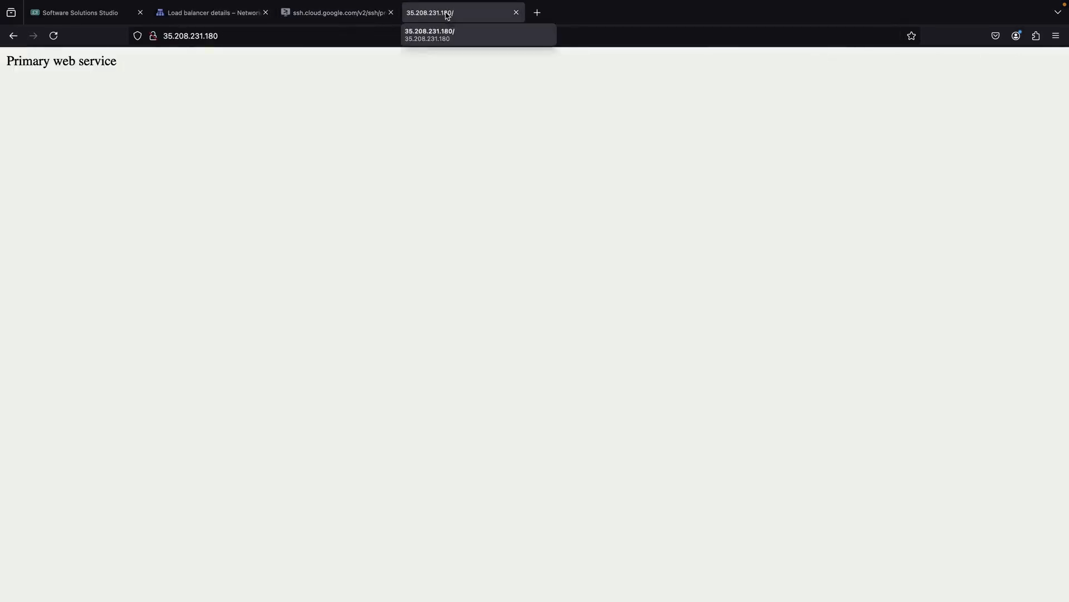
pyautogui.click(50, 36)
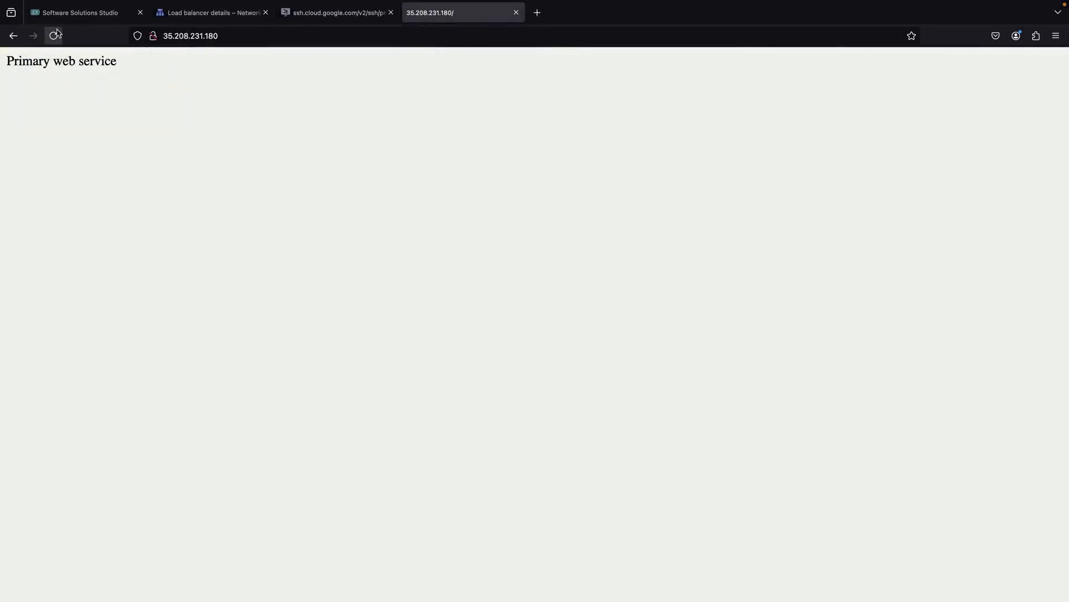
pyautogui.click(340, 12)
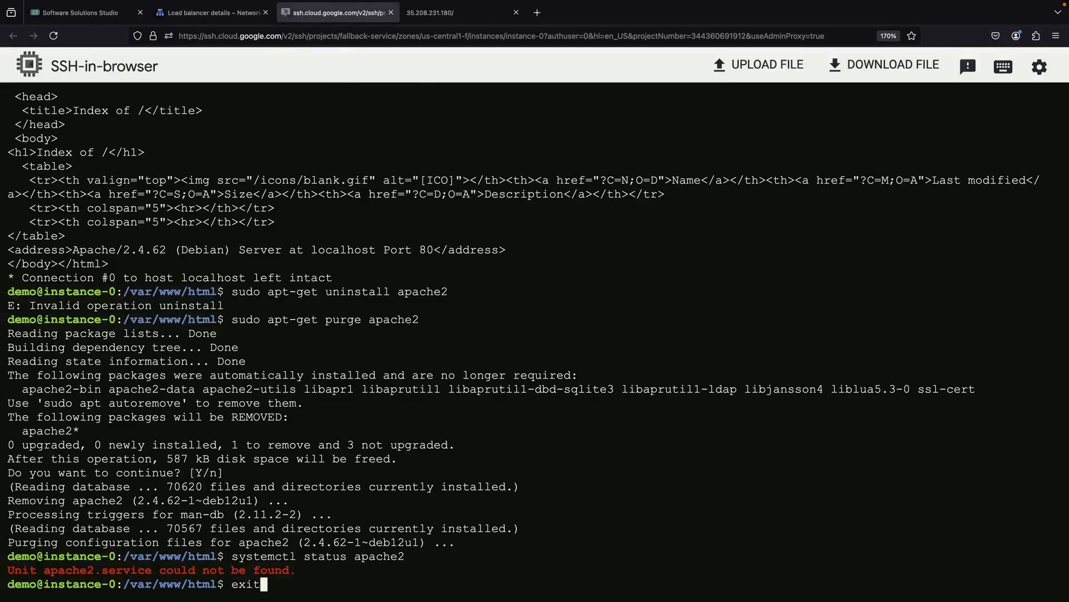
pyautogui.click(211, 13)
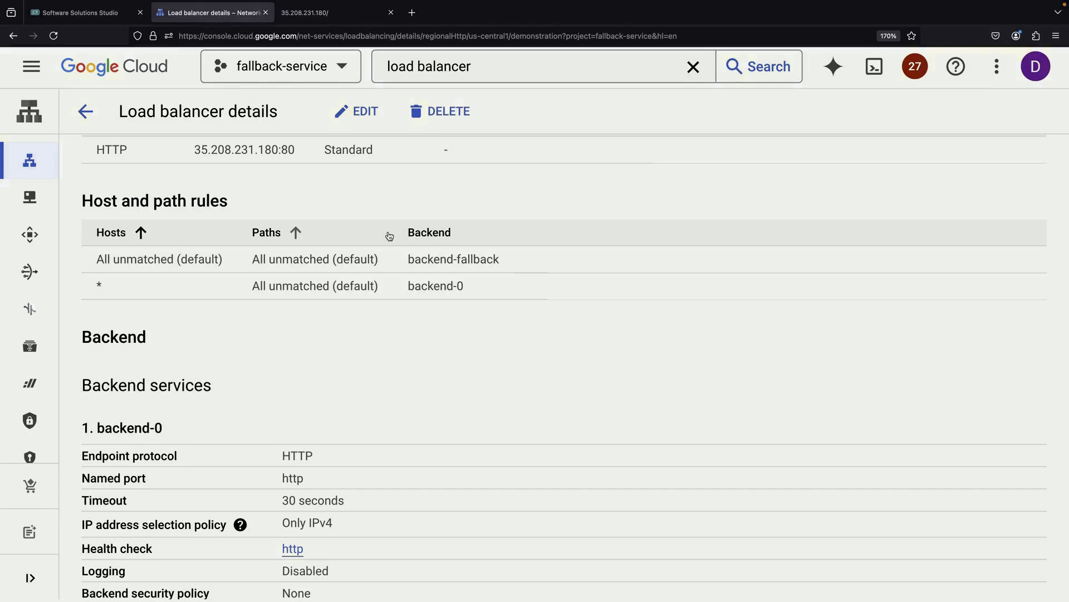
# - Connect the right-hand load balancer, add Cloud DNS via a 'dns' search, and connect it to the balancers
pyautogui.click(83, 13)
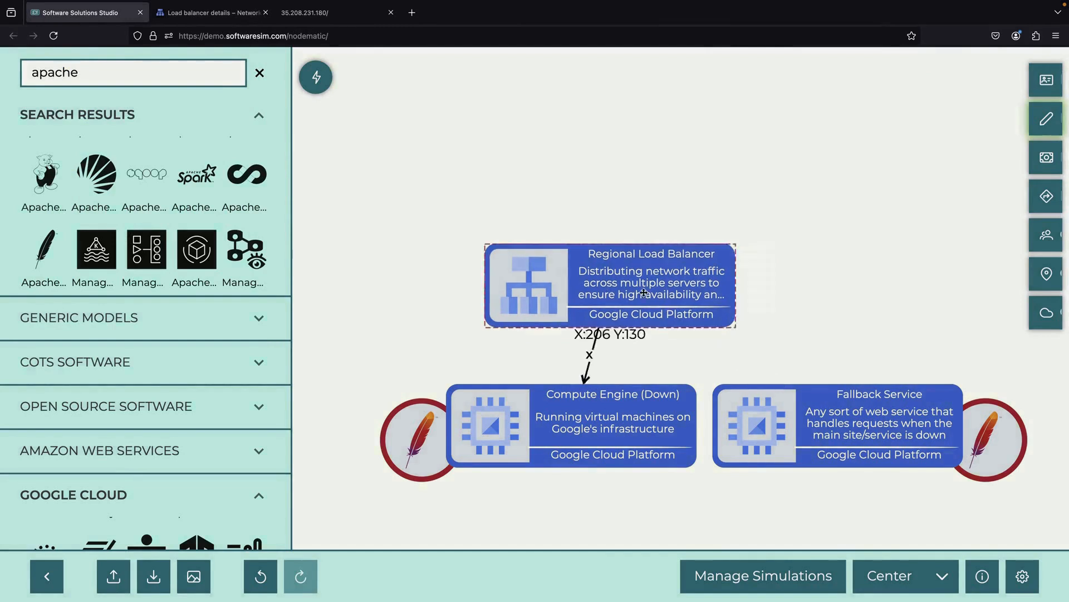
pyautogui.moveTo(608, 285); pyautogui.dragTo(854, 281)
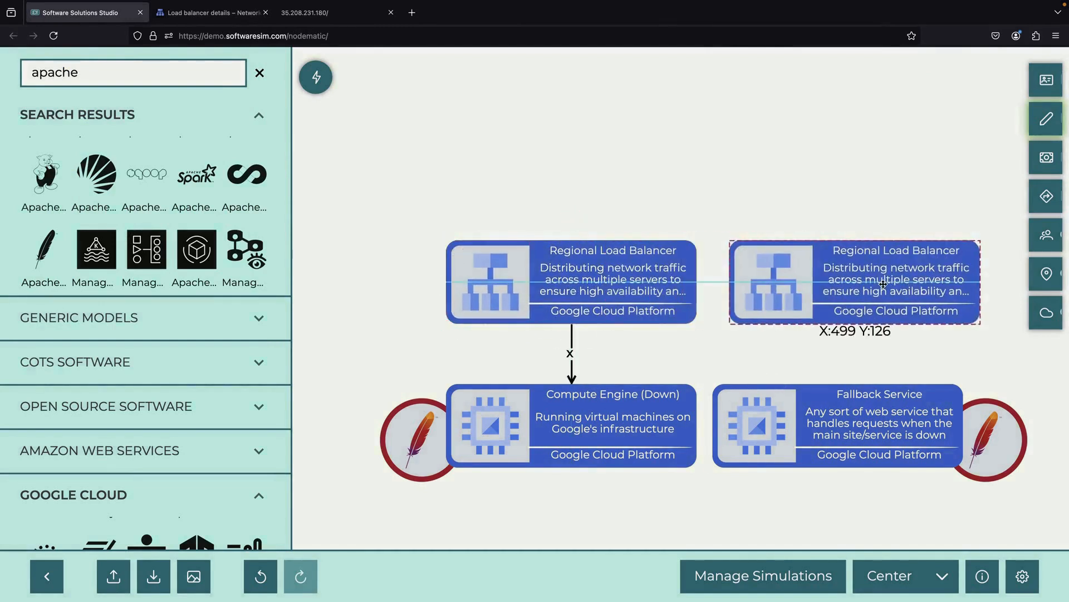
pyautogui.click(855, 283)
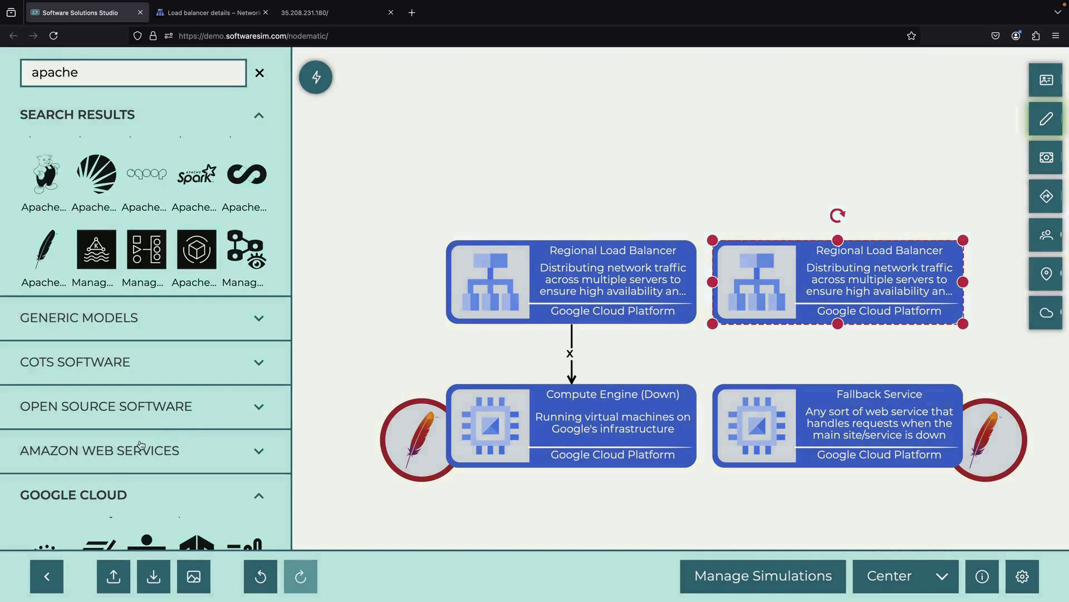
pyautogui.scroll(-3)
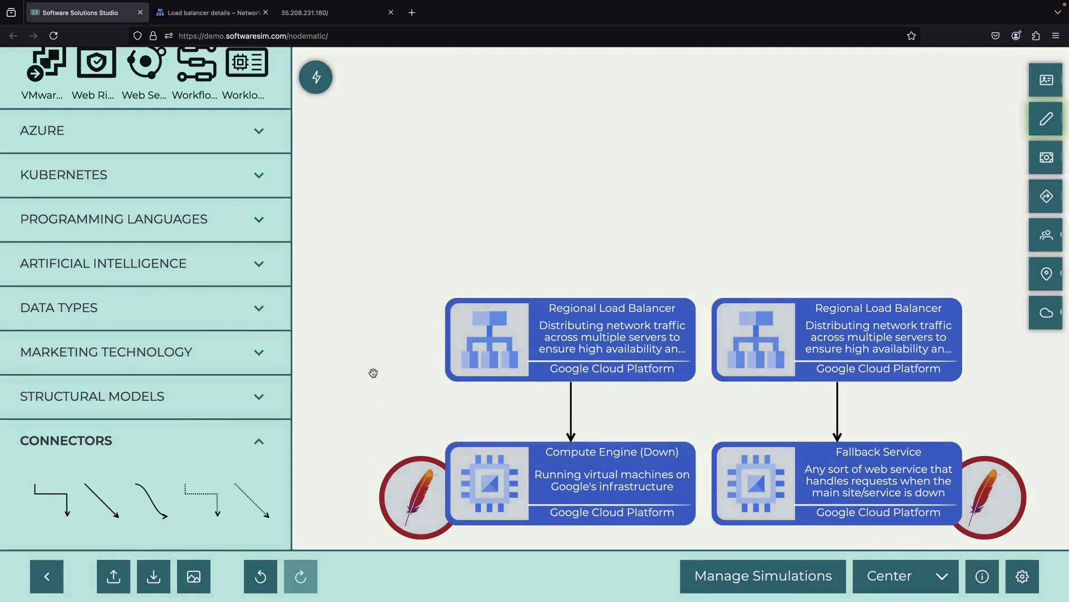
pyautogui.write('dns')
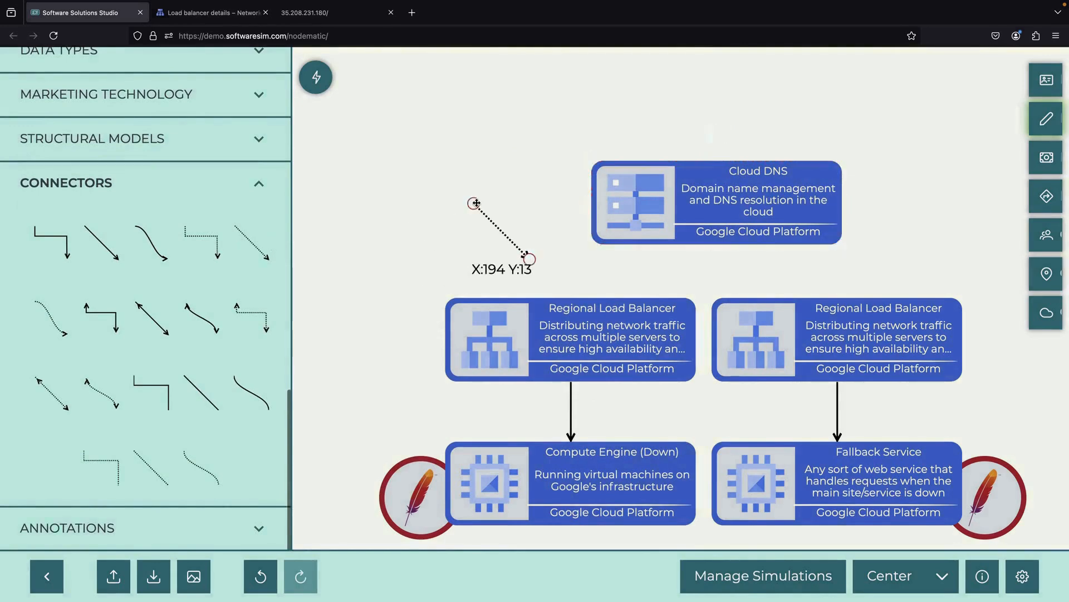
pyautogui.moveTo(475, 203); pyautogui.dragTo(614, 298)
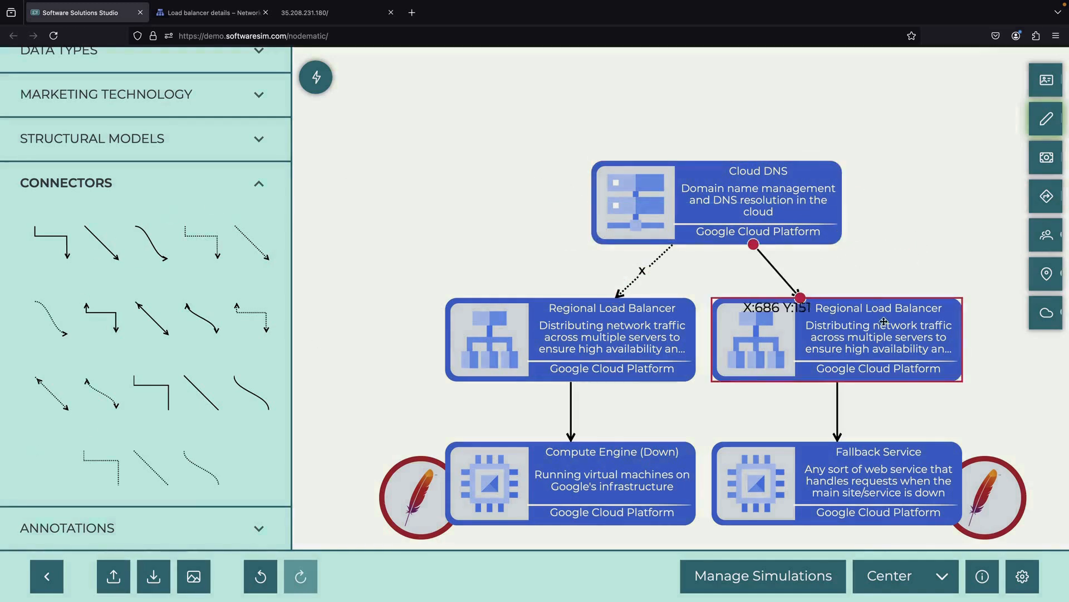
# - Edit the demonstration load balancer to remove backend-fallback and the second host and path rule
pyautogui.click(209, 13)
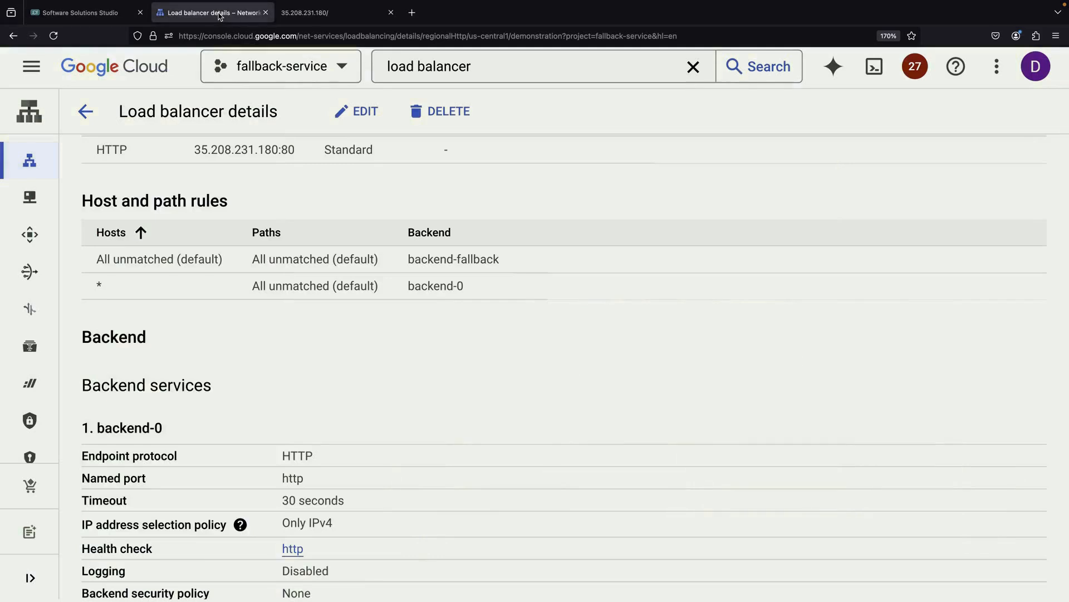
pyautogui.click(365, 111)
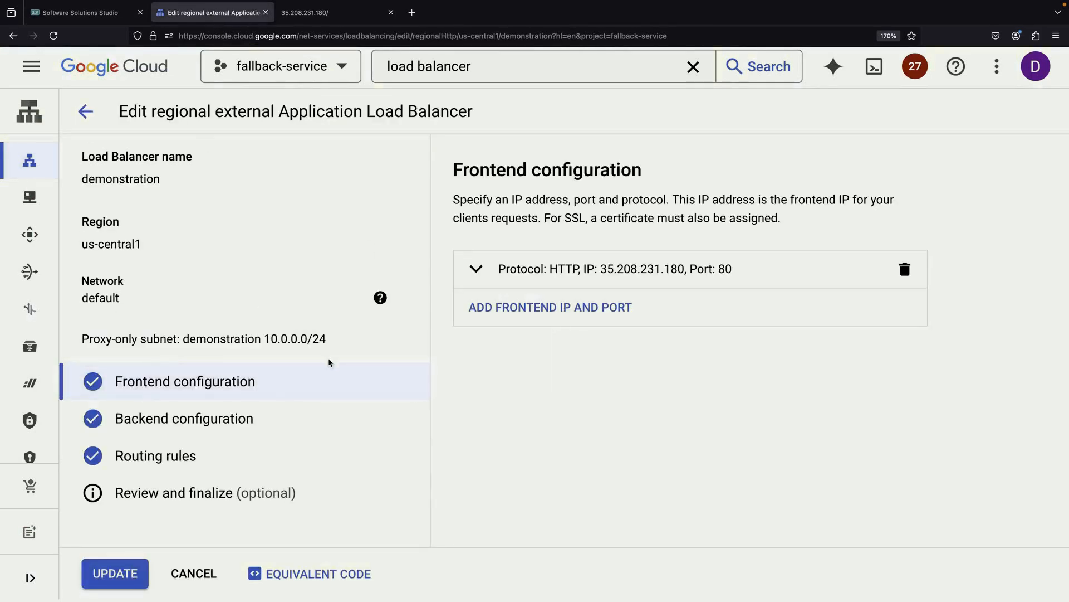
pyautogui.click(184, 419)
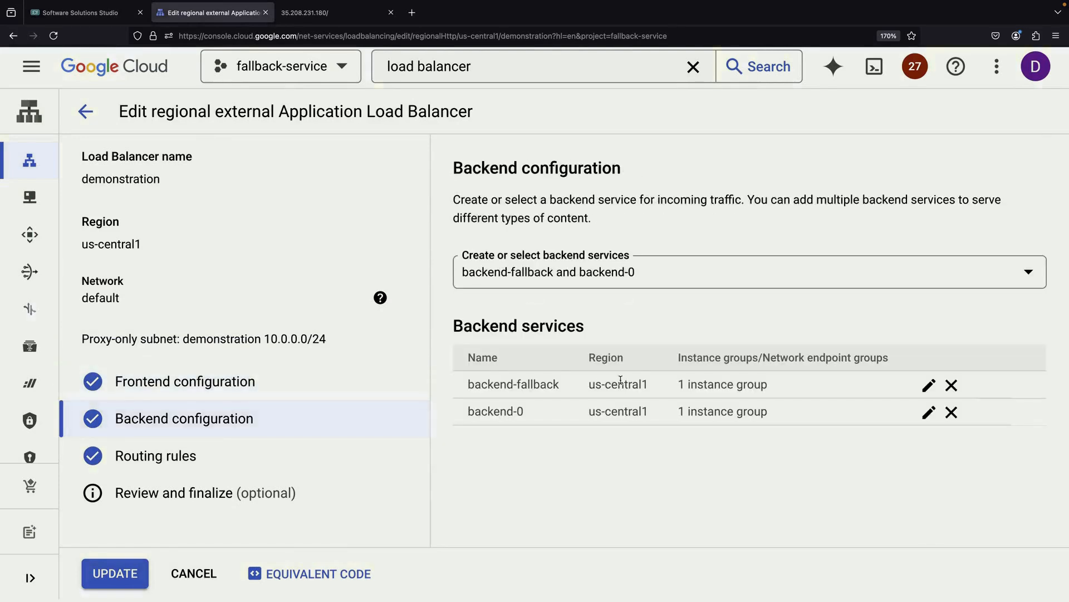
pyautogui.moveTo(955, 385)
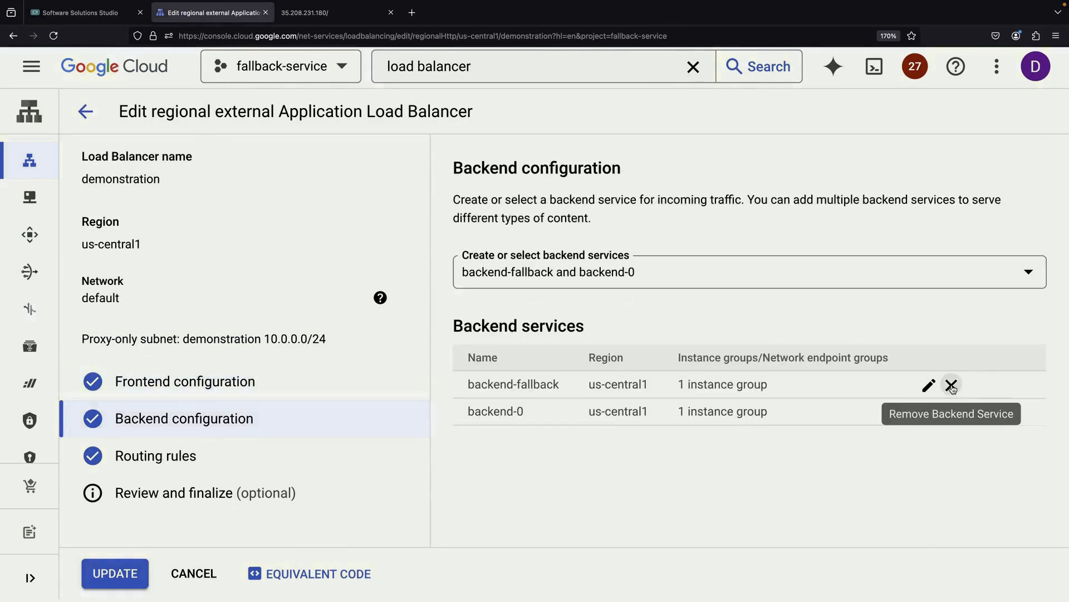
pyautogui.click(156, 456)
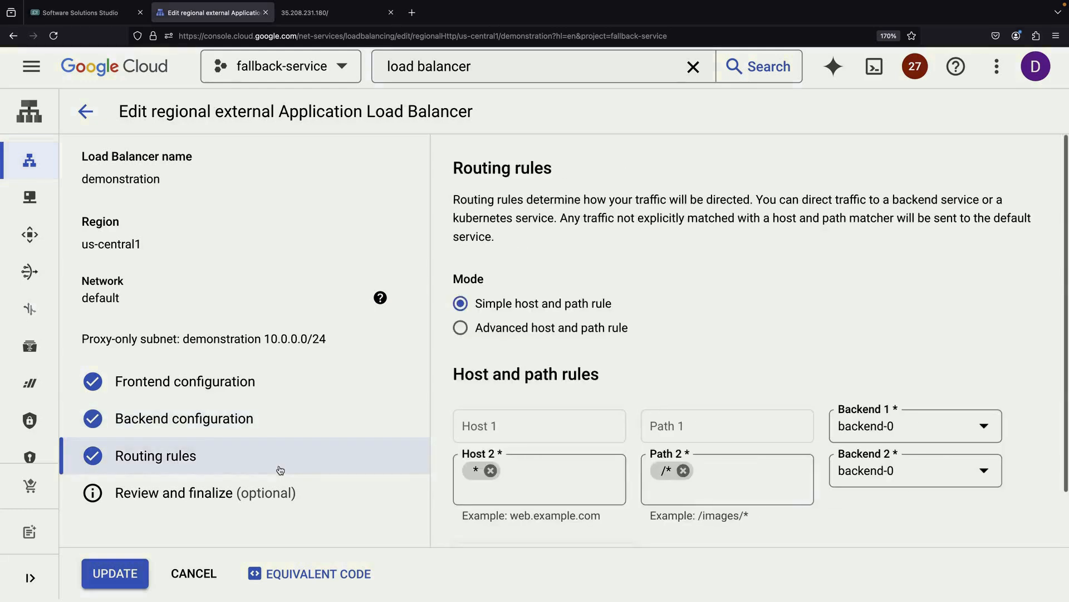
pyautogui.click(489, 469)
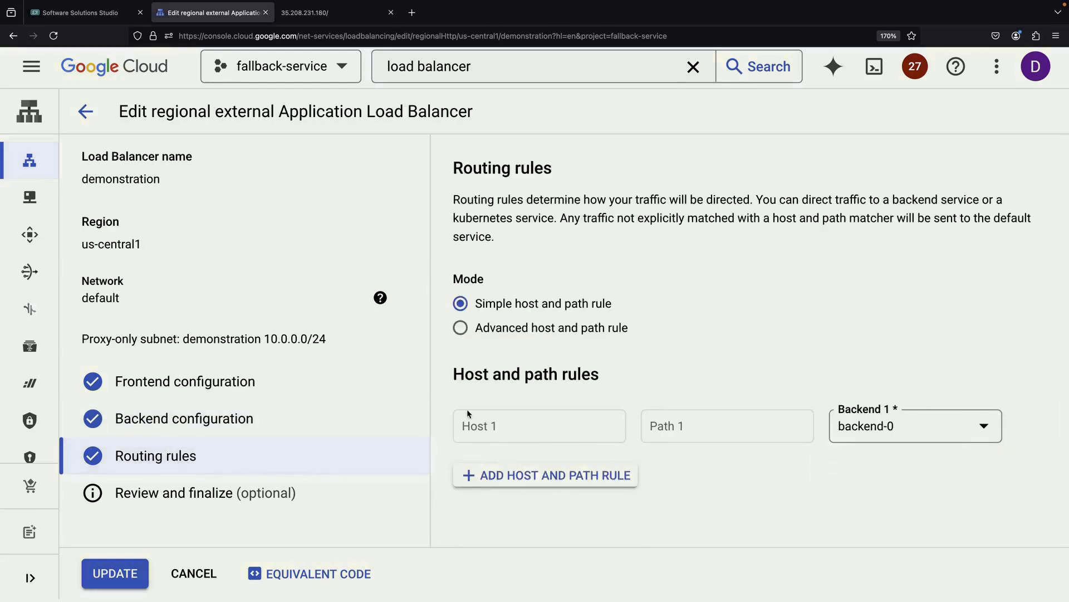
# - Apply the update, deleting backend-fallback and its http-fallback health check
pyautogui.click(114, 573)
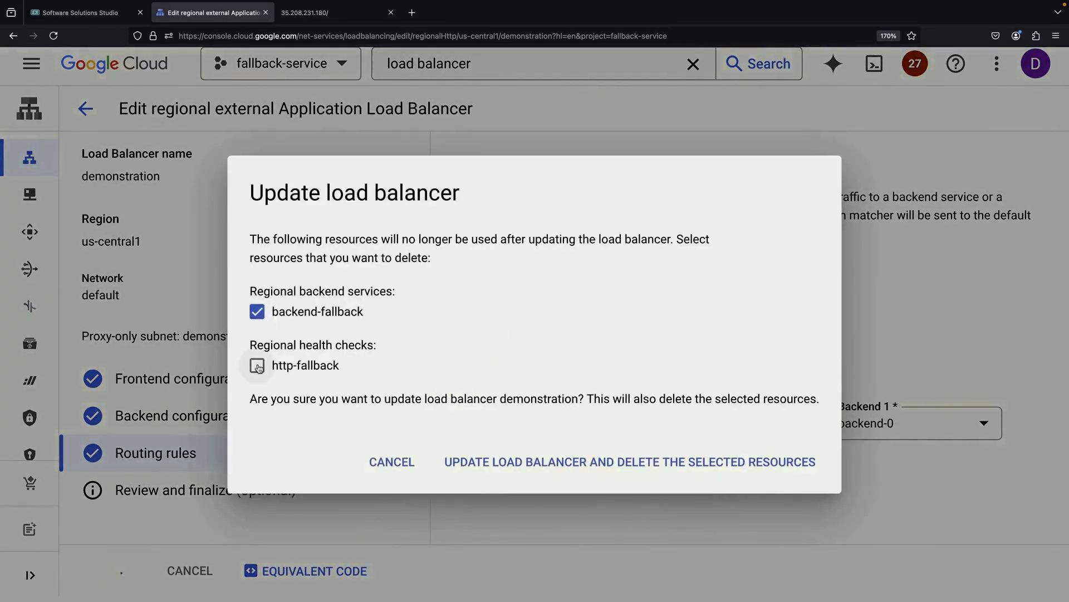
pyautogui.click(257, 365)
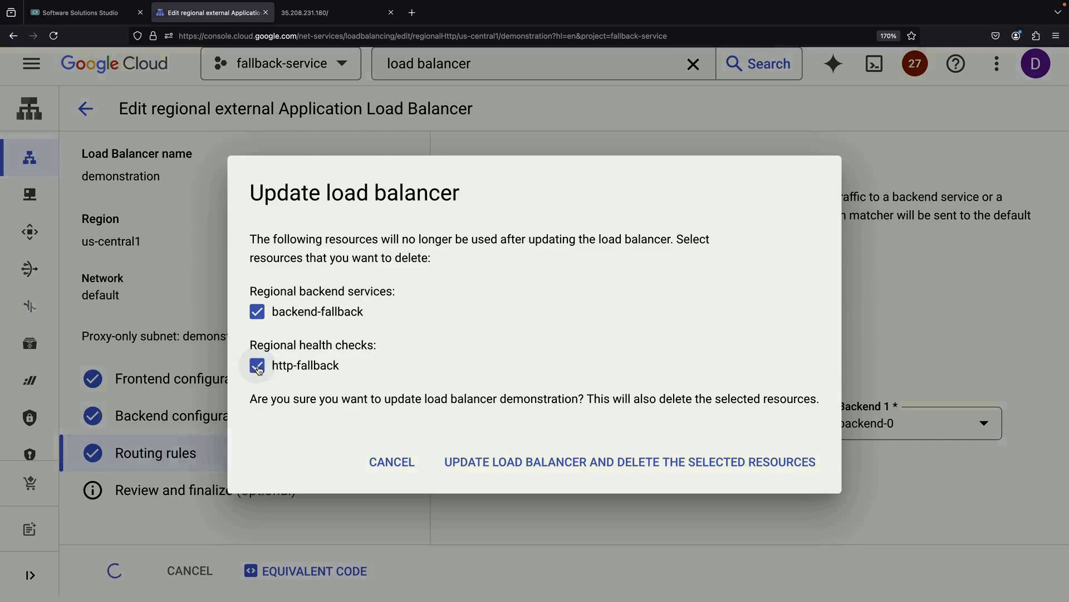
pyautogui.click(629, 462)
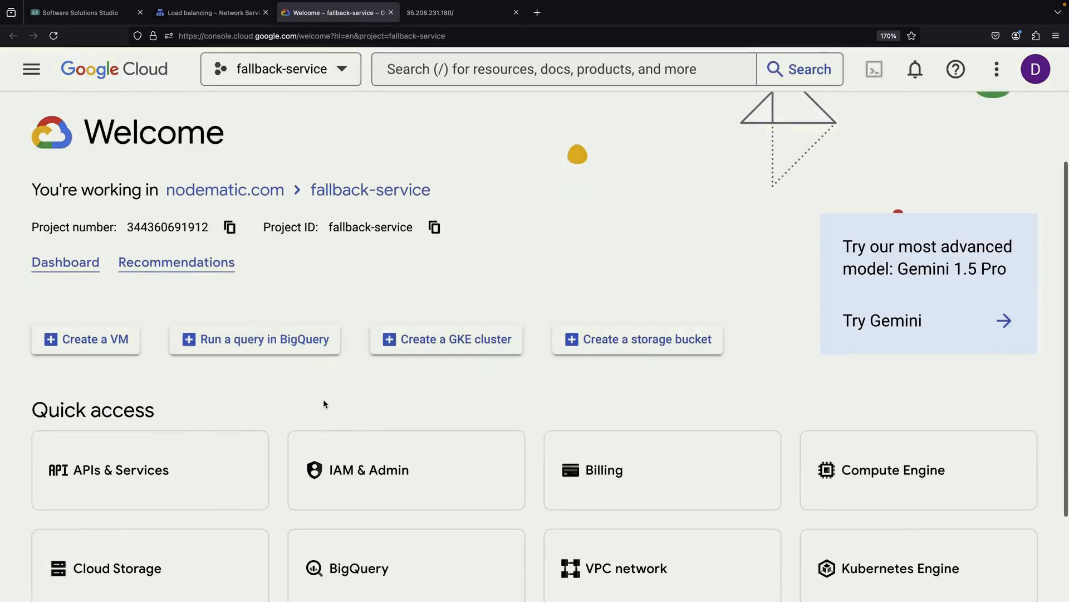
# - Go to Compute Engine VM instances and SSH into instance-0
pyautogui.click(886, 470)
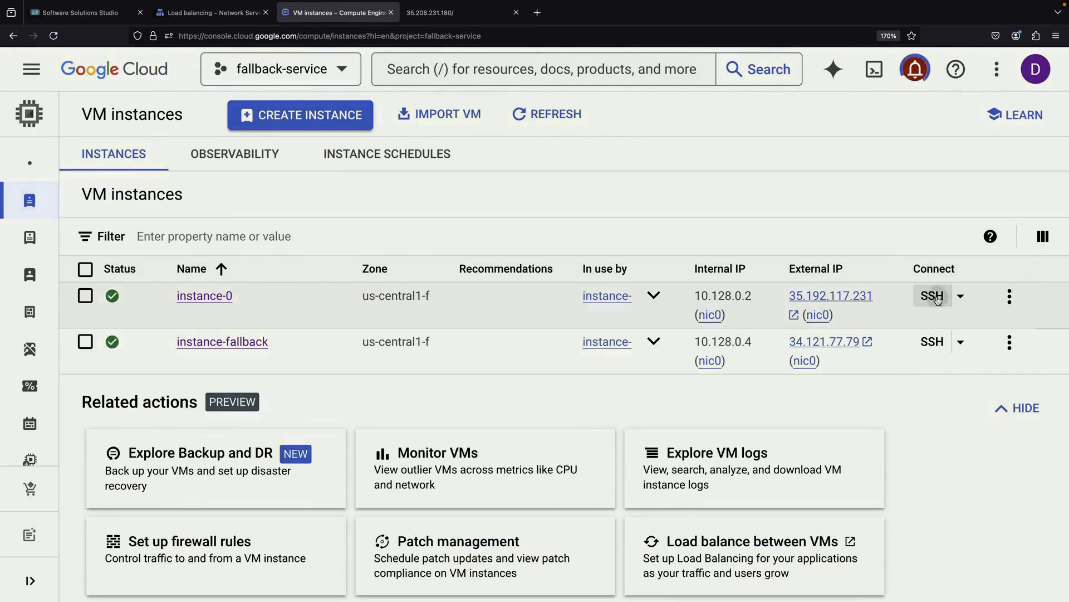
pyautogui.click(933, 295)
pyautogui.write('sudo apt-get')
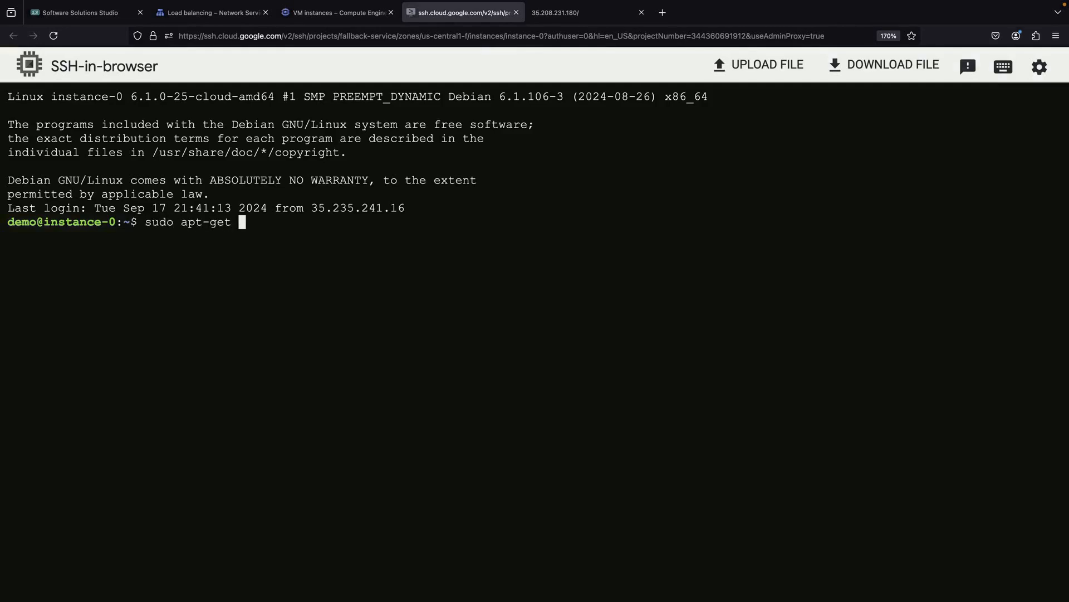
# - Install apache2 on instance-0, check its status, and write 'Primary service' to index.html
pyautogui.write('update && sudo apt install apa')
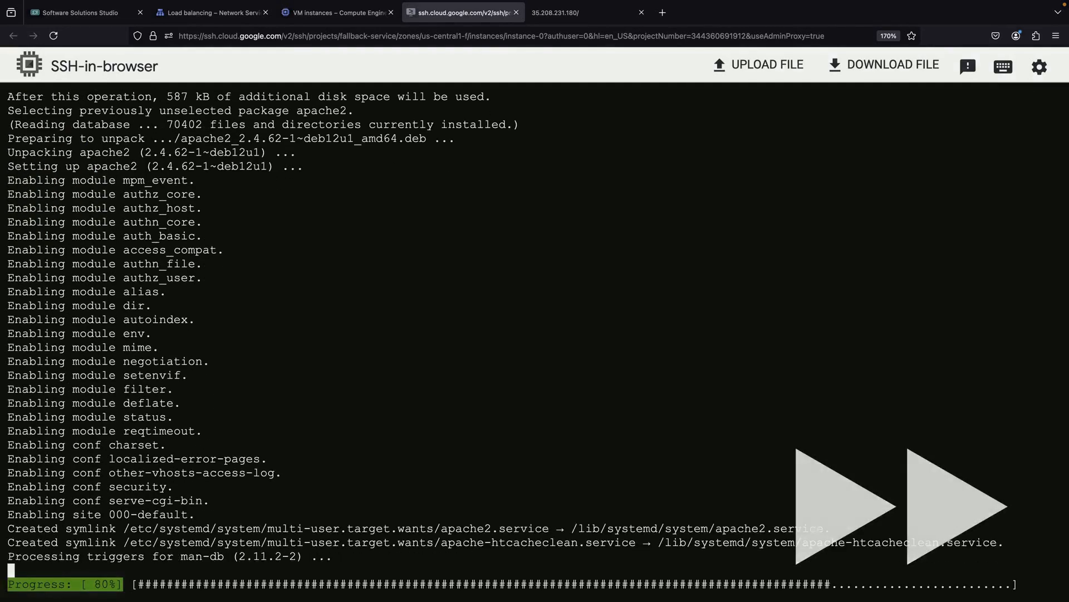
pyautogui.write('systemctl status apache2')
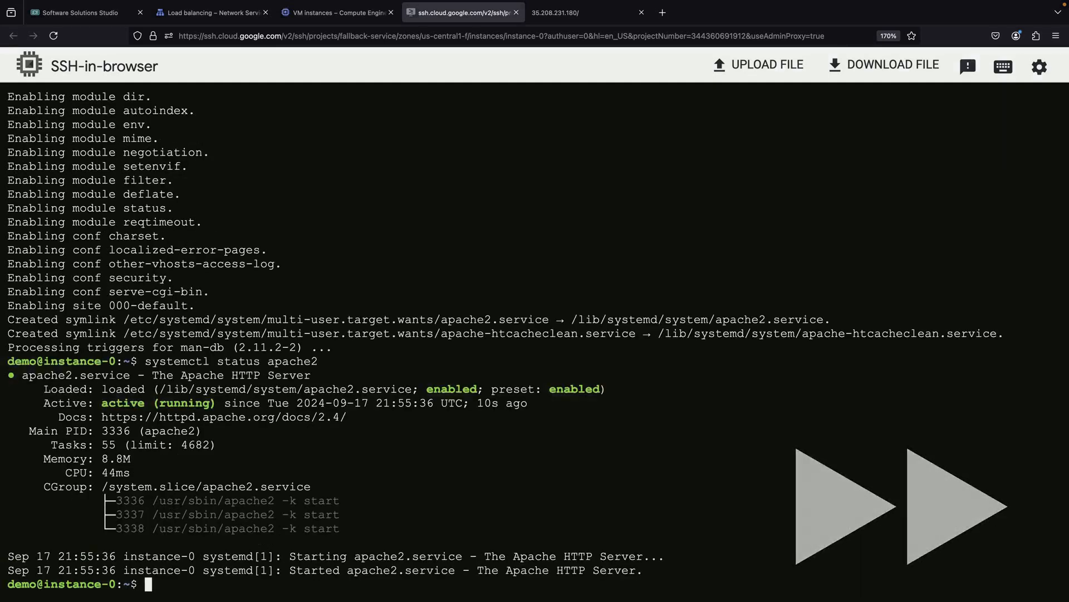
pyautogui.write('echo "Primary service"')
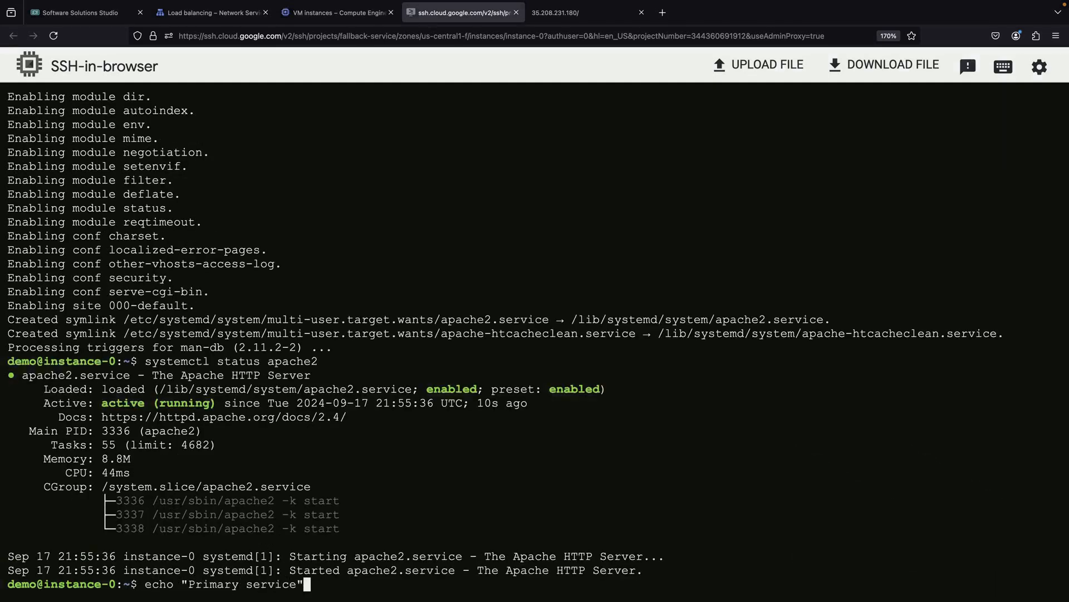
pyautogui.write('| sudo tee /var/www/html/index.html')
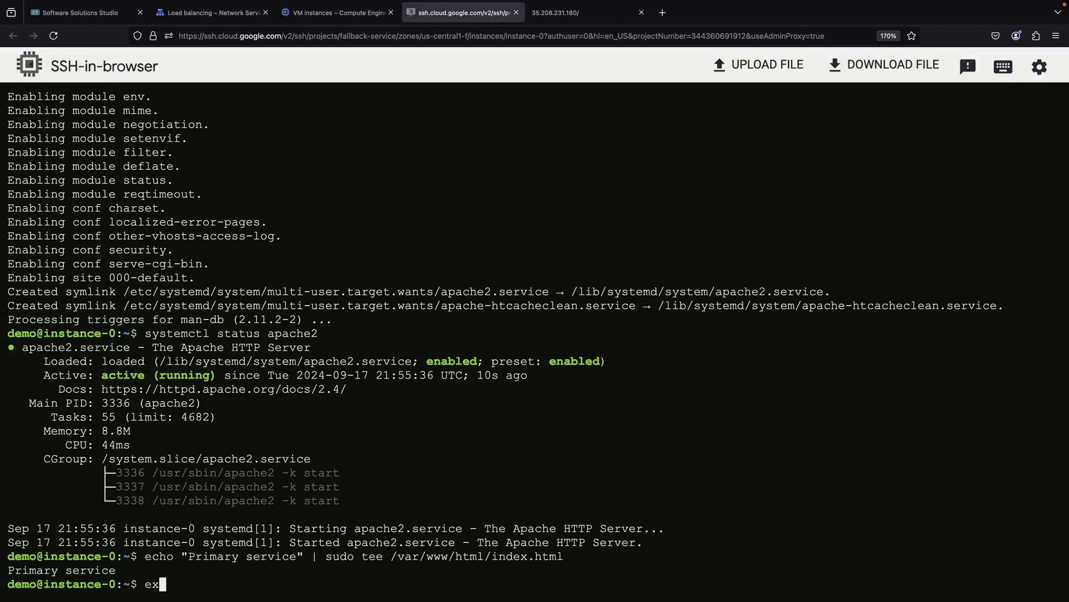
# - Confirm the load balancer address serves 'Primary service', then return to load balancing
pyautogui.click(211, 12)
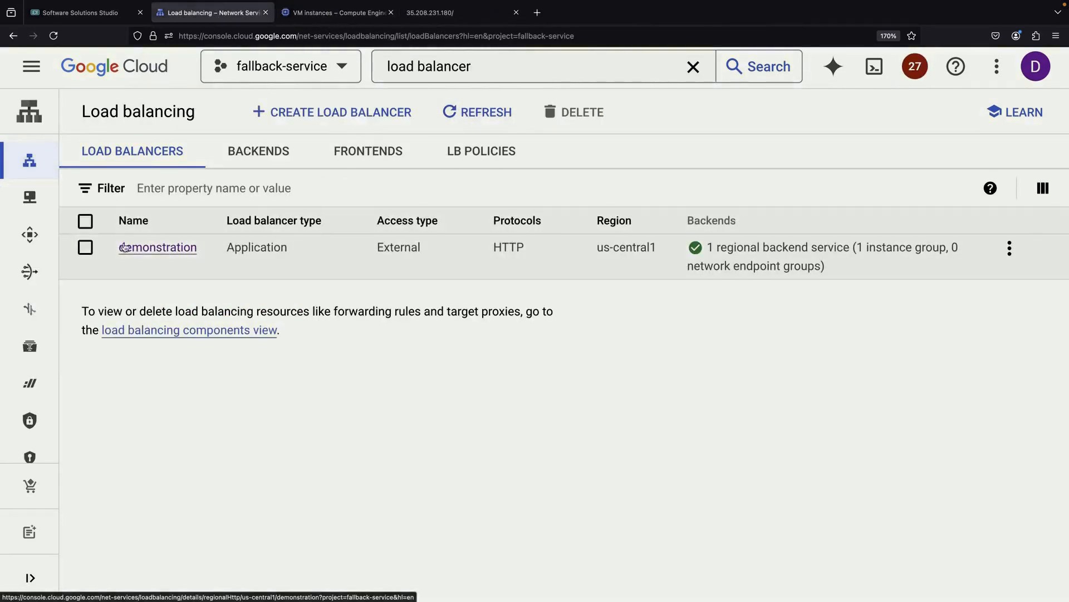
pyautogui.click(449, 12)
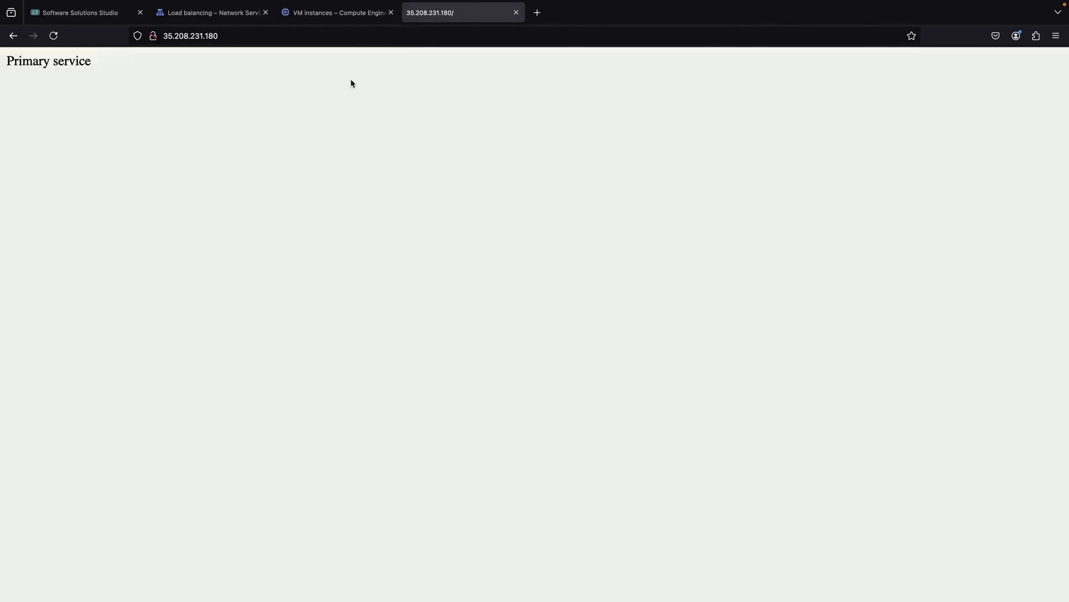
pyautogui.click(211, 12)
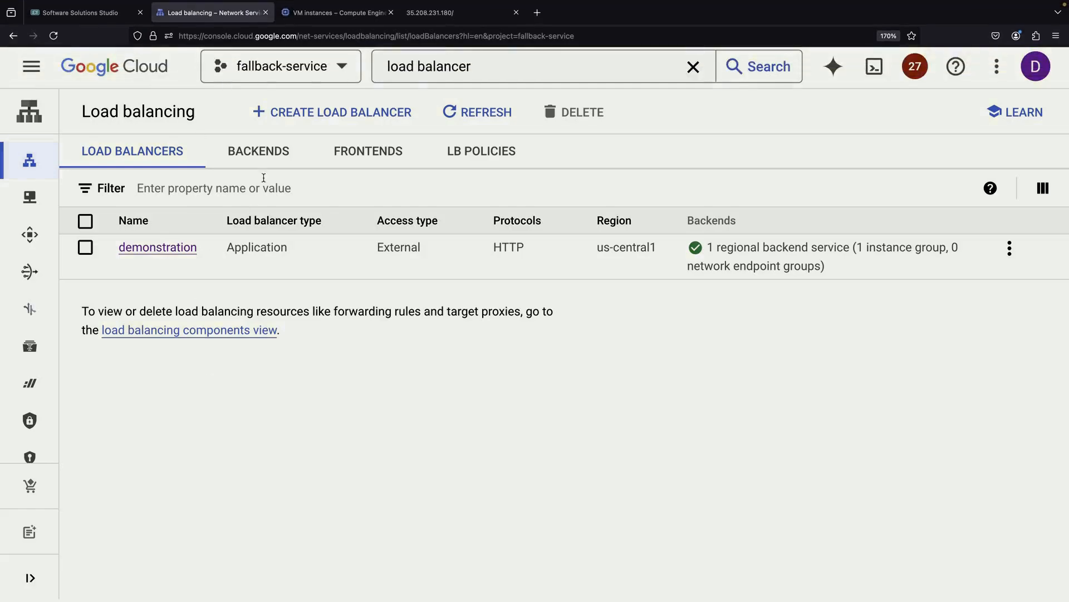
# - Build regional external Application load balancer 'fallback' with backend-fallback and a health check
pyautogui.click(332, 112)
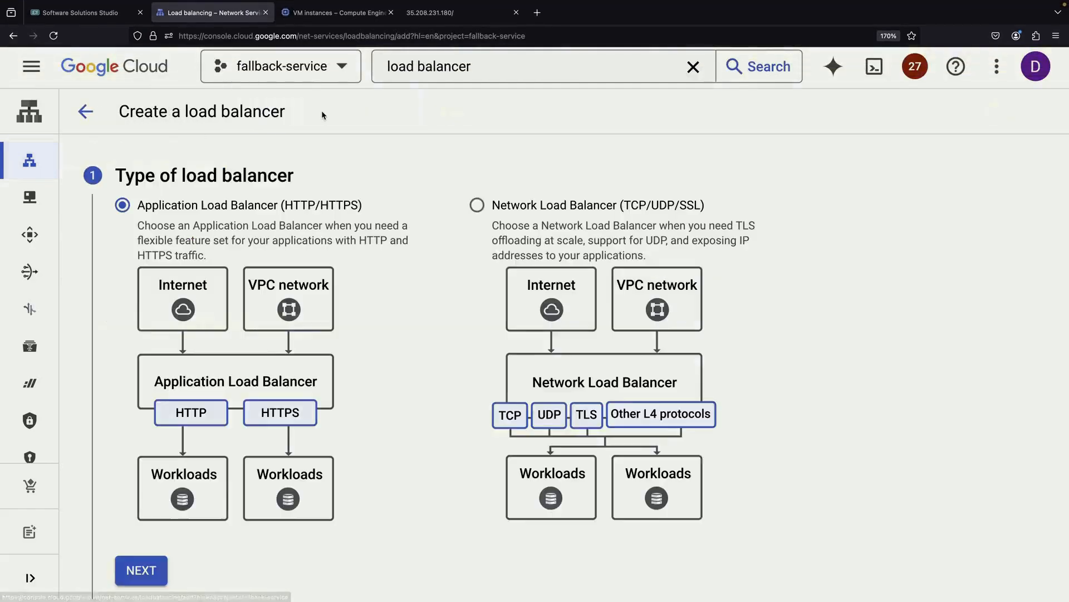
pyautogui.click(141, 571)
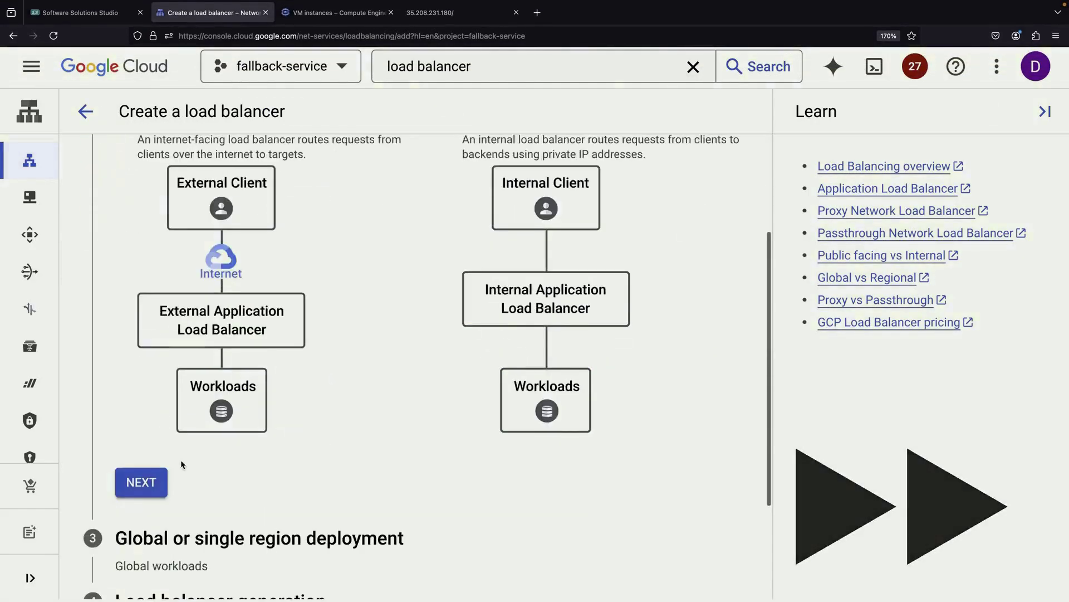
pyautogui.click(141, 482)
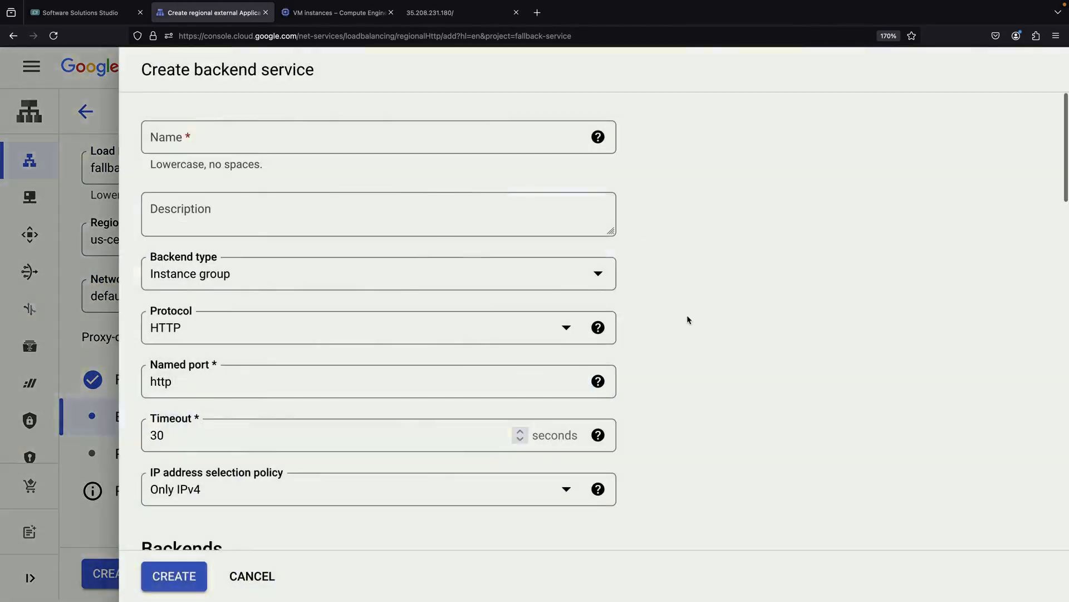
pyautogui.write('backend-fallback')
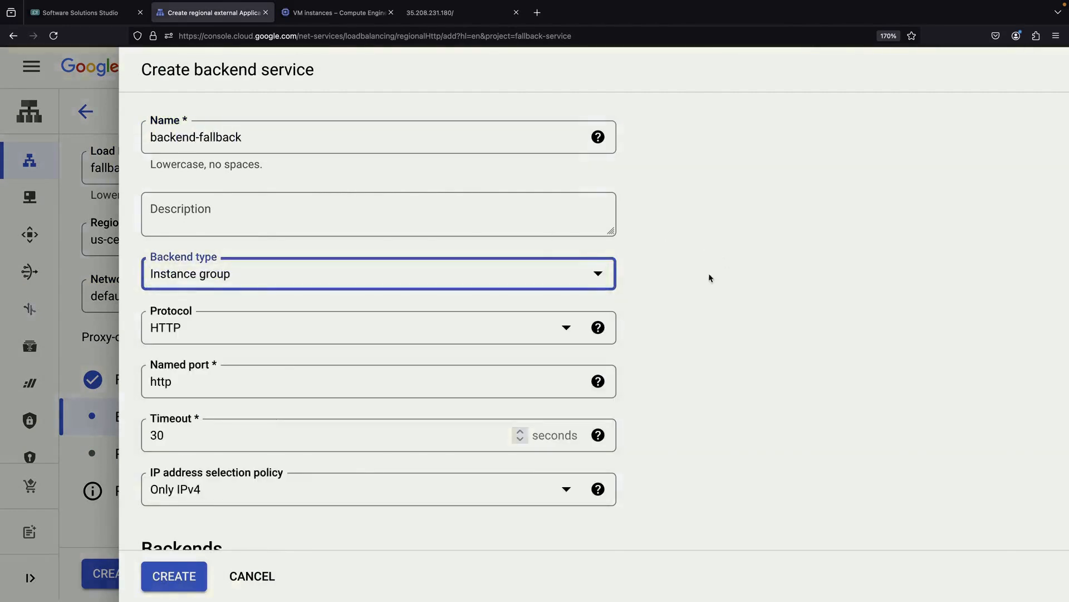
pyautogui.scroll(-3)
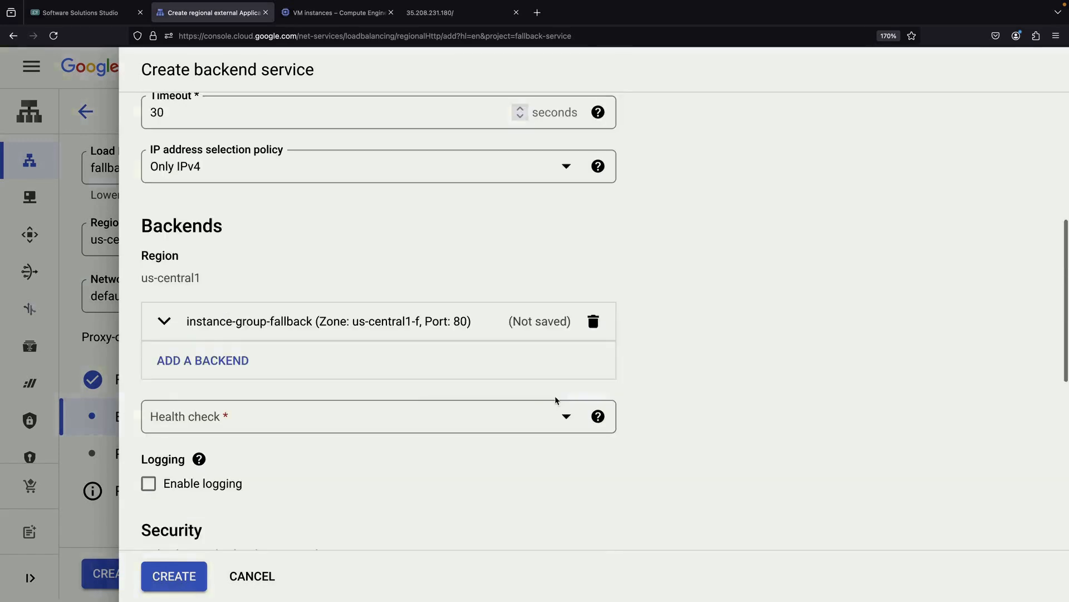
pyautogui.click(372, 416)
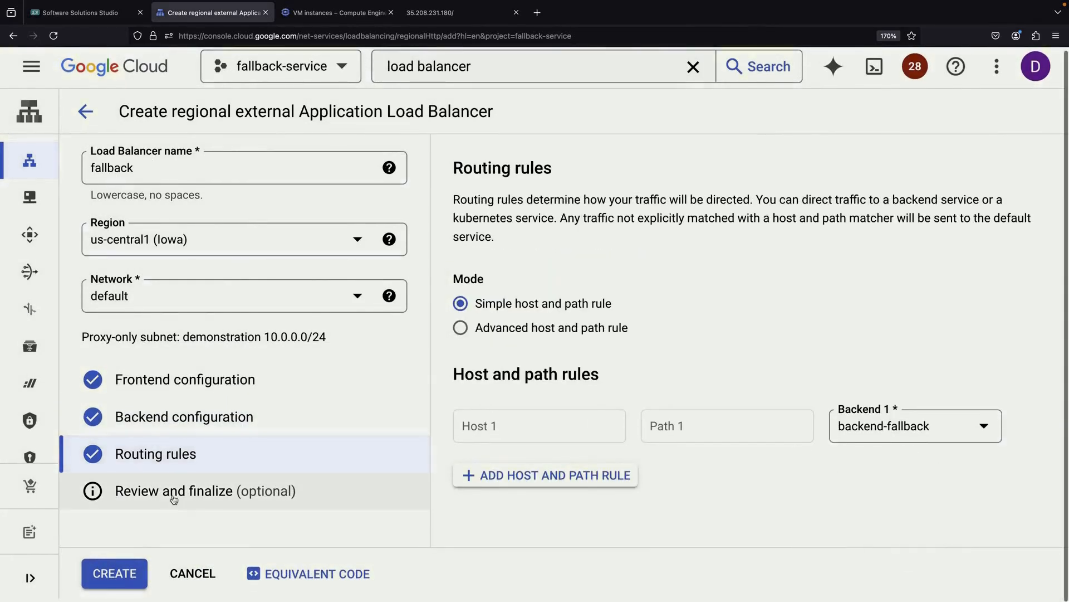
pyautogui.click(114, 589)
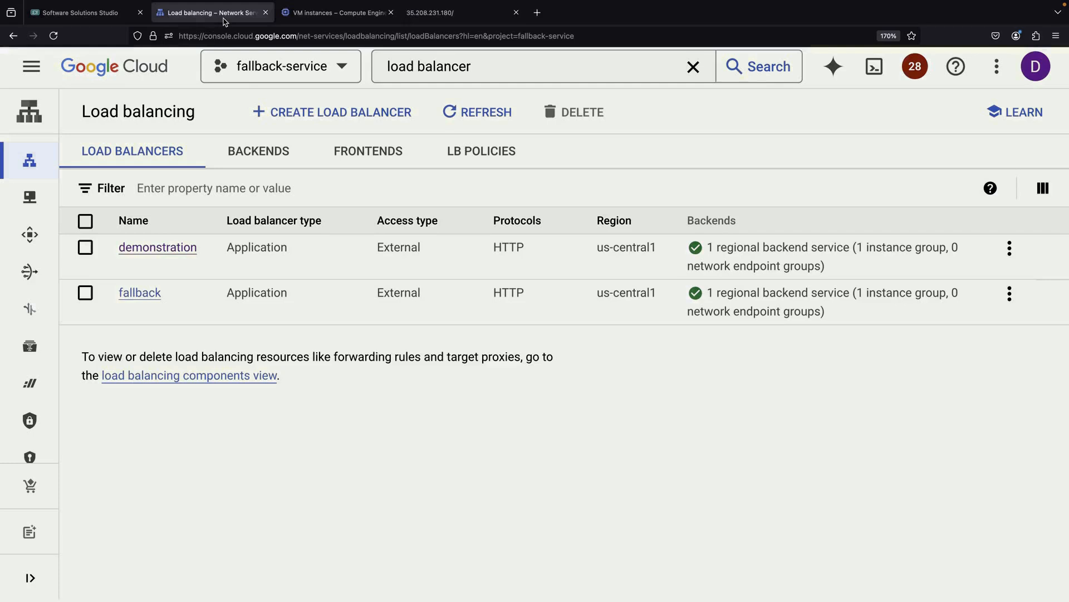
# - Copy the fallback load balancer's frontend IP address into a new tab
pyautogui.click(139, 293)
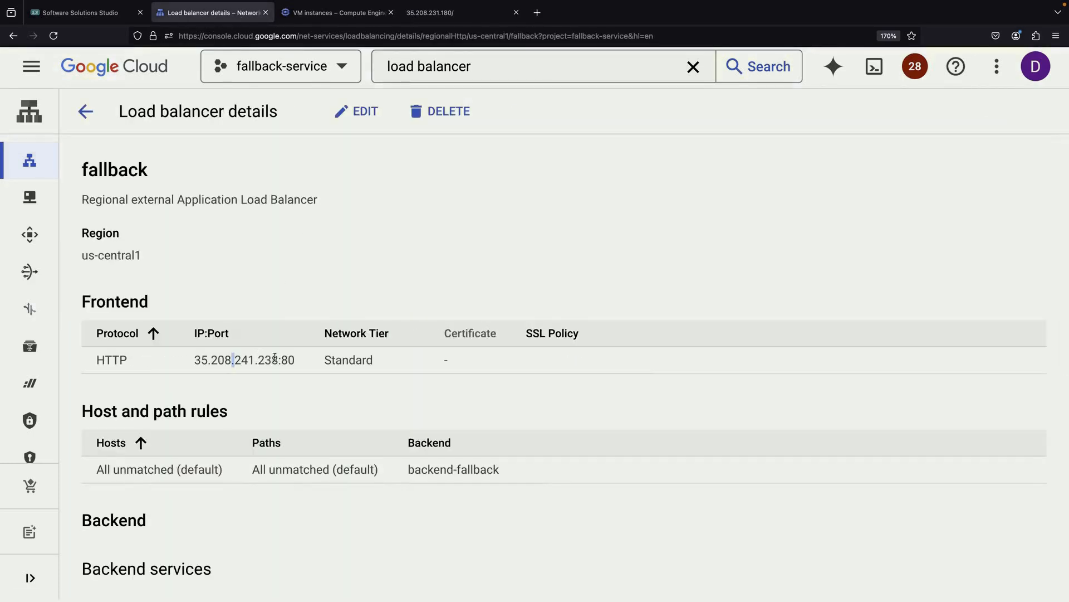
pyautogui.doubleClick(239, 360)
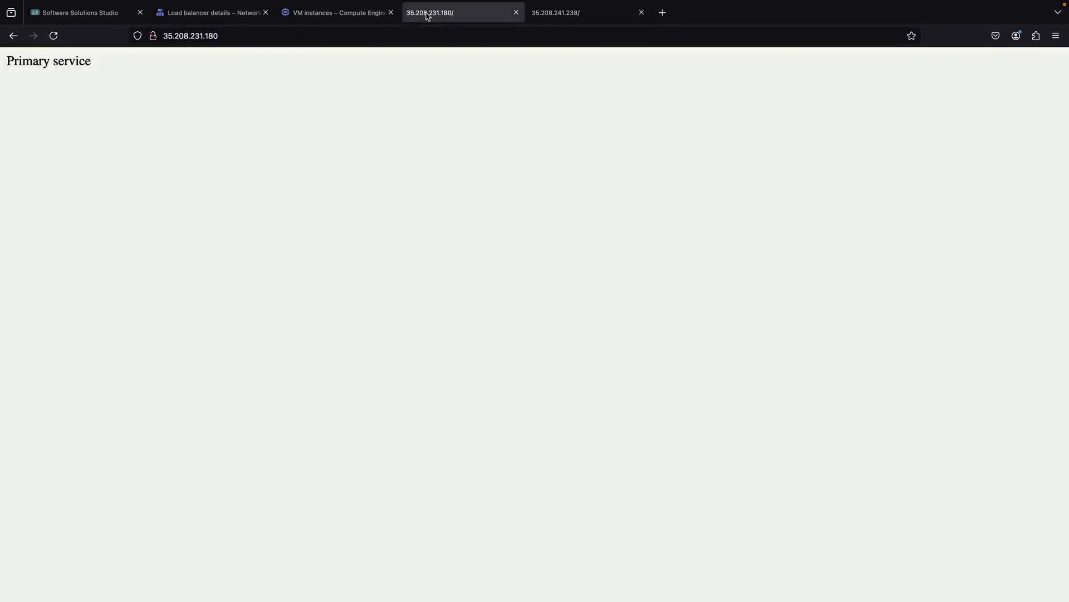
pyautogui.click(211, 13)
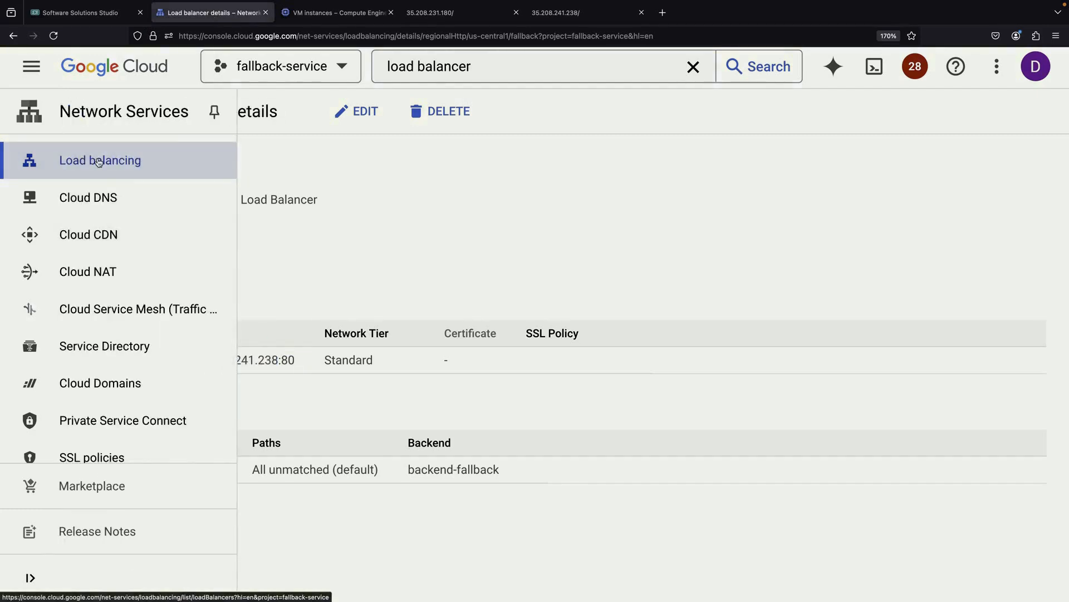
pyautogui.click(100, 160)
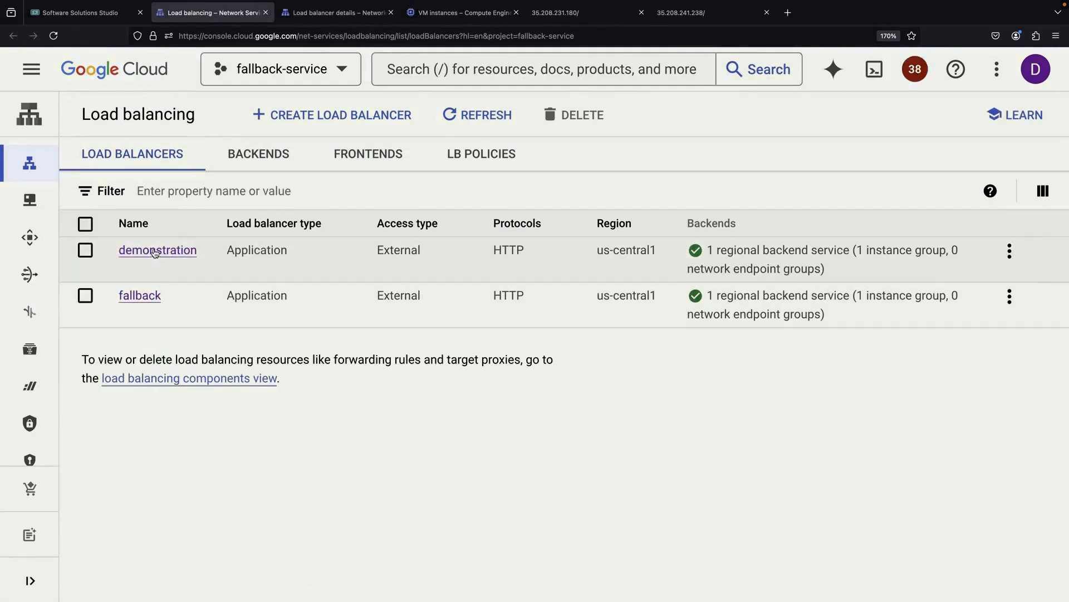
# - View the demonstration load balancer, then search 'dns' from VM instances
pyautogui.click(157, 250)
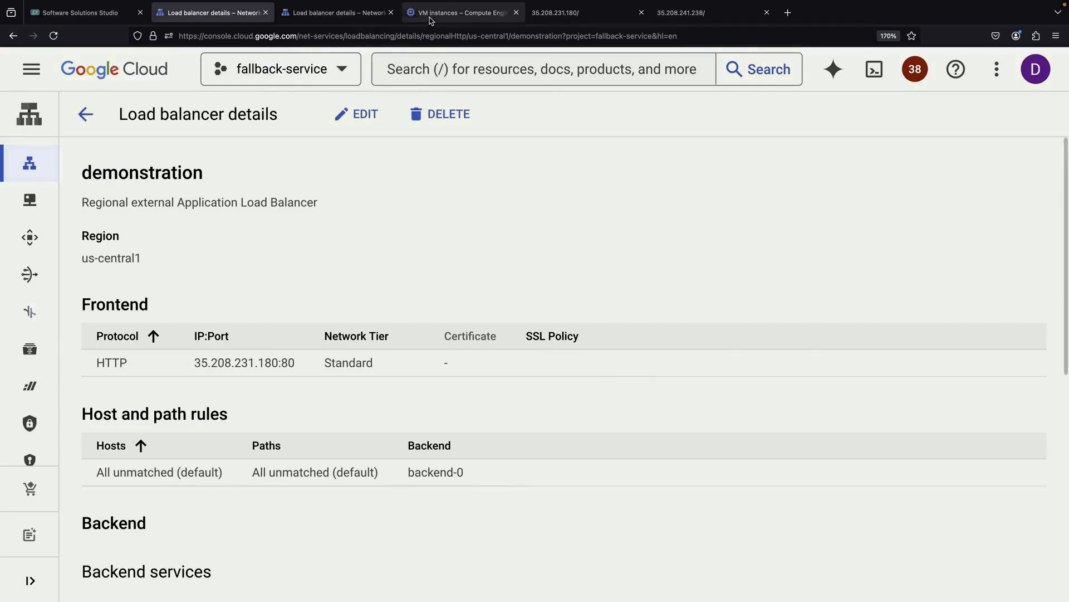
pyautogui.click(462, 11)
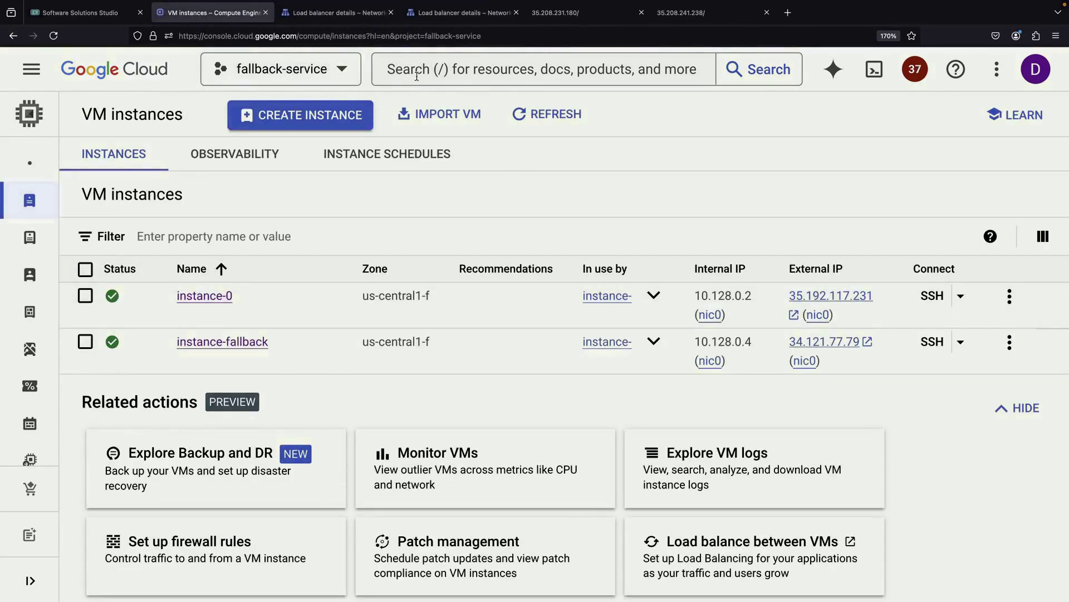
pyautogui.write('dns')
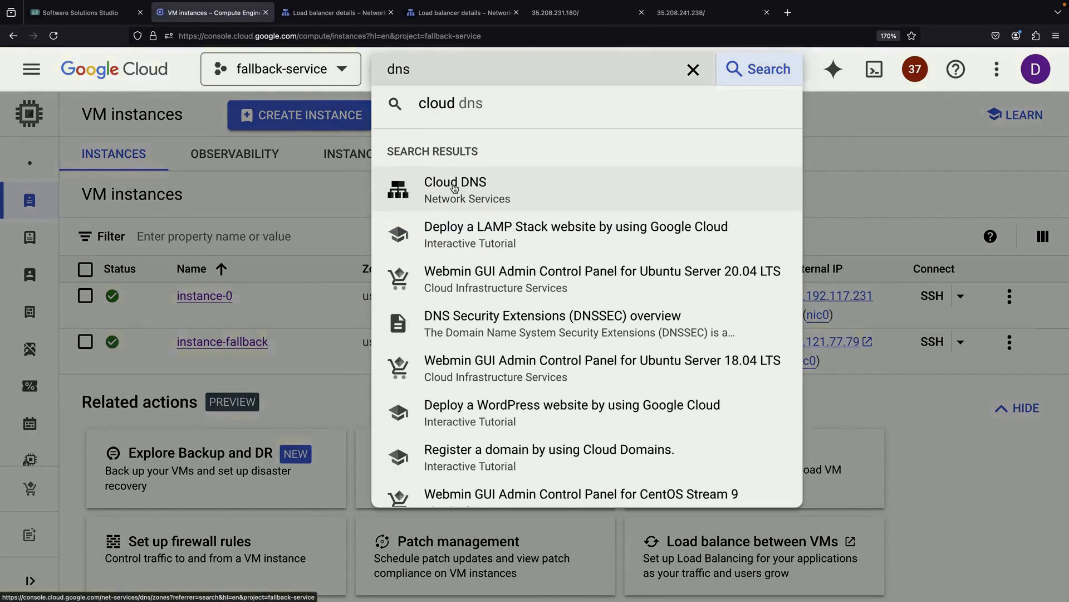
# - Open Cloud DNS and create zone nodematic-io with DNS name nodematic.io
pyautogui.click(455, 189)
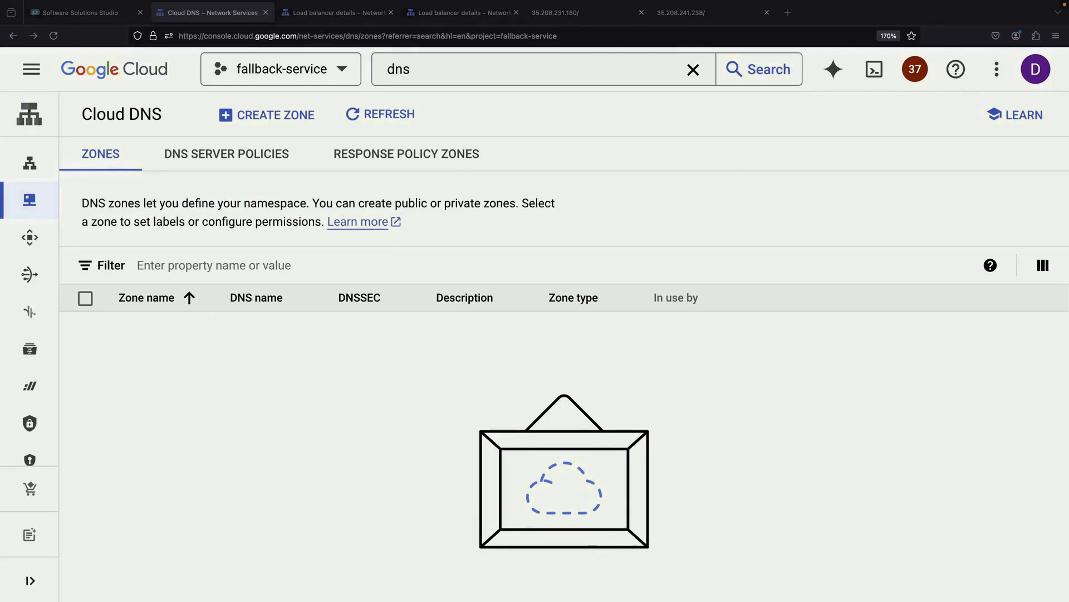
pyautogui.moveTo(311, 352)
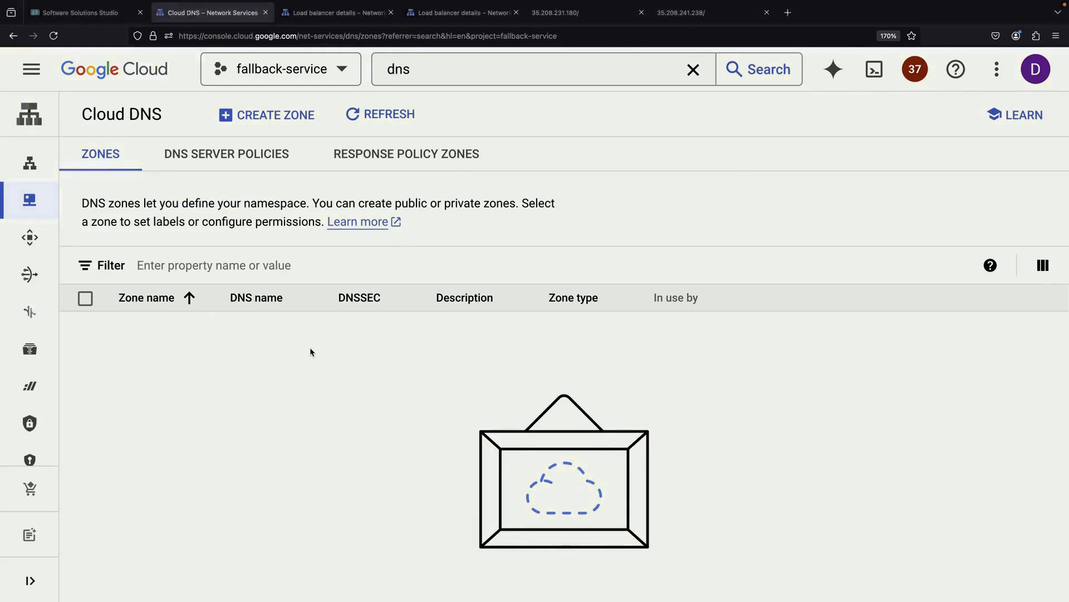
pyautogui.click(266, 115)
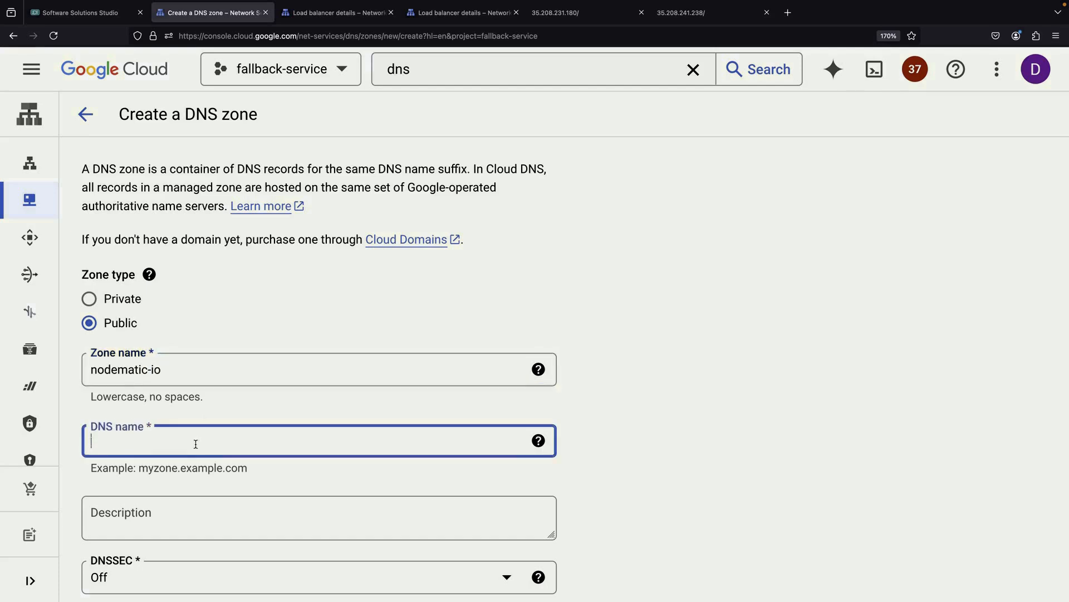
pyautogui.write('nodematic.io')
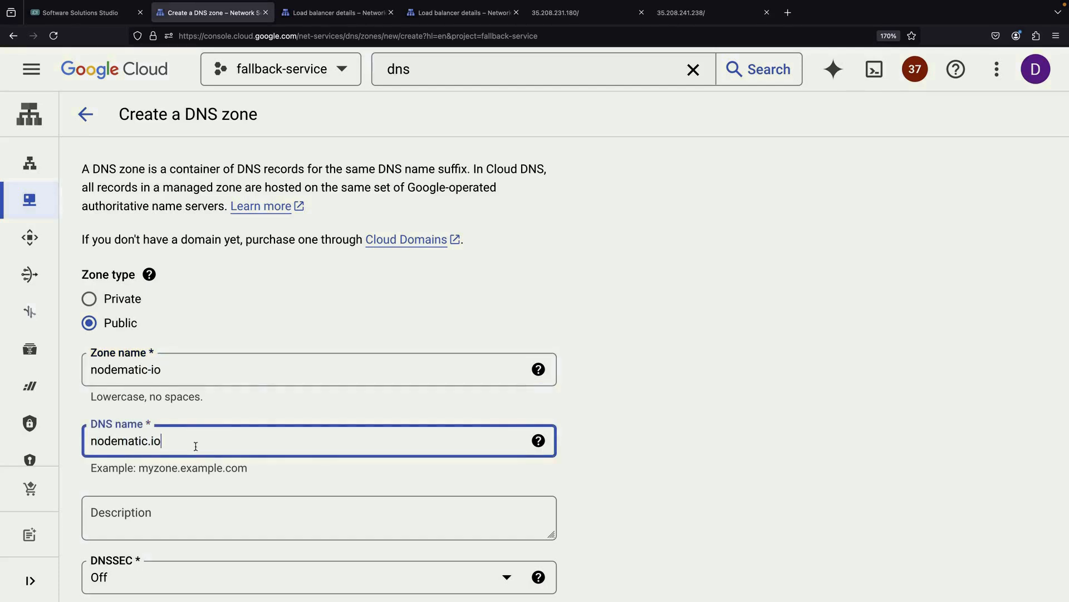
pyautogui.scroll(-3)
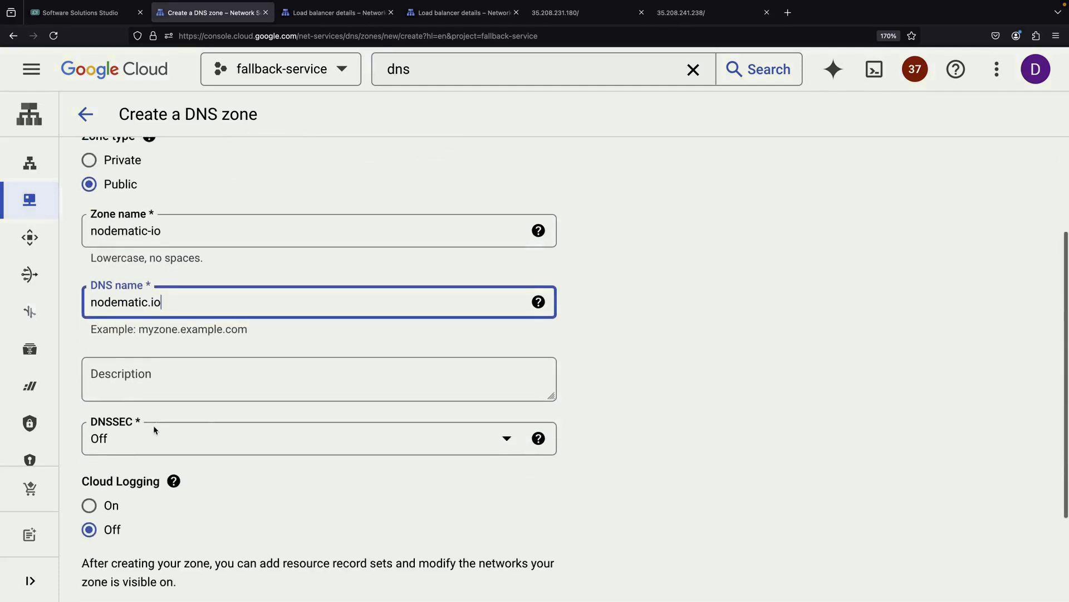
pyautogui.scroll(-3)
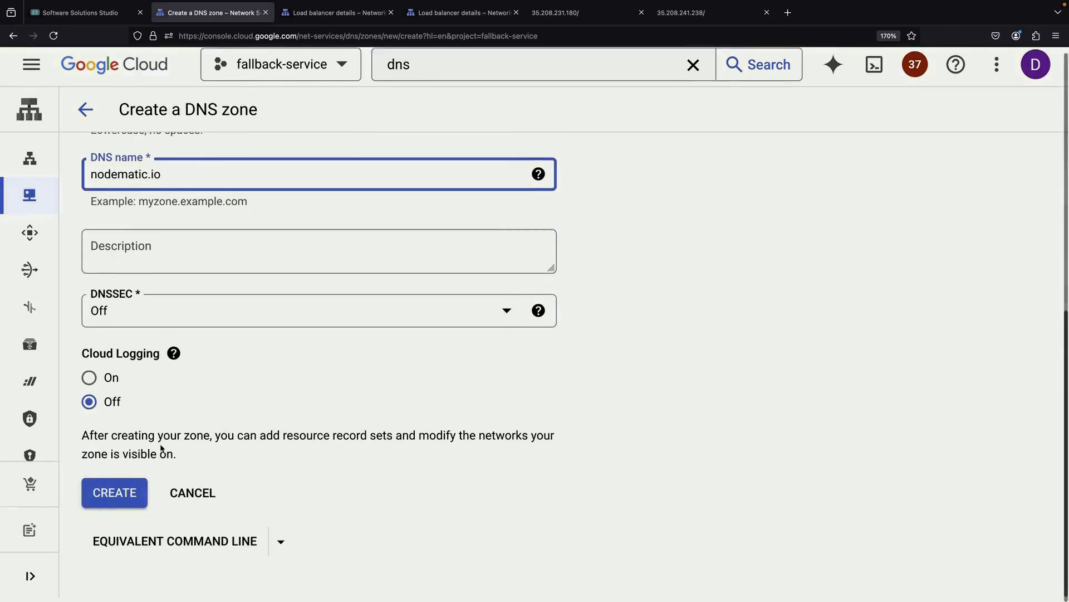
pyautogui.click(113, 493)
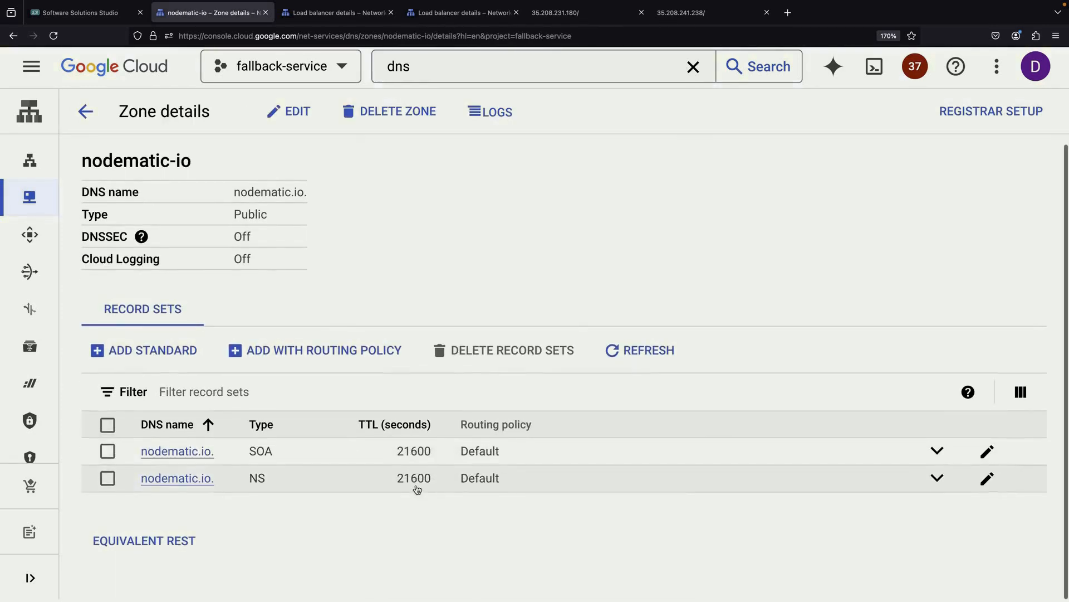
pyautogui.click(937, 478)
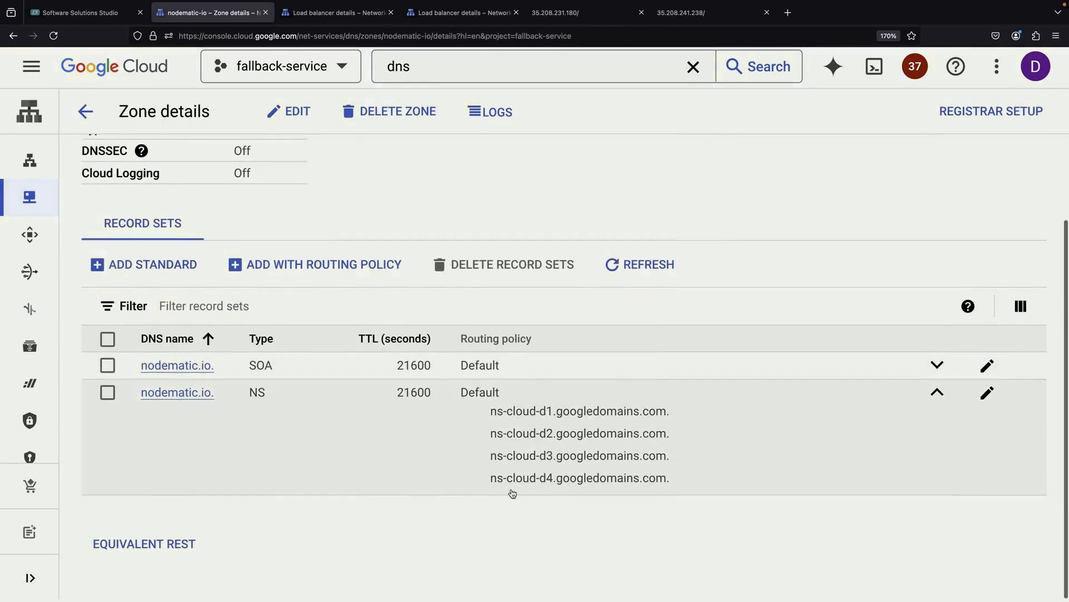
pyautogui.moveTo(549, 393)
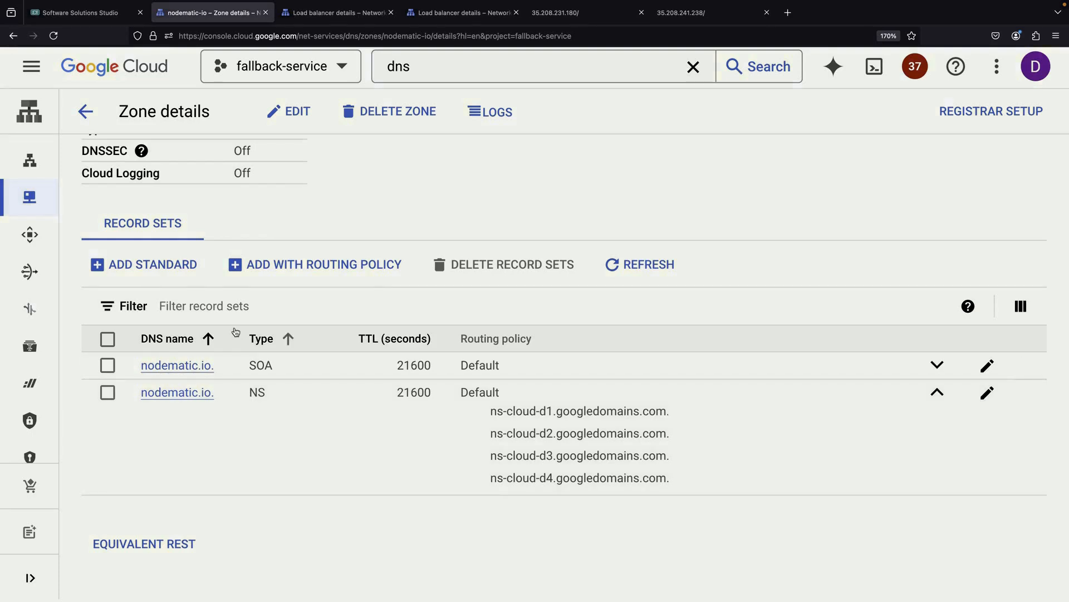
pyautogui.moveTo(145, 268)
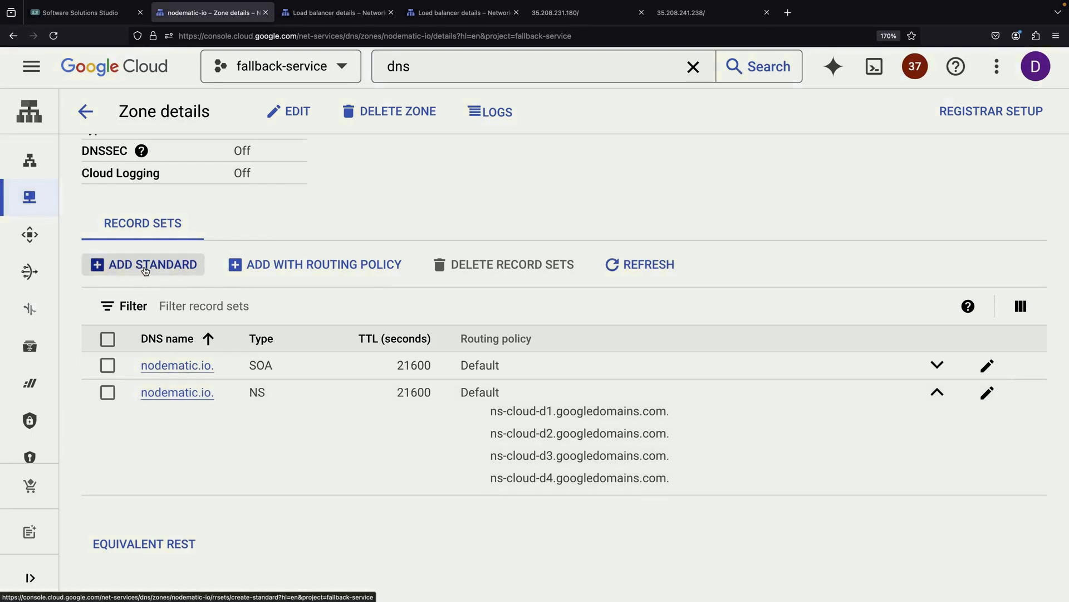
pyautogui.click(145, 265)
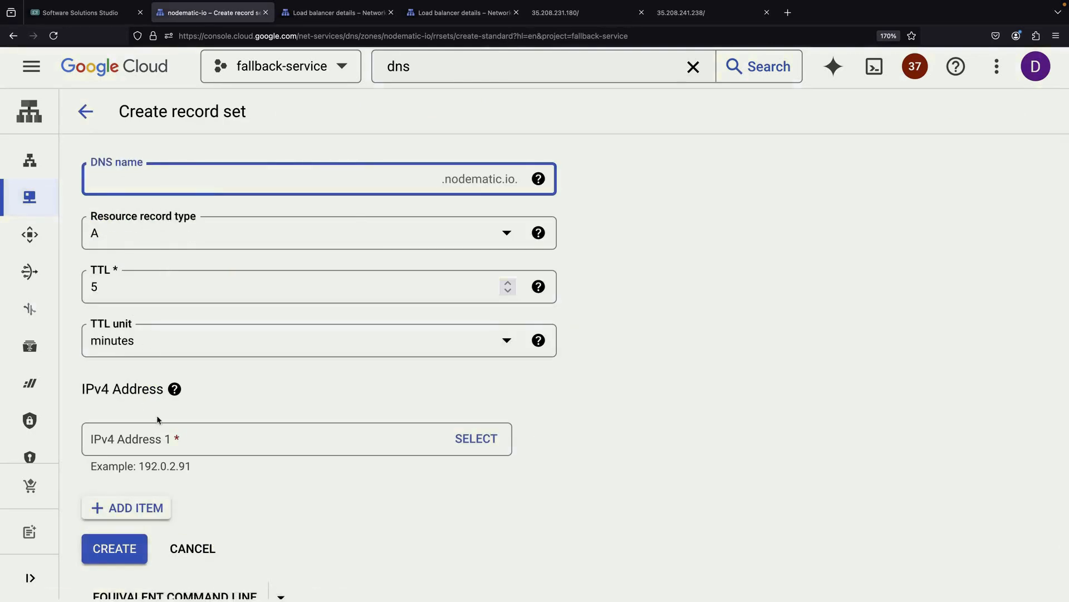
pyautogui.moveTo(196, 553)
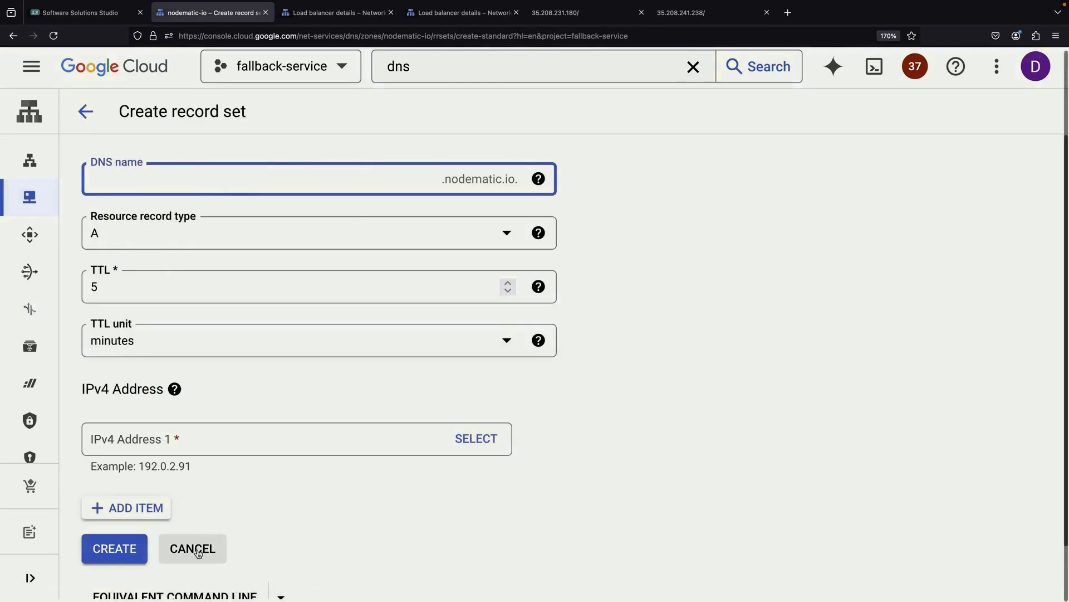
pyautogui.click(191, 548)
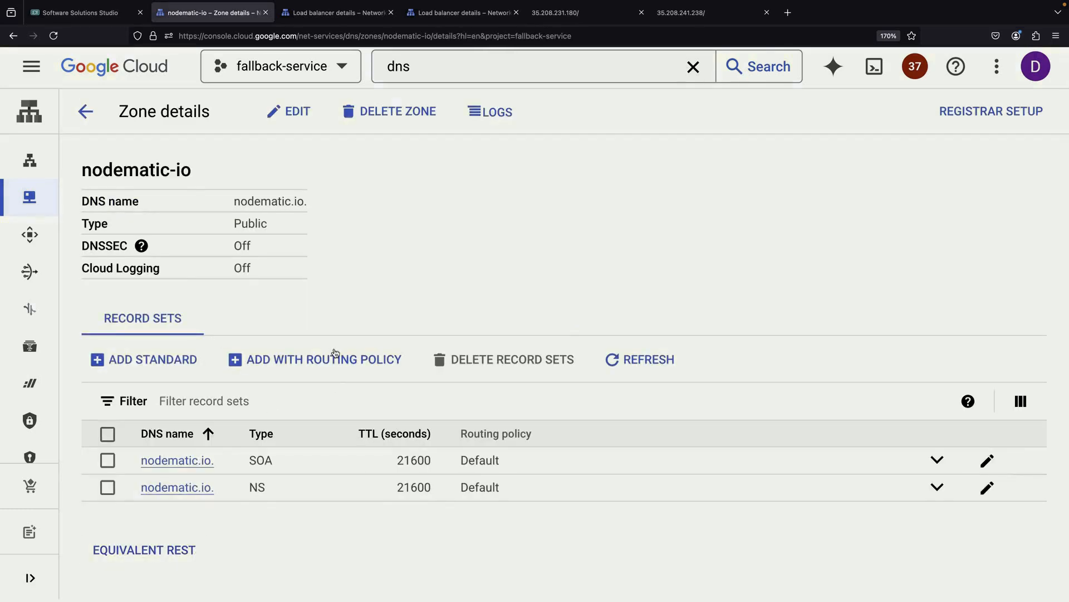
pyautogui.moveTo(331, 360)
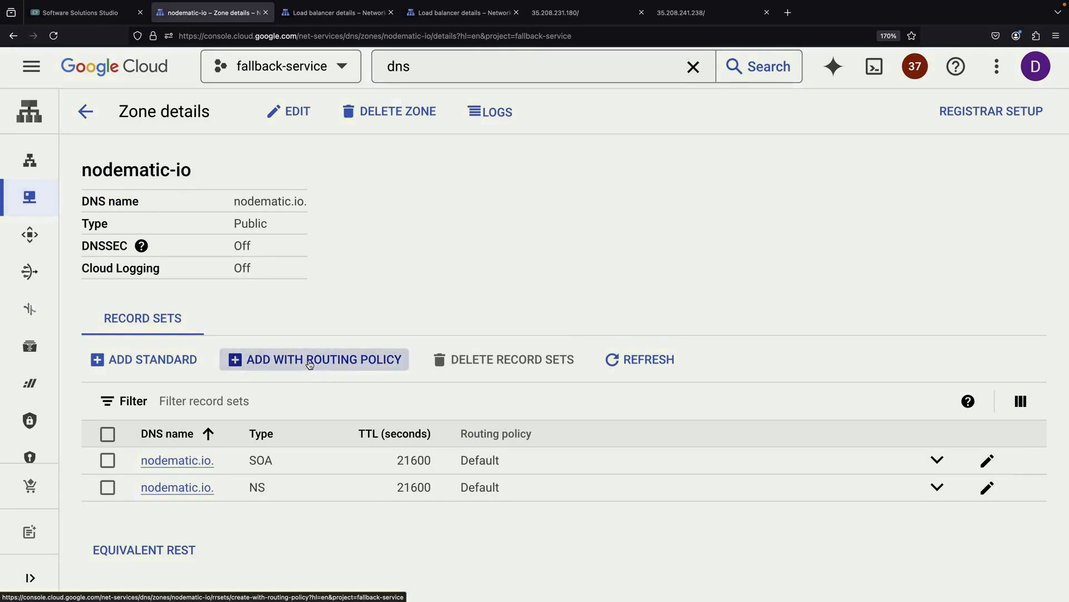
# - Start a routing-policy record named 'demo' with the Failover policy selected
pyautogui.click(314, 360)
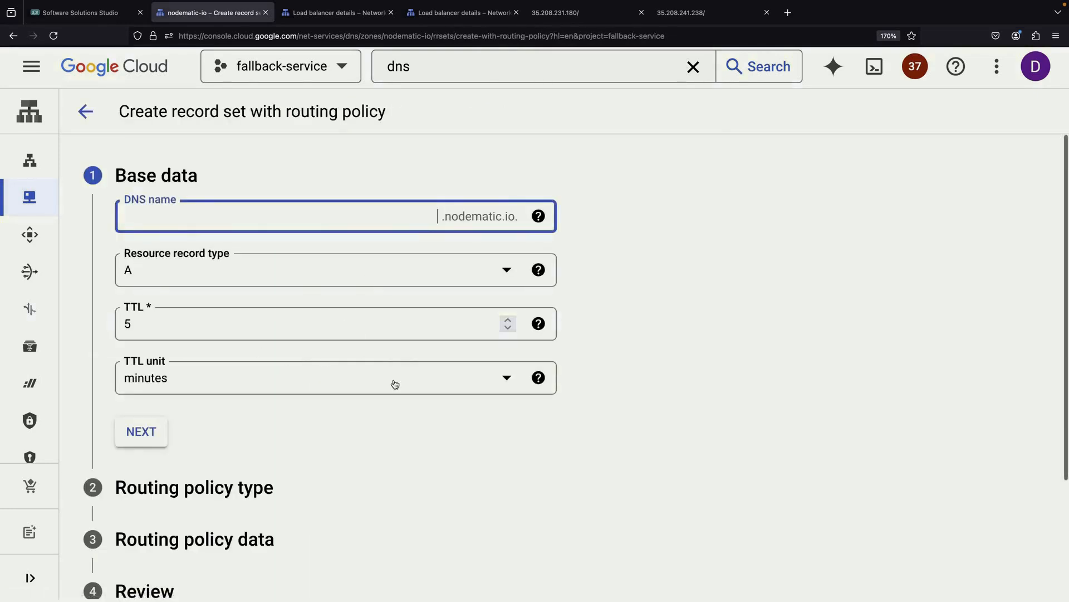
pyautogui.write('demo')
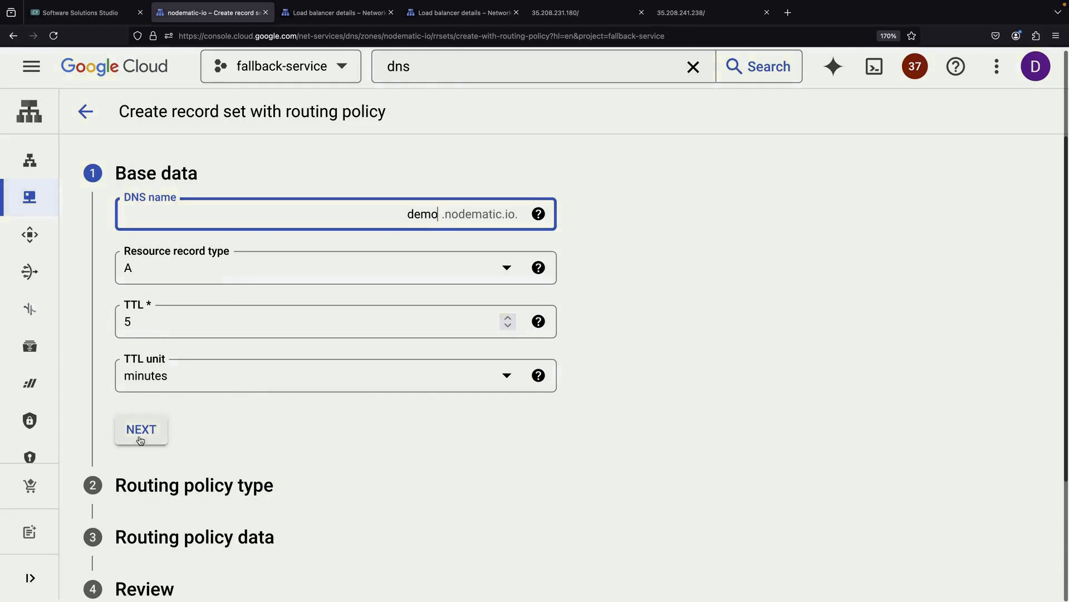
pyautogui.click(141, 429)
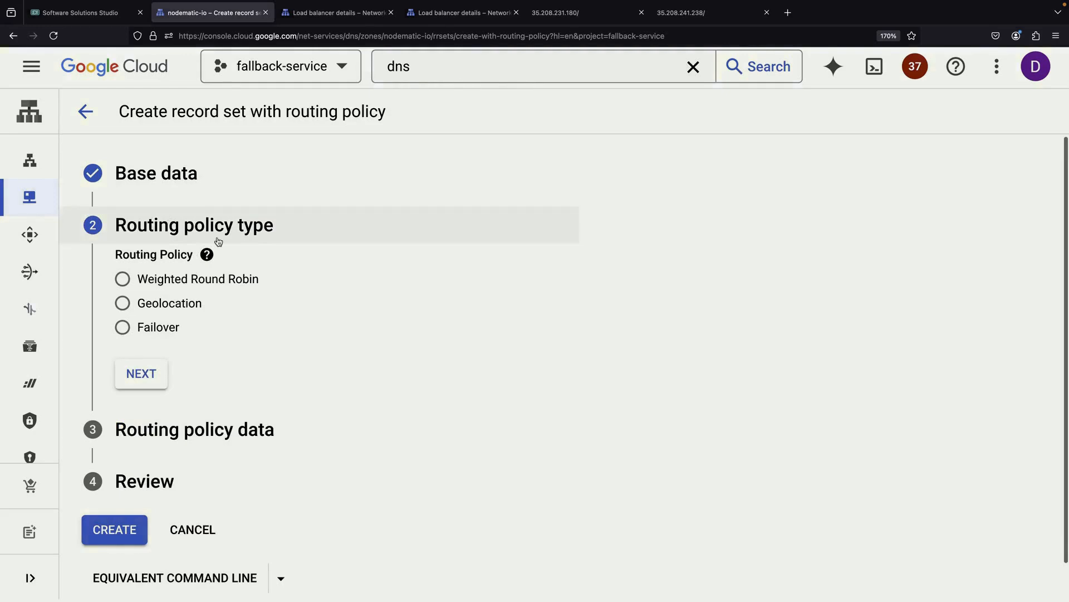
pyautogui.click(122, 327)
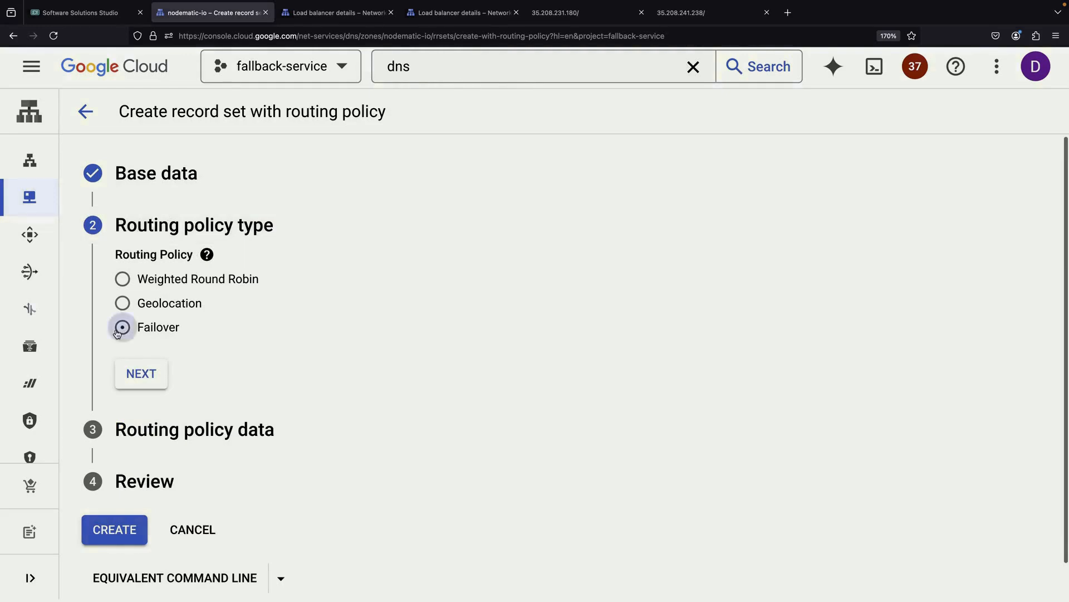
pyautogui.click(122, 327)
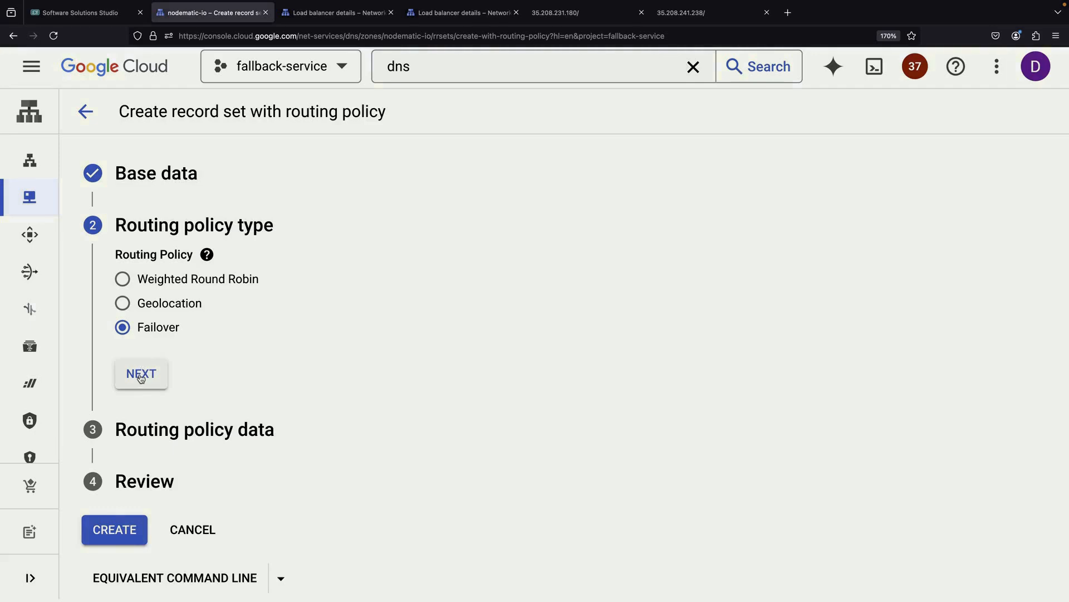
pyautogui.click(141, 373)
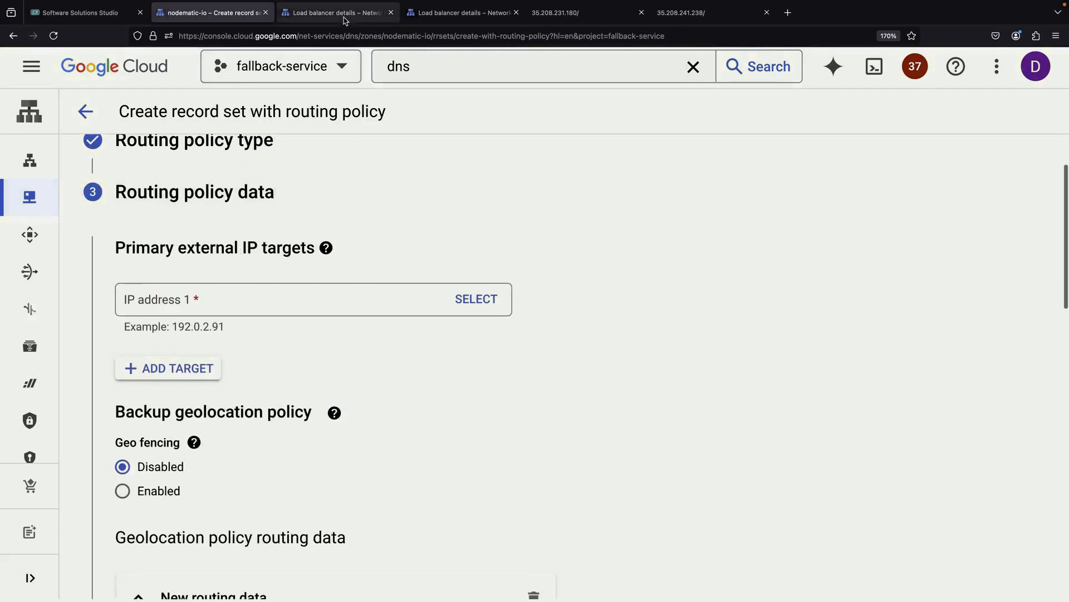
# - Set failover data for us-central1 targeting 35.208.241.238 with health checking enabled
pyautogui.click(335, 12)
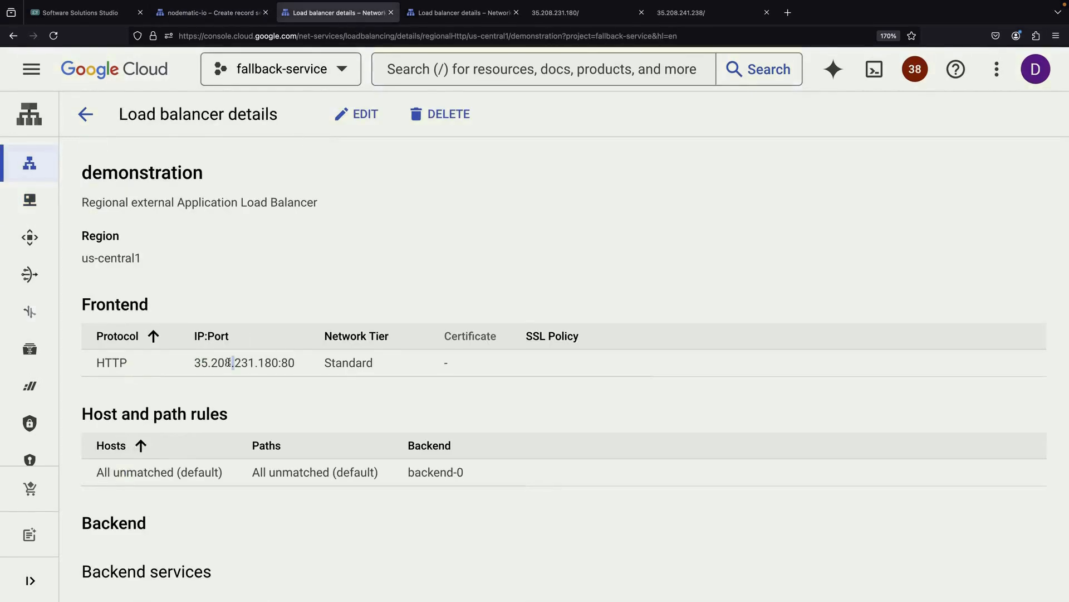
pyautogui.doubleClick(235, 363)
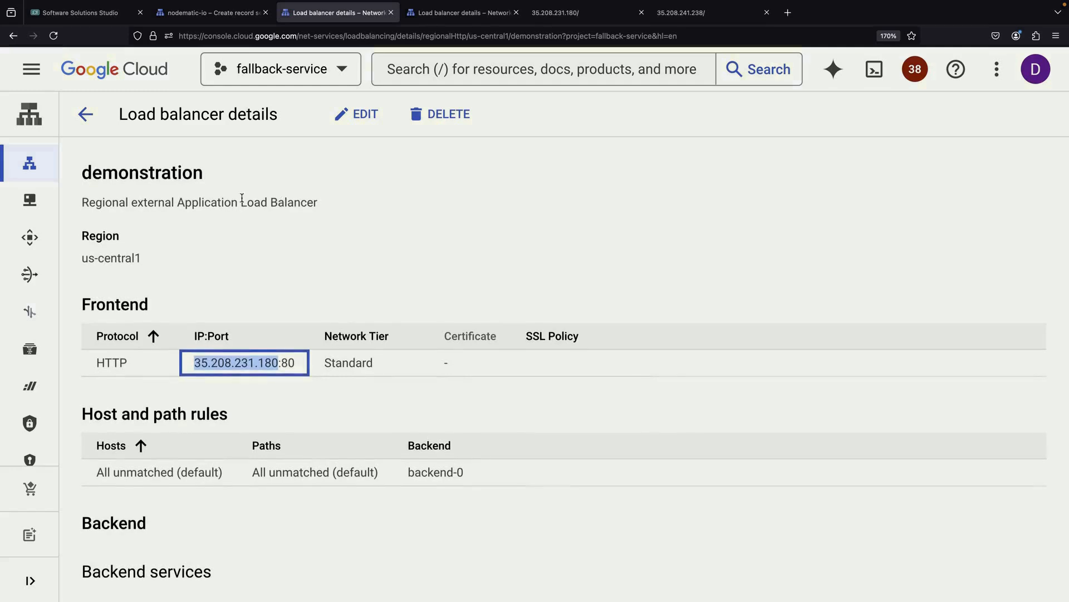
pyautogui.click(211, 12)
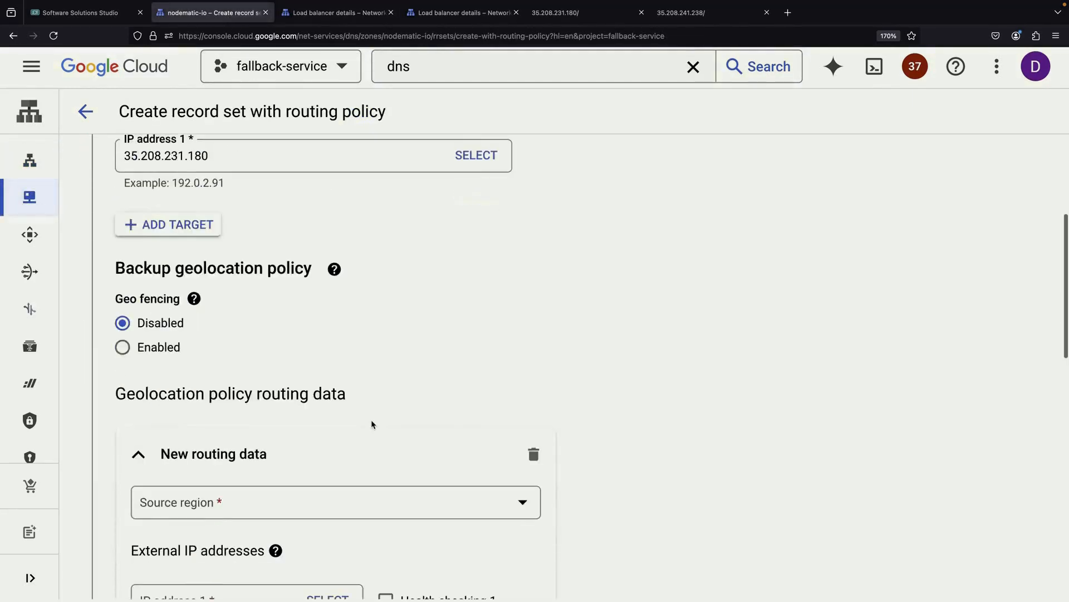
pyautogui.click(329, 503)
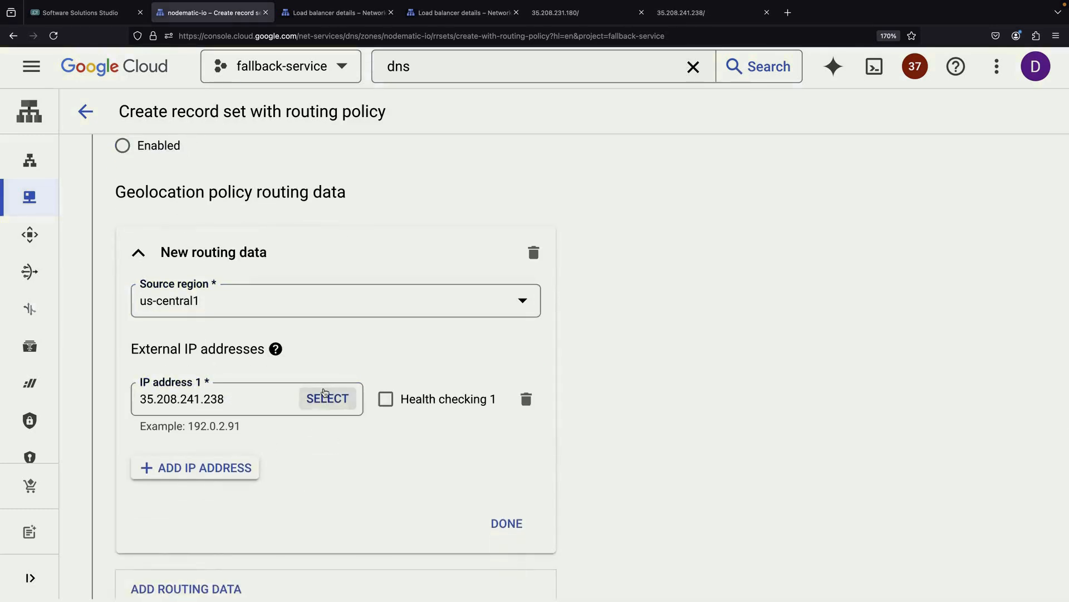
pyautogui.click(327, 399)
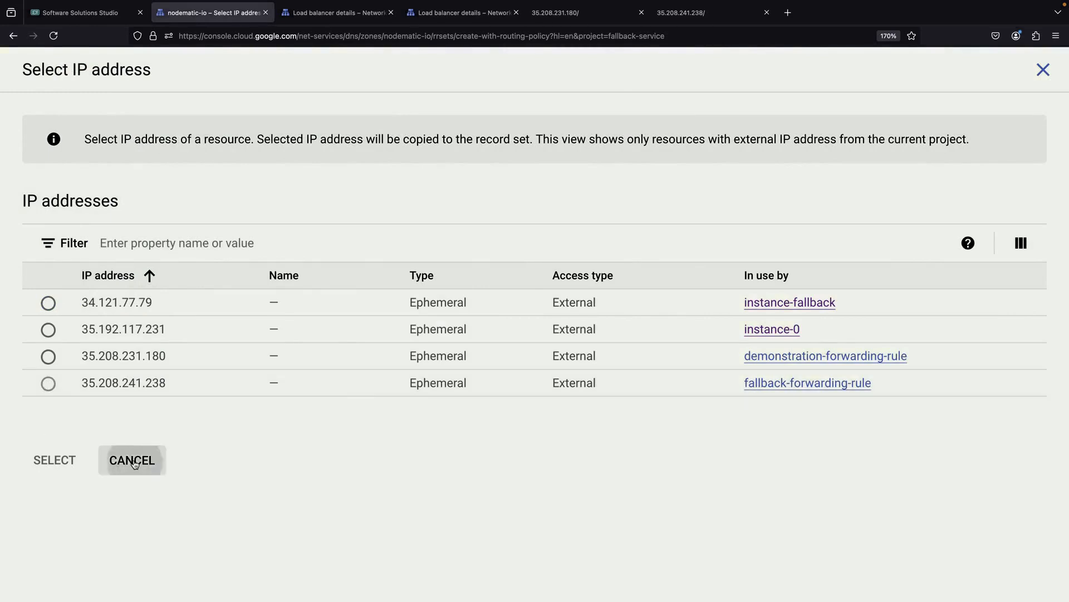
pyautogui.click(133, 460)
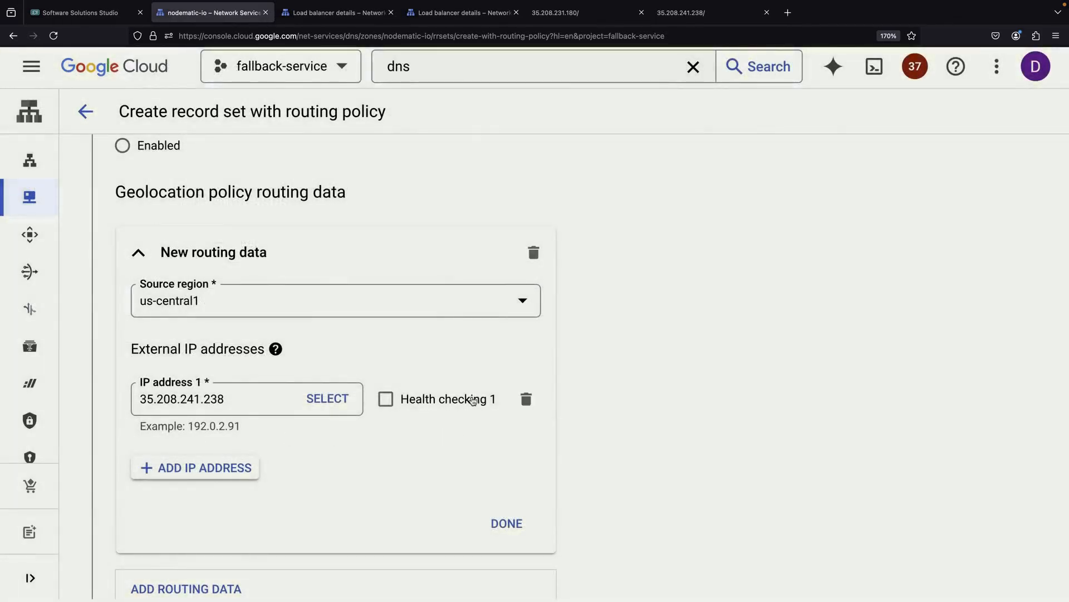
pyautogui.click(387, 399)
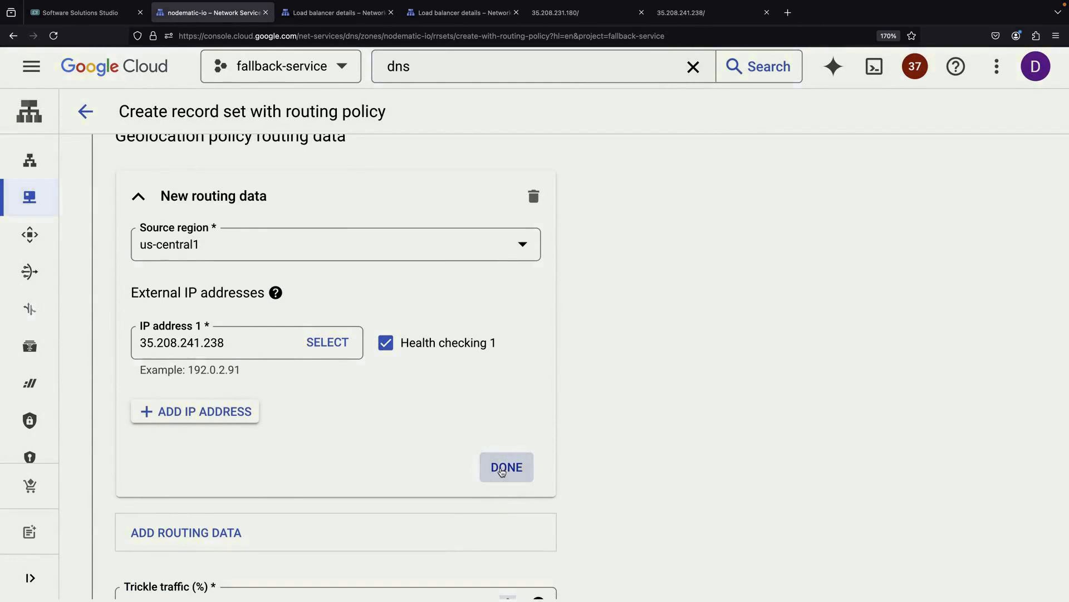
pyautogui.click(507, 467)
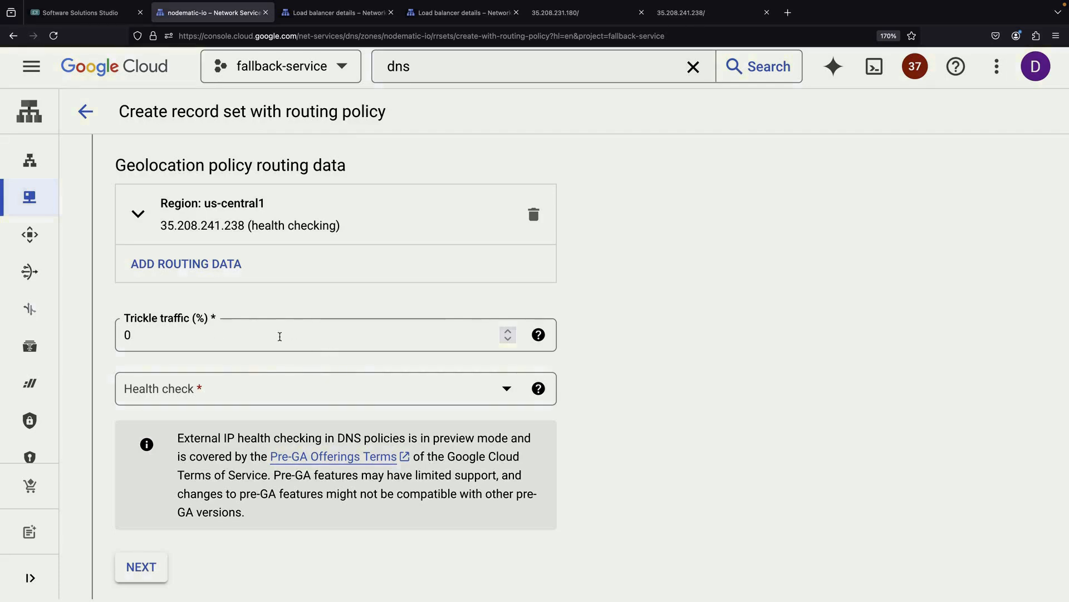
# - Review trickle traffic help and choose to create a new health check
pyautogui.click(538, 335)
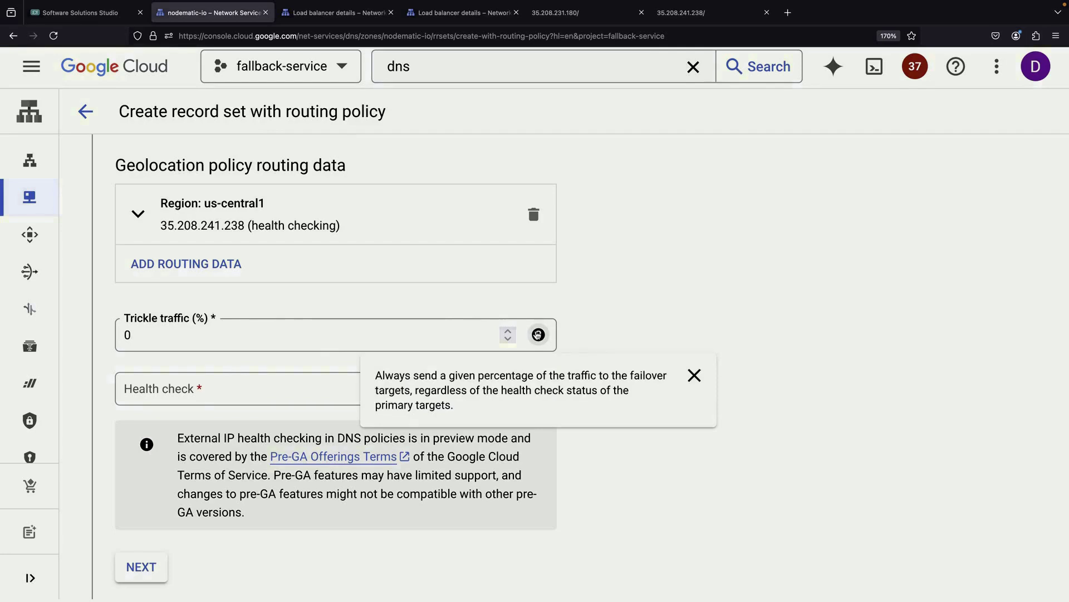
pyautogui.click(210, 389)
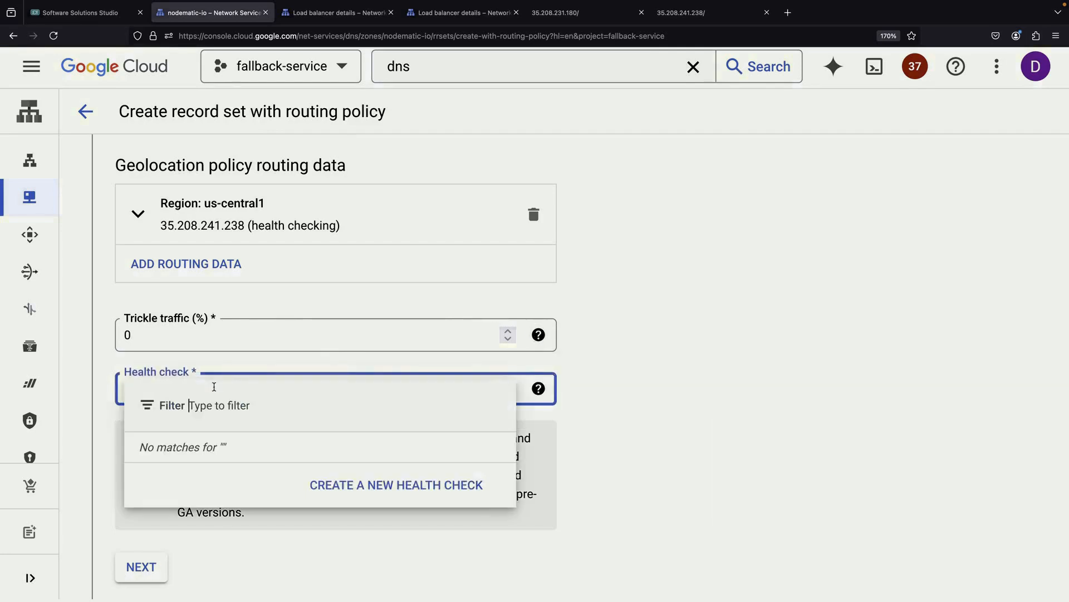
pyautogui.click(396, 485)
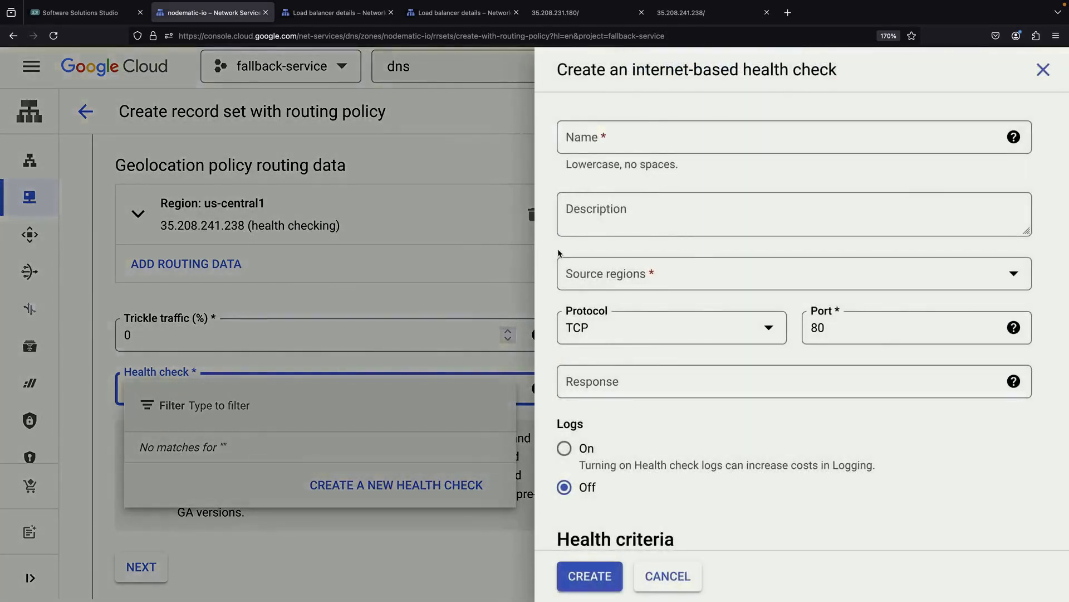
# - Create HTTP health check health-from-dns probing from us-central1, us-east4 and us-west1
pyautogui.write('health-from-dns')
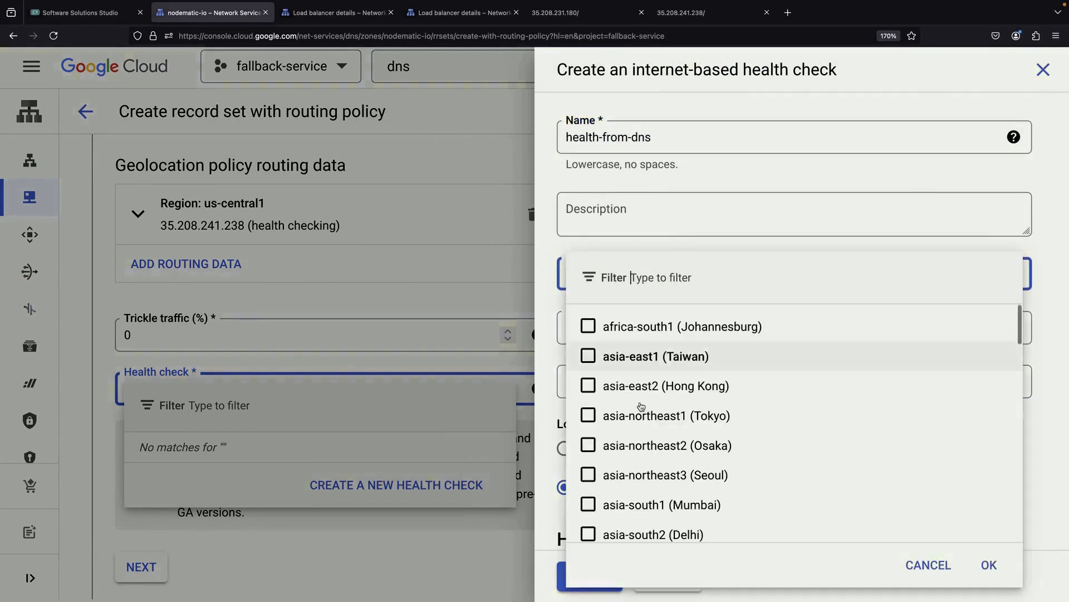
pyautogui.scroll(-3)
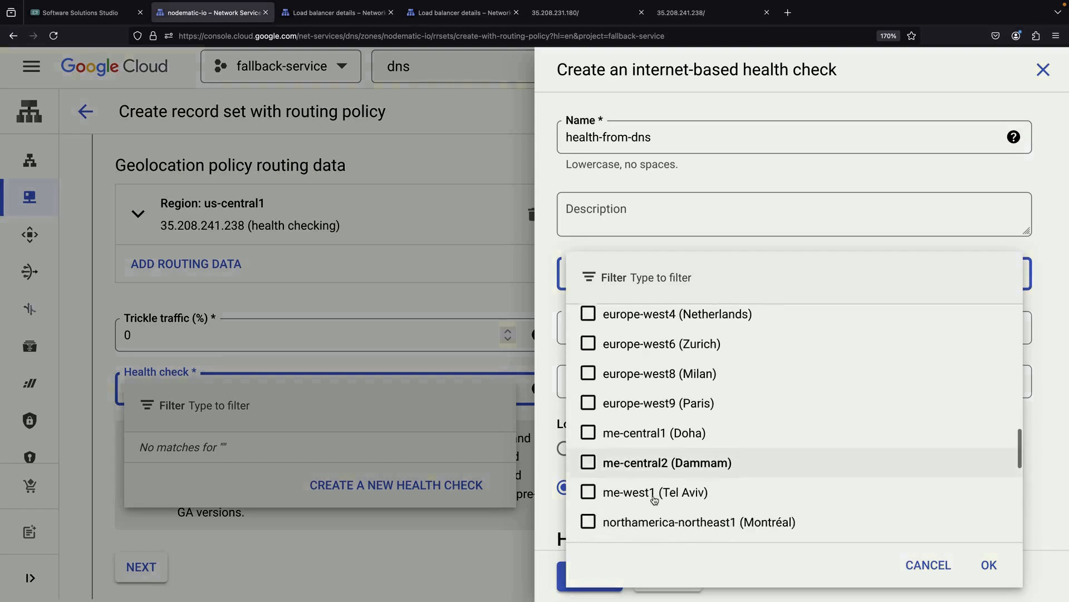
pyautogui.scroll(-3)
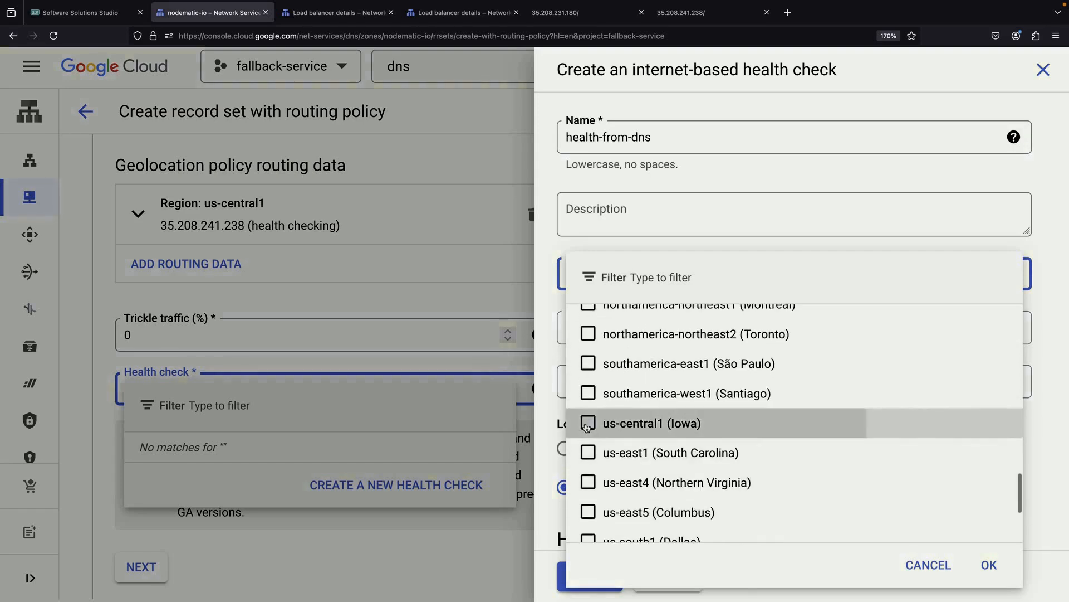
pyautogui.click(588, 423)
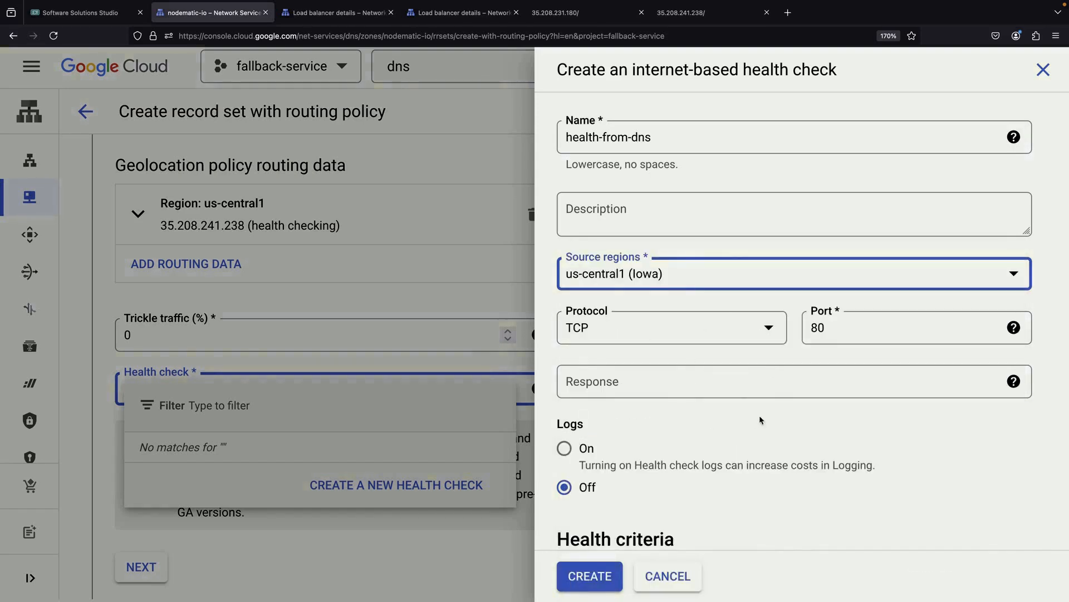
pyautogui.click(672, 327)
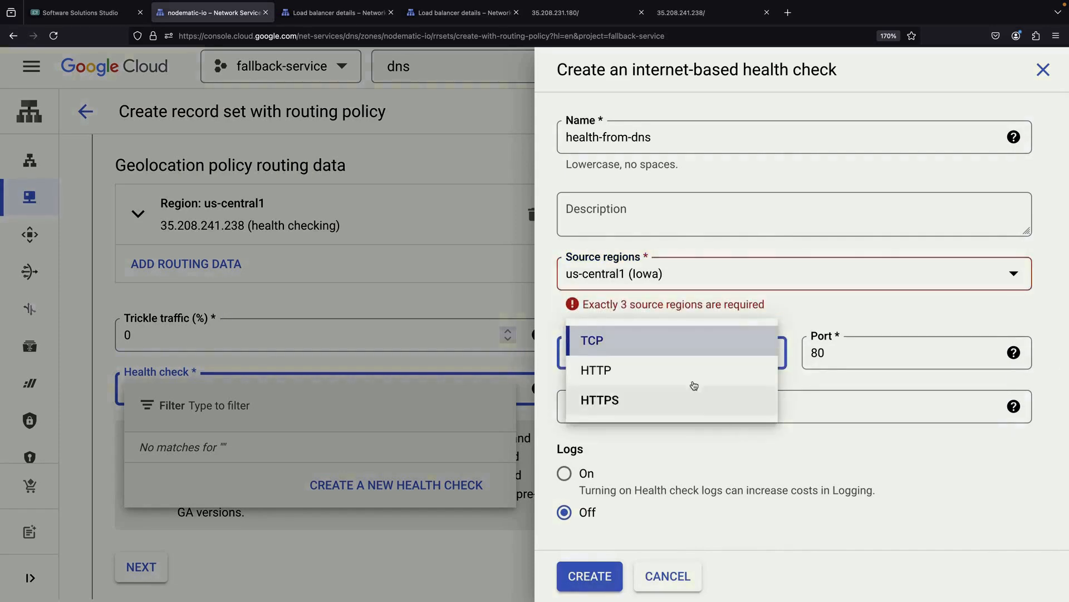
pyautogui.click(763, 273)
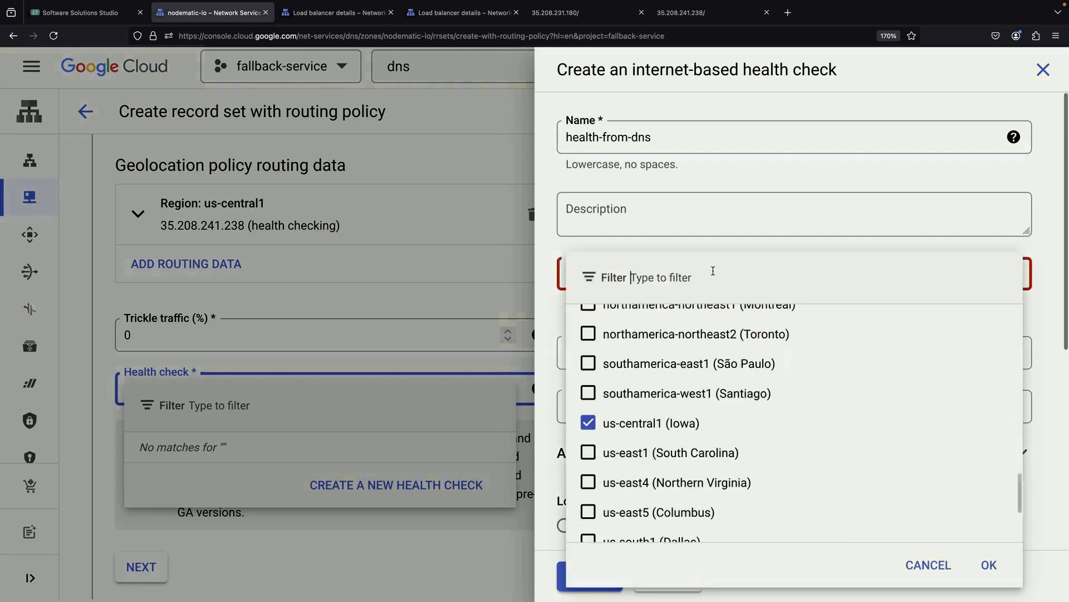
pyautogui.scroll(-3)
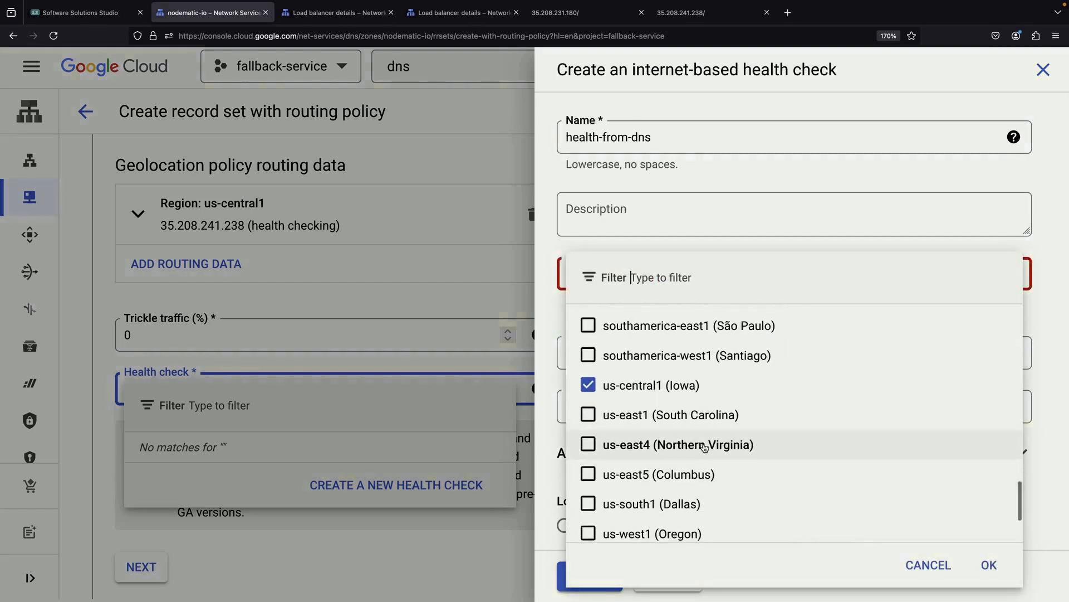
pyautogui.click(588, 444)
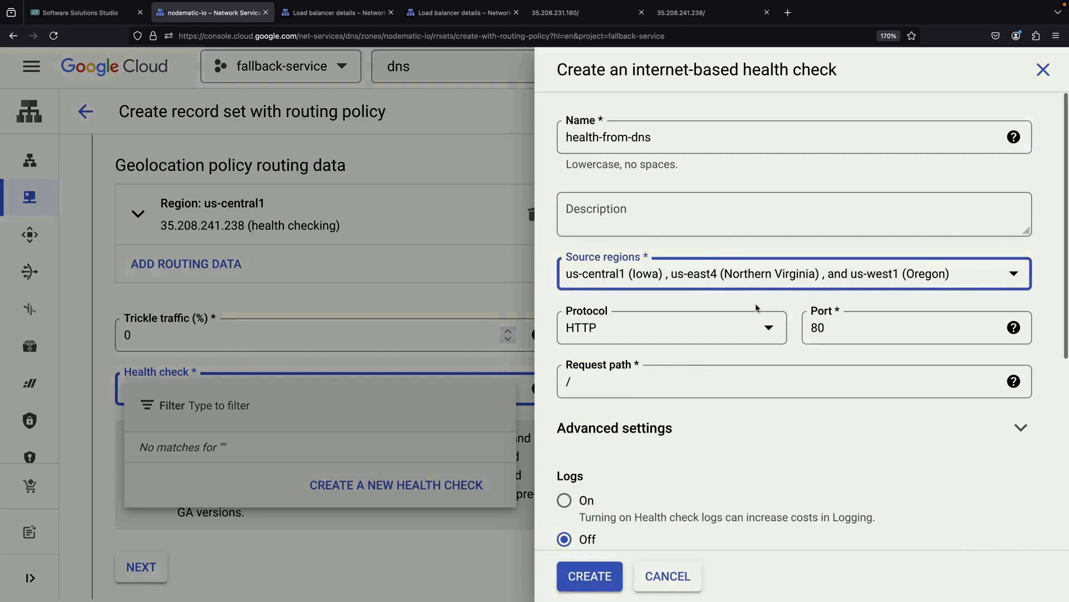
pyautogui.scroll(-3)
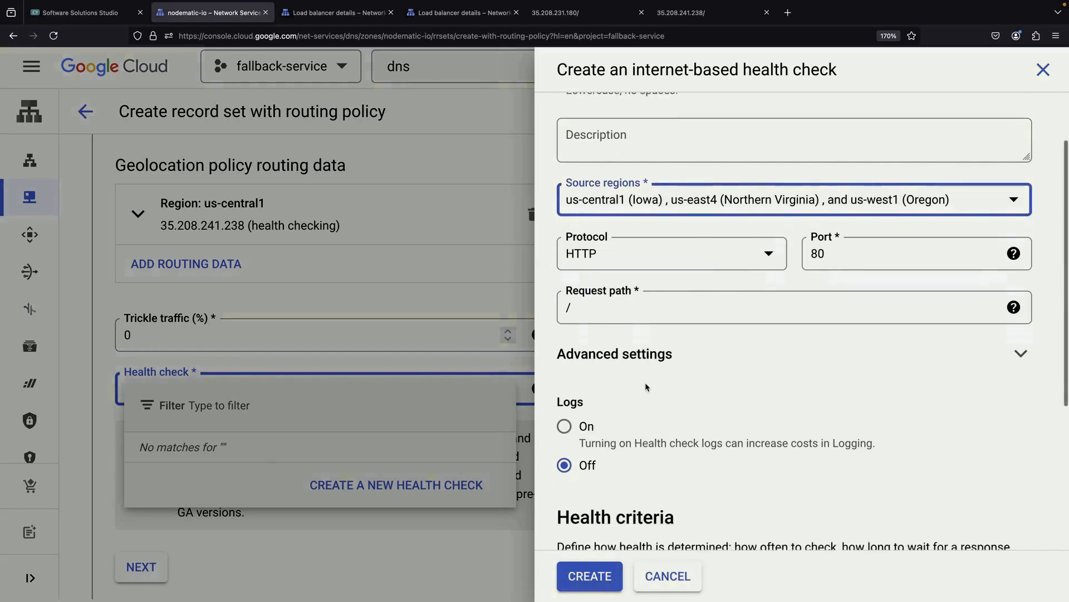
pyautogui.scroll(-3)
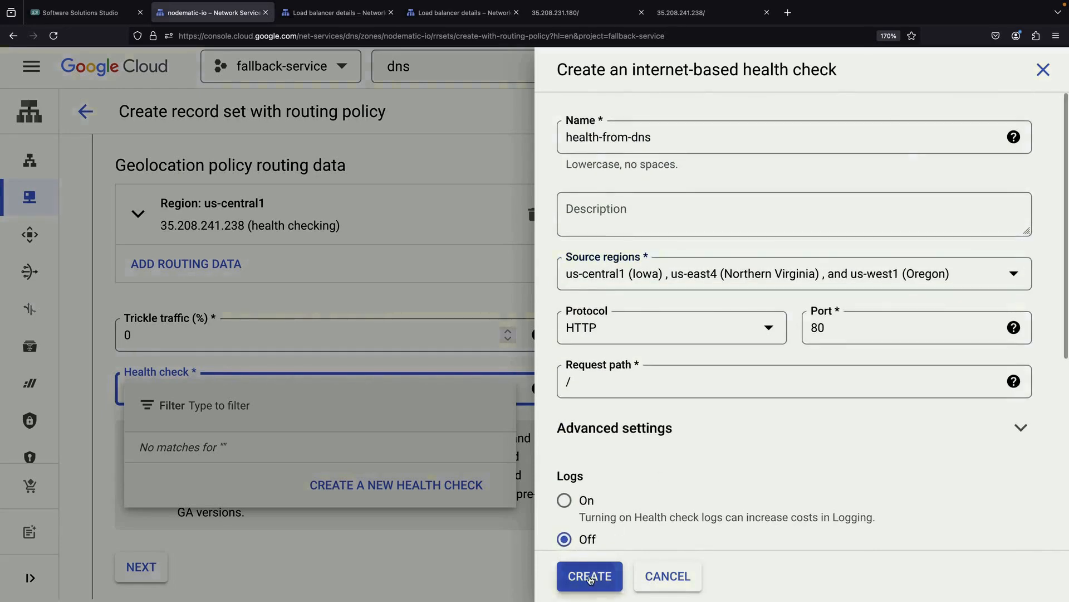
pyautogui.click(590, 591)
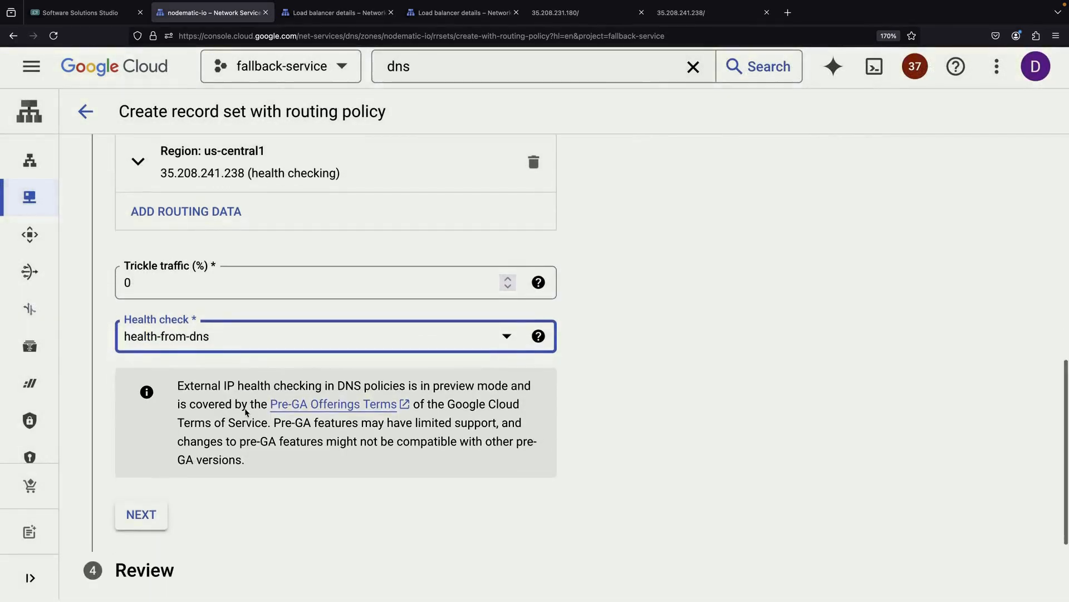
# - Review and create record demo.nodematic.io, then expand its failover targets
pyautogui.click(141, 514)
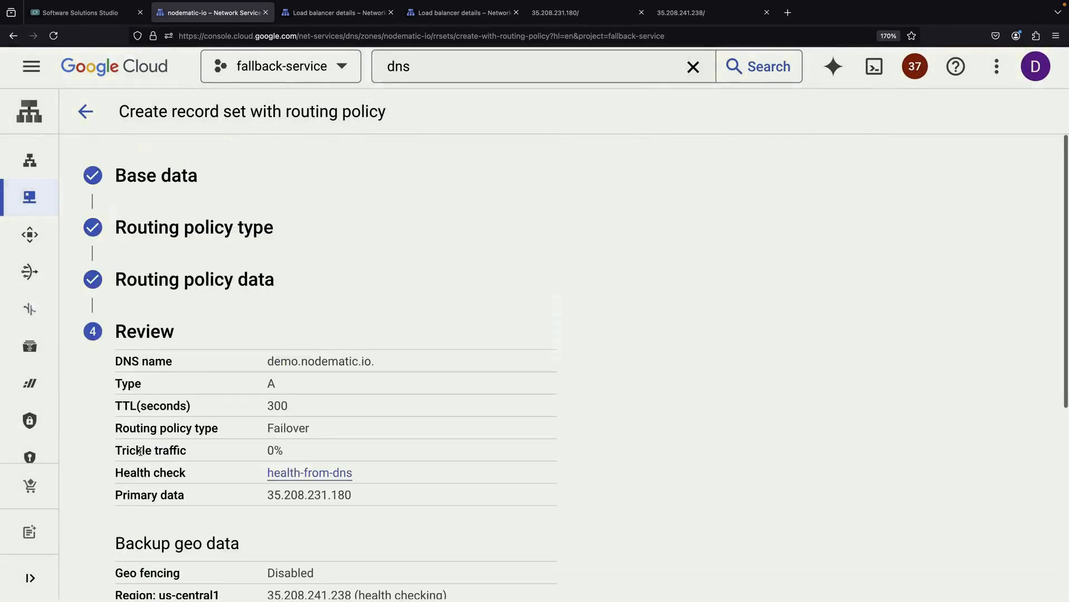
pyautogui.scroll(-3)
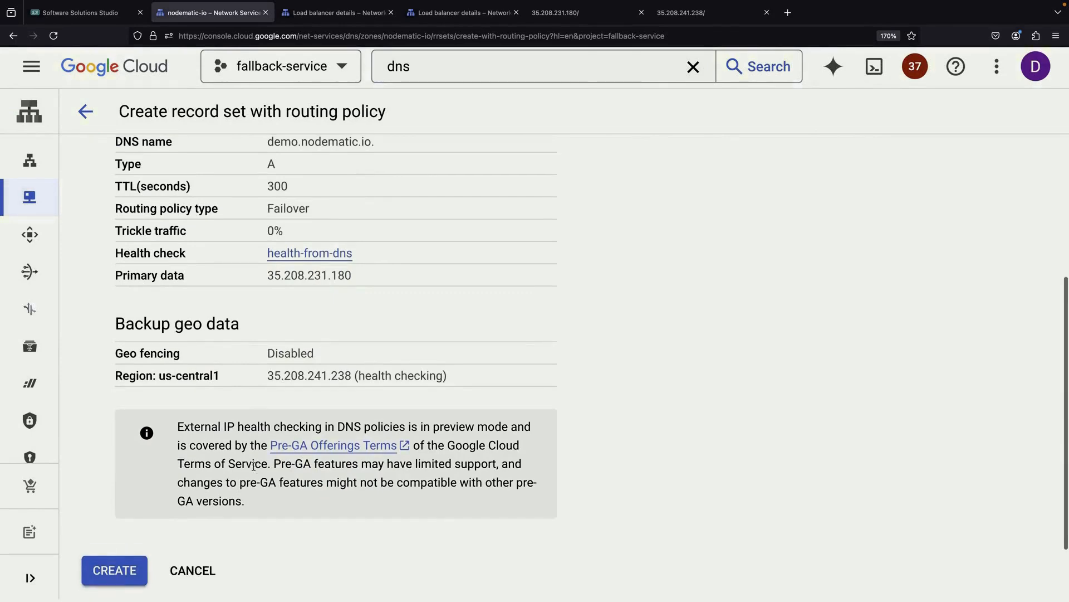
pyautogui.click(115, 570)
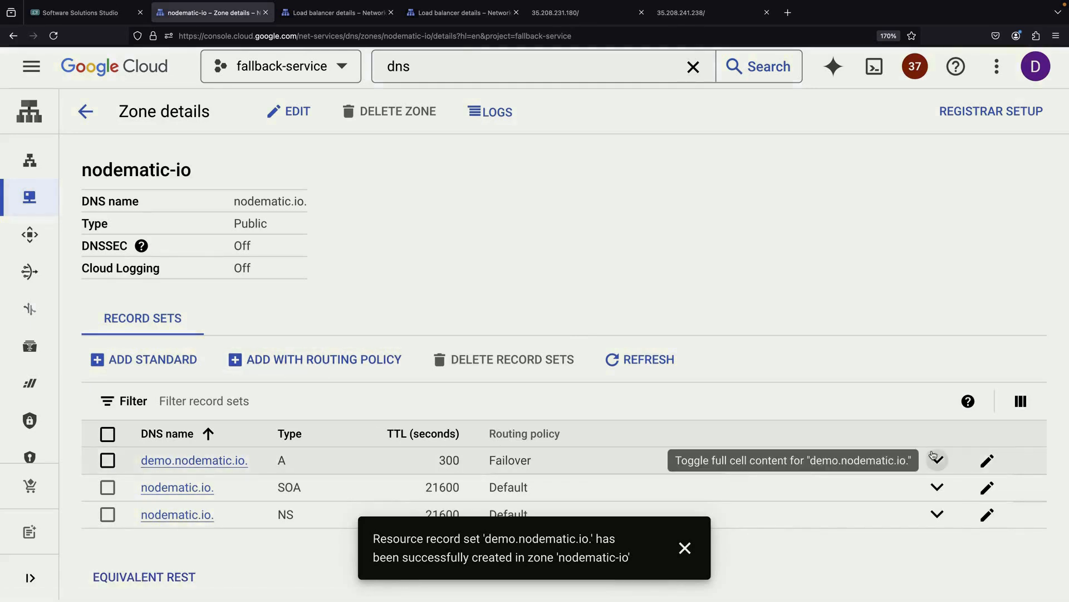
pyautogui.click(937, 461)
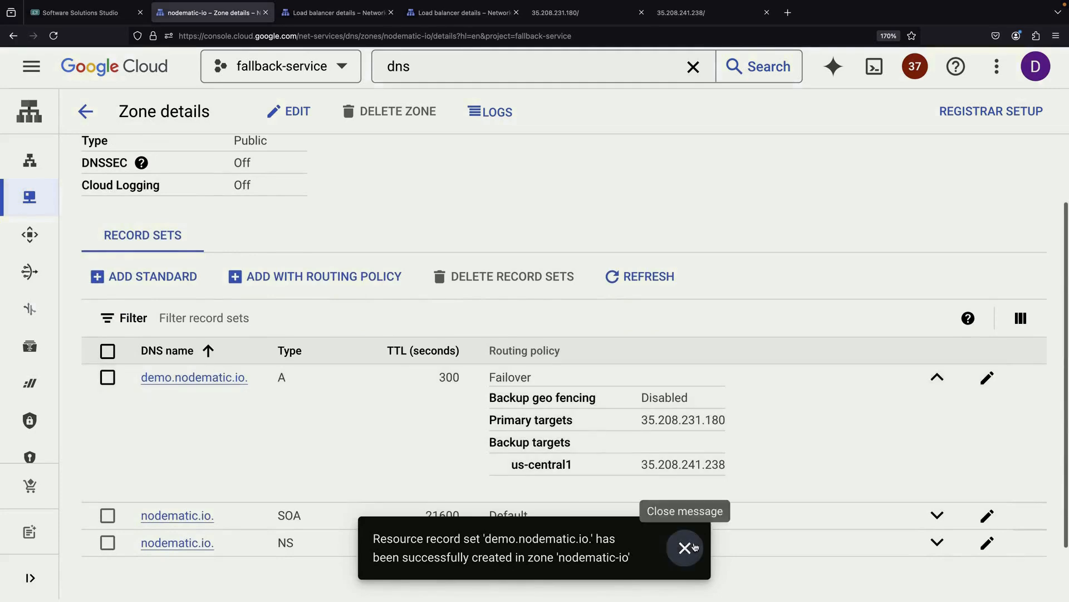
pyautogui.click(685, 548)
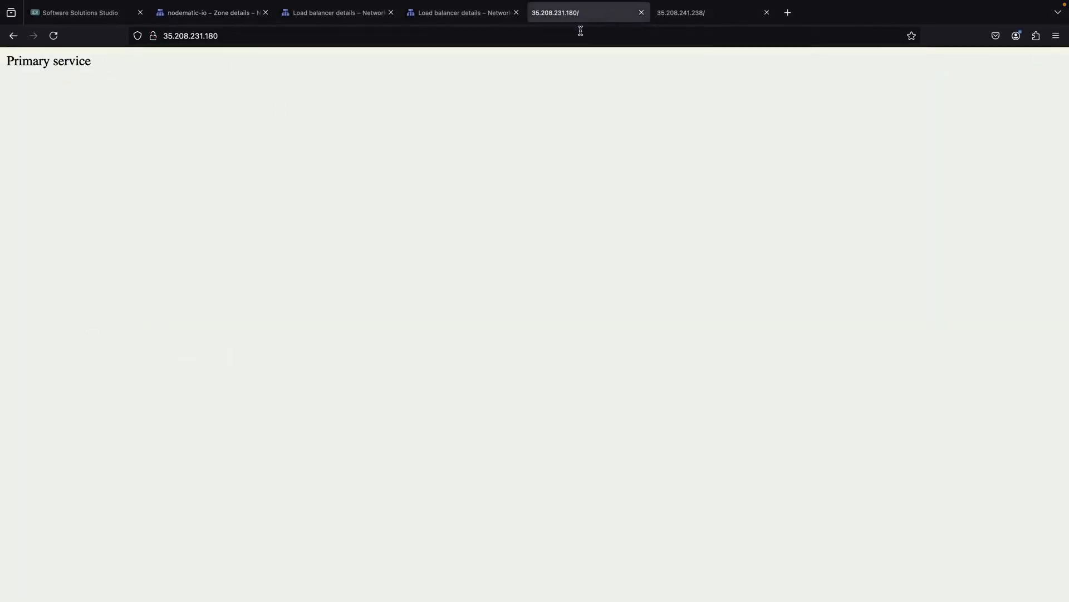
# - Browse to demo.nodematic.io, then return to the zone details tab
pyautogui.write('demo.nodematic.io')
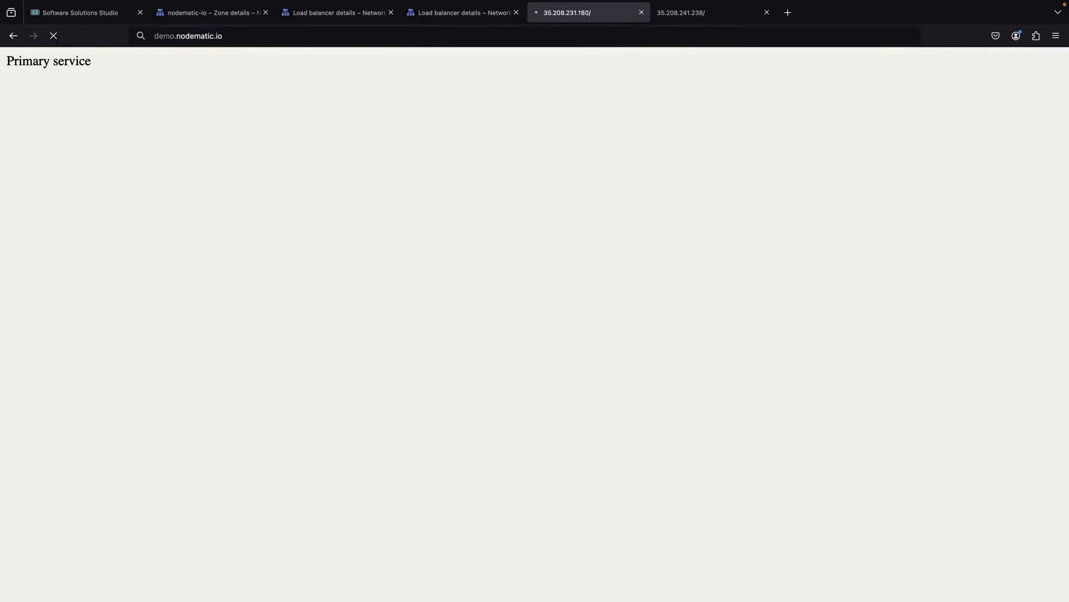
pyautogui.moveTo(479, 116)
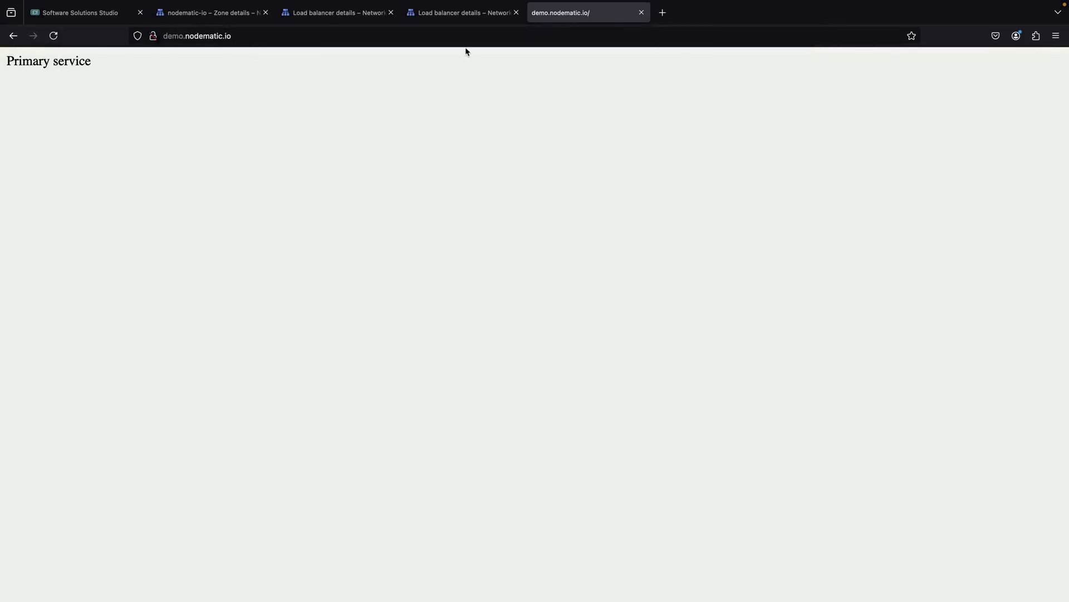
pyautogui.click(205, 12)
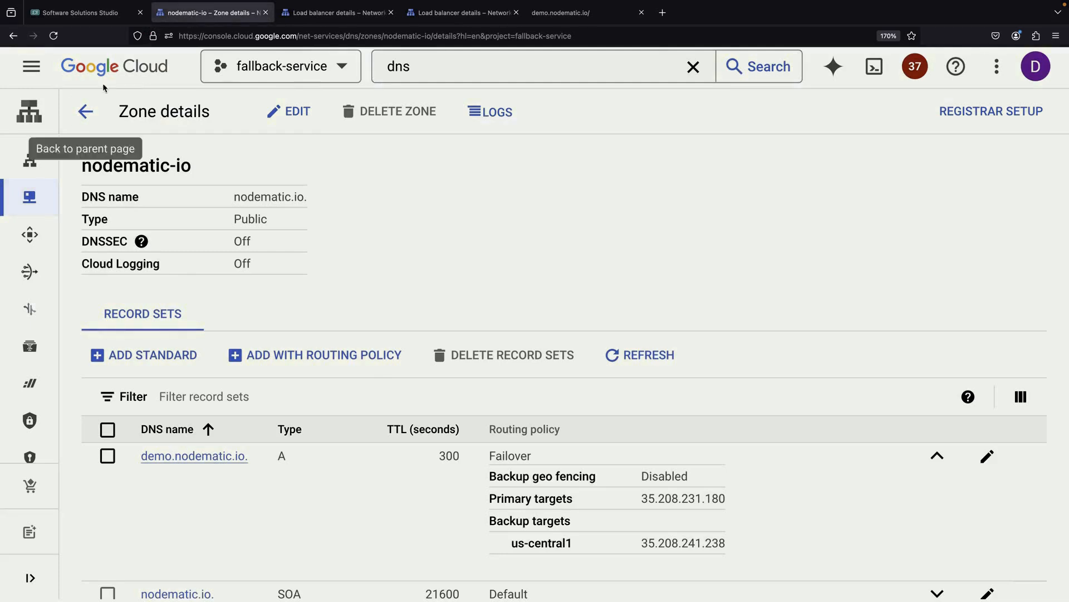
# - From VM instances, launch SSH-in-browser on the instance-0 row
pyautogui.click(325, 12)
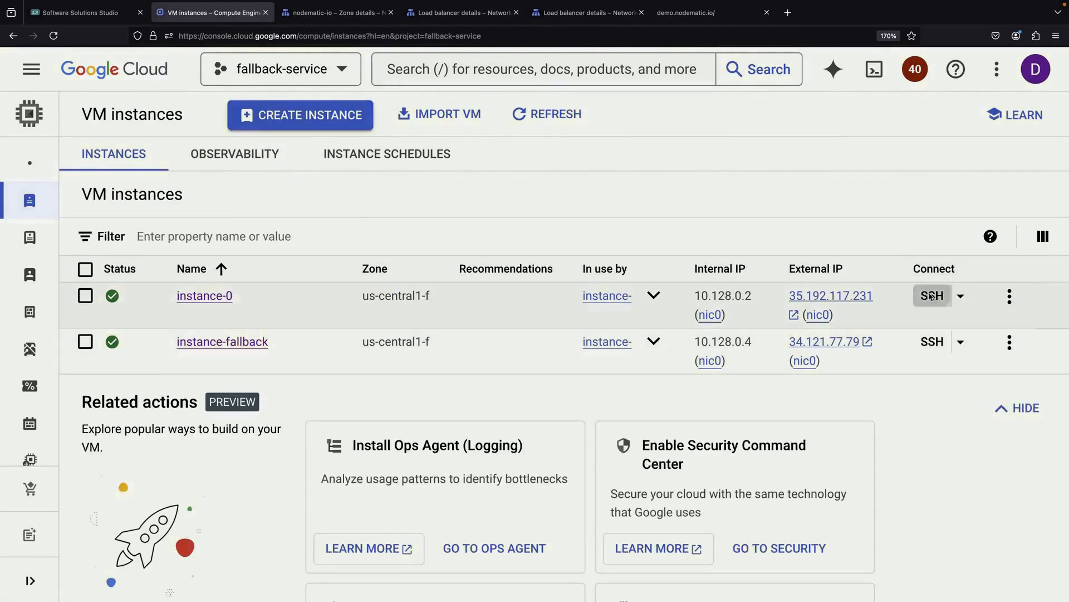
pyautogui.click(931, 295)
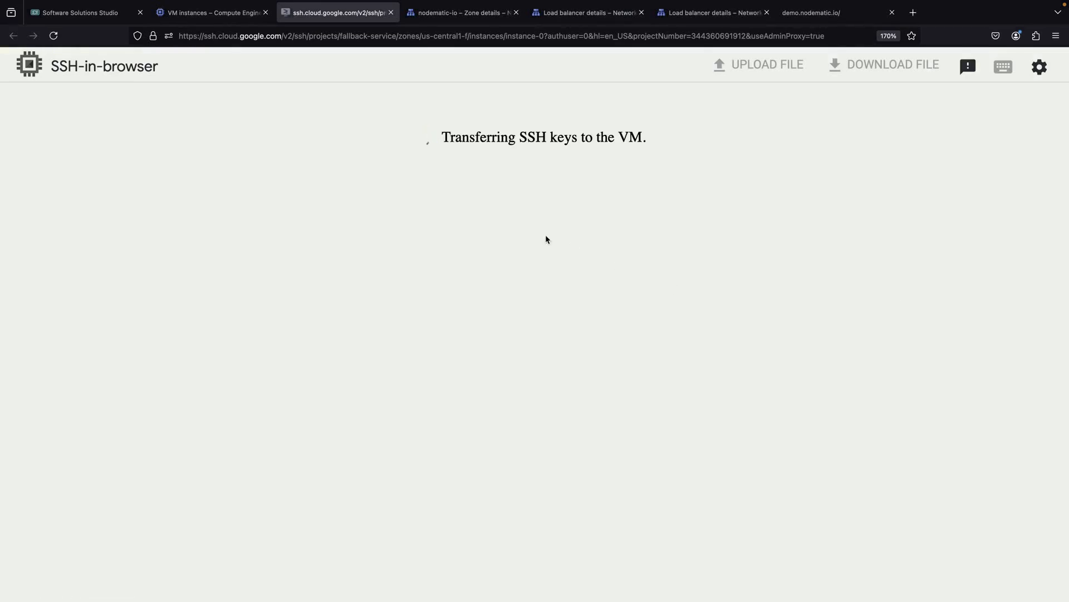
# - Remove apache2 from instance-0 with apt-get and verify via systemctl that its service is gone
pyautogui.write('sudo apt-')
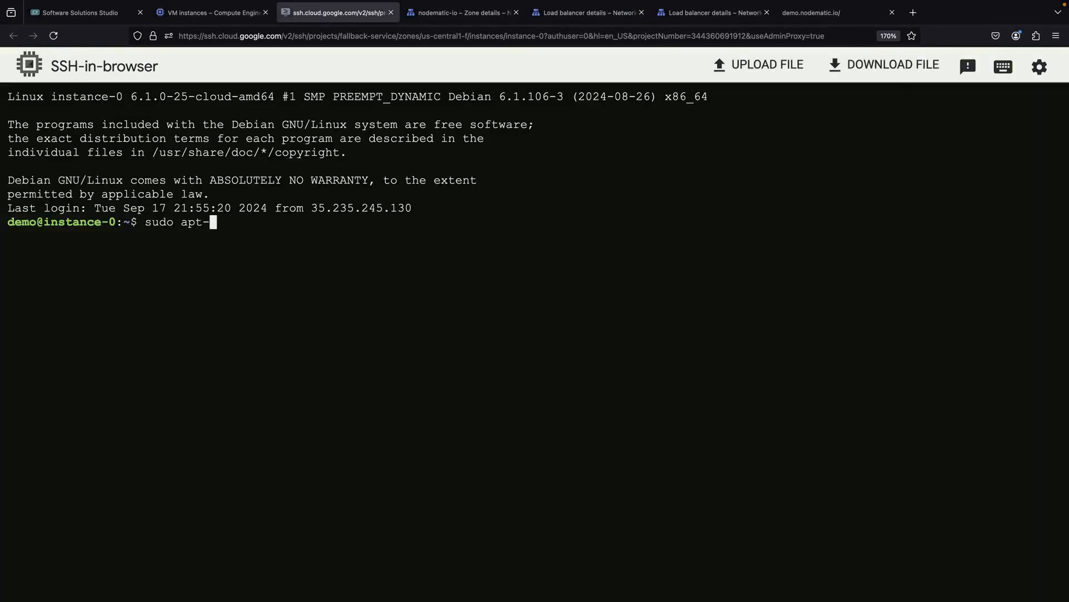
pyautogui.write('get remove apache2')
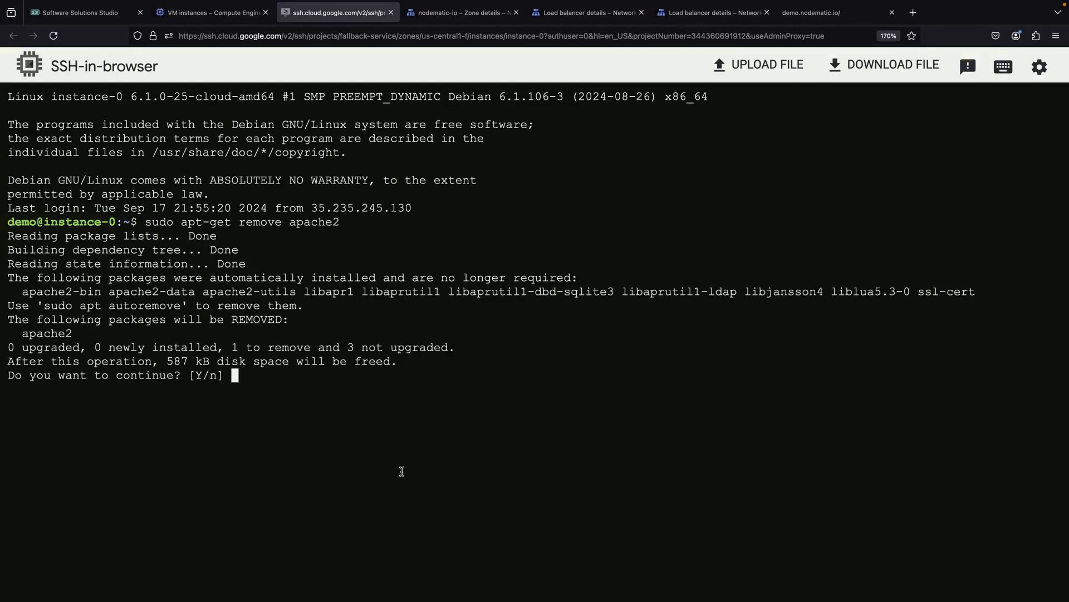
pyautogui.press('Enter')
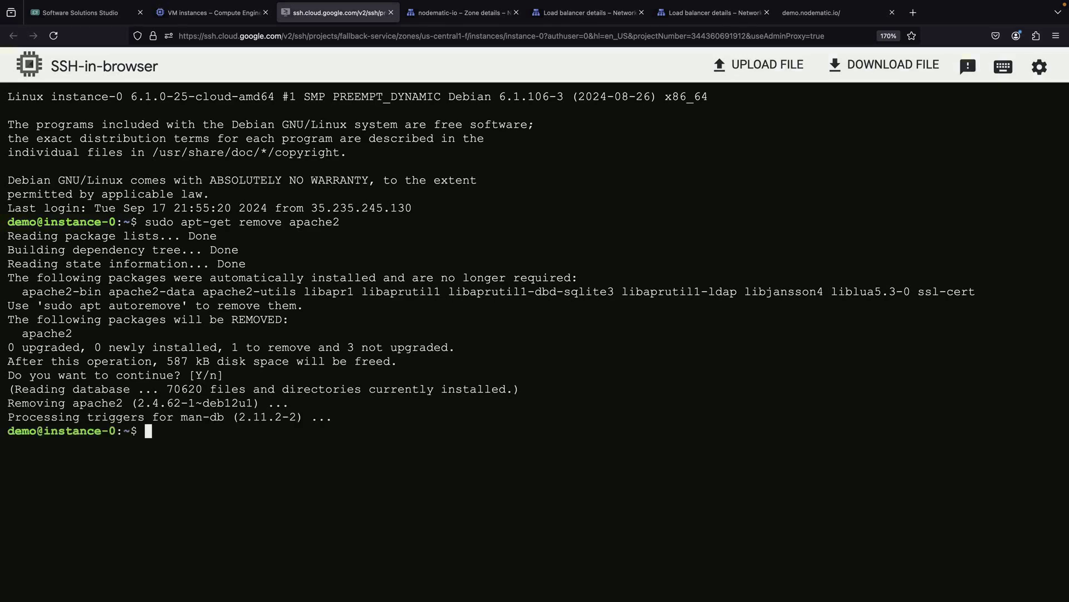
pyautogui.write('systemctl status apache2')
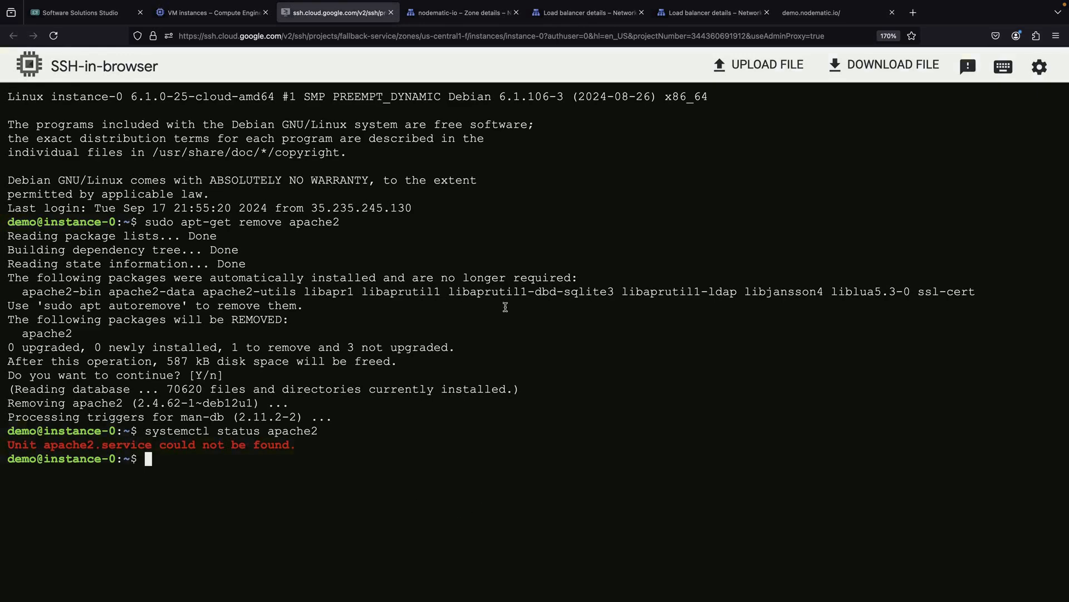
pyautogui.click(84, 12)
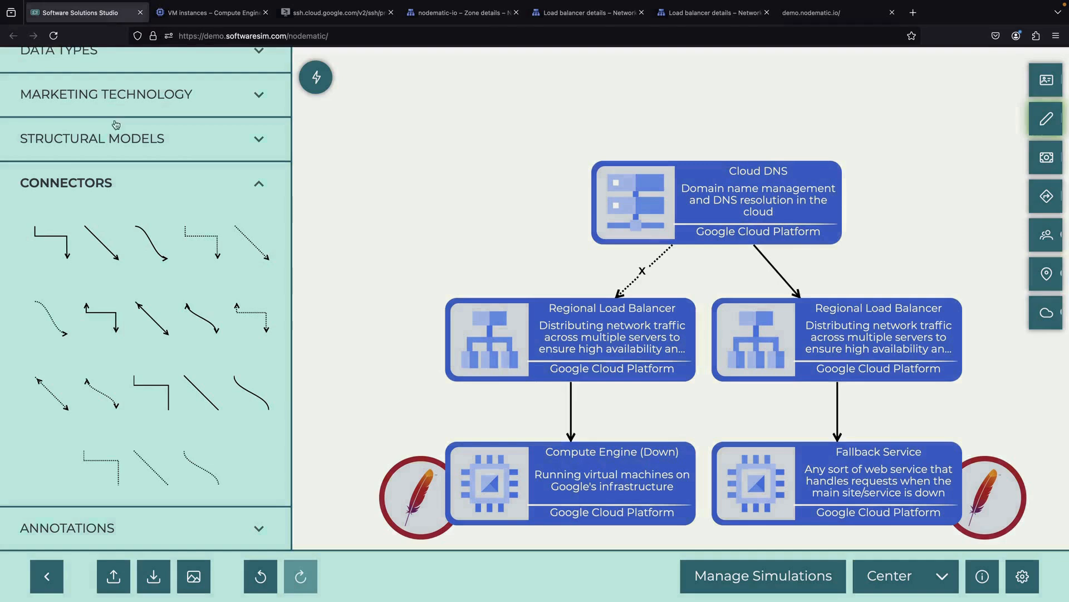
pyautogui.moveTo(507, 224)
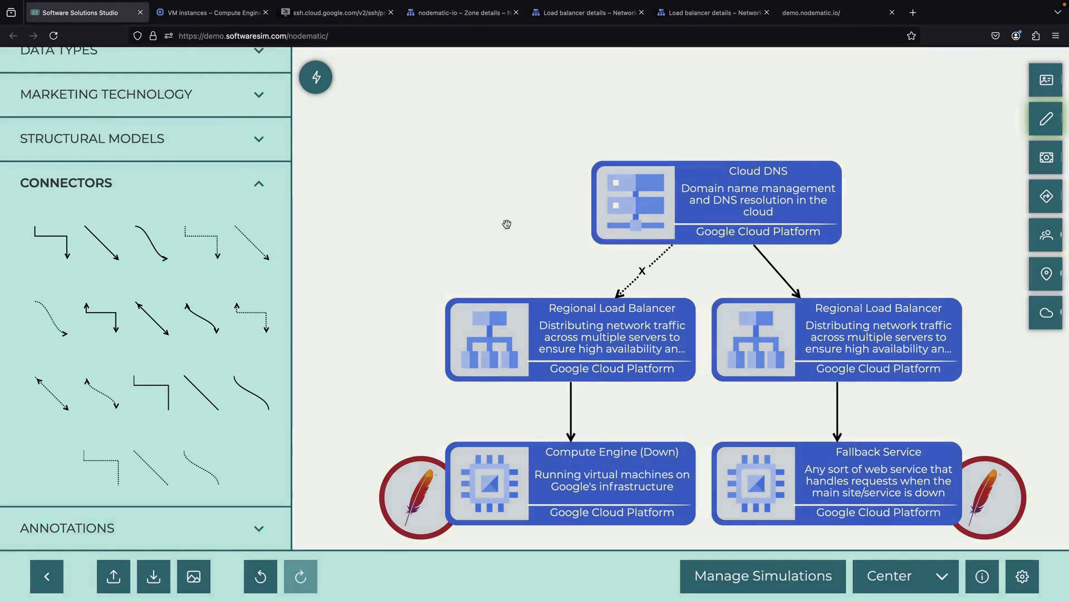